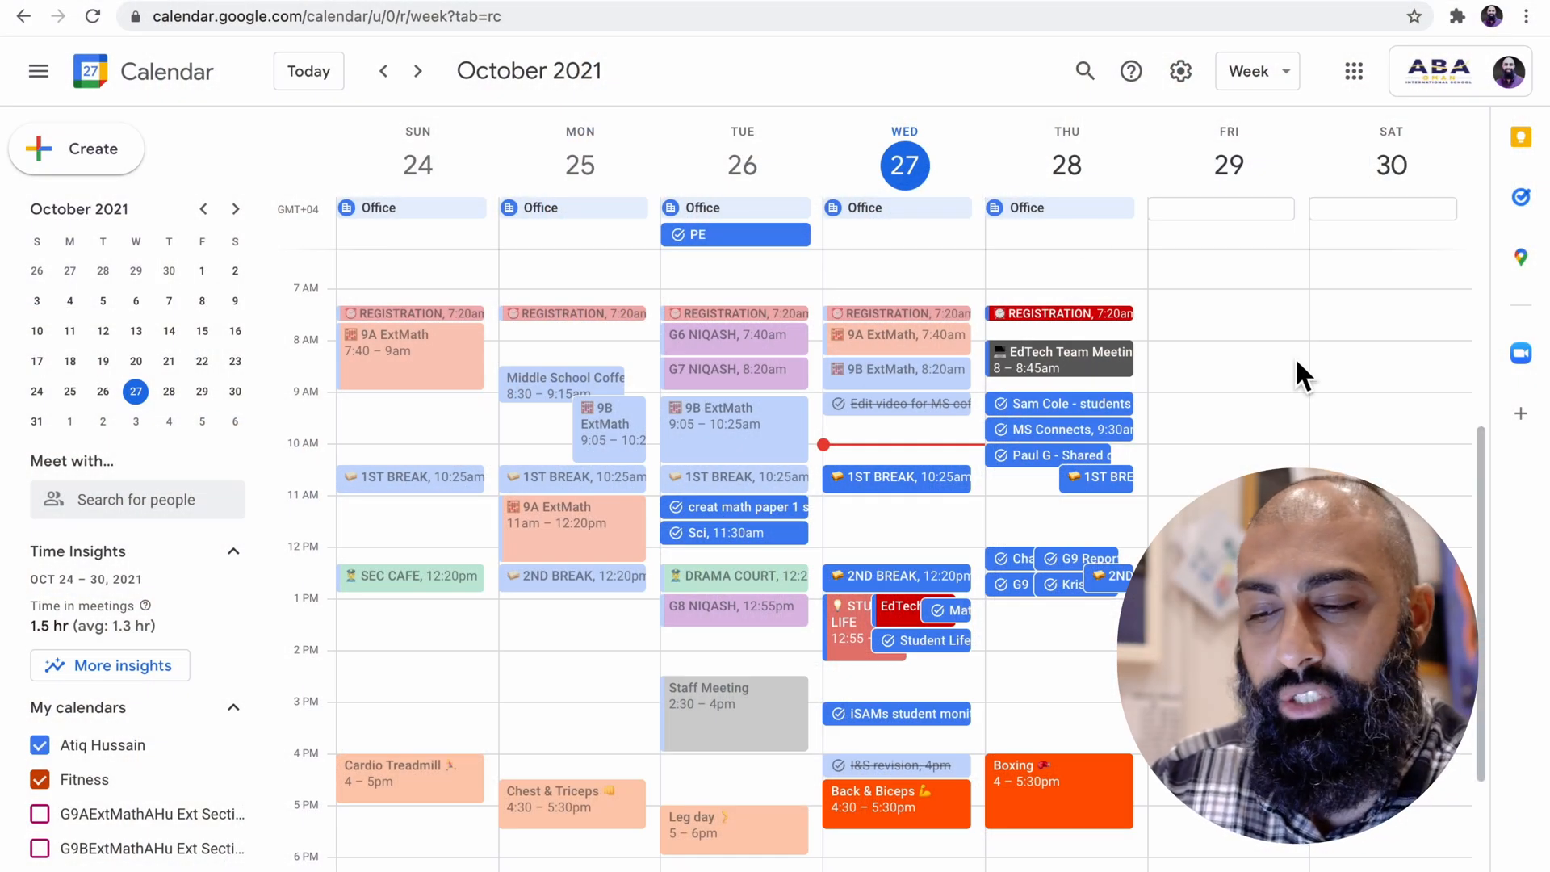
pyautogui.moveTo(714, 493)
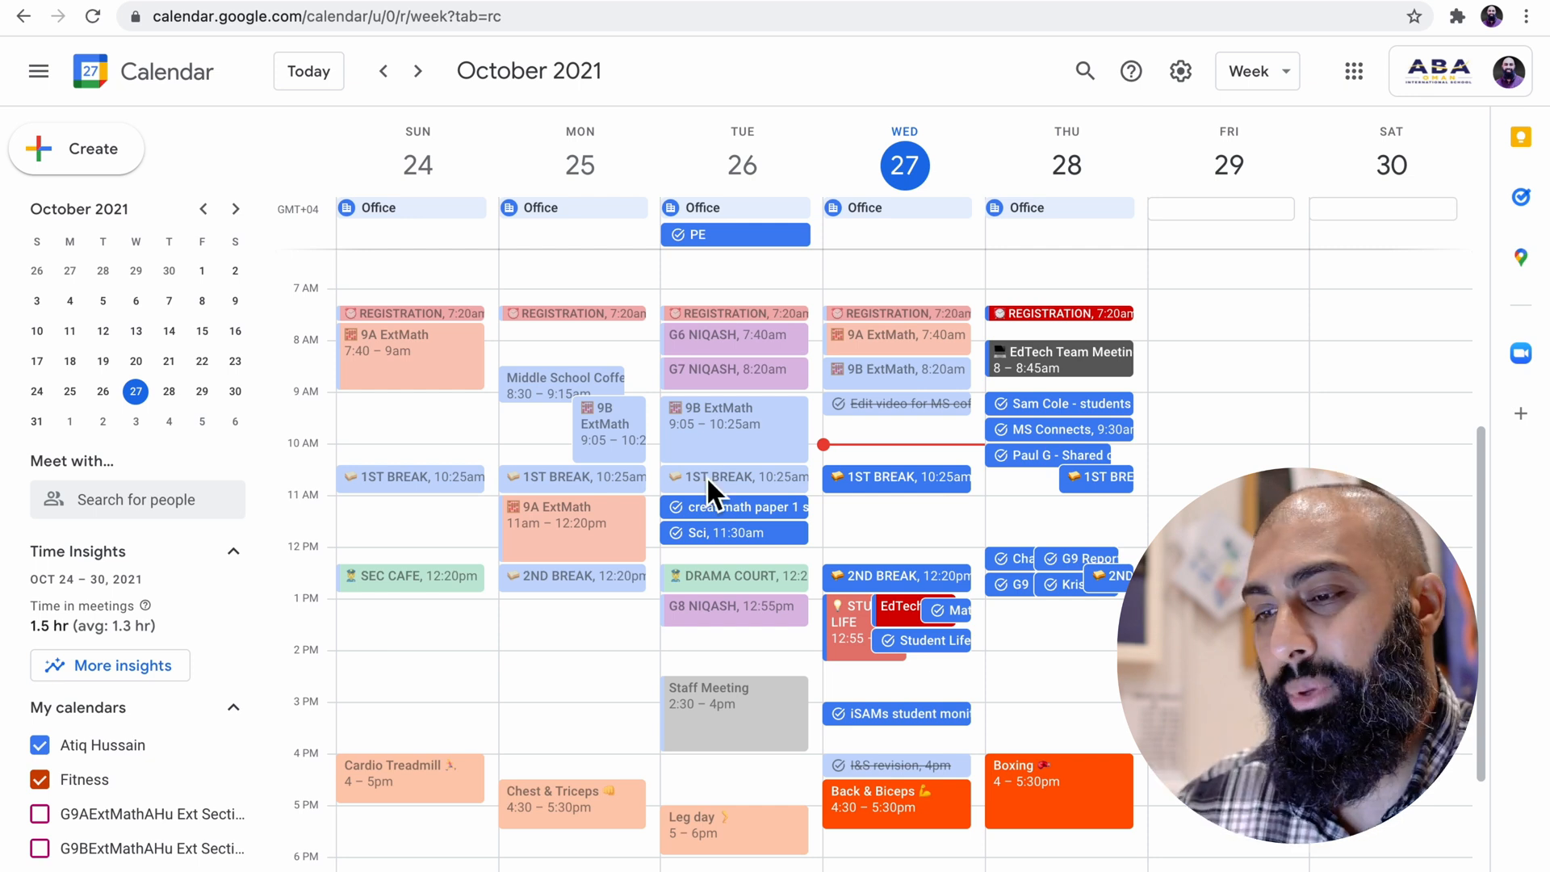
# Hide every calendar, including Tasks, so only Test cal stays visible
pyautogui.click(40, 744)
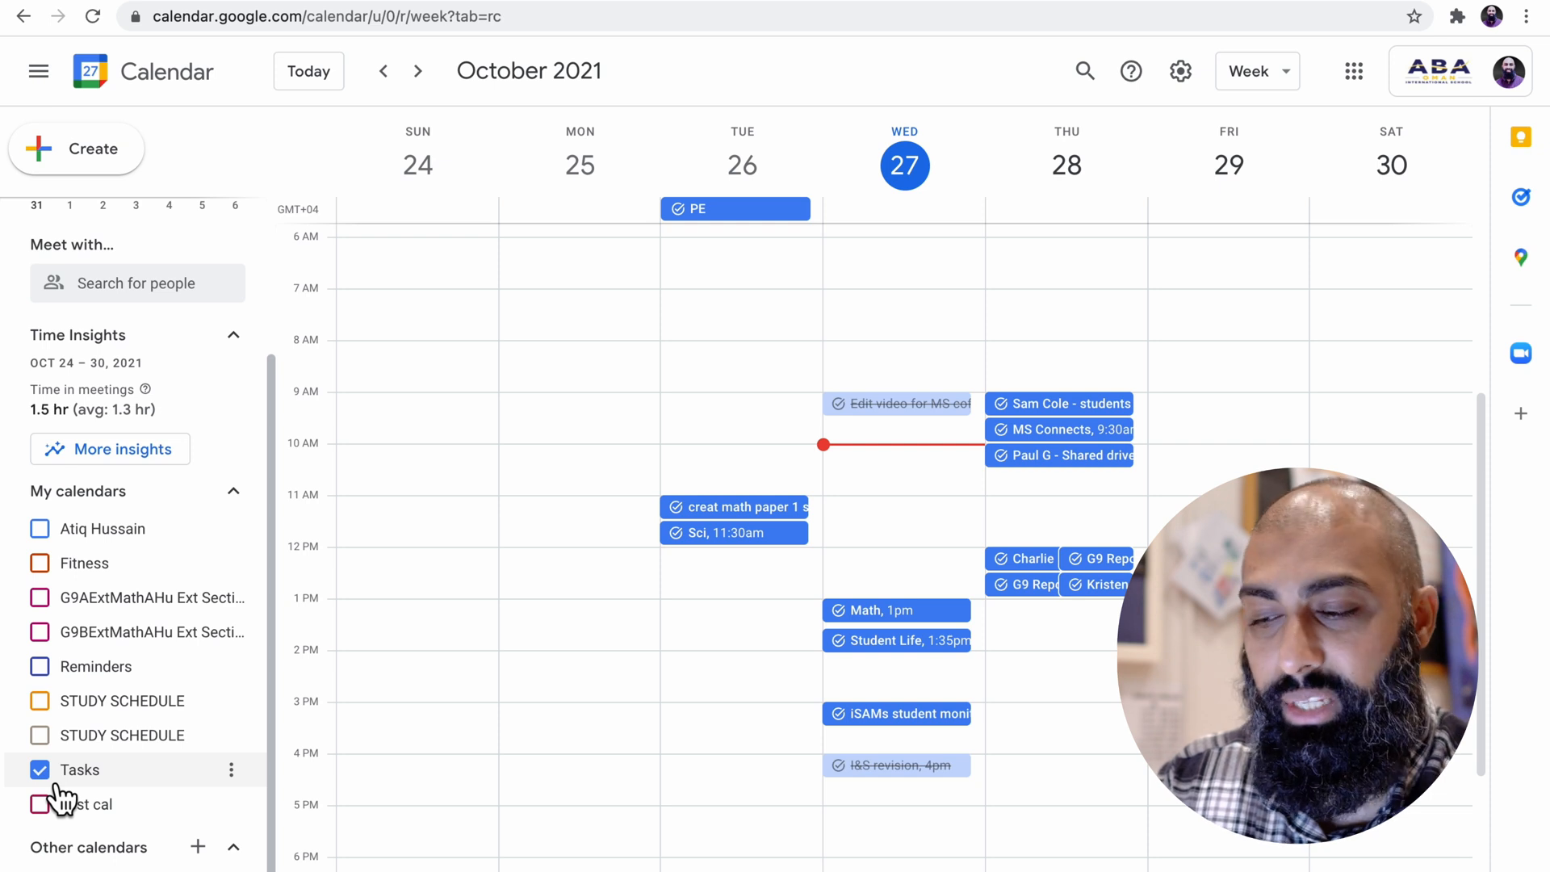
pyautogui.click(40, 770)
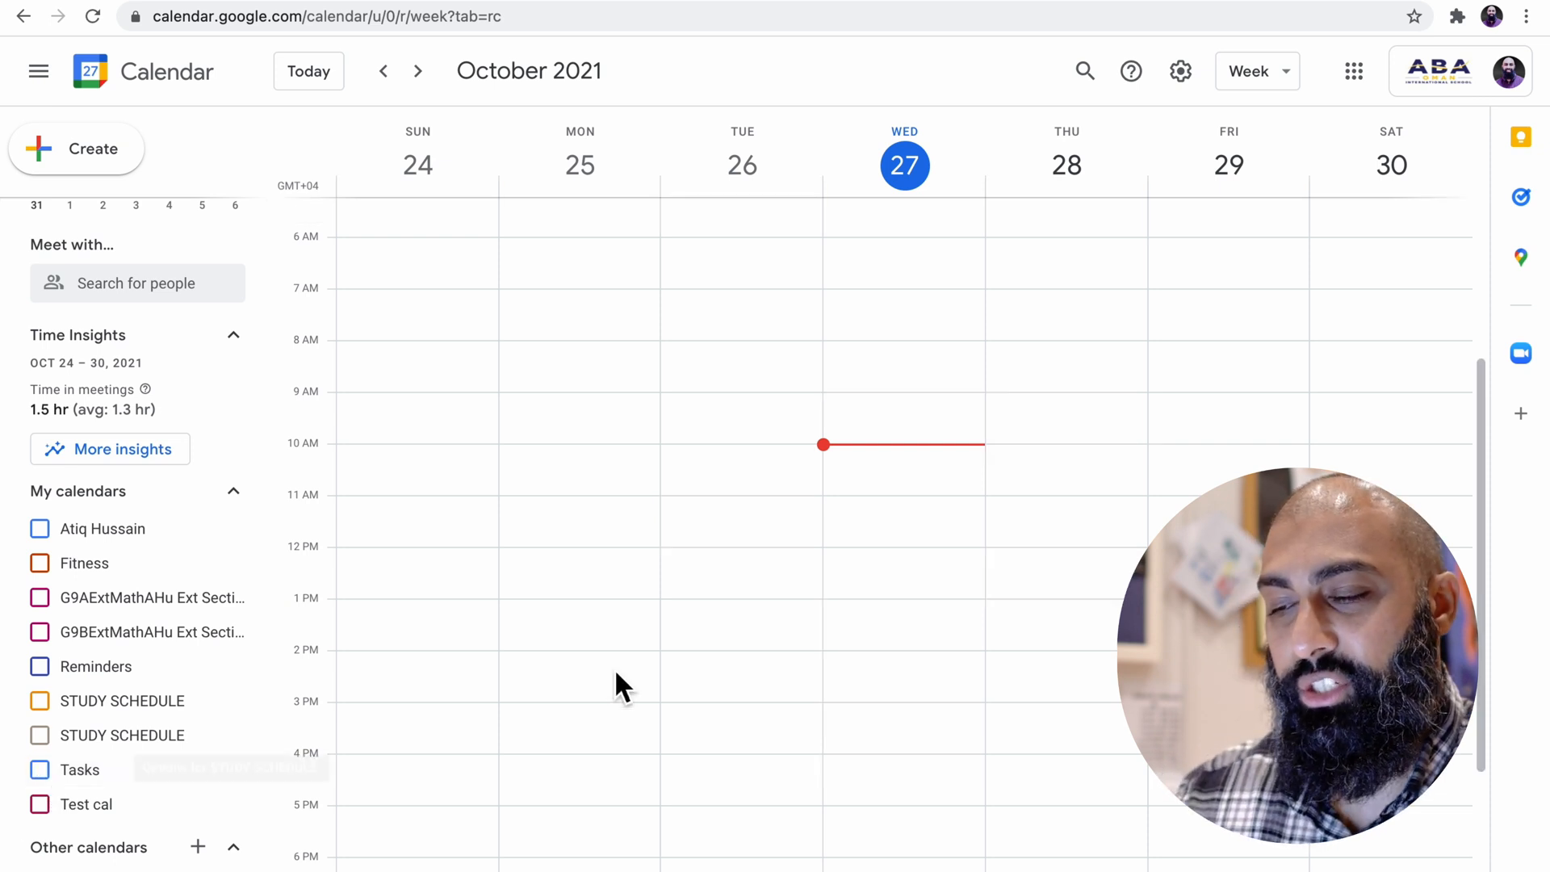
pyautogui.click(39, 804)
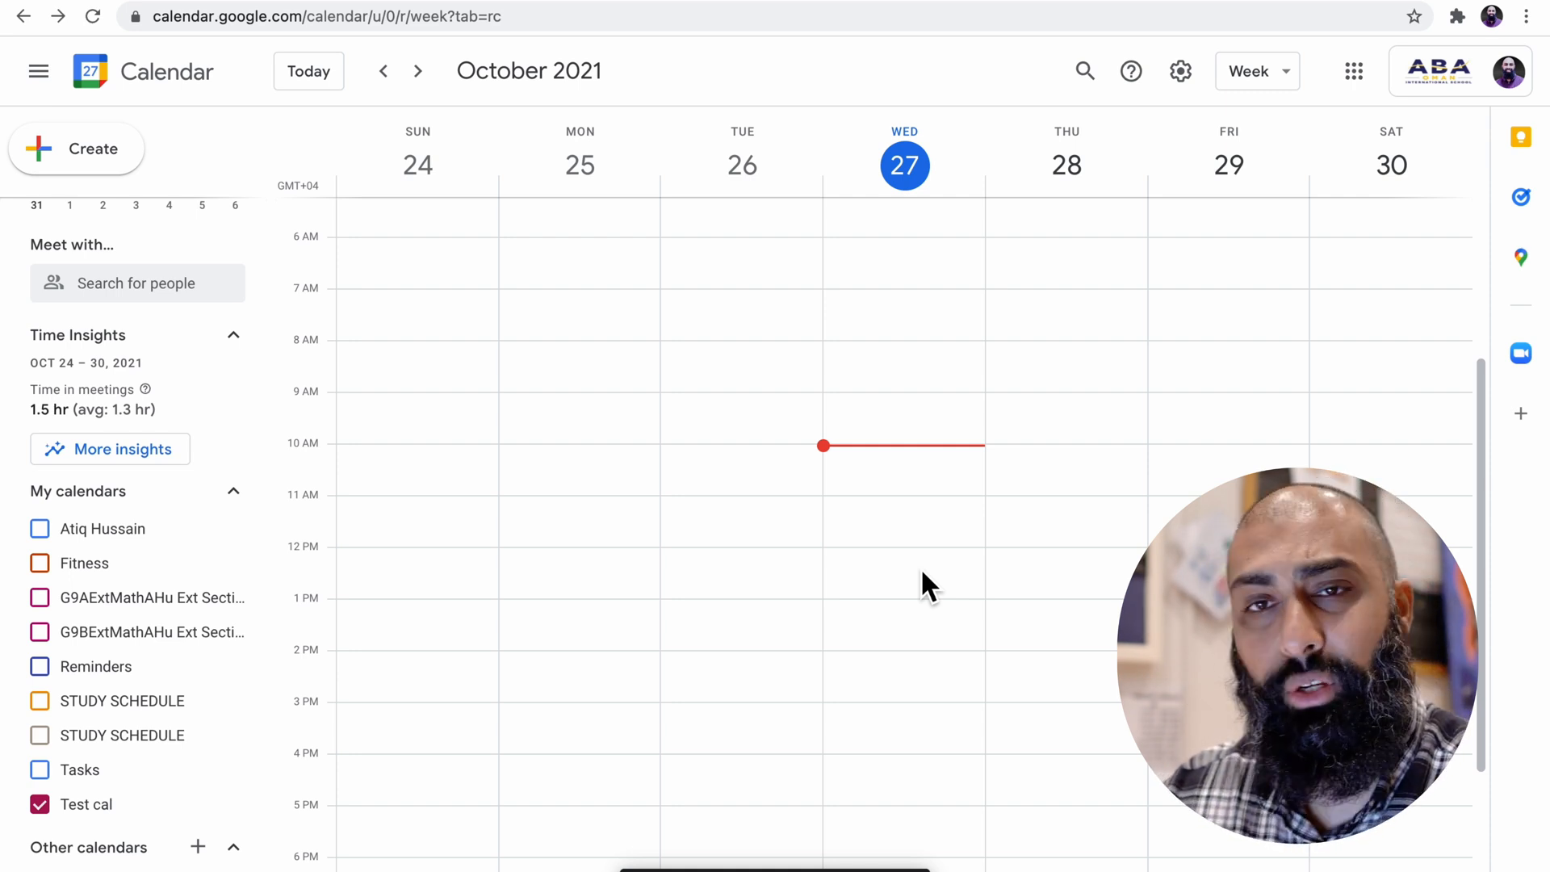
pyautogui.moveTo(426, 346)
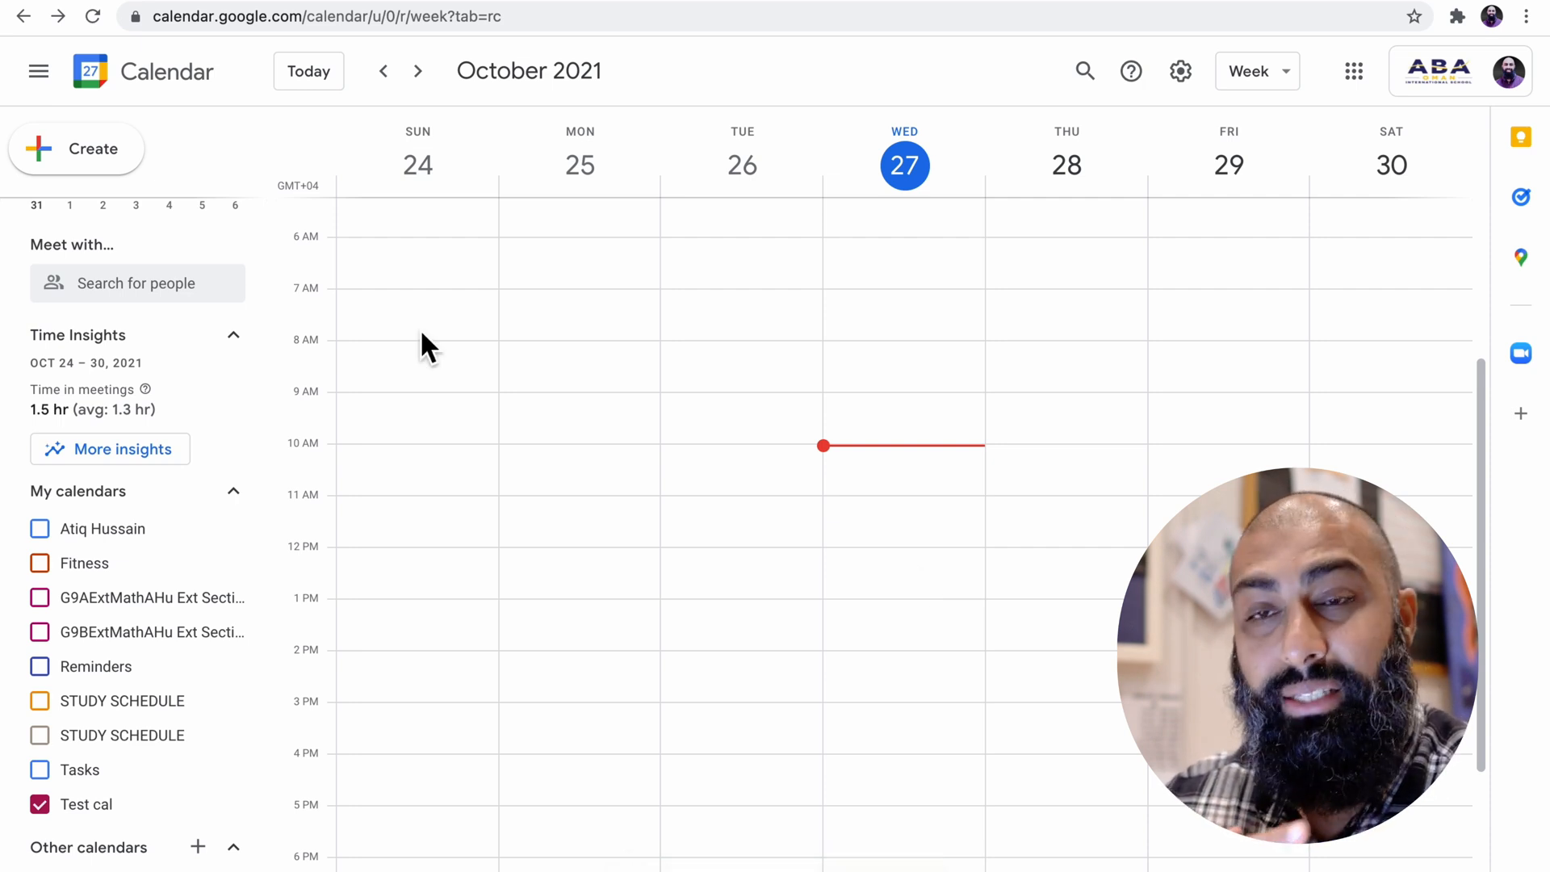
pyautogui.moveTo(410, 318)
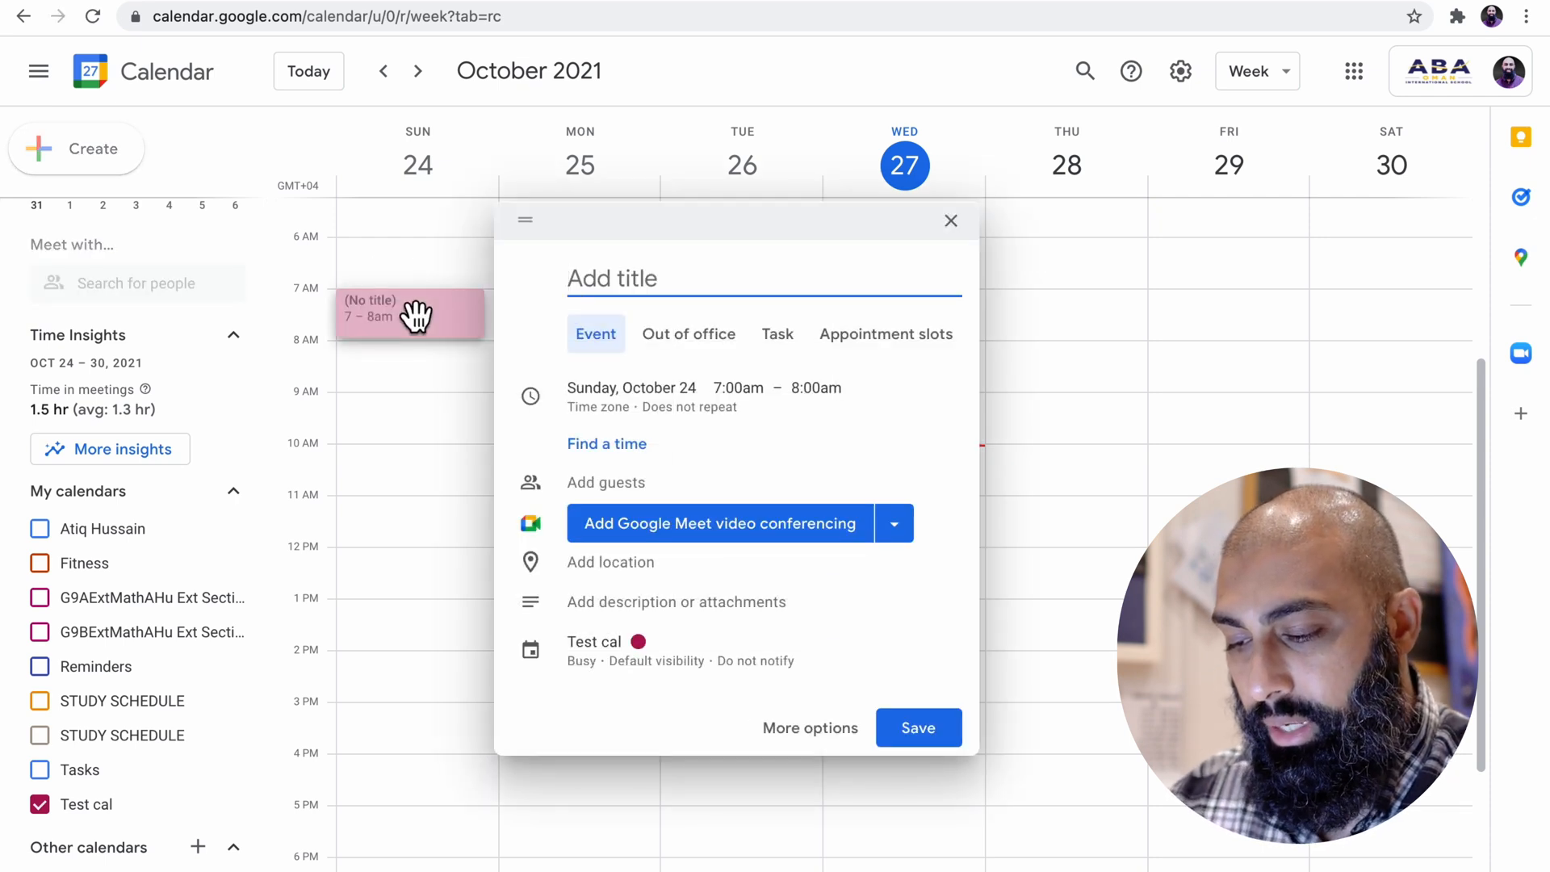
# Title the Sunday 7am event ⏰ADVISORY with the alarm-clock emoji
pyautogui.write('Ad')
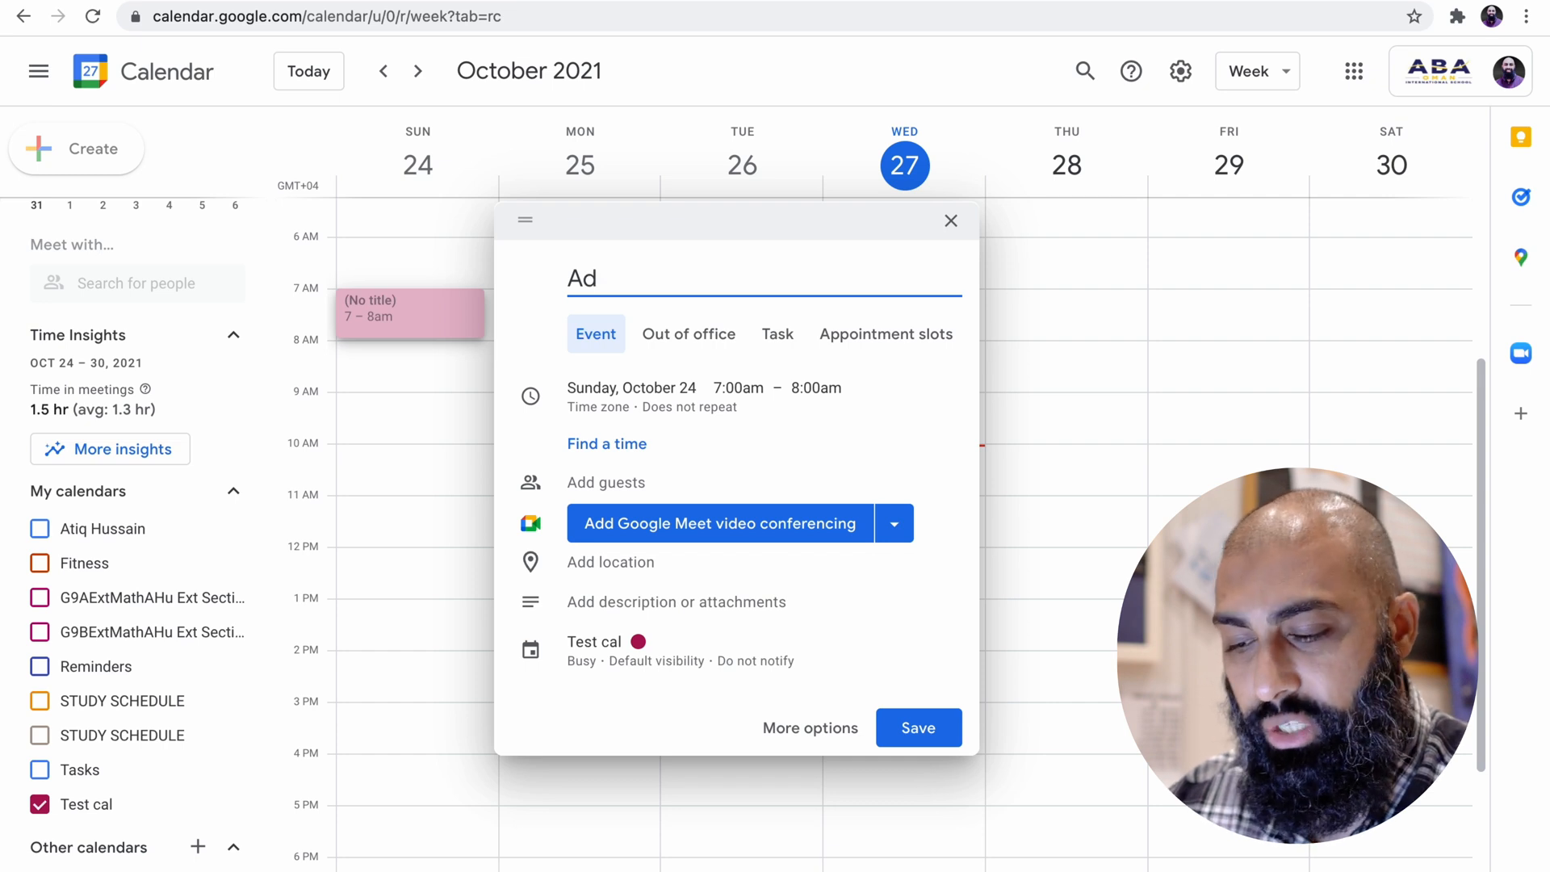
pyautogui.write('visory')
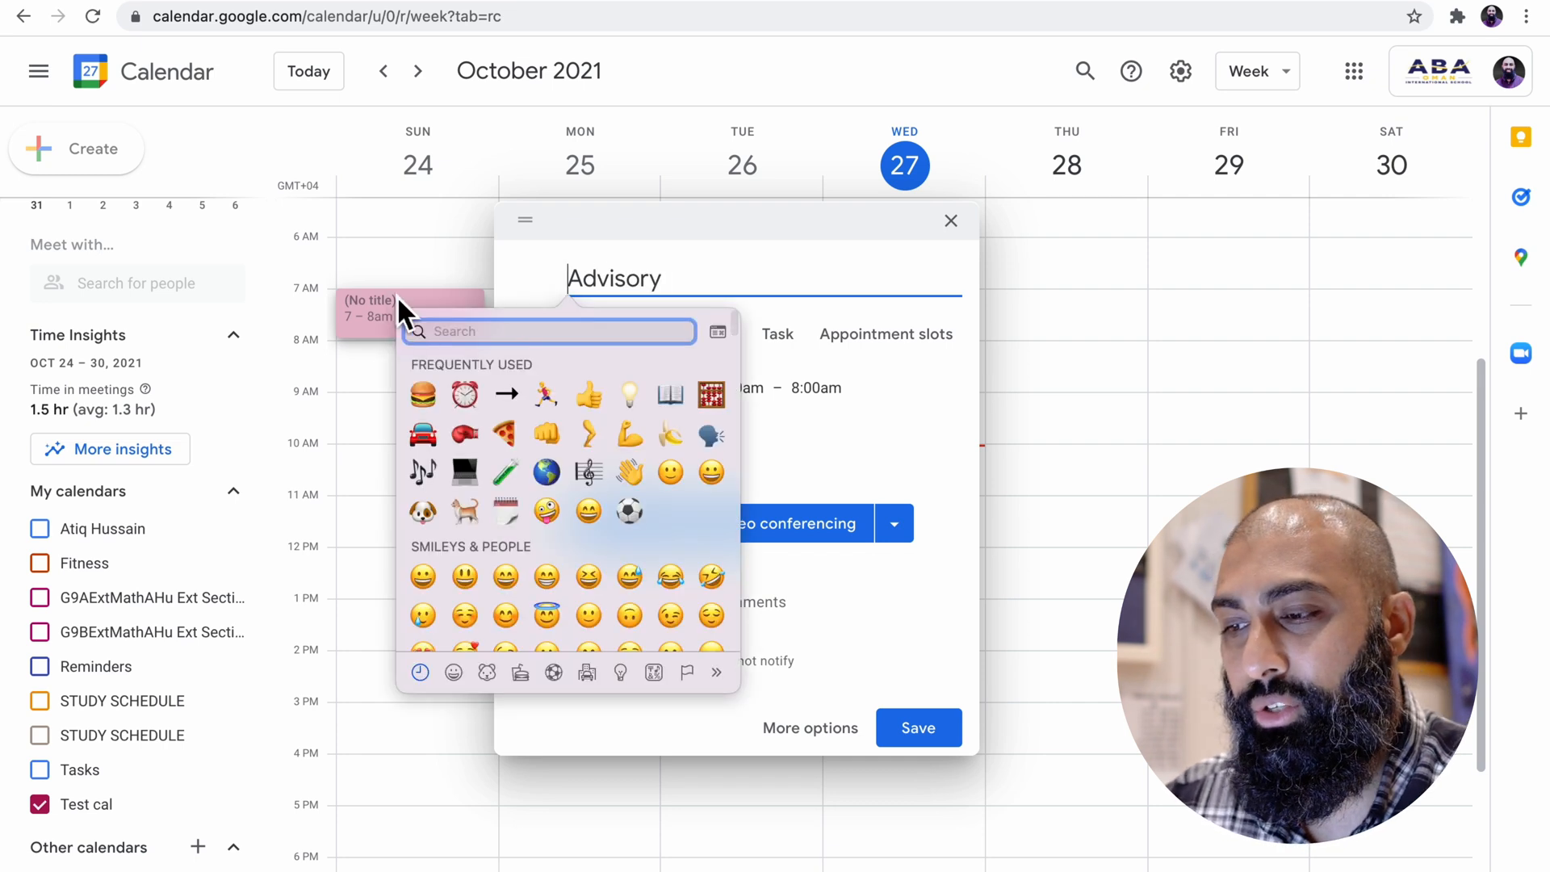
pyautogui.click(463, 396)
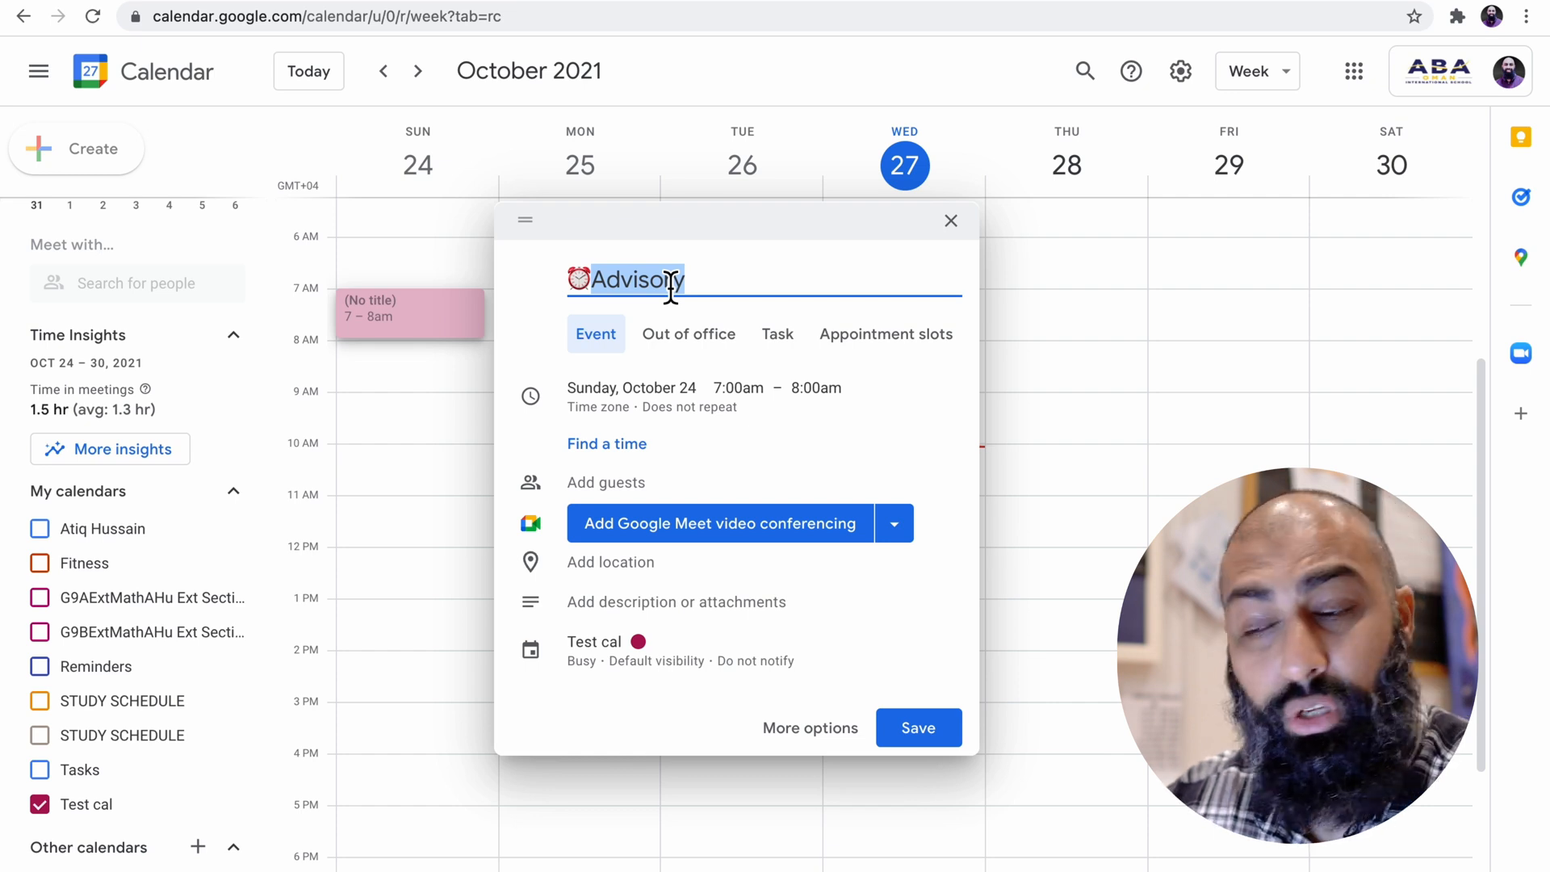
pyautogui.write('ADVISORY')
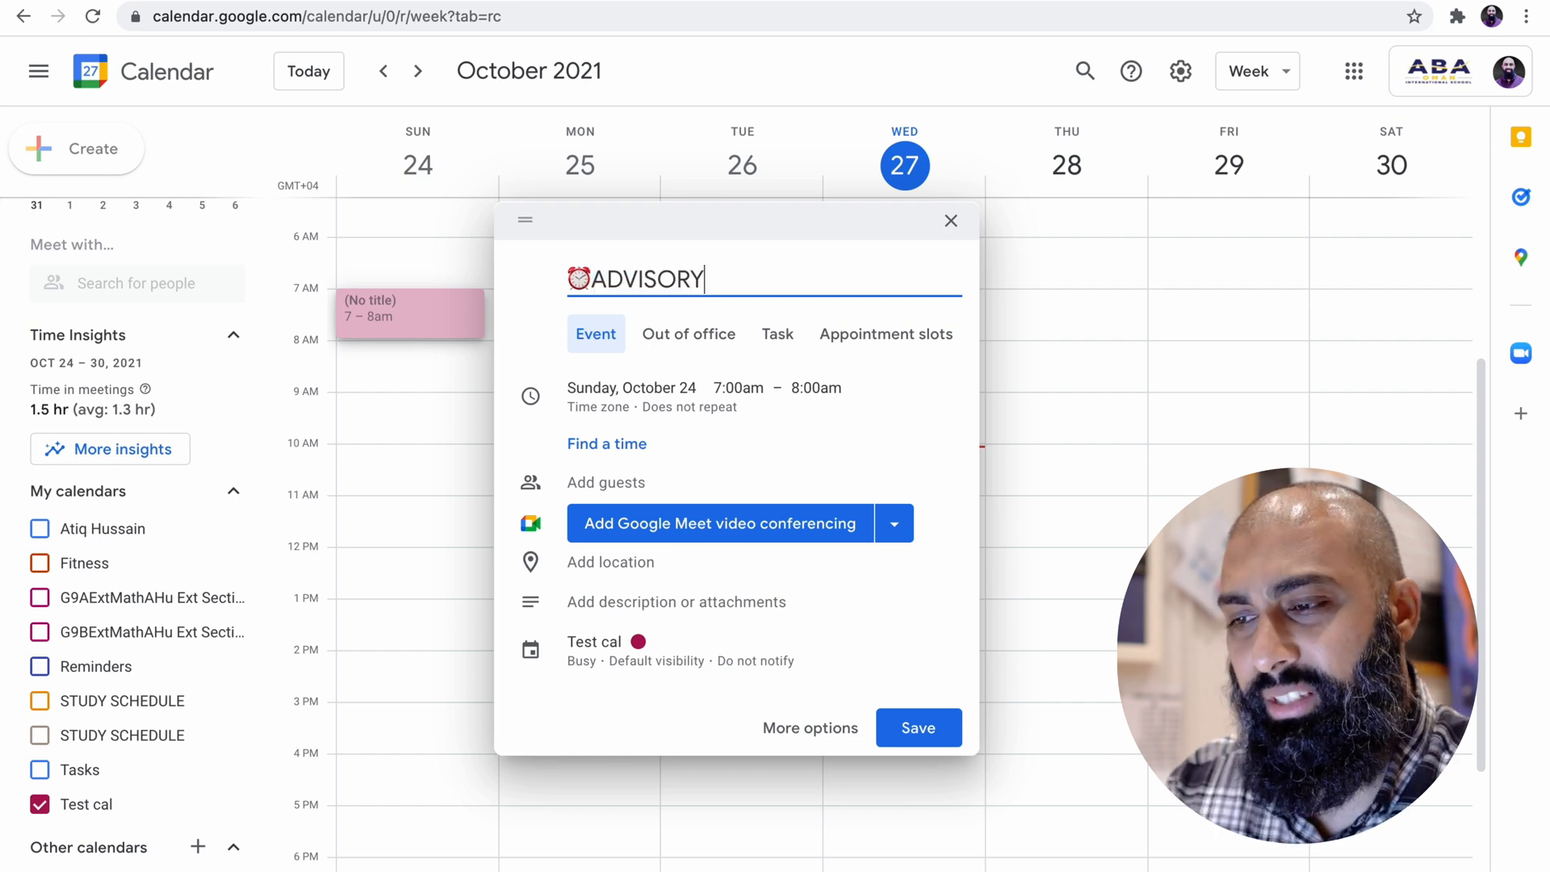
pyautogui.moveTo(702, 273)
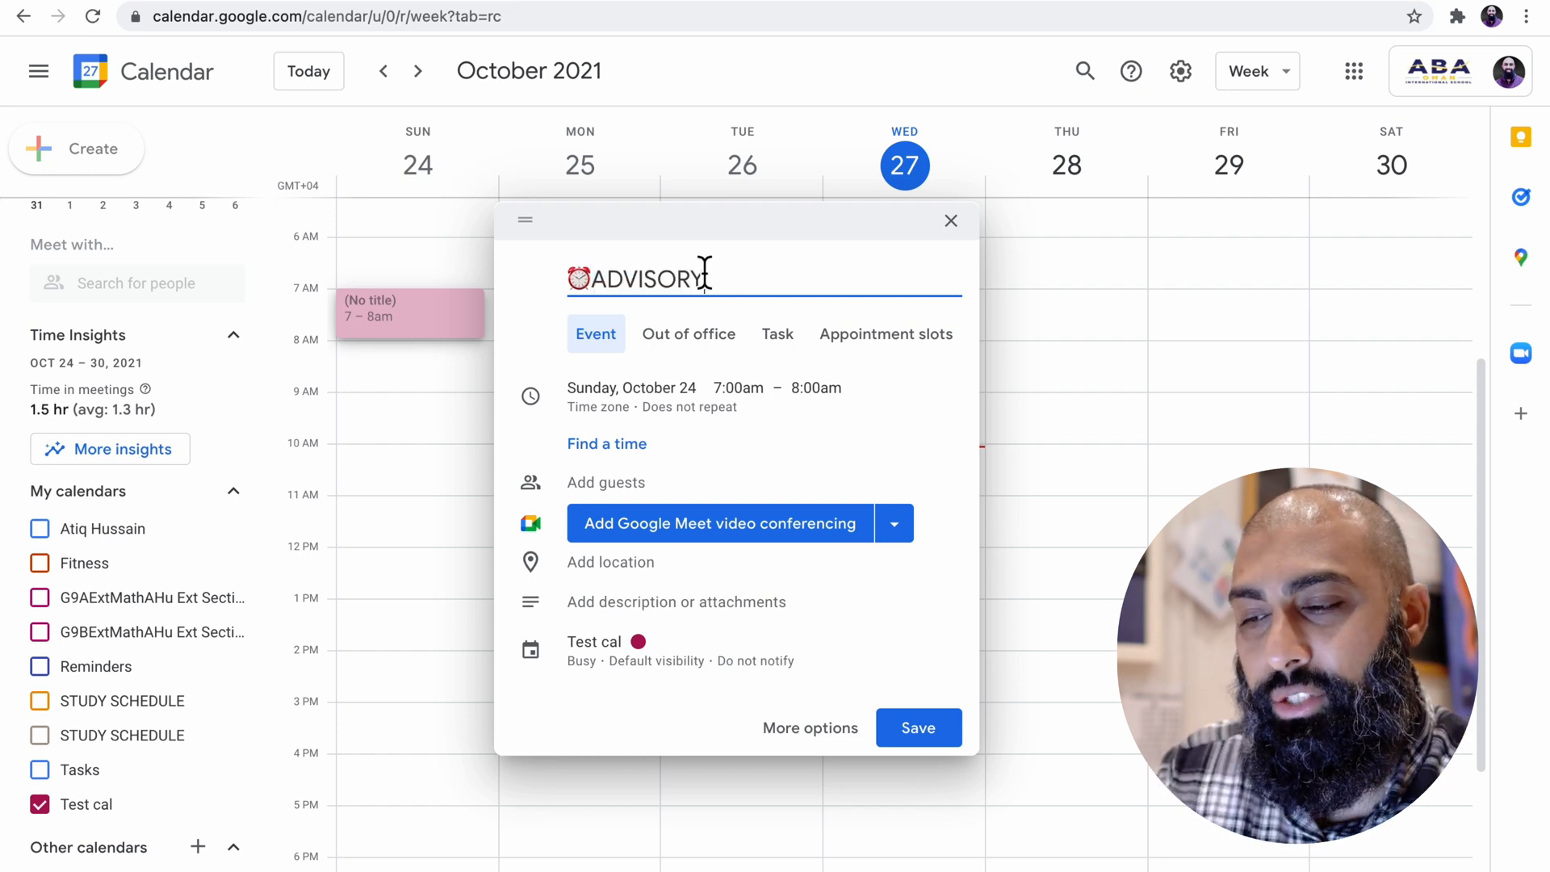
pyautogui.click(737, 386)
pyautogui.write('830AM')
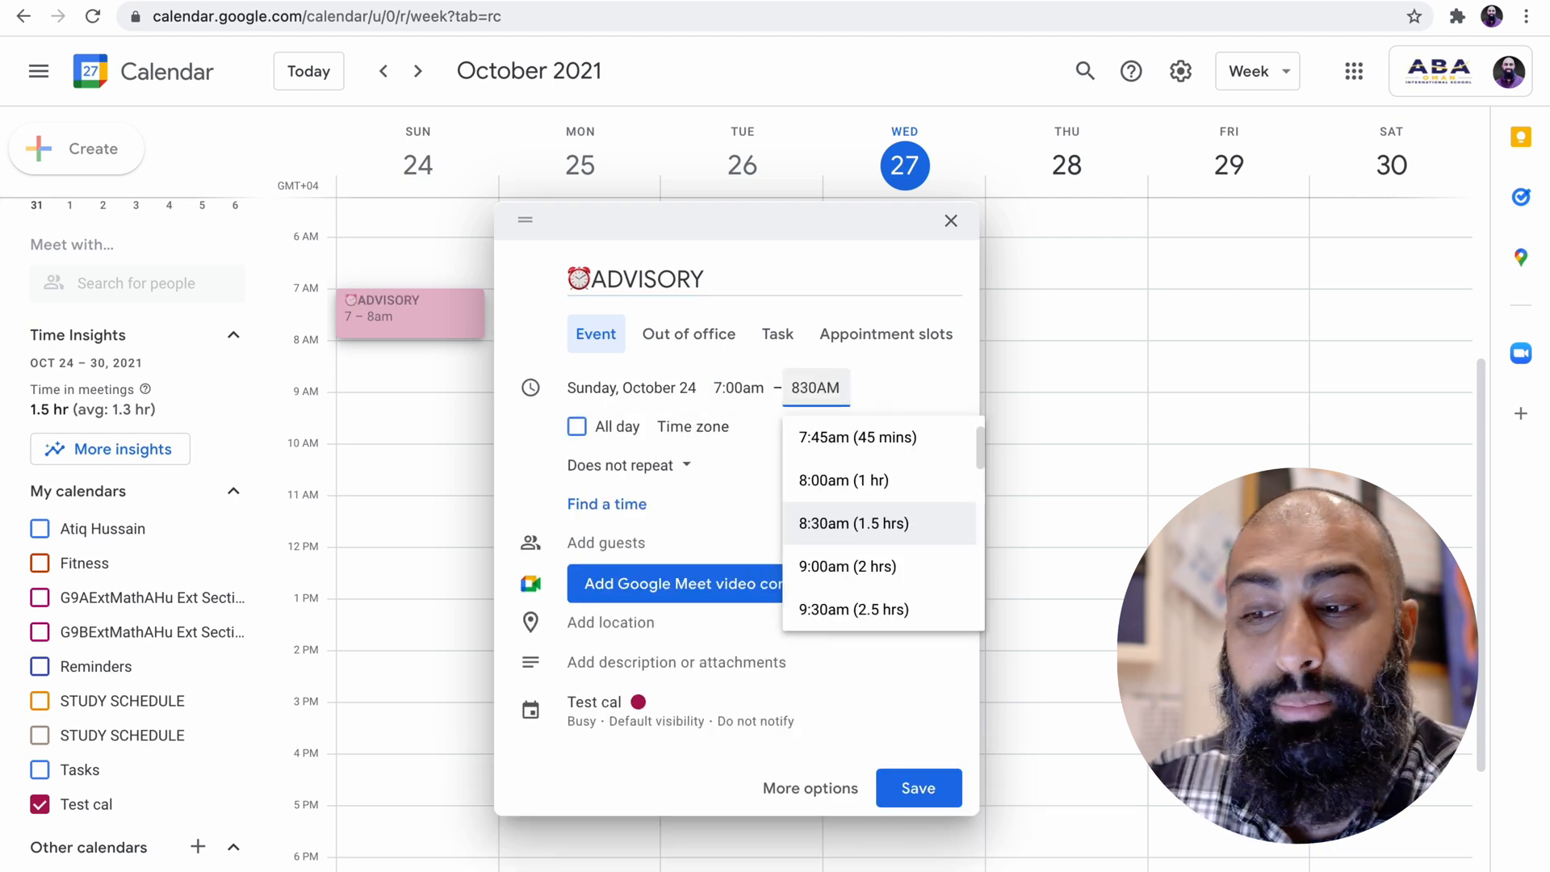
# Change the ADVISORY end time to 7:30am, correcting a mistaken 8:30pm entry
pyautogui.click(853, 523)
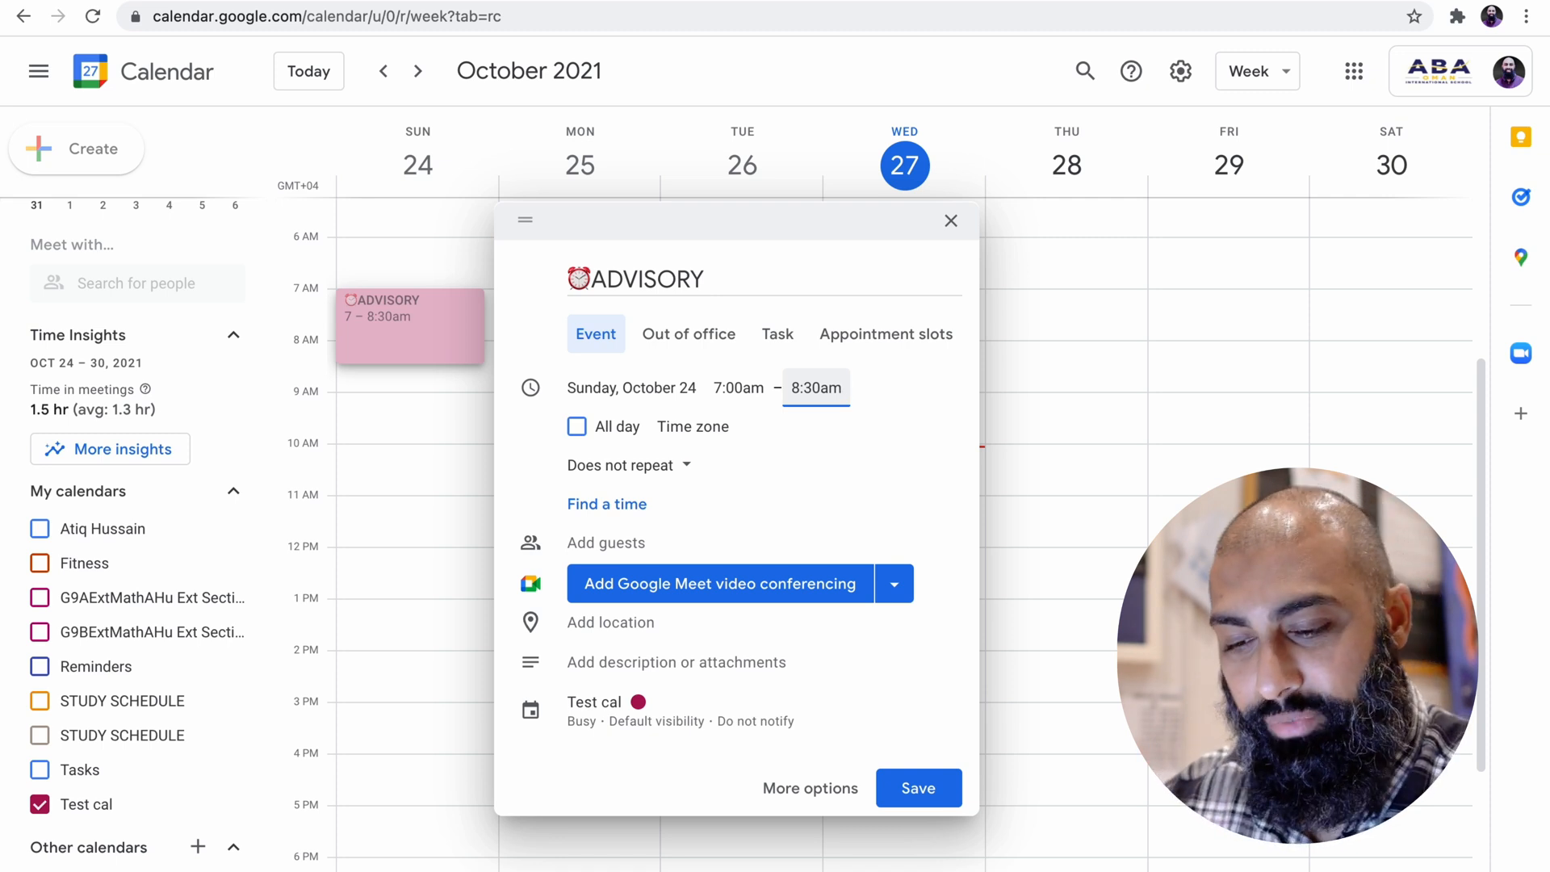
pyautogui.write('8:30pm')
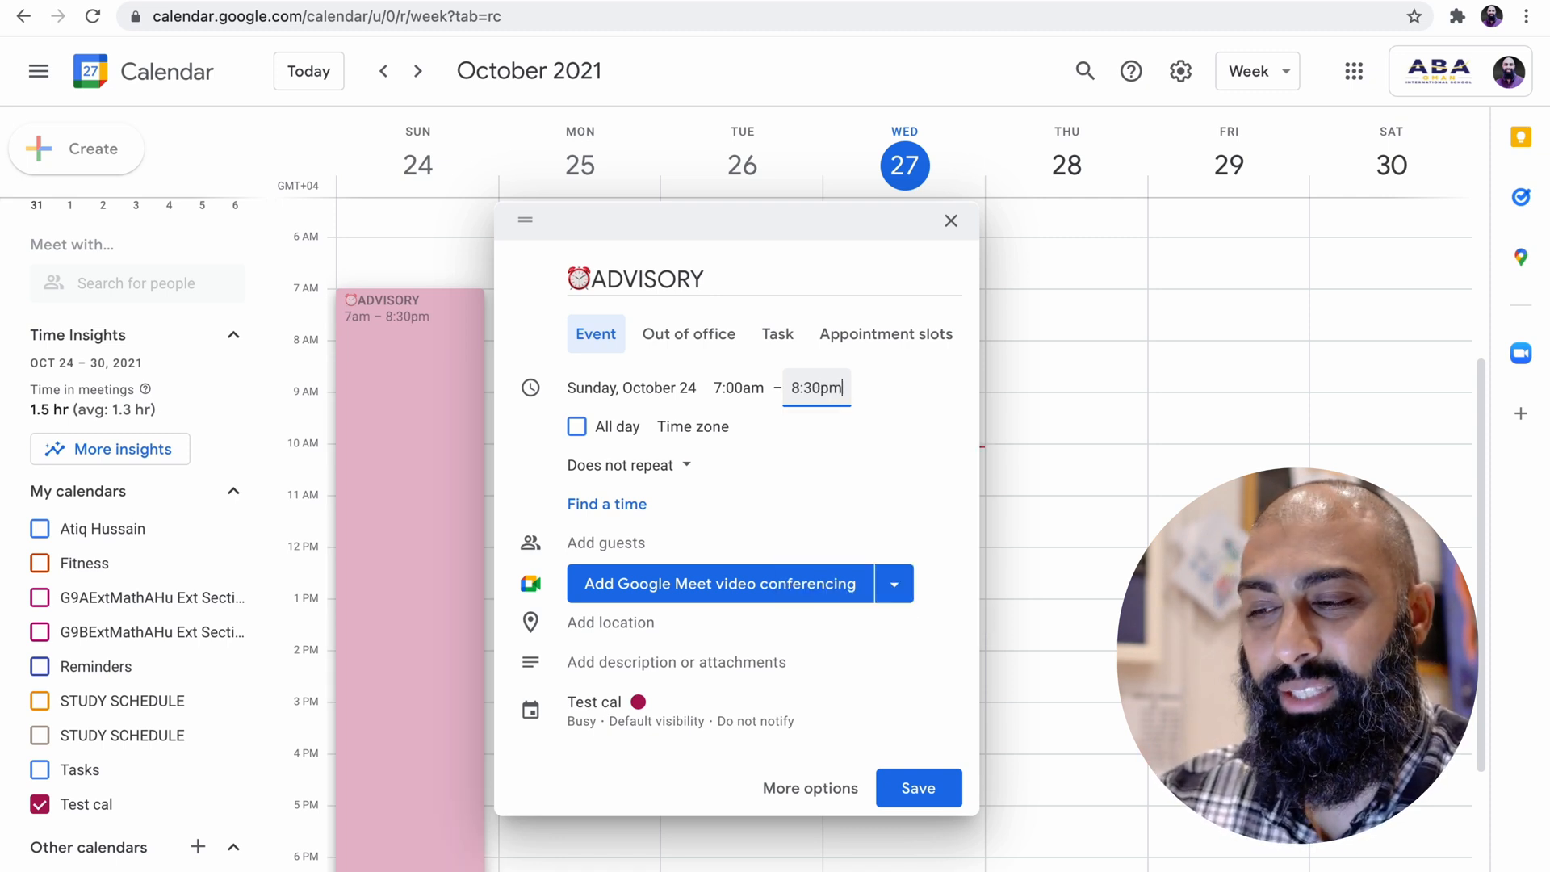
pyautogui.moveTo(413, 354)
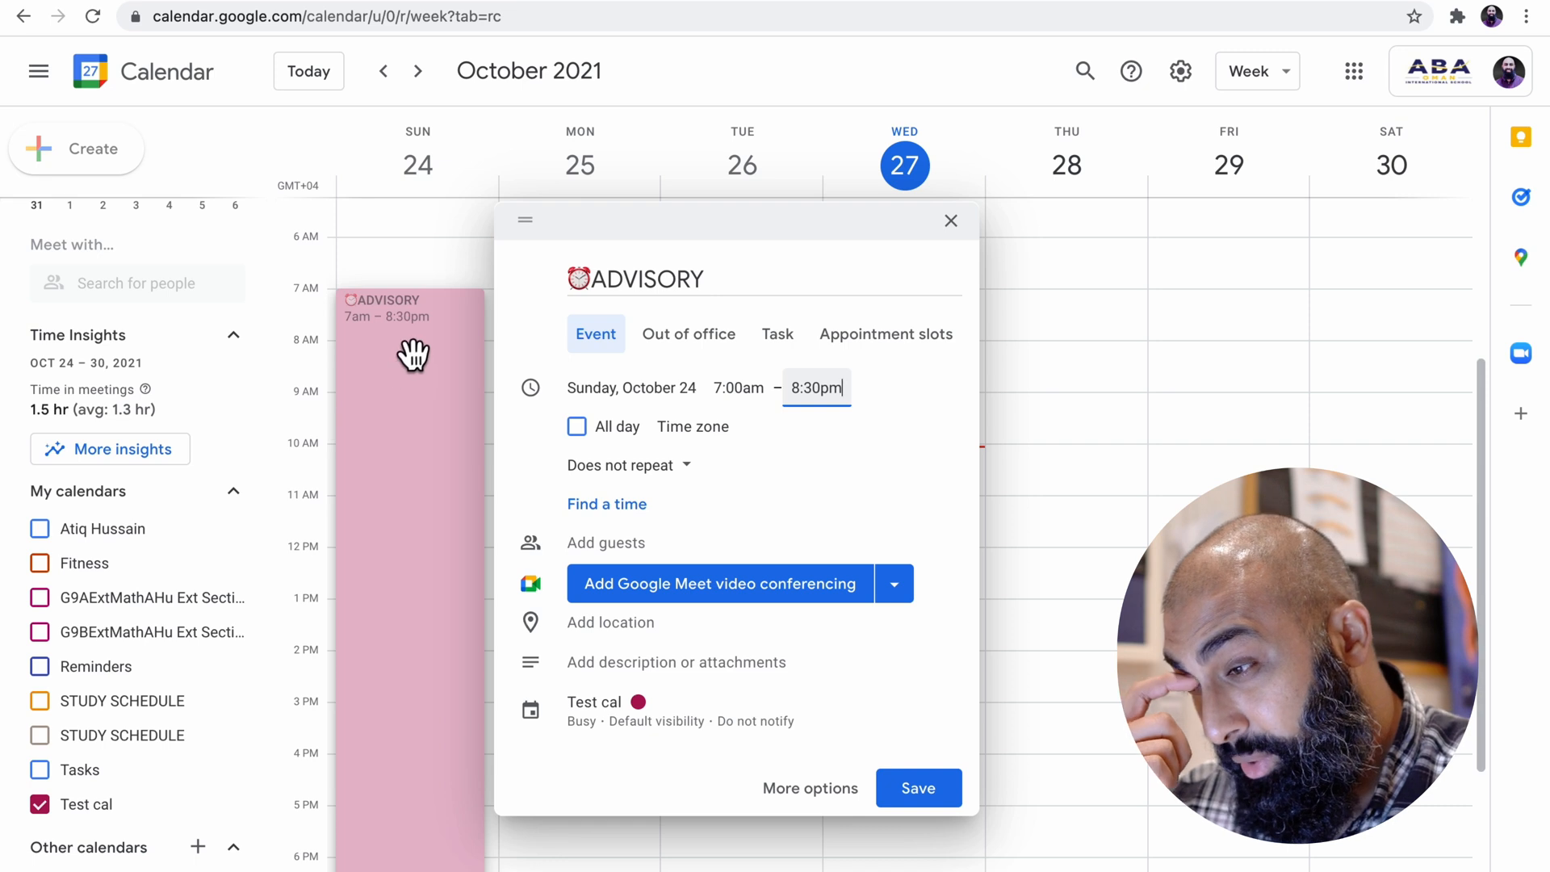
pyautogui.moveTo(427, 836)
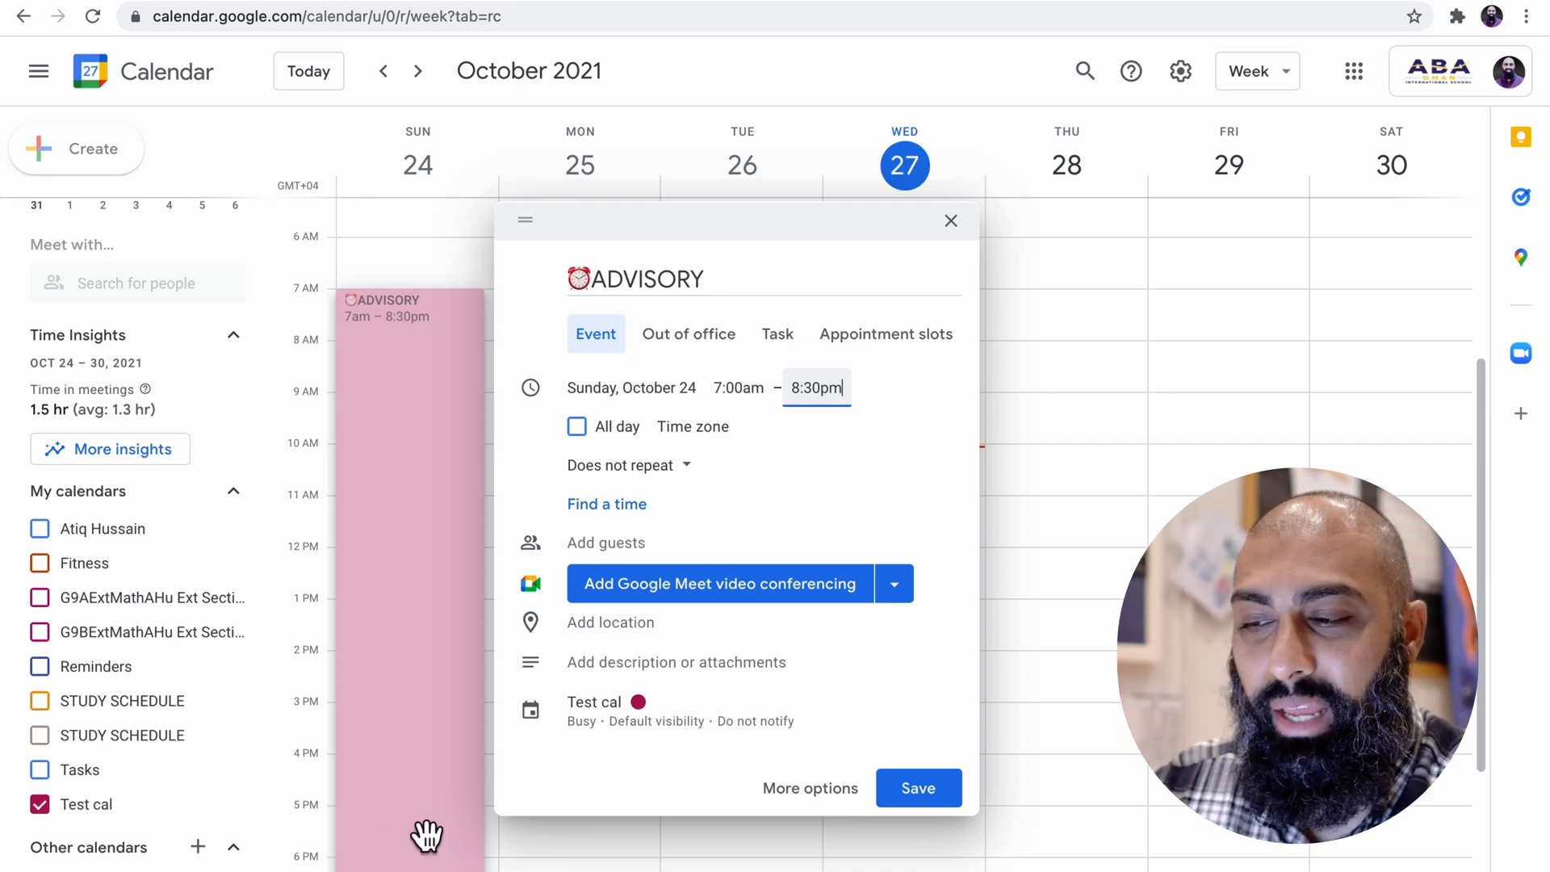
pyautogui.moveTo(432, 678)
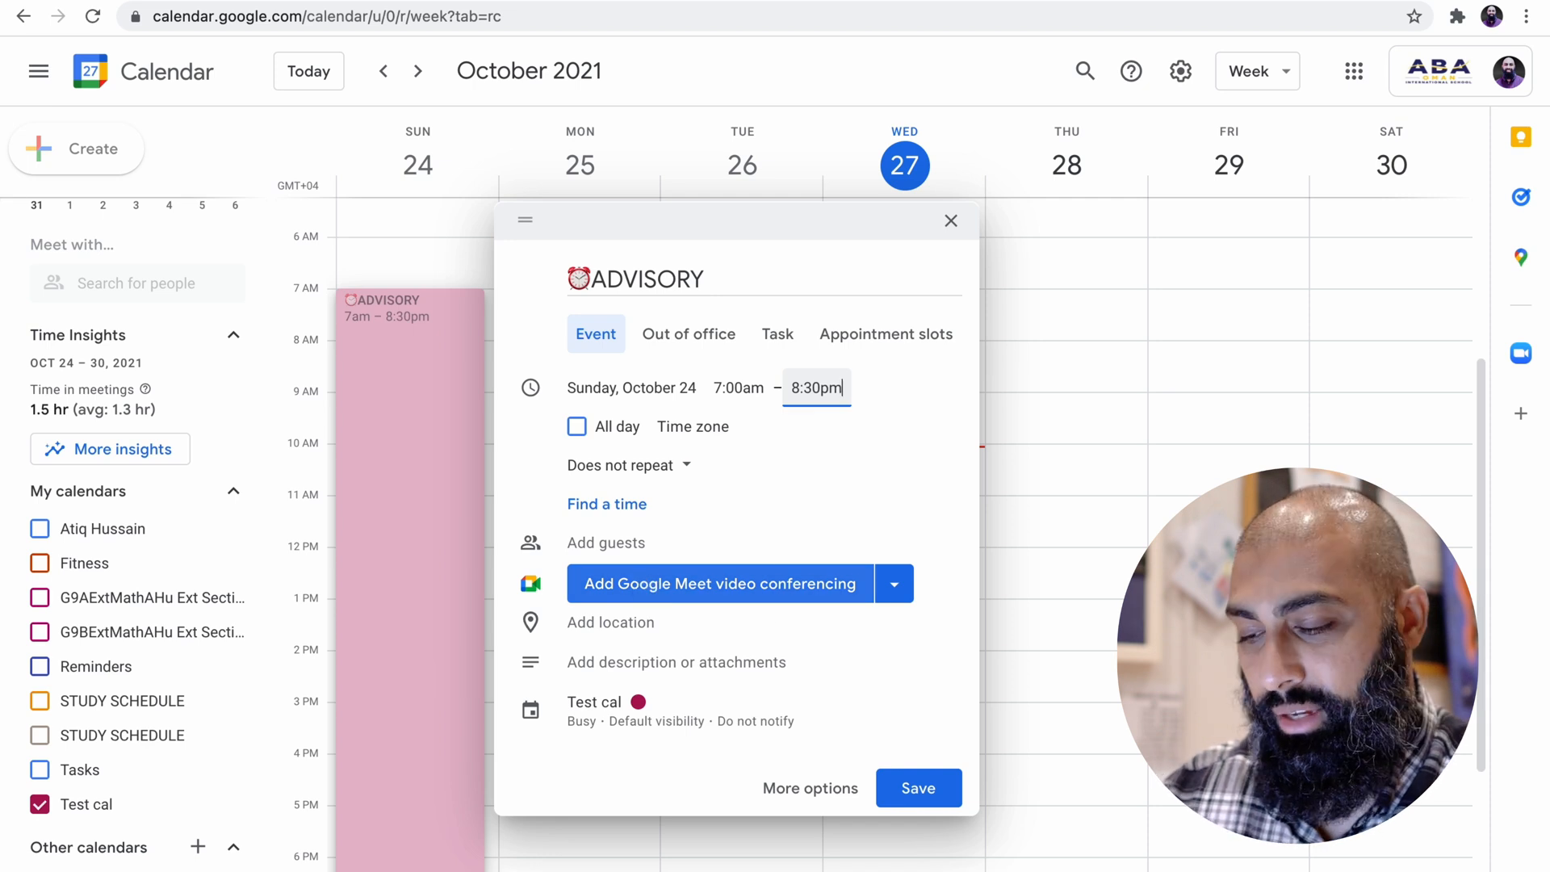
pyautogui.write('7:30am')
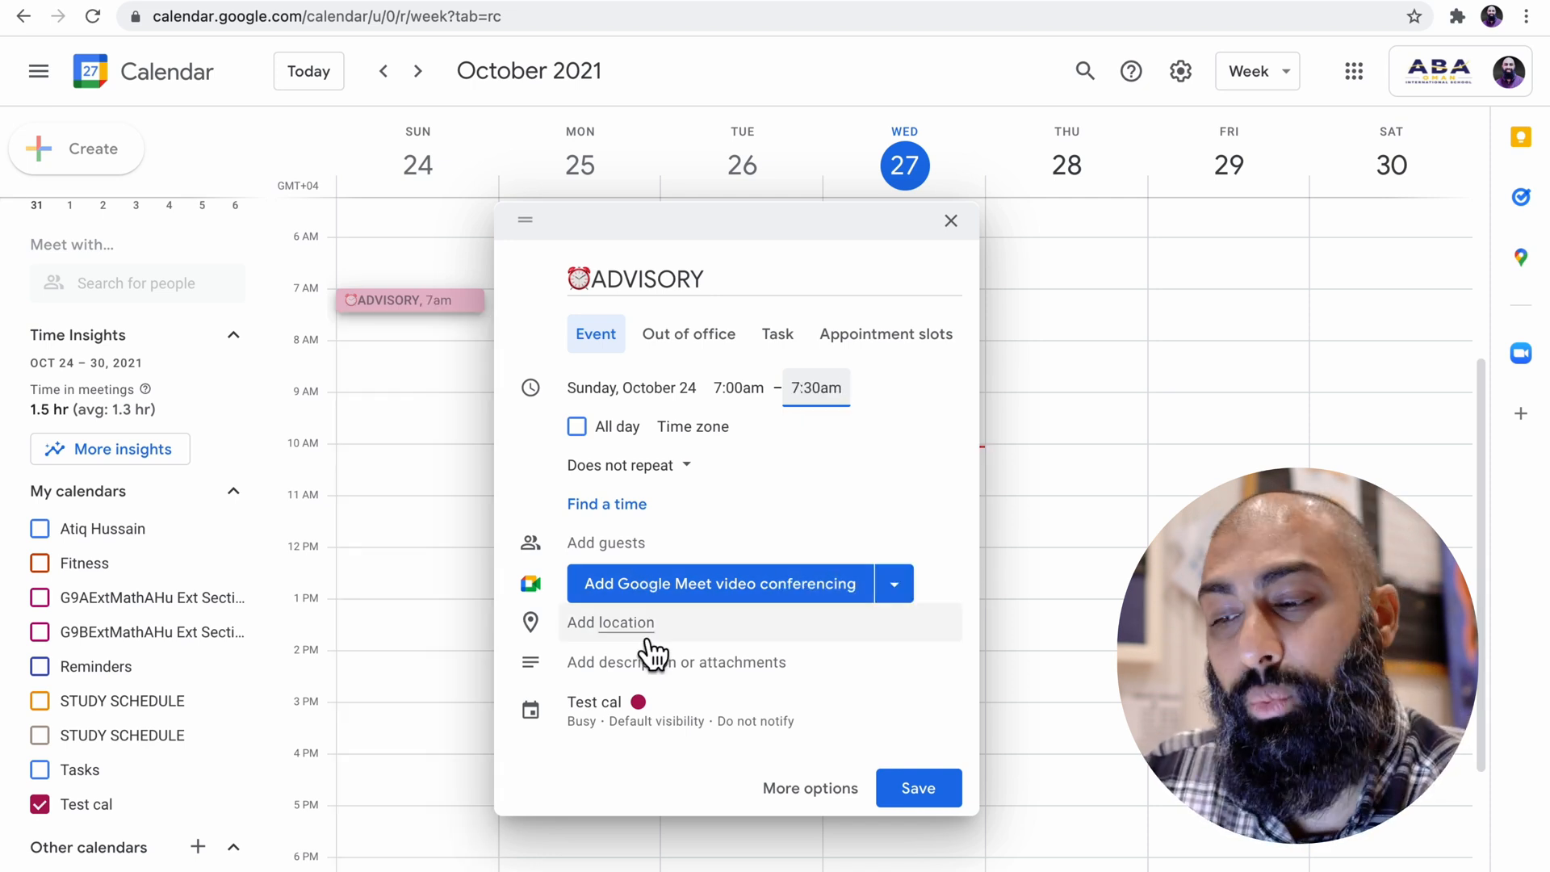
pyautogui.moveTo(699, 484)
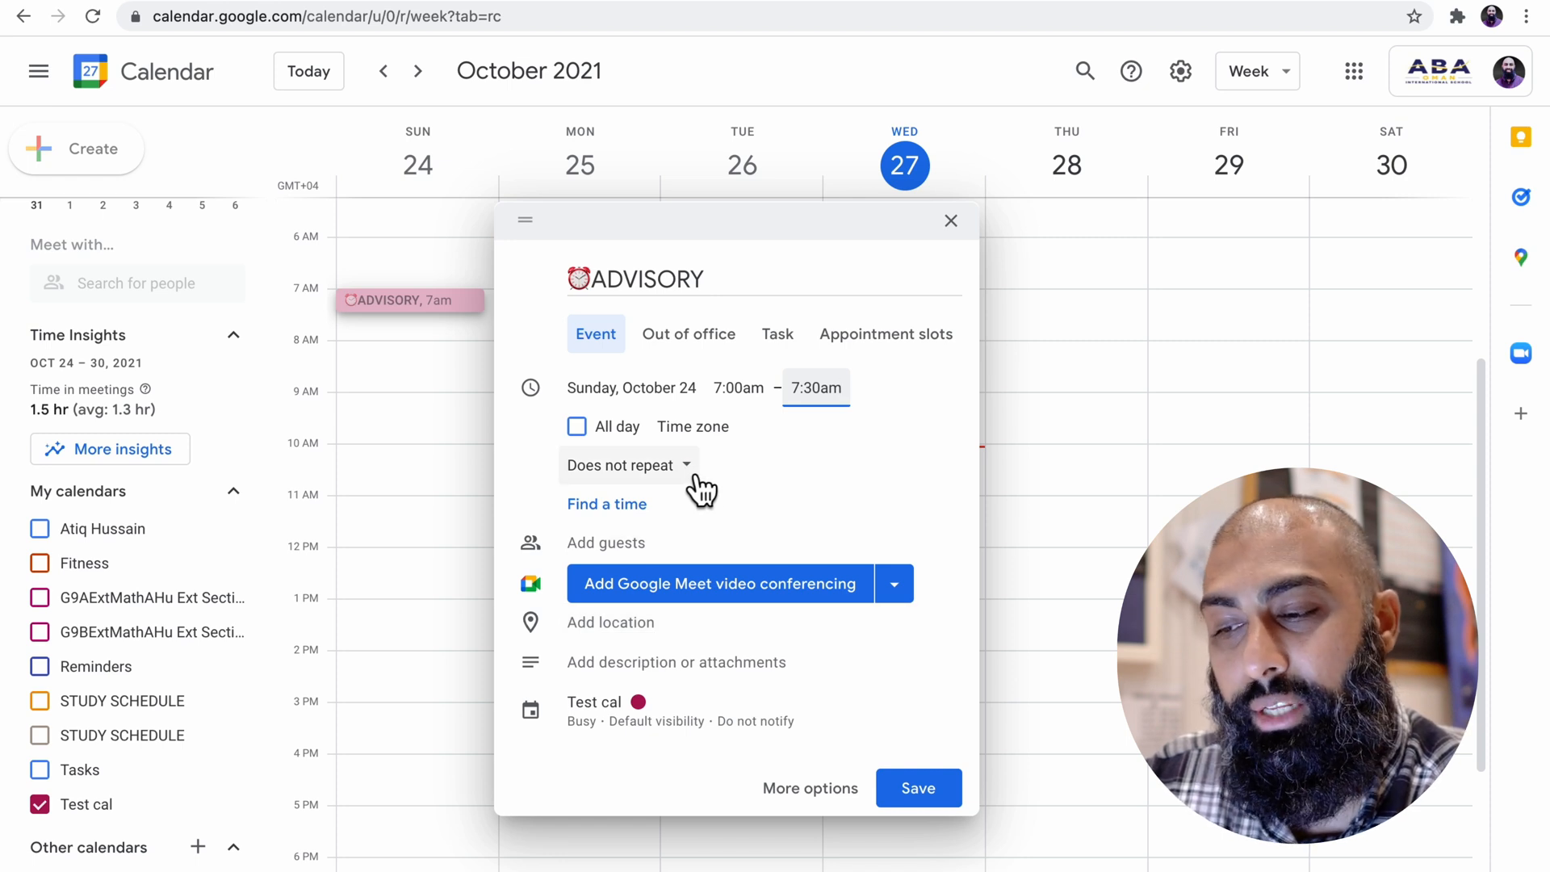
# Start a custom repeat pattern and begin adding weekdays, starting with Monday and Tuesday
pyautogui.click(628, 465)
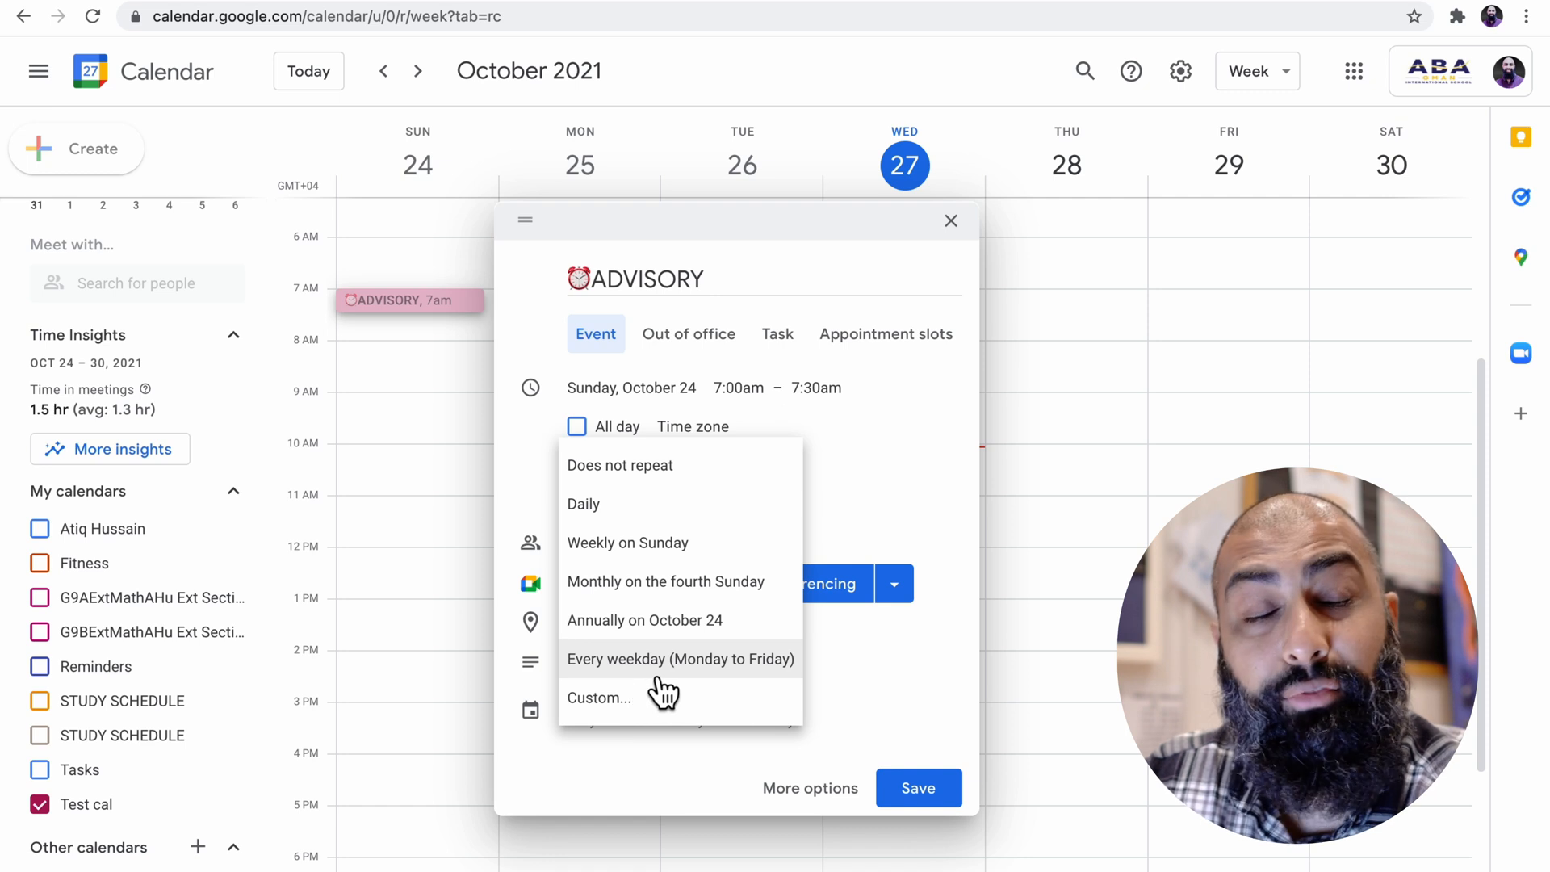
pyautogui.moveTo(746, 690)
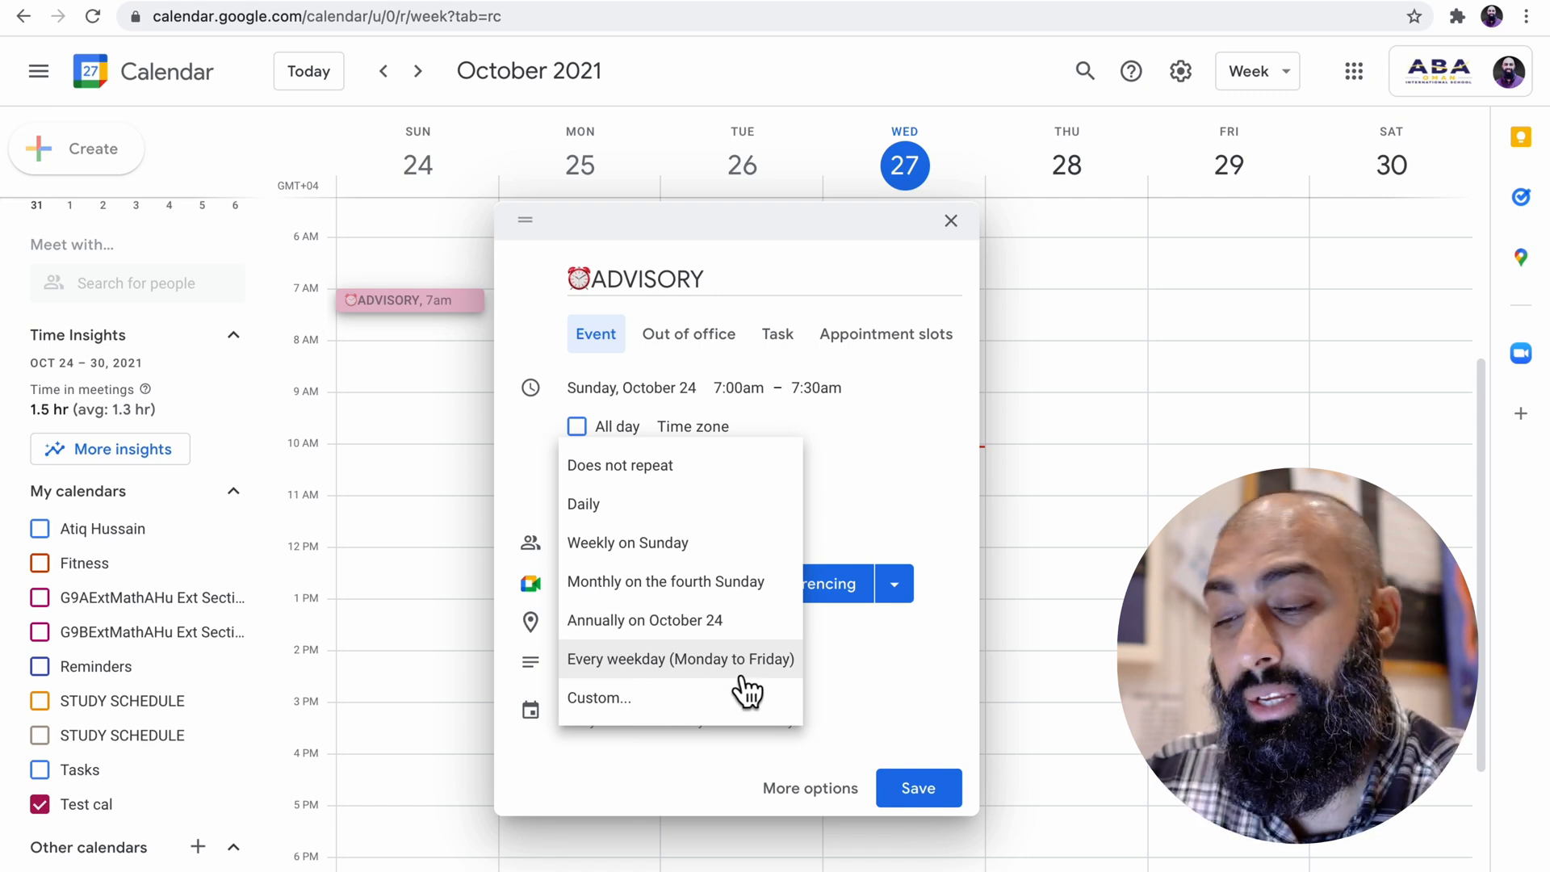
pyautogui.click(597, 697)
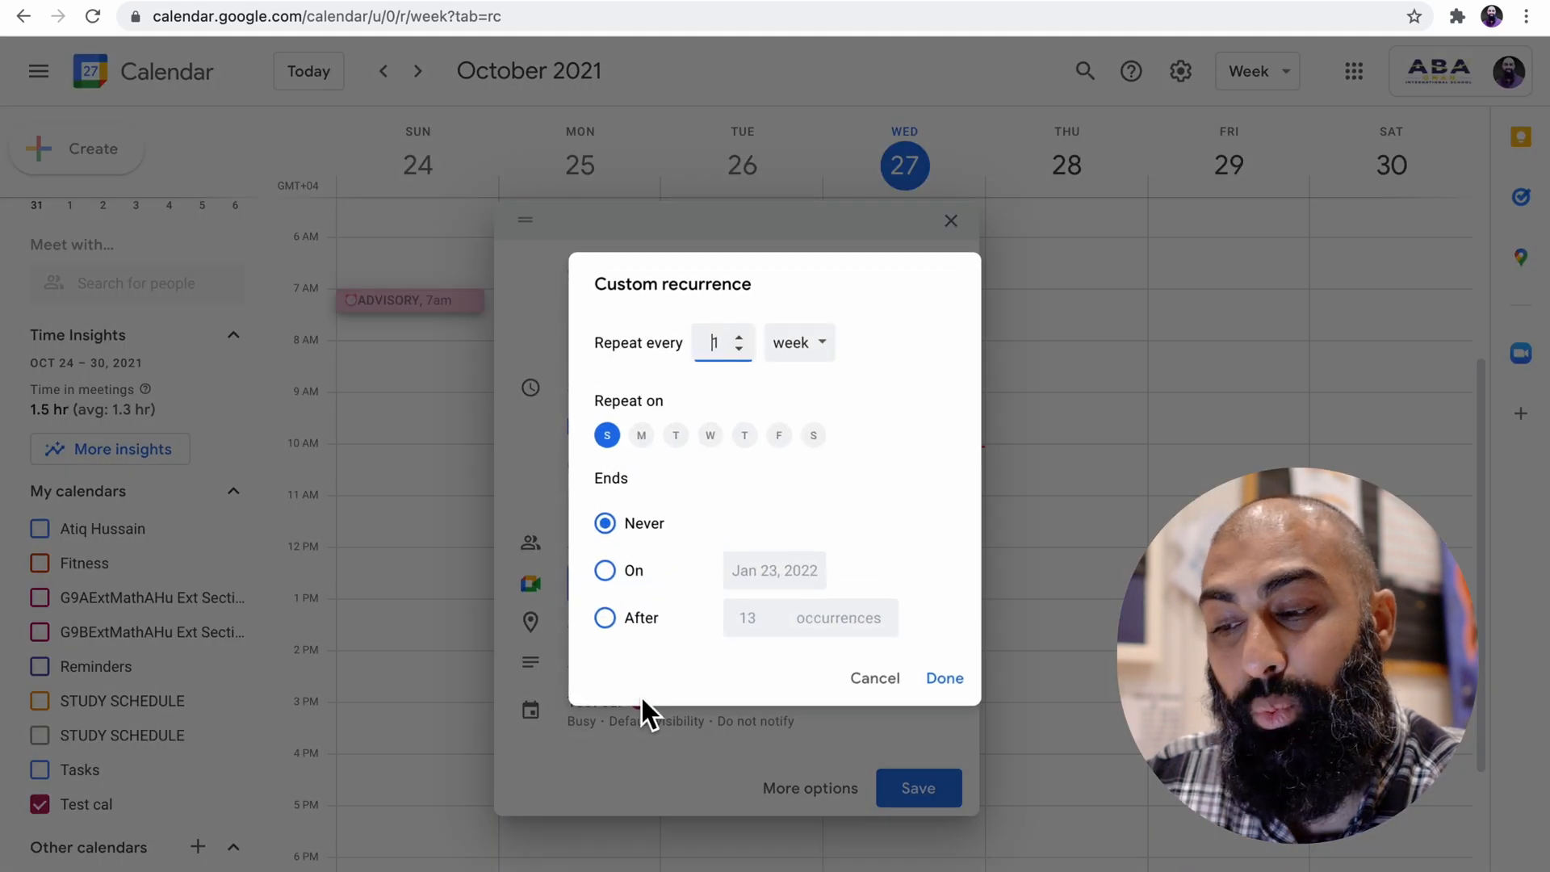
pyautogui.click(640, 435)
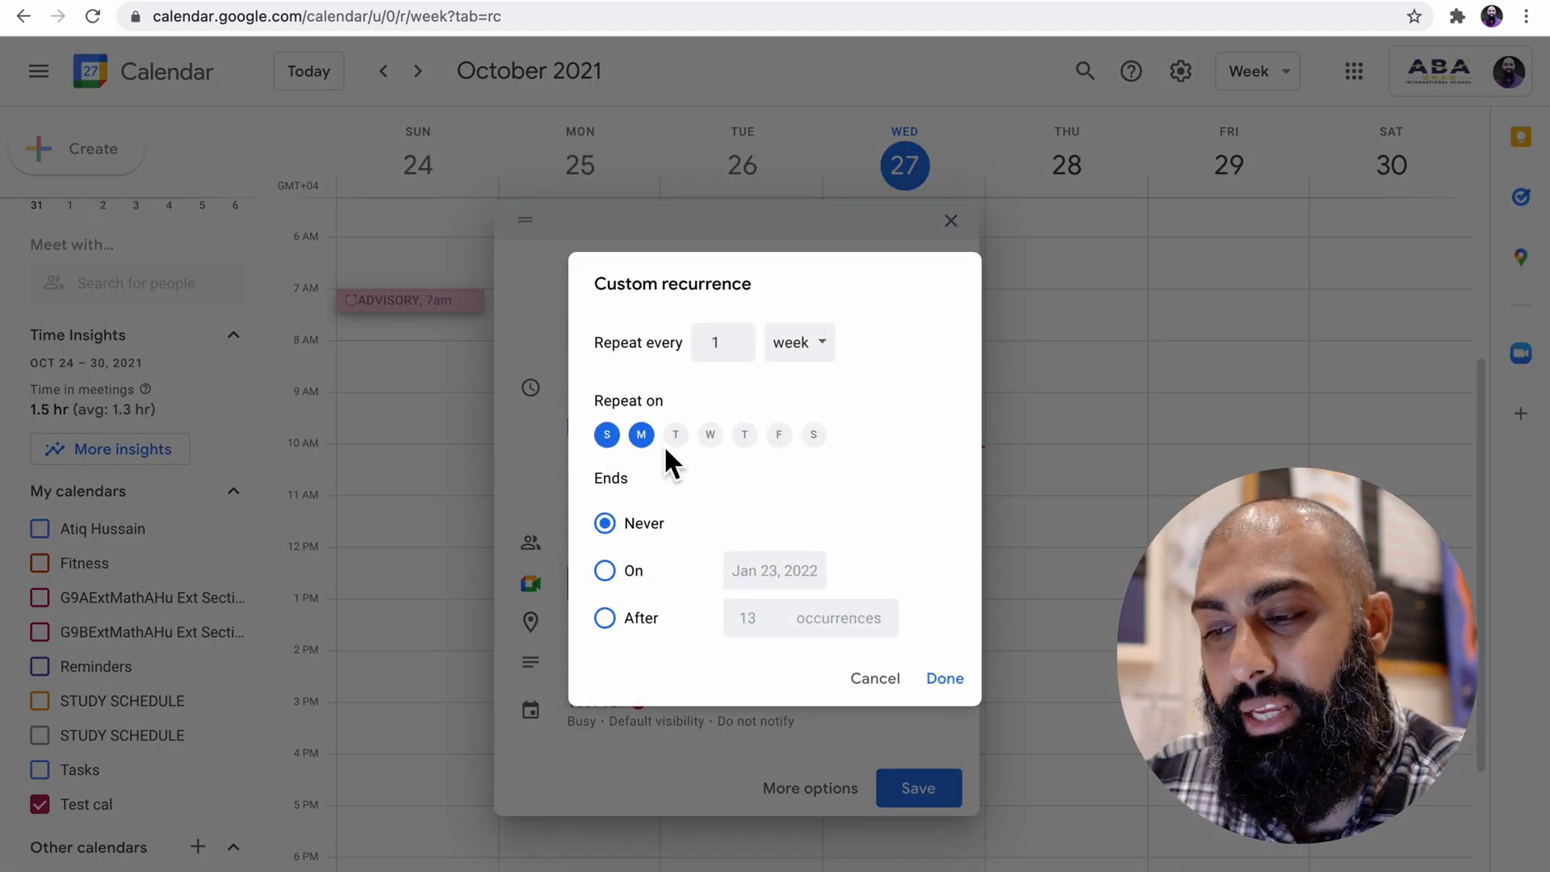
pyautogui.click(676, 435)
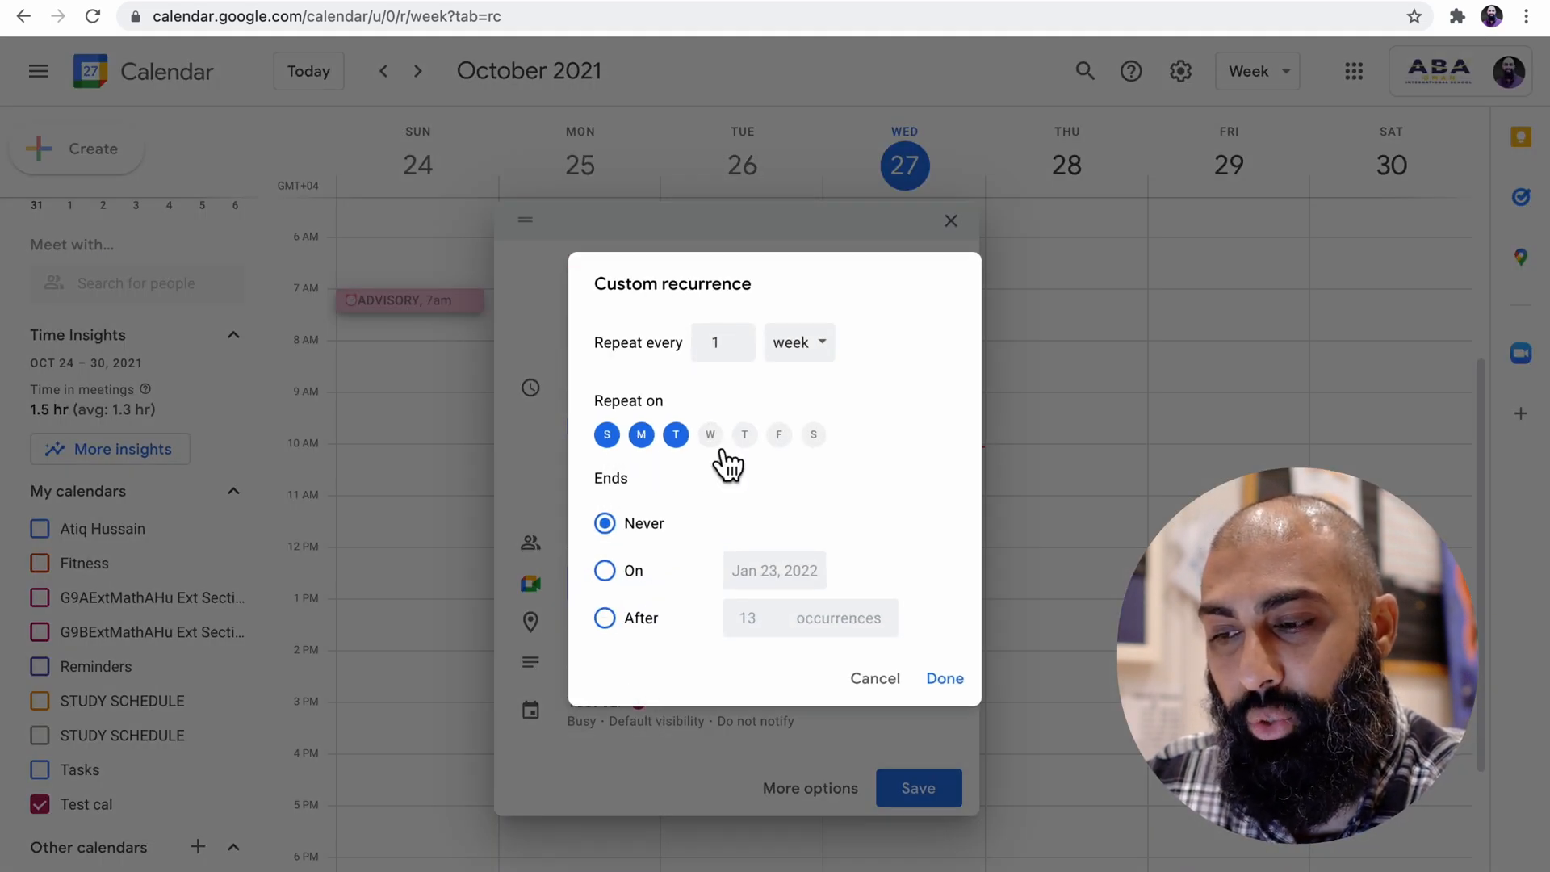
pyautogui.click(710, 436)
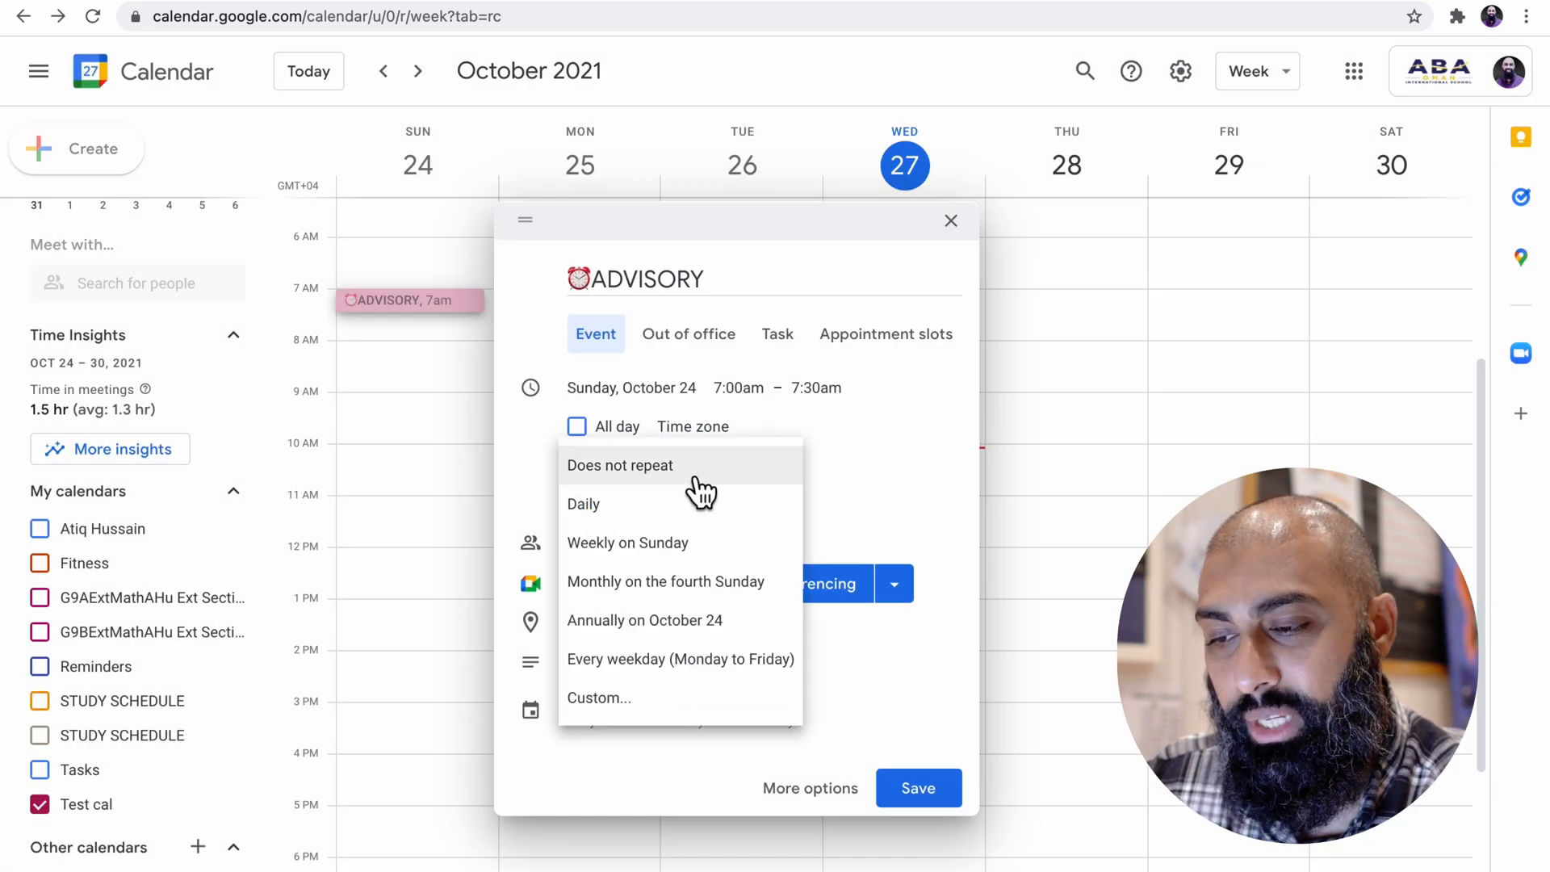
# Finish the weekly Sunday–Thursday pattern, ending on July 30, and confirm
pyautogui.click(597, 697)
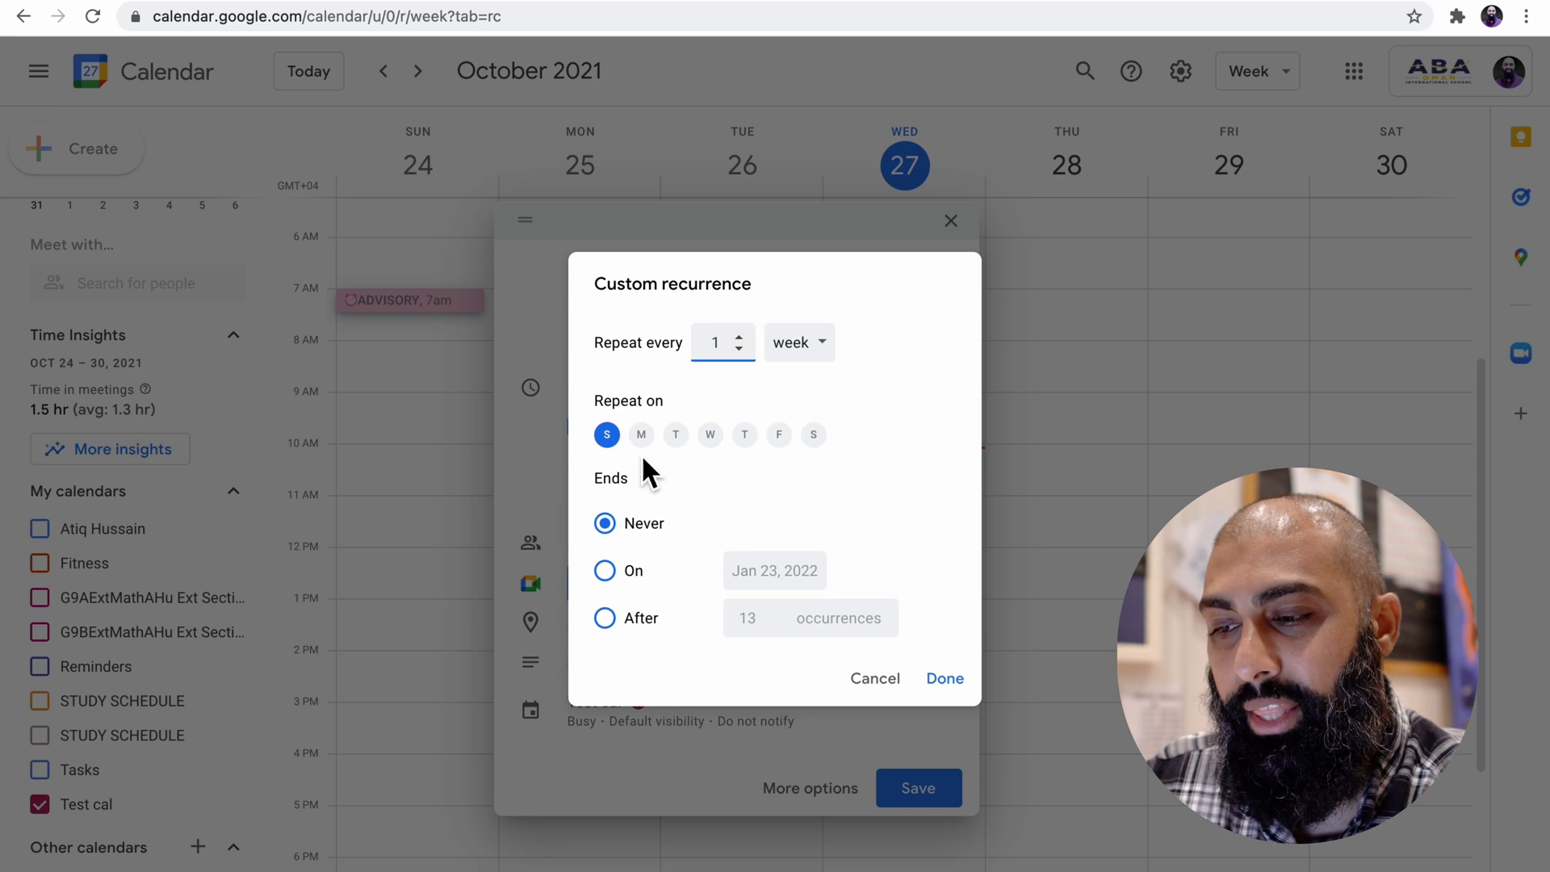
pyautogui.click(675, 435)
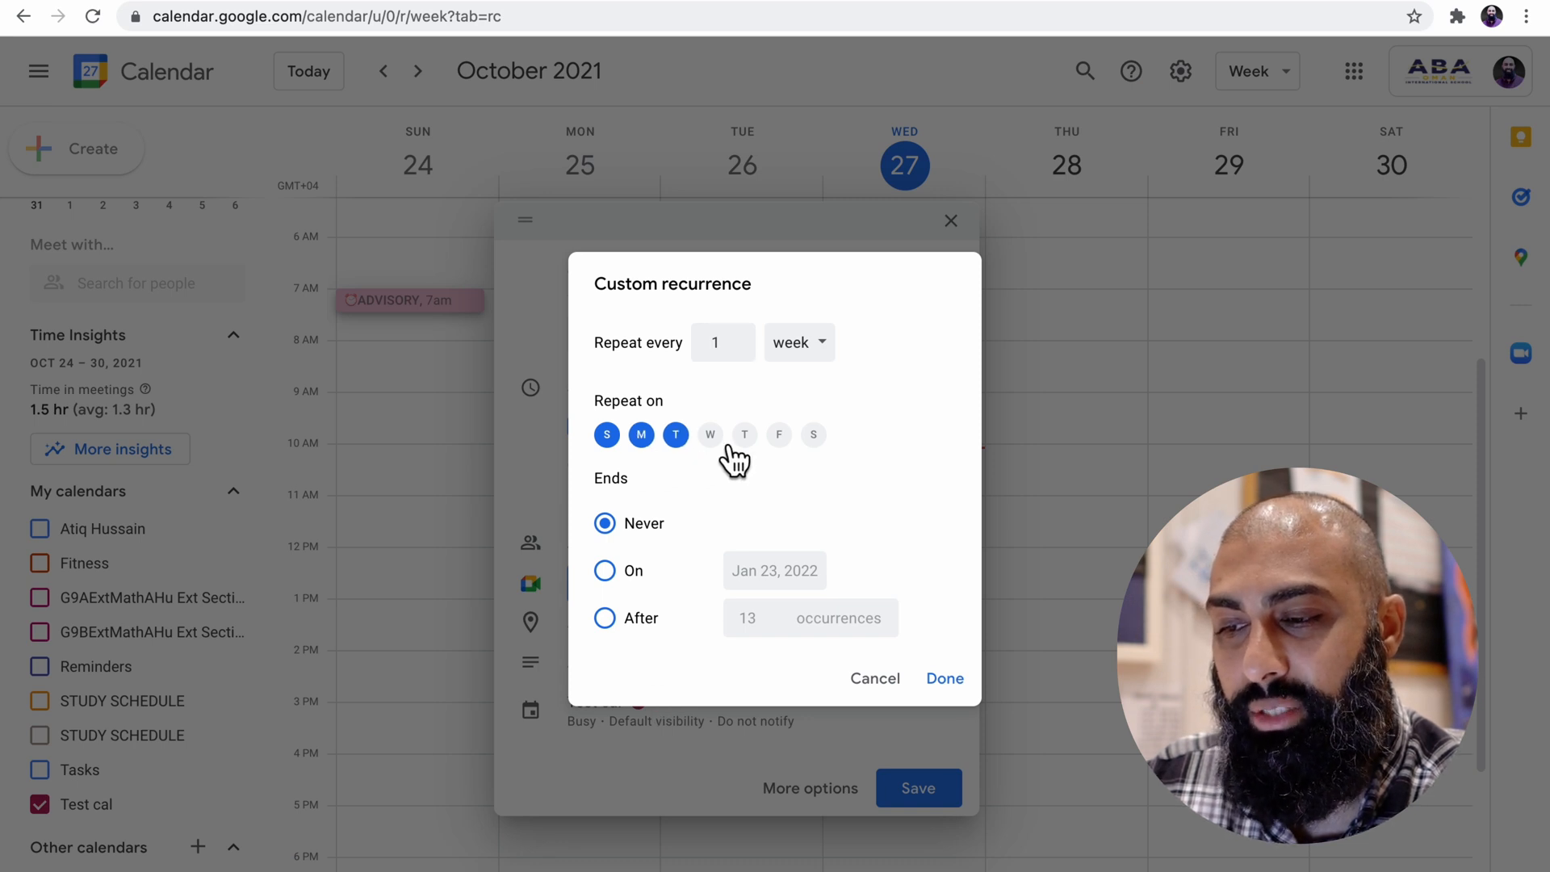
pyautogui.click(745, 435)
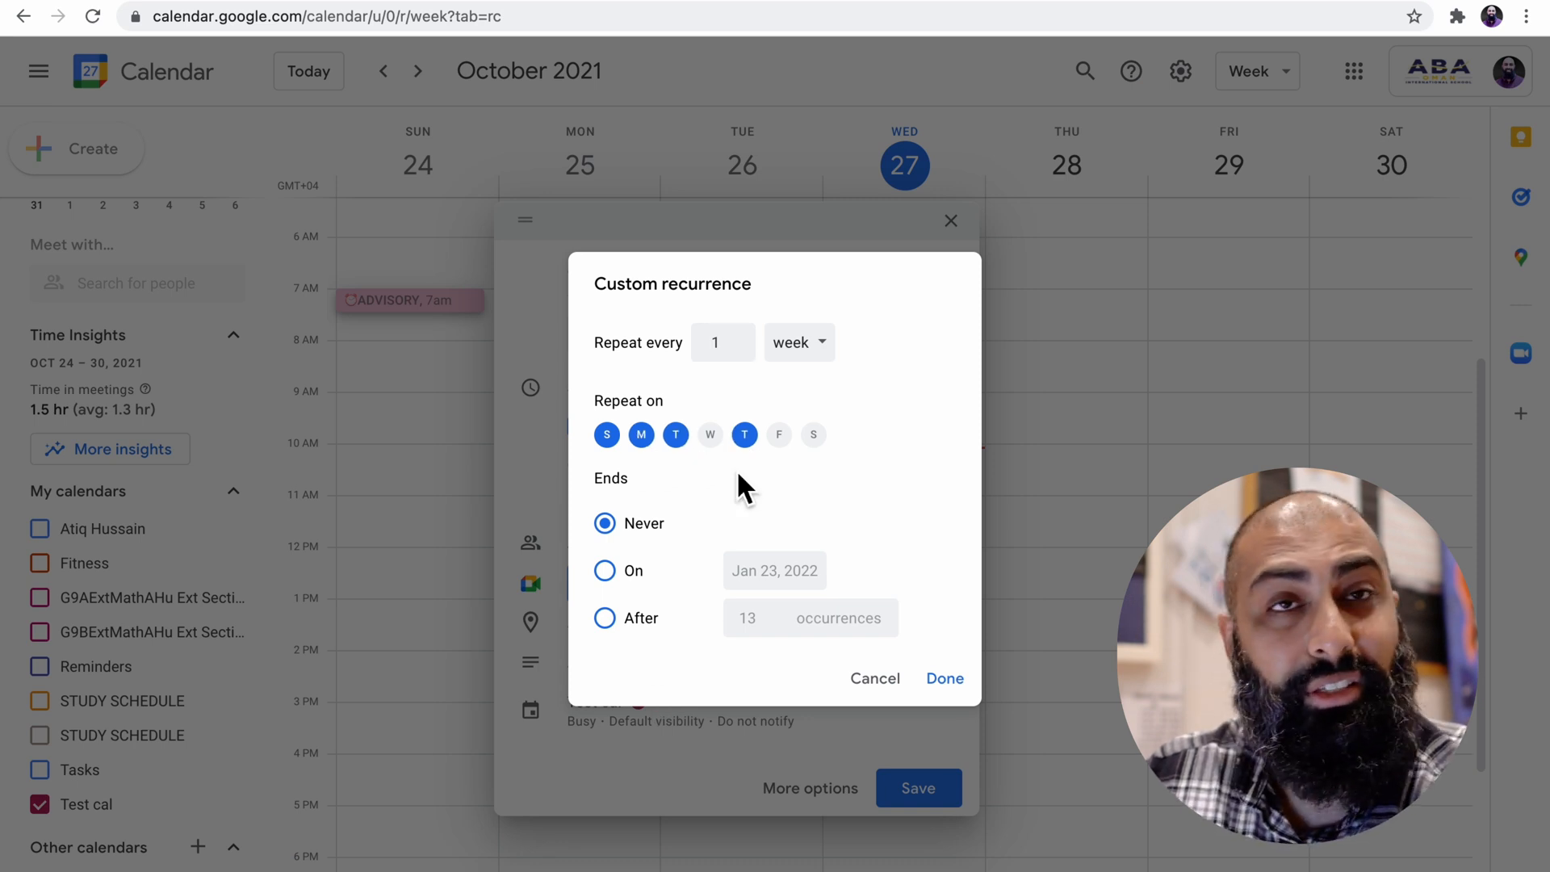
pyautogui.click(797, 343)
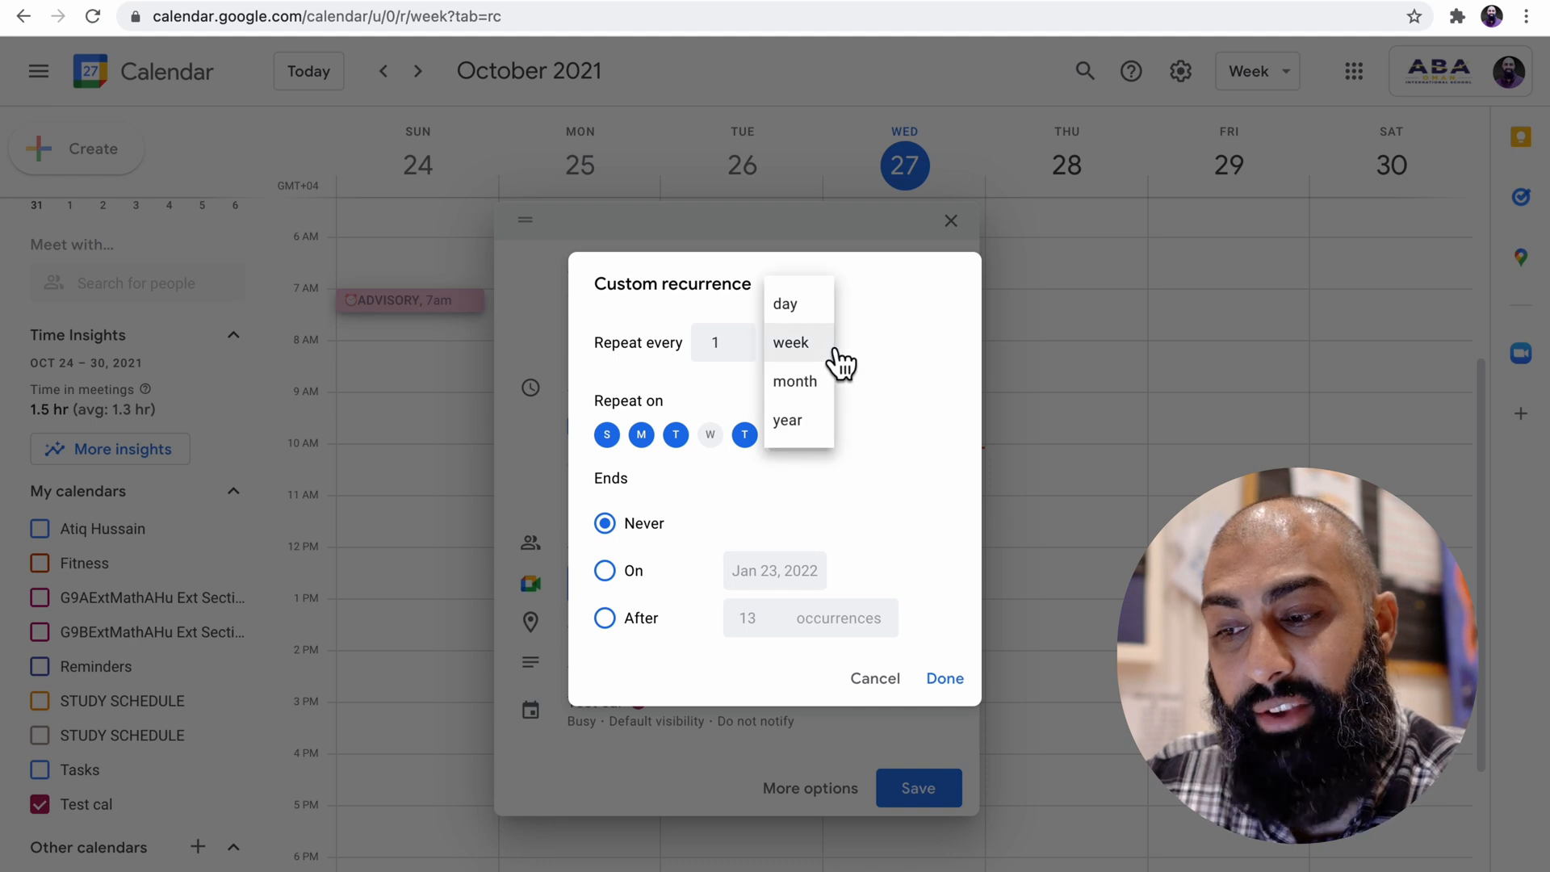
pyautogui.click(792, 342)
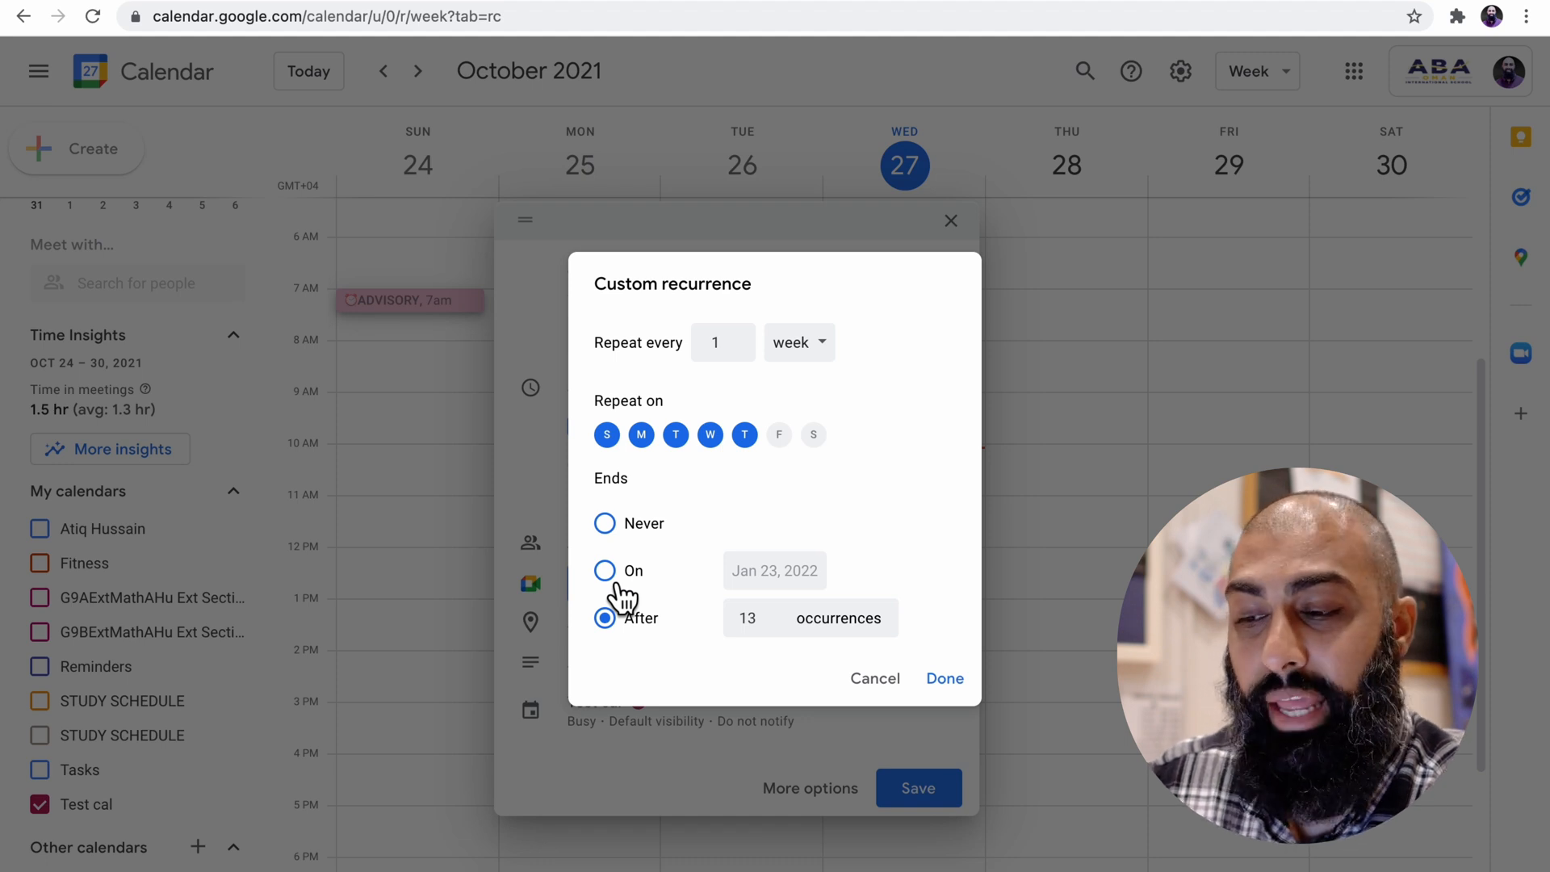
pyautogui.click(604, 571)
pyautogui.write('JUL')
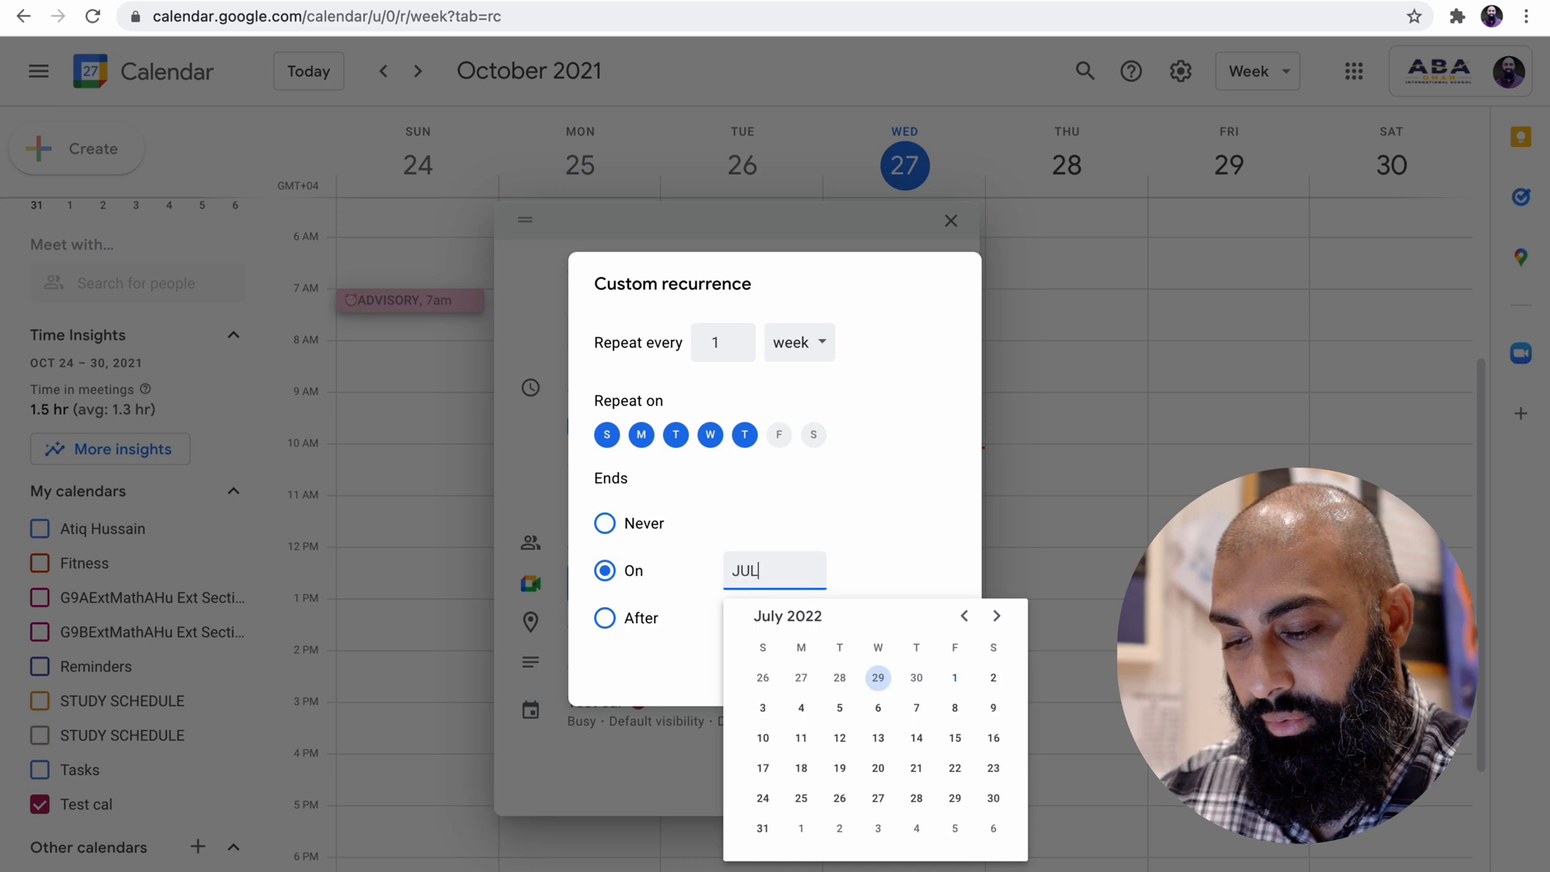
pyautogui.click(993, 798)
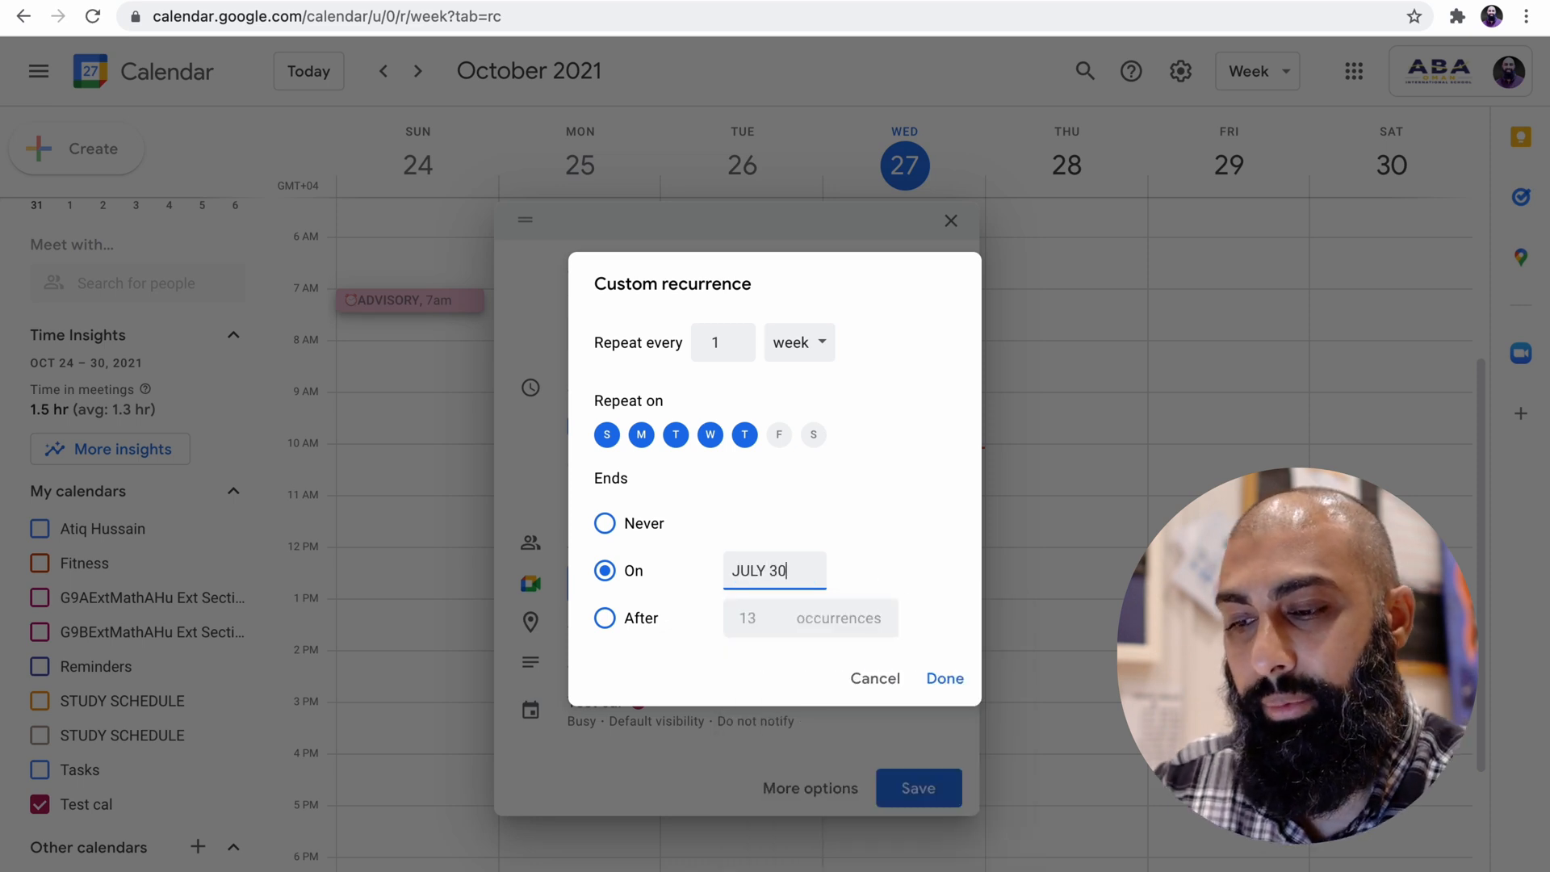
pyautogui.click(943, 678)
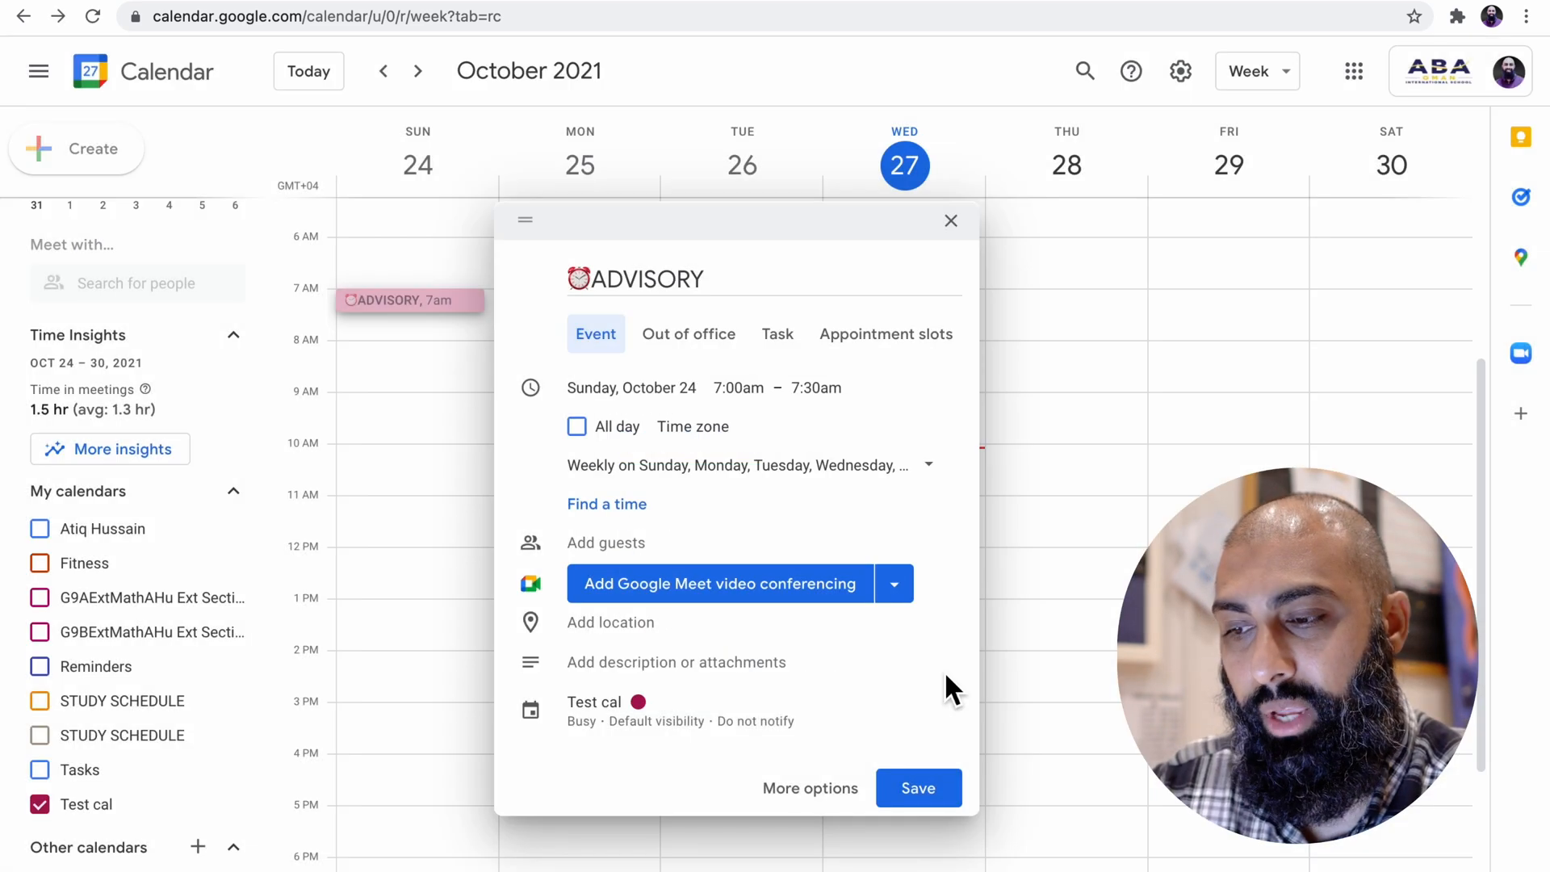
pyautogui.moveTo(707, 717)
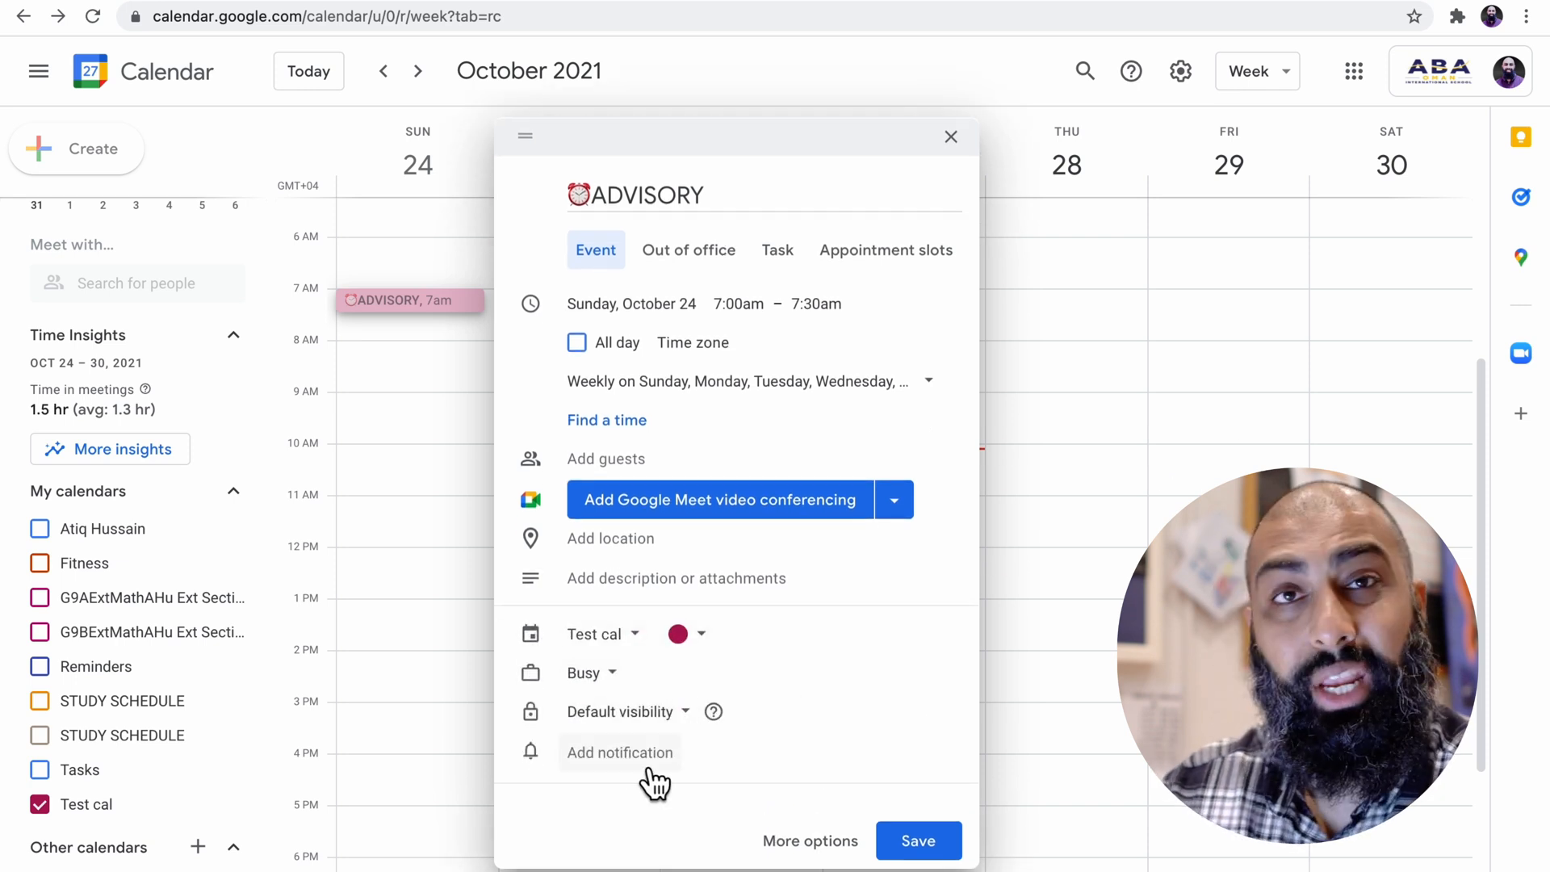
# Remove the 10-minutes-before reminder and save the ⏰ADVISORY series
pyautogui.click(621, 752)
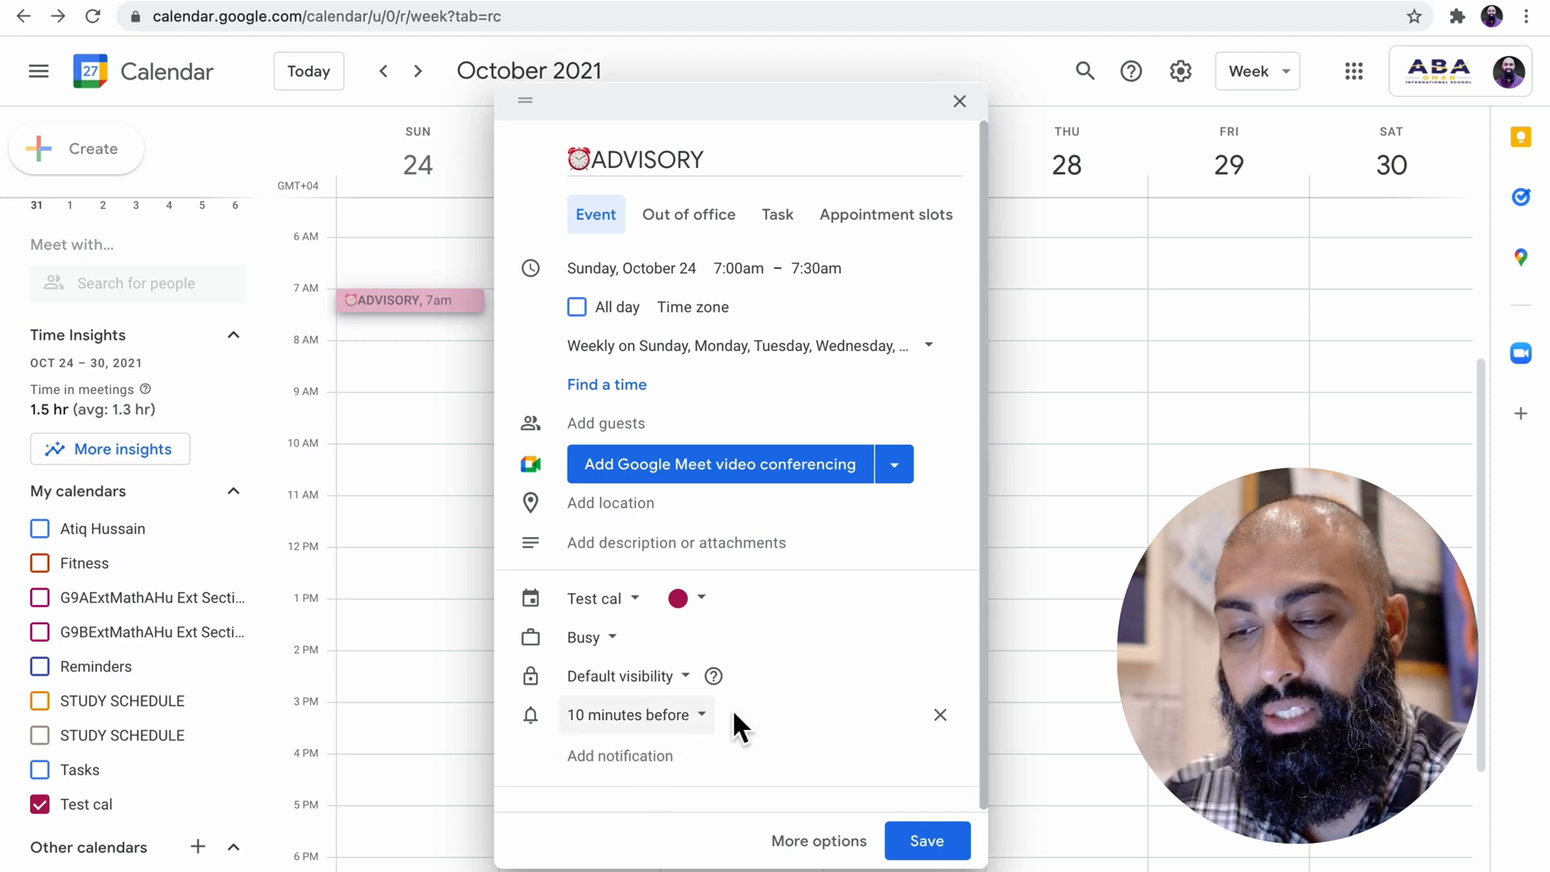
pyautogui.moveTo(728, 739)
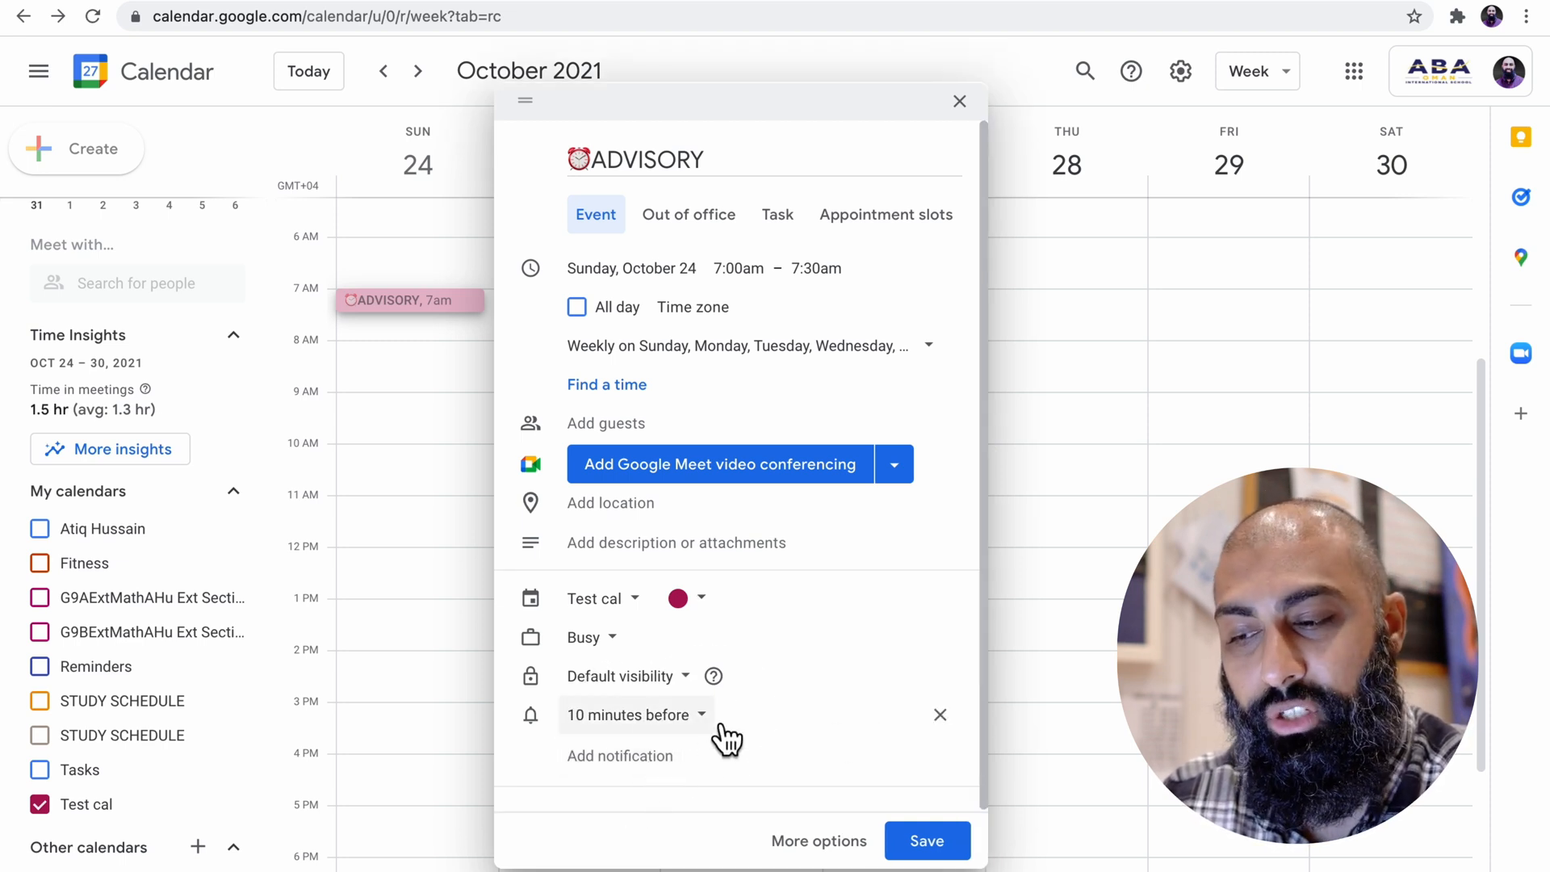
pyautogui.moveTo(809, 745)
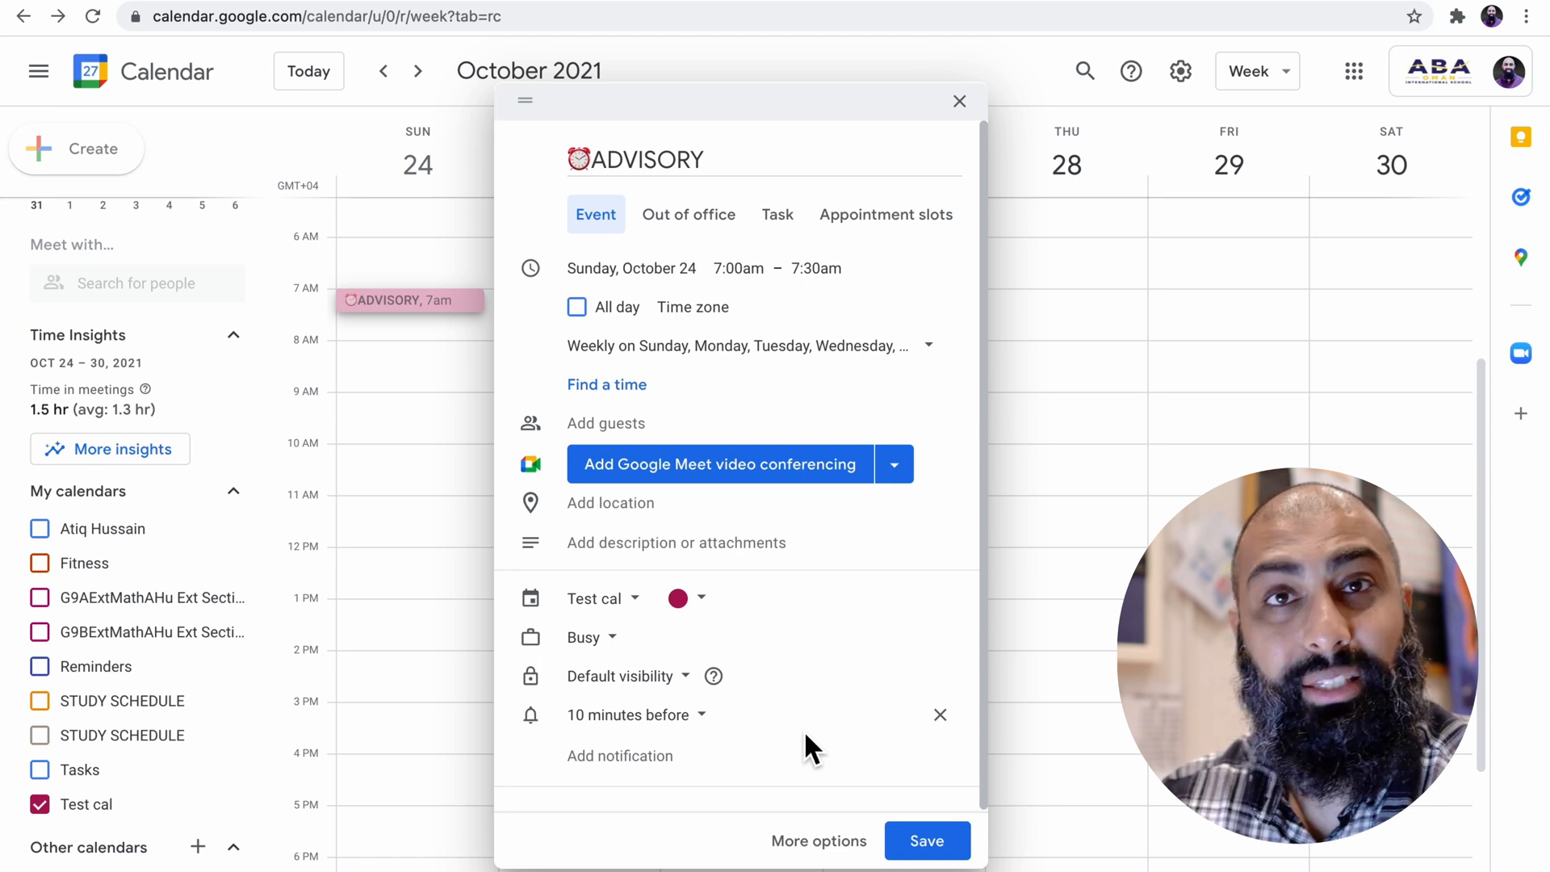
pyautogui.click(939, 715)
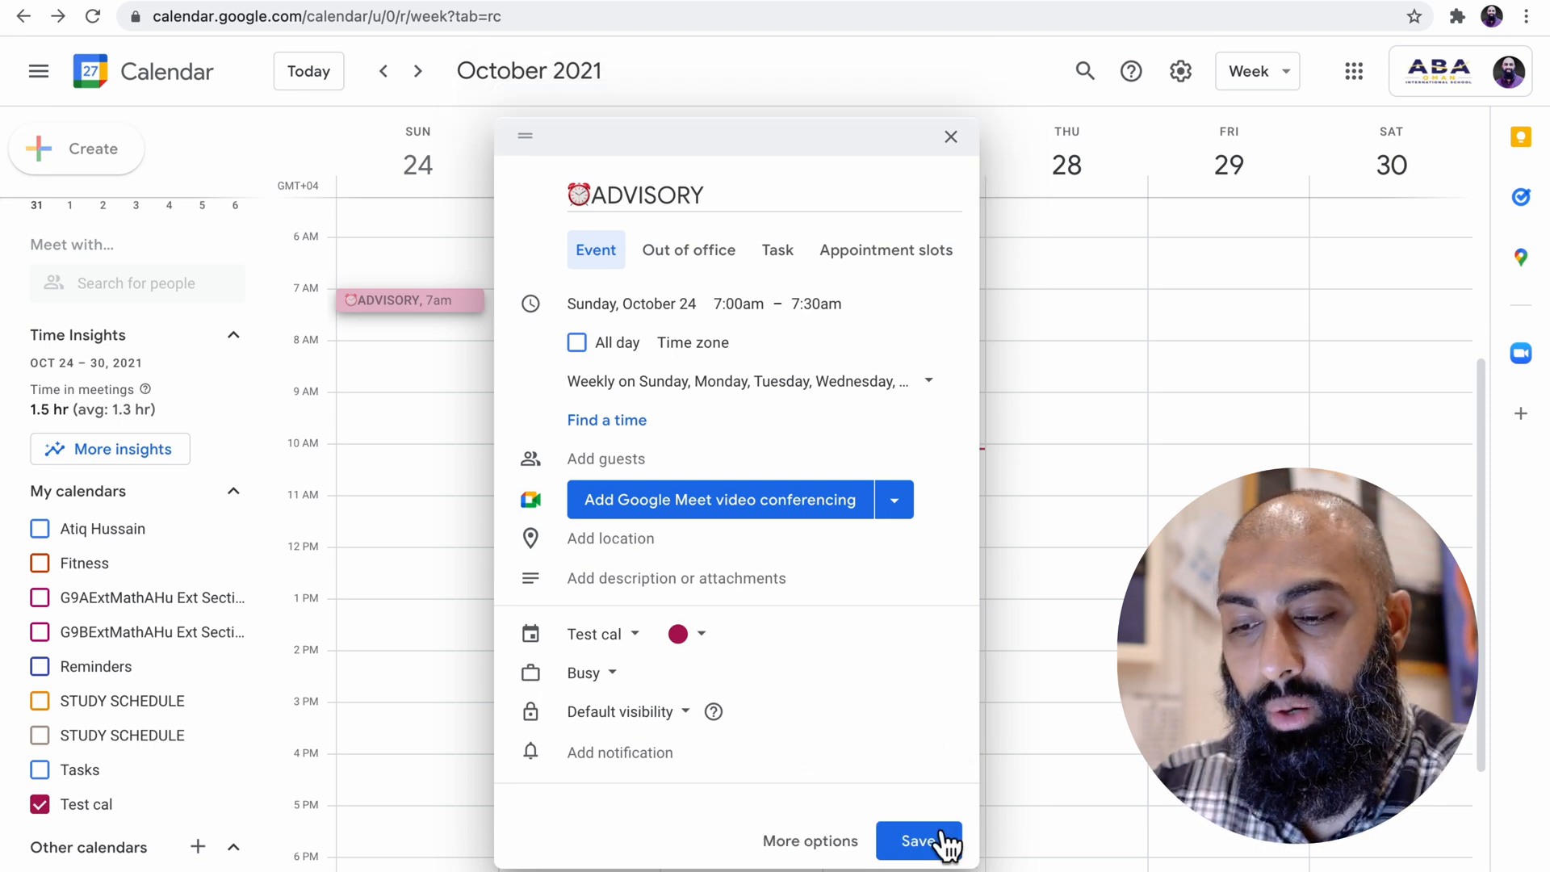
pyautogui.click(919, 841)
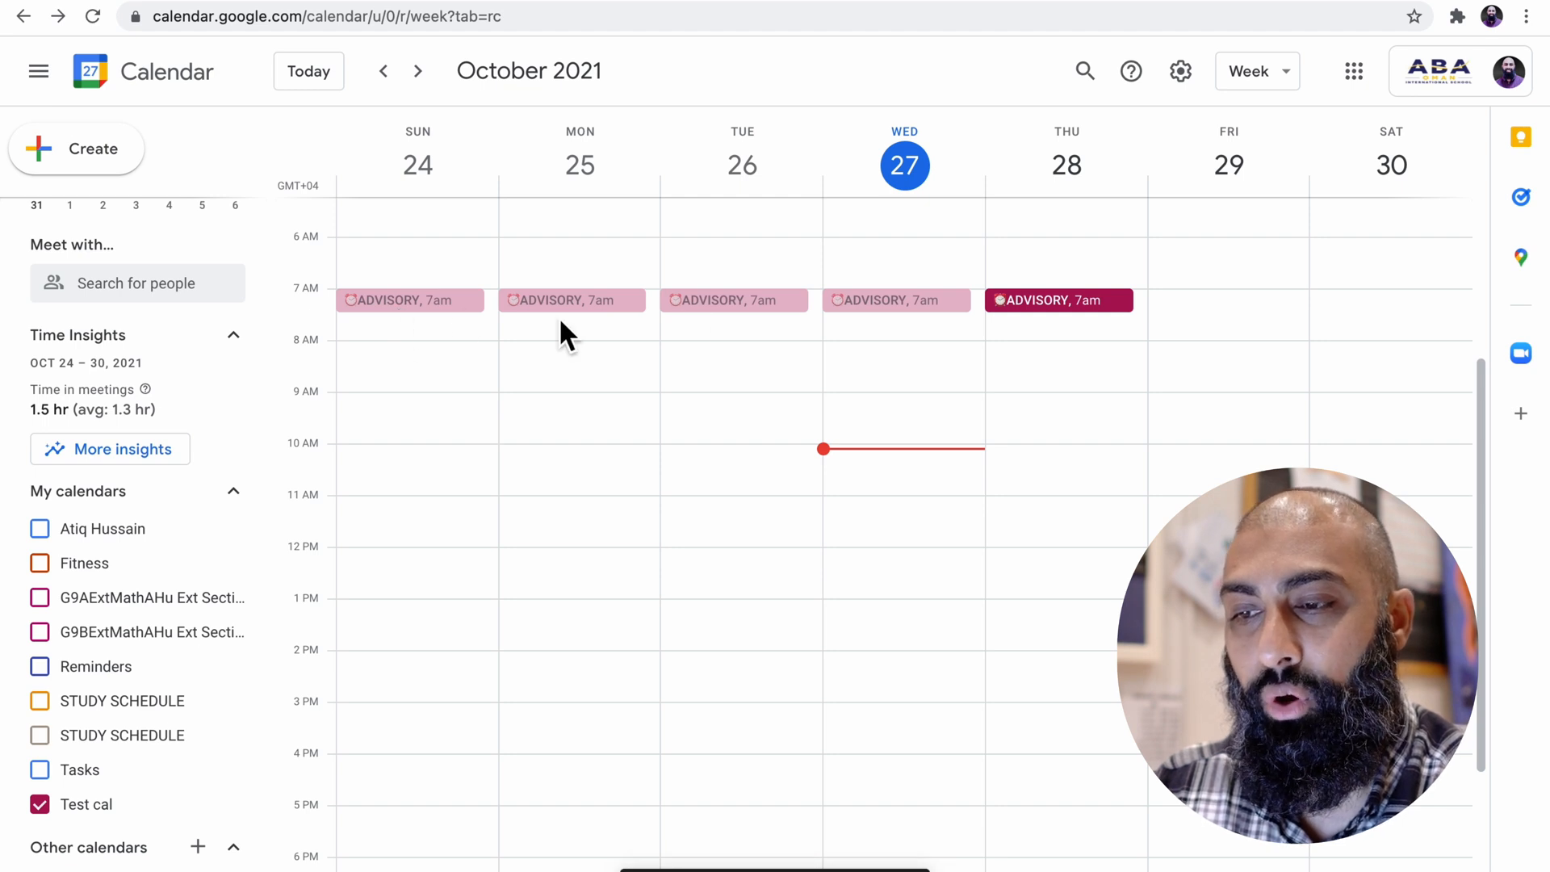
pyautogui.moveTo(1044, 361)
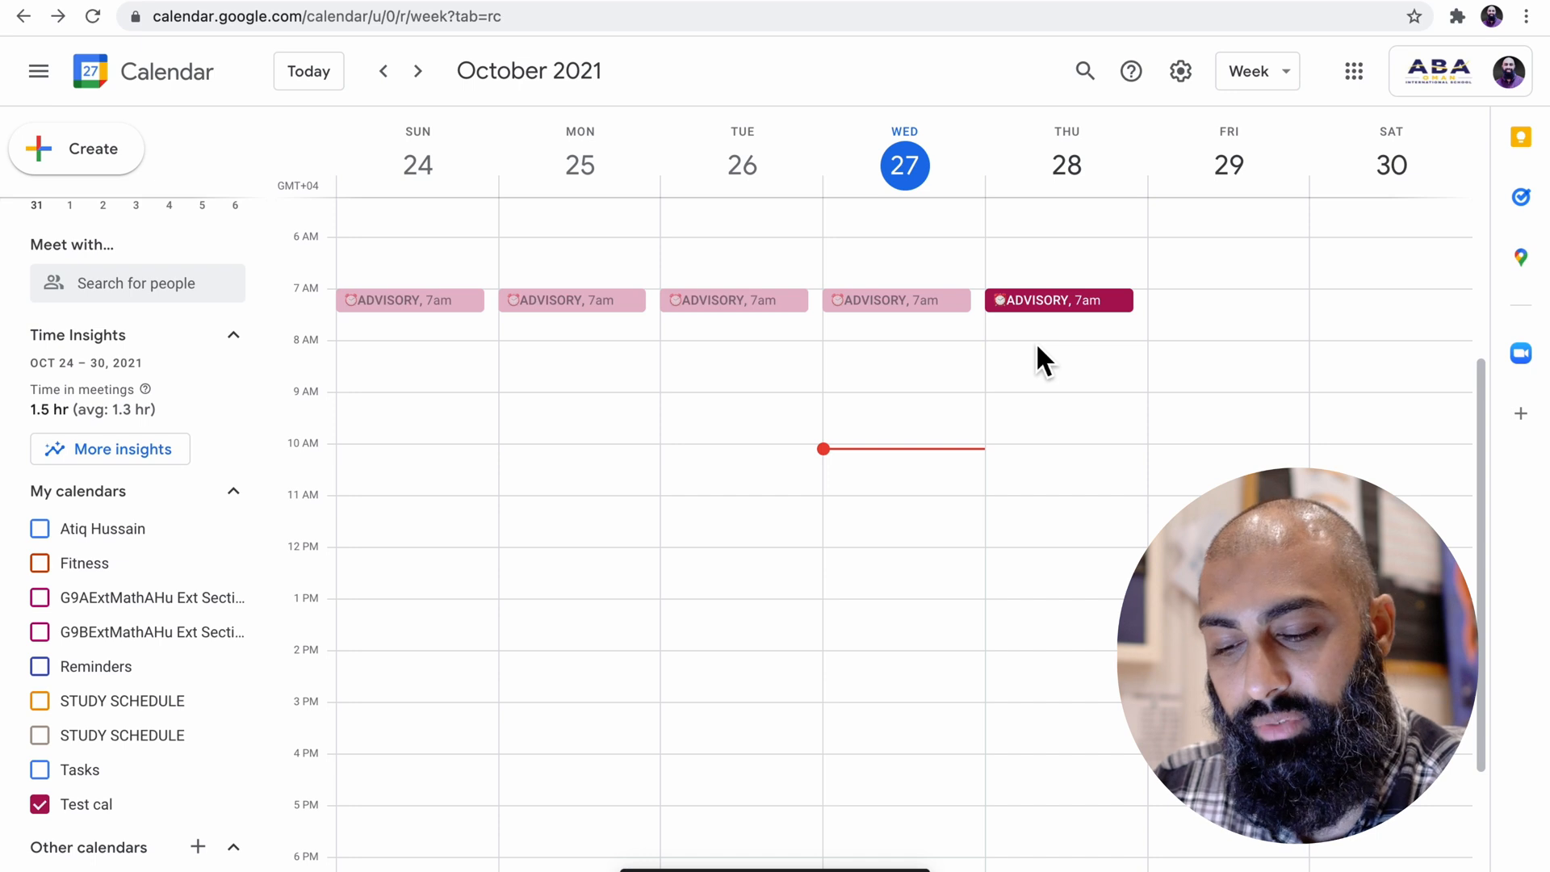
pyautogui.click(1256, 71)
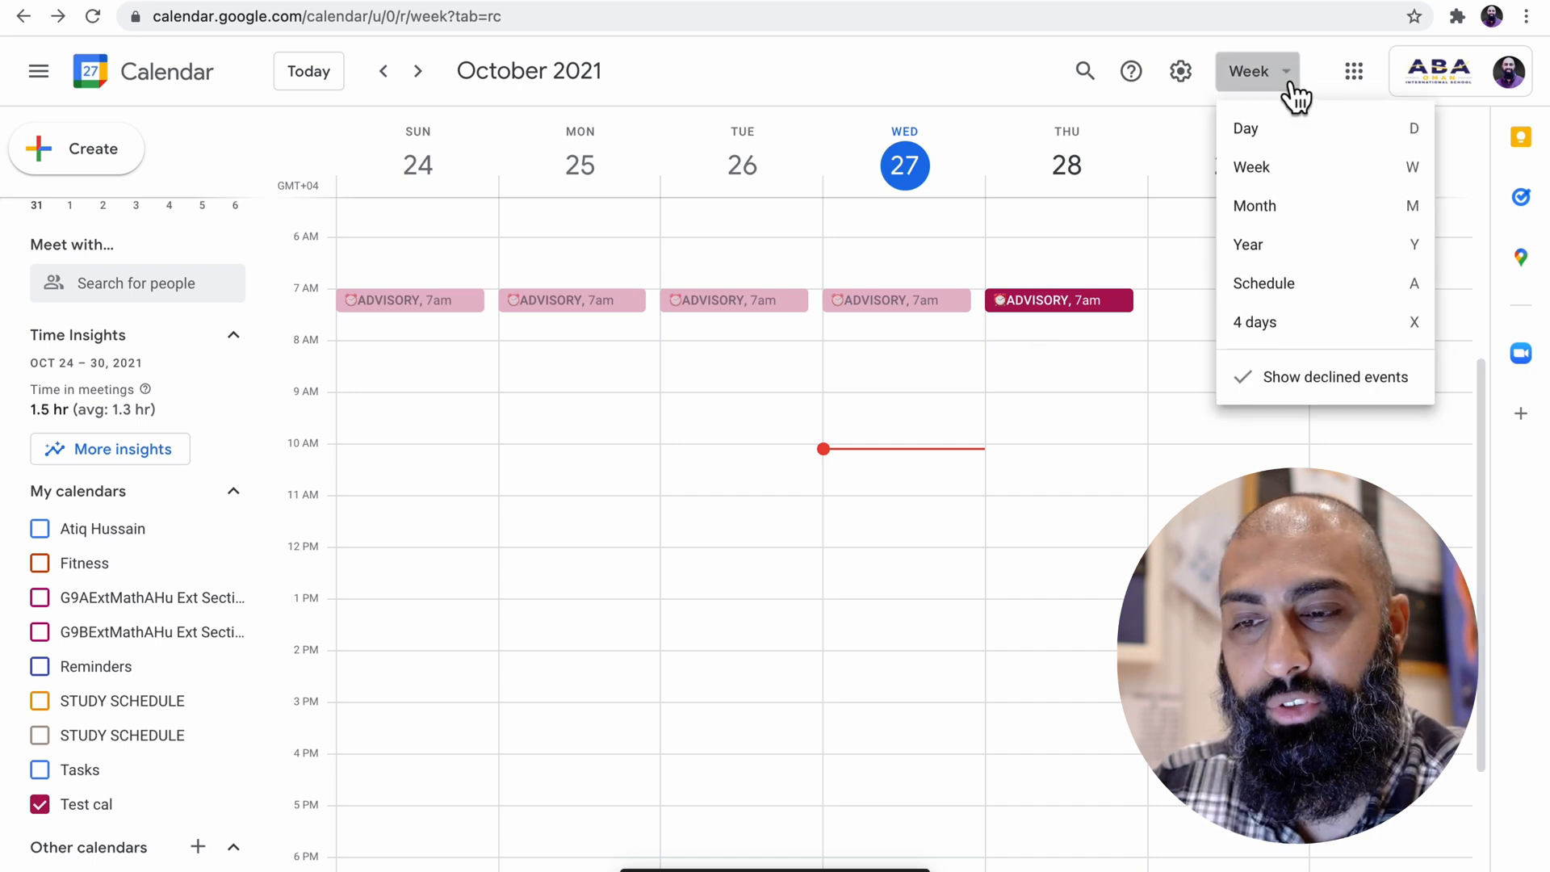
pyautogui.moveTo(1329, 232)
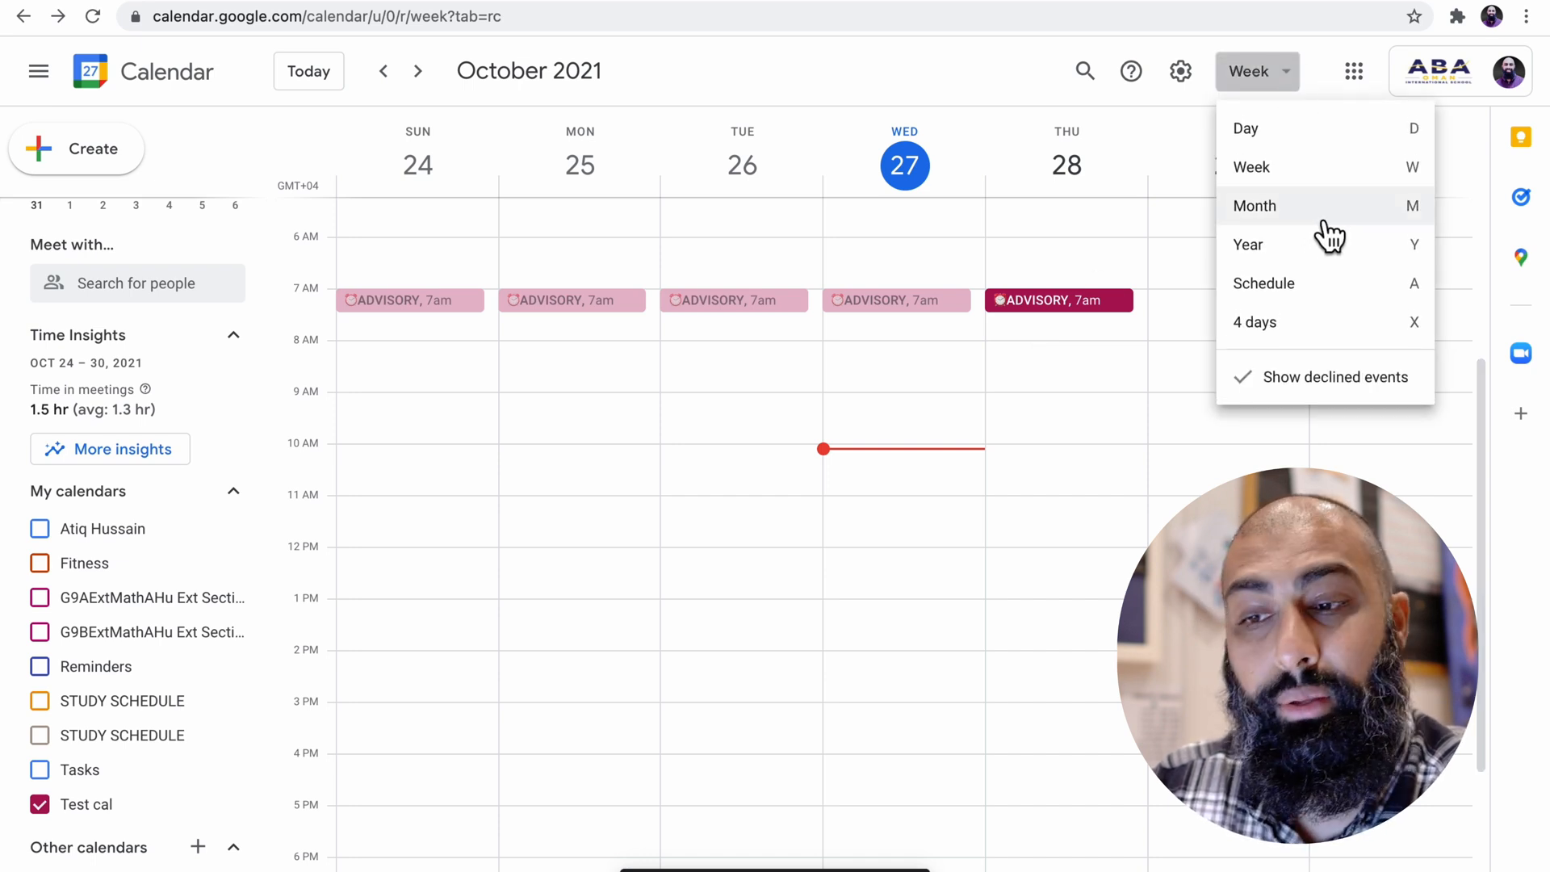
pyautogui.click(1256, 206)
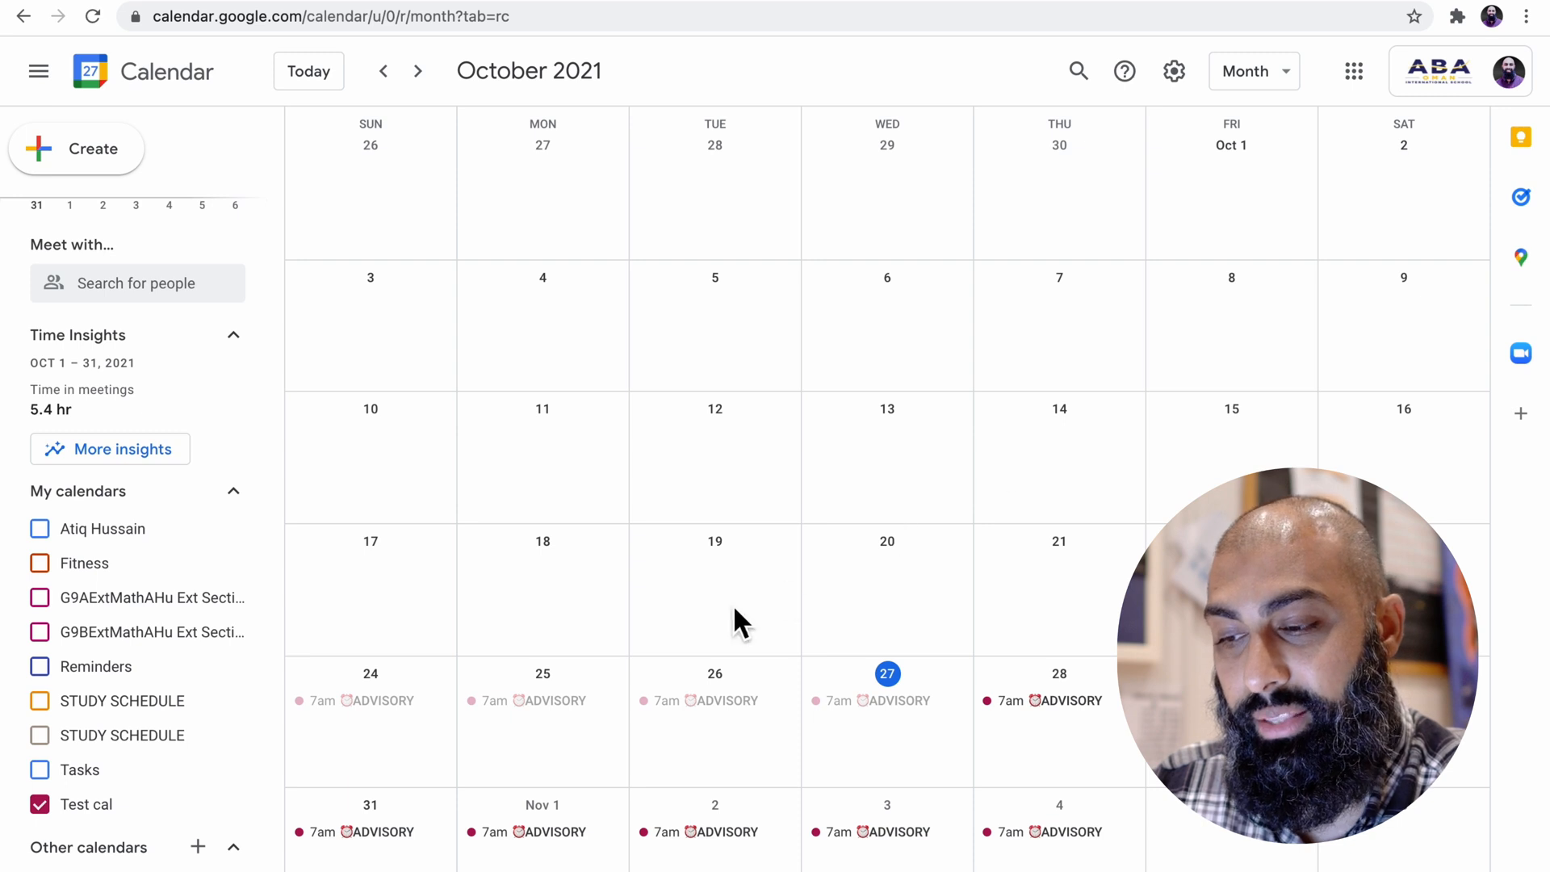
pyautogui.moveTo(686, 734)
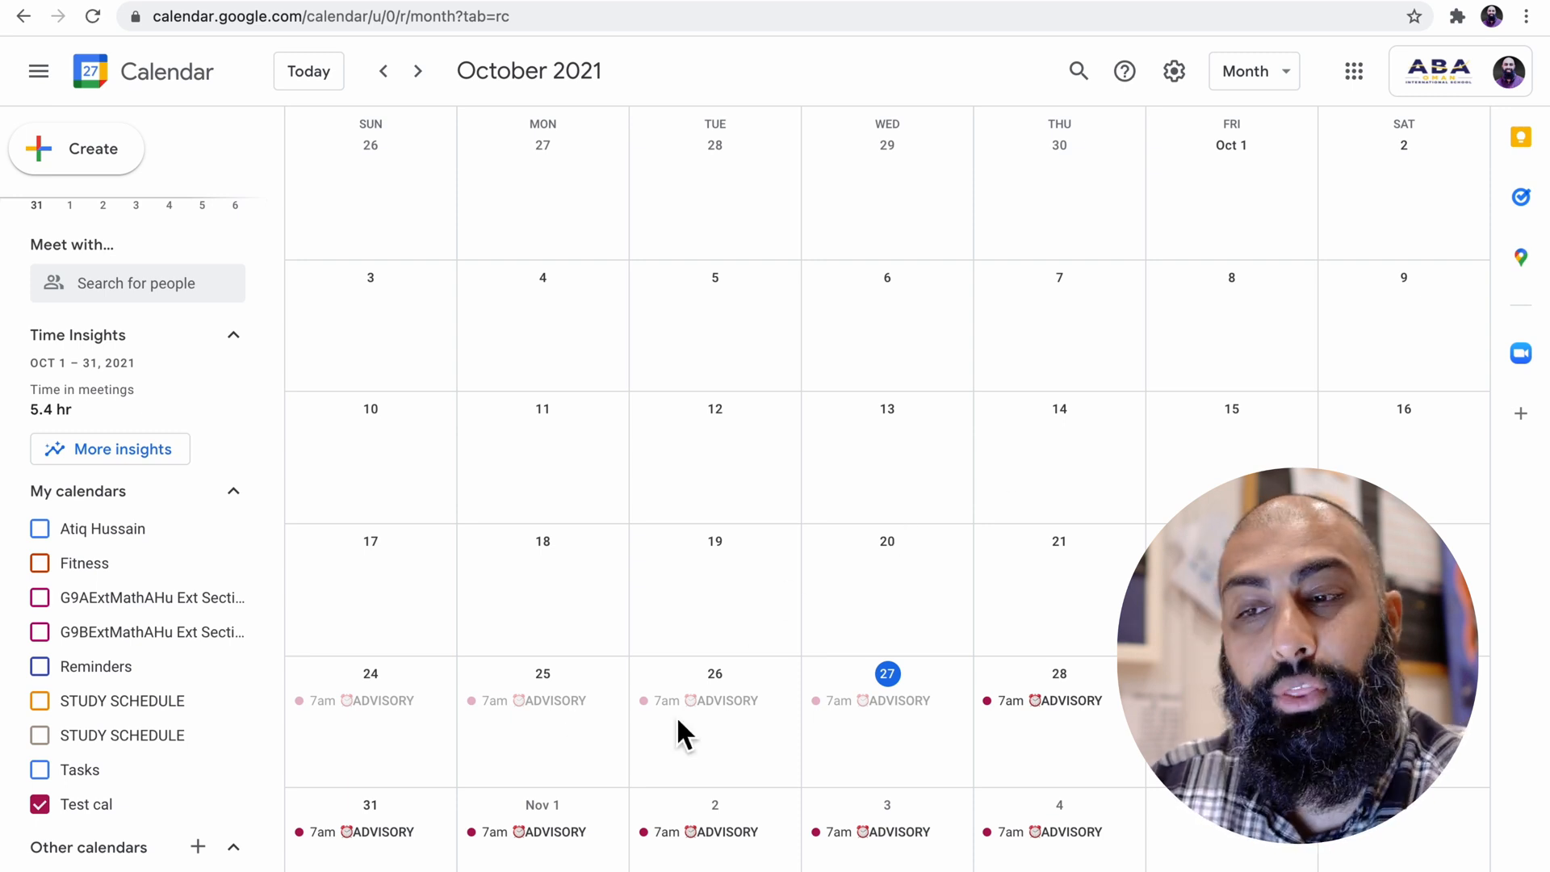
pyautogui.moveTo(1226, 154)
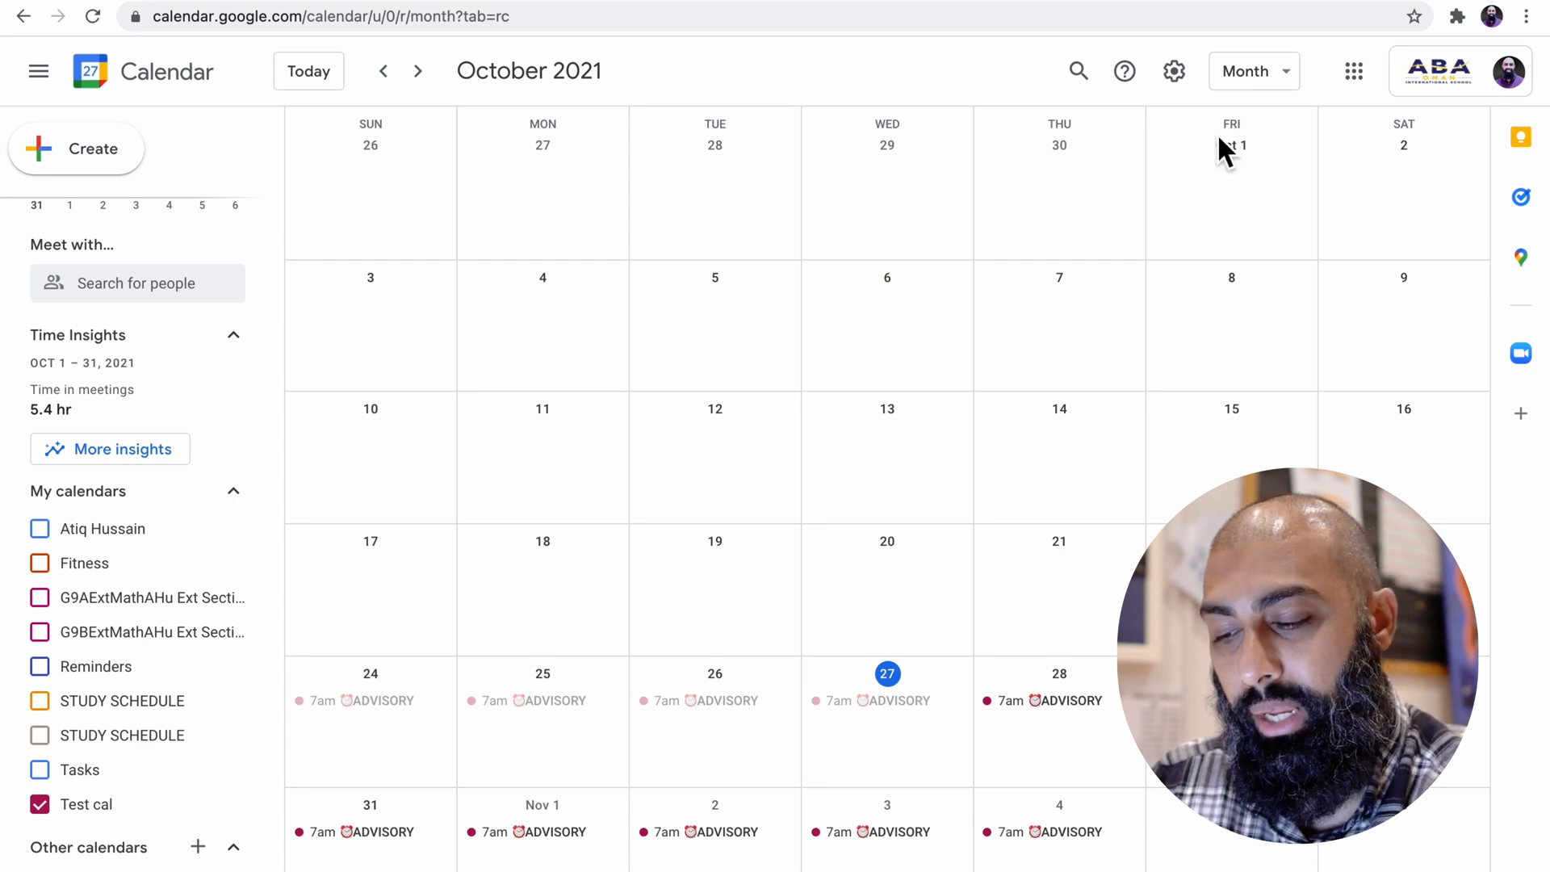
pyautogui.click(1254, 72)
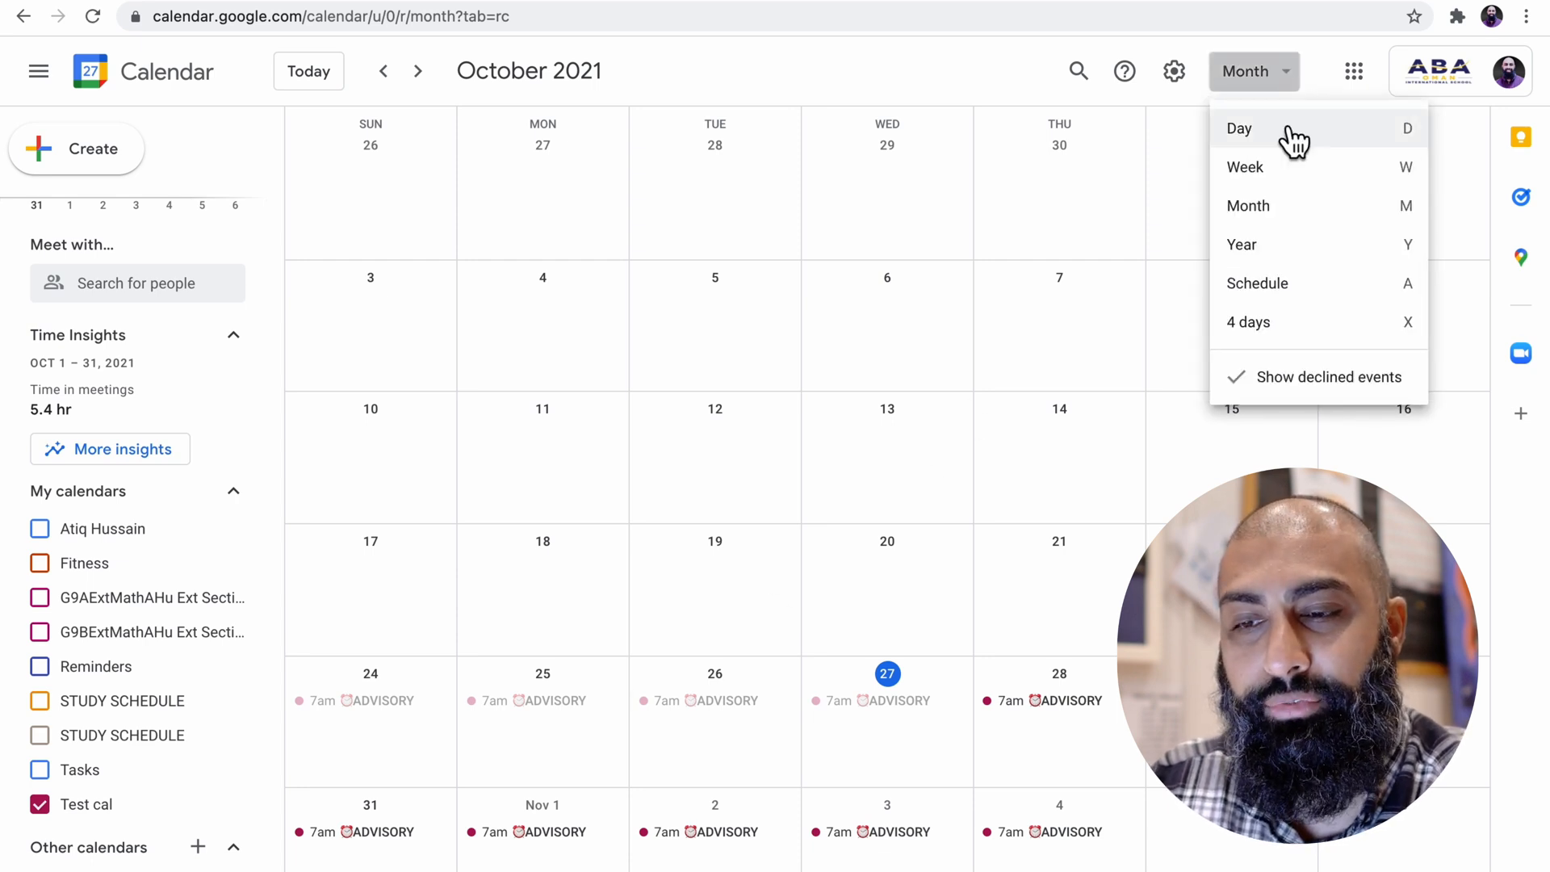
pyautogui.moveTo(1431, 158)
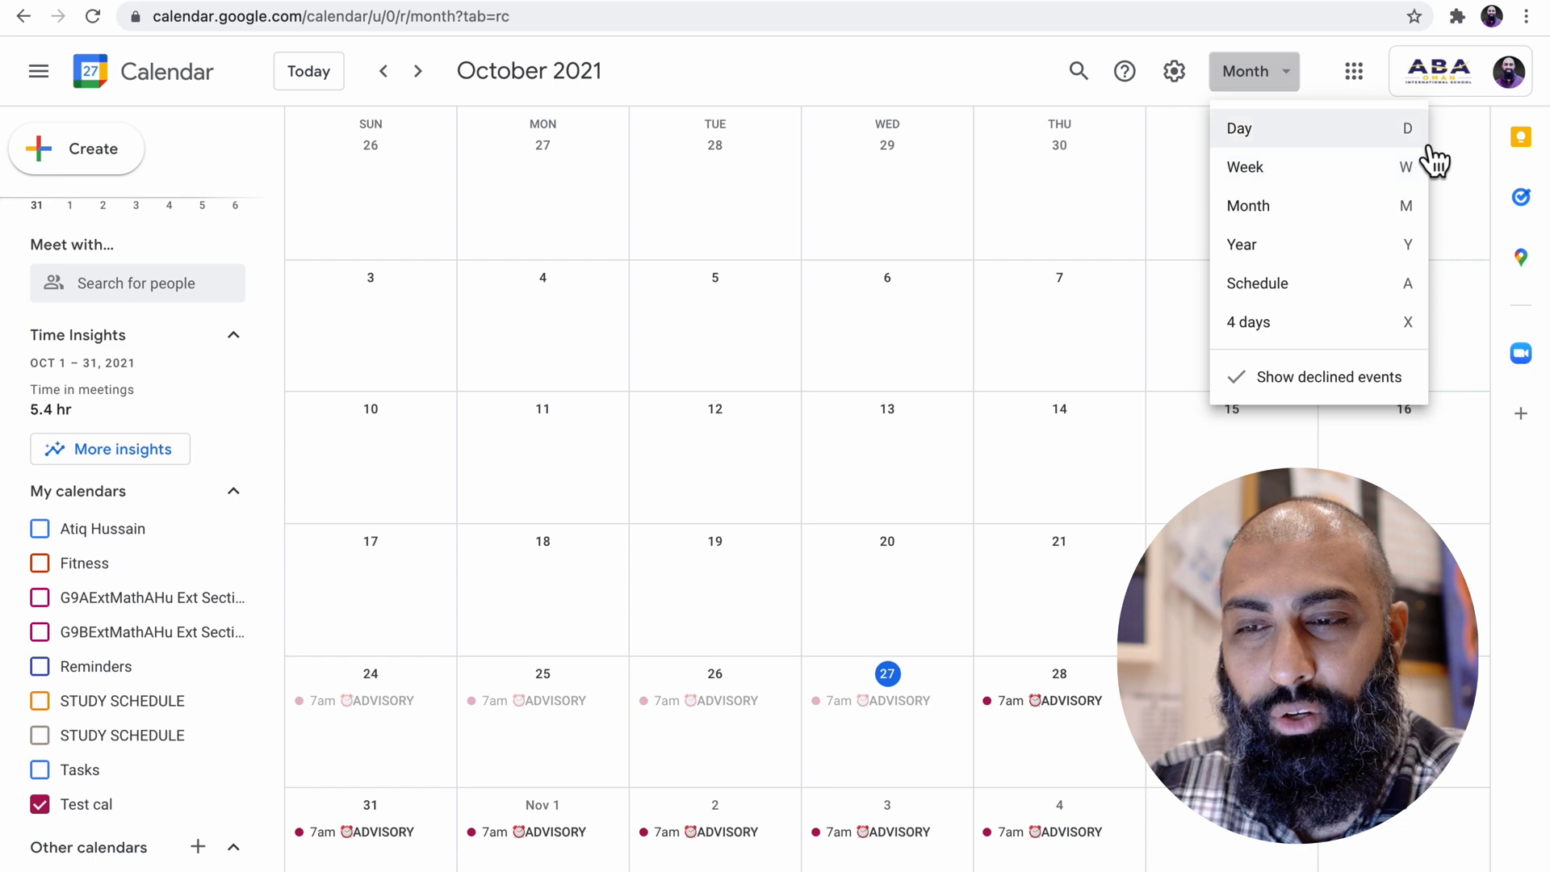
pyautogui.moveTo(1421, 384)
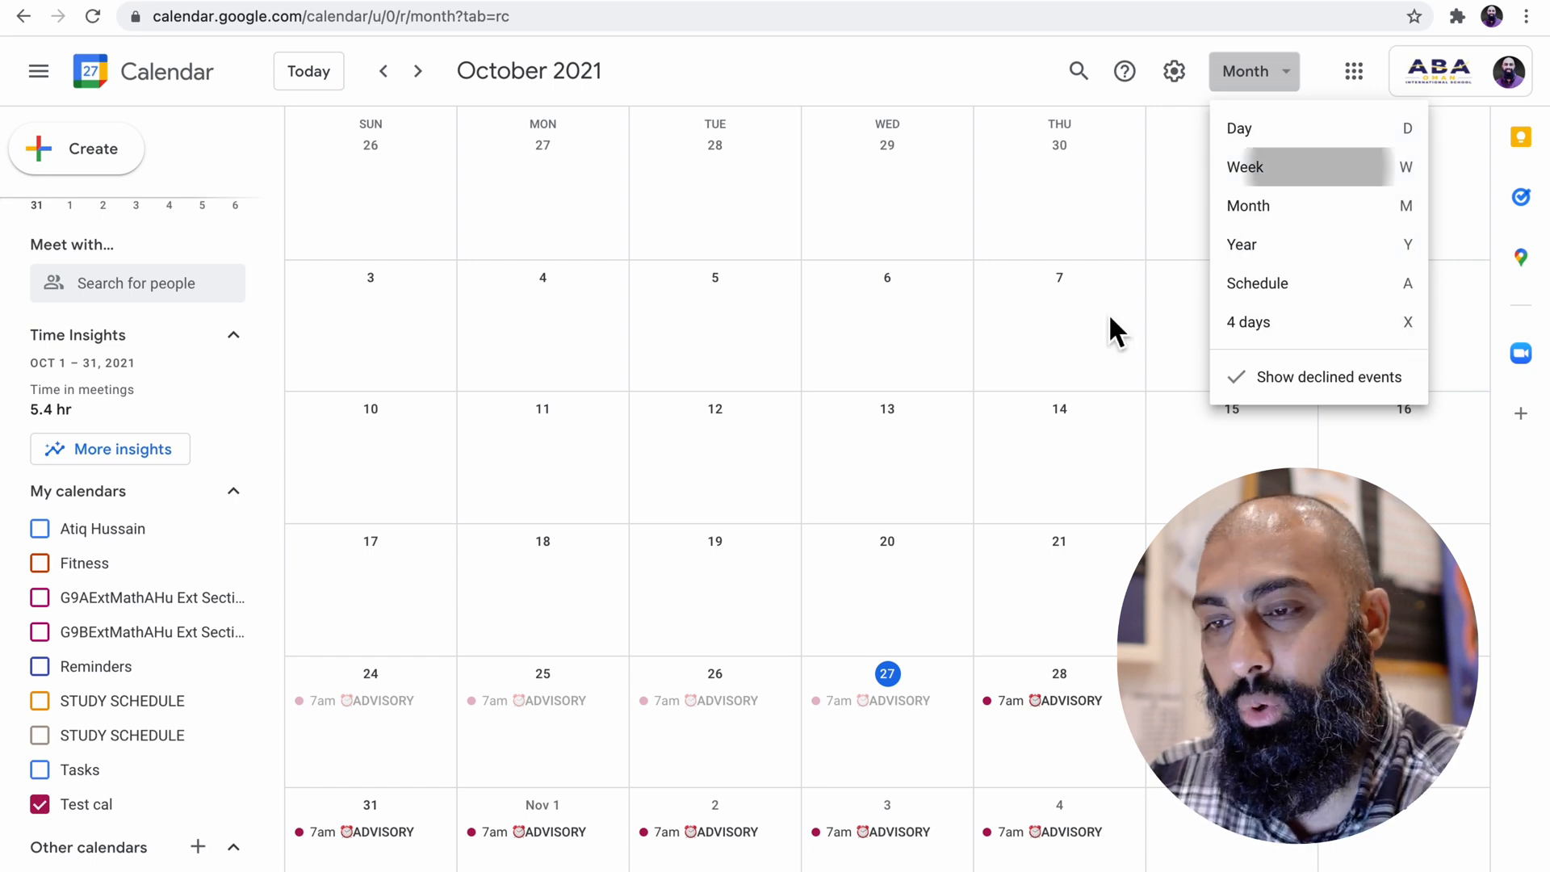
pyautogui.click(1246, 167)
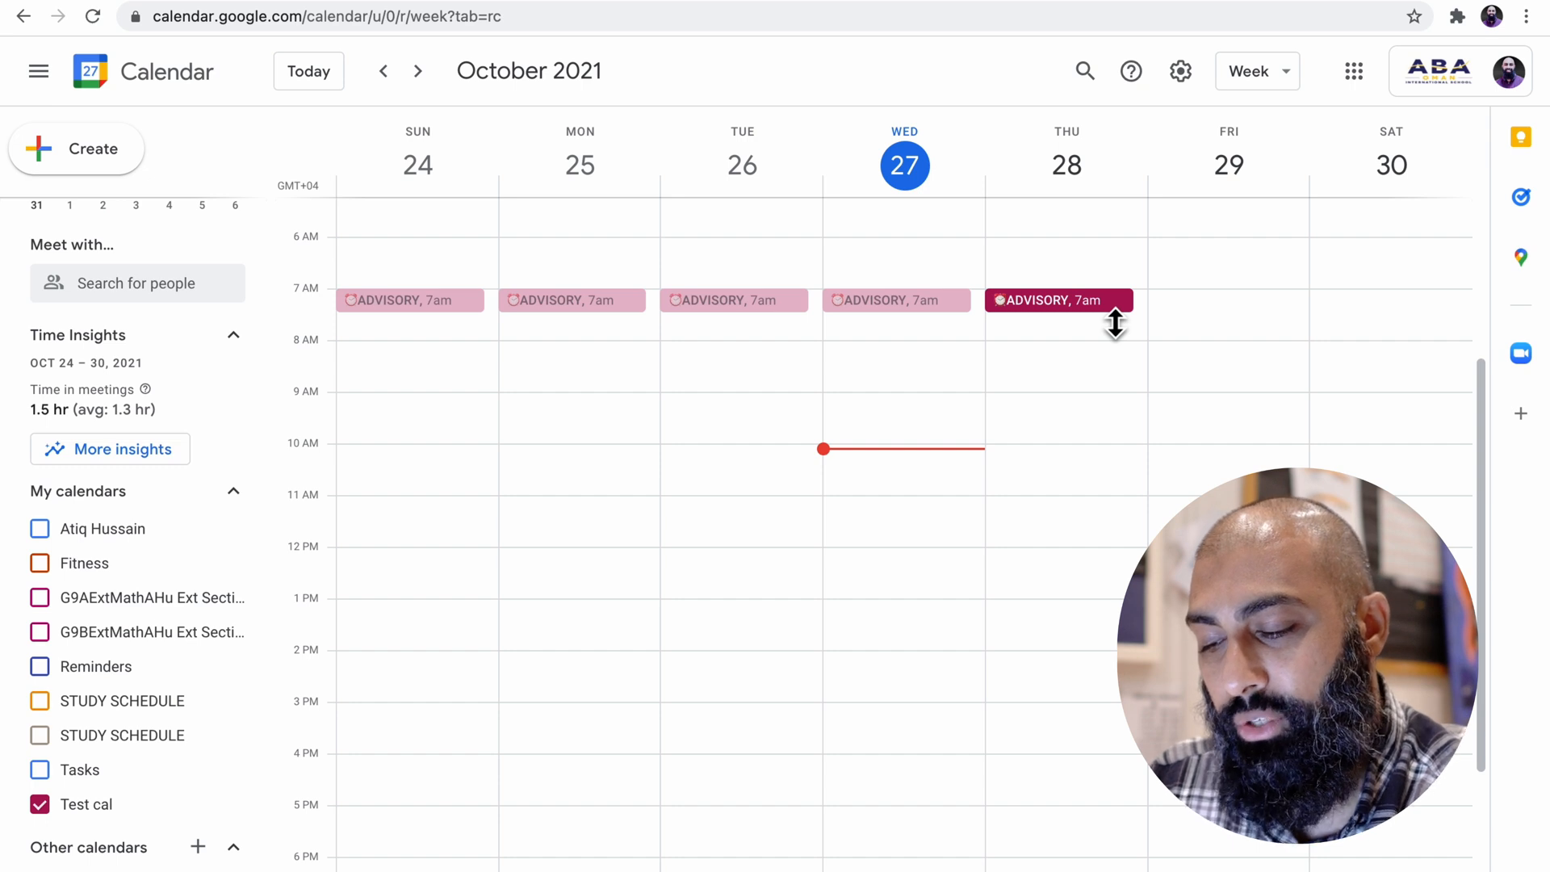
pyautogui.click(1257, 71)
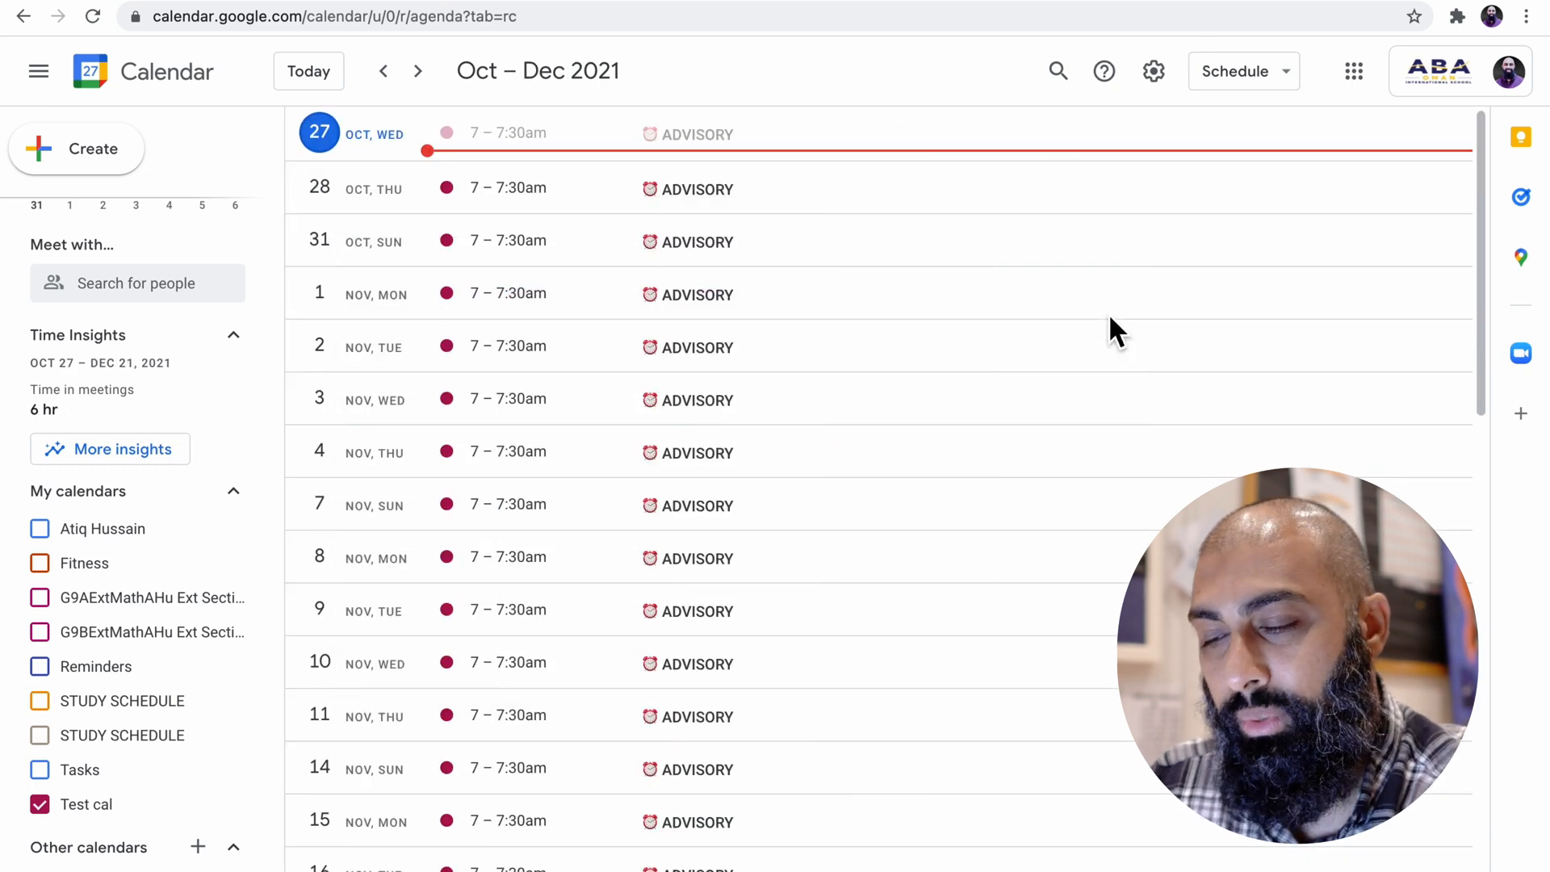
pyautogui.click(1243, 71)
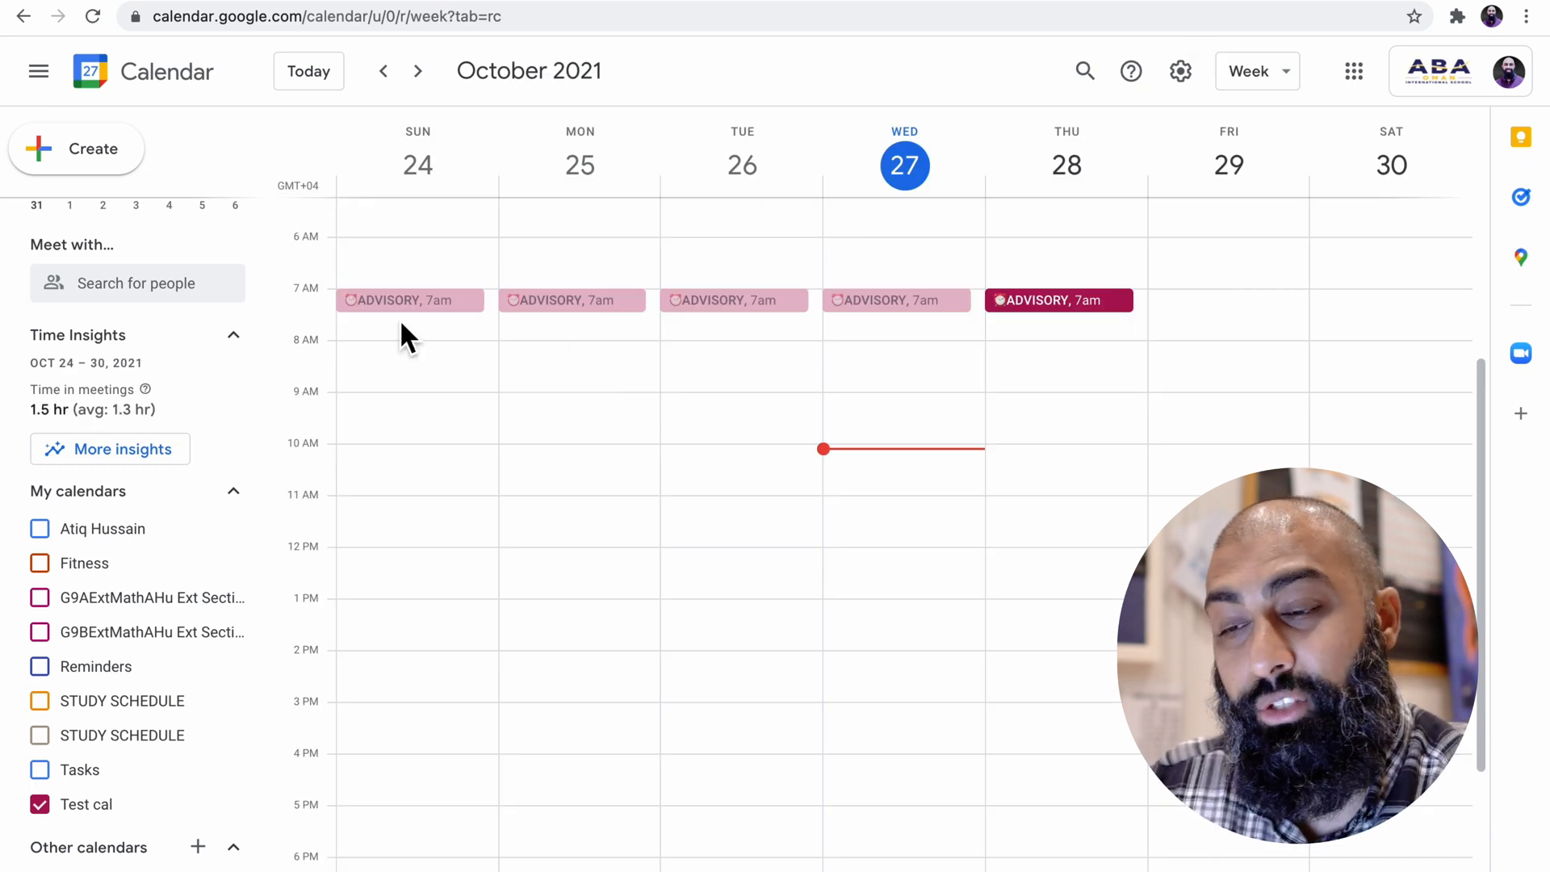
pyautogui.moveTo(938, 388)
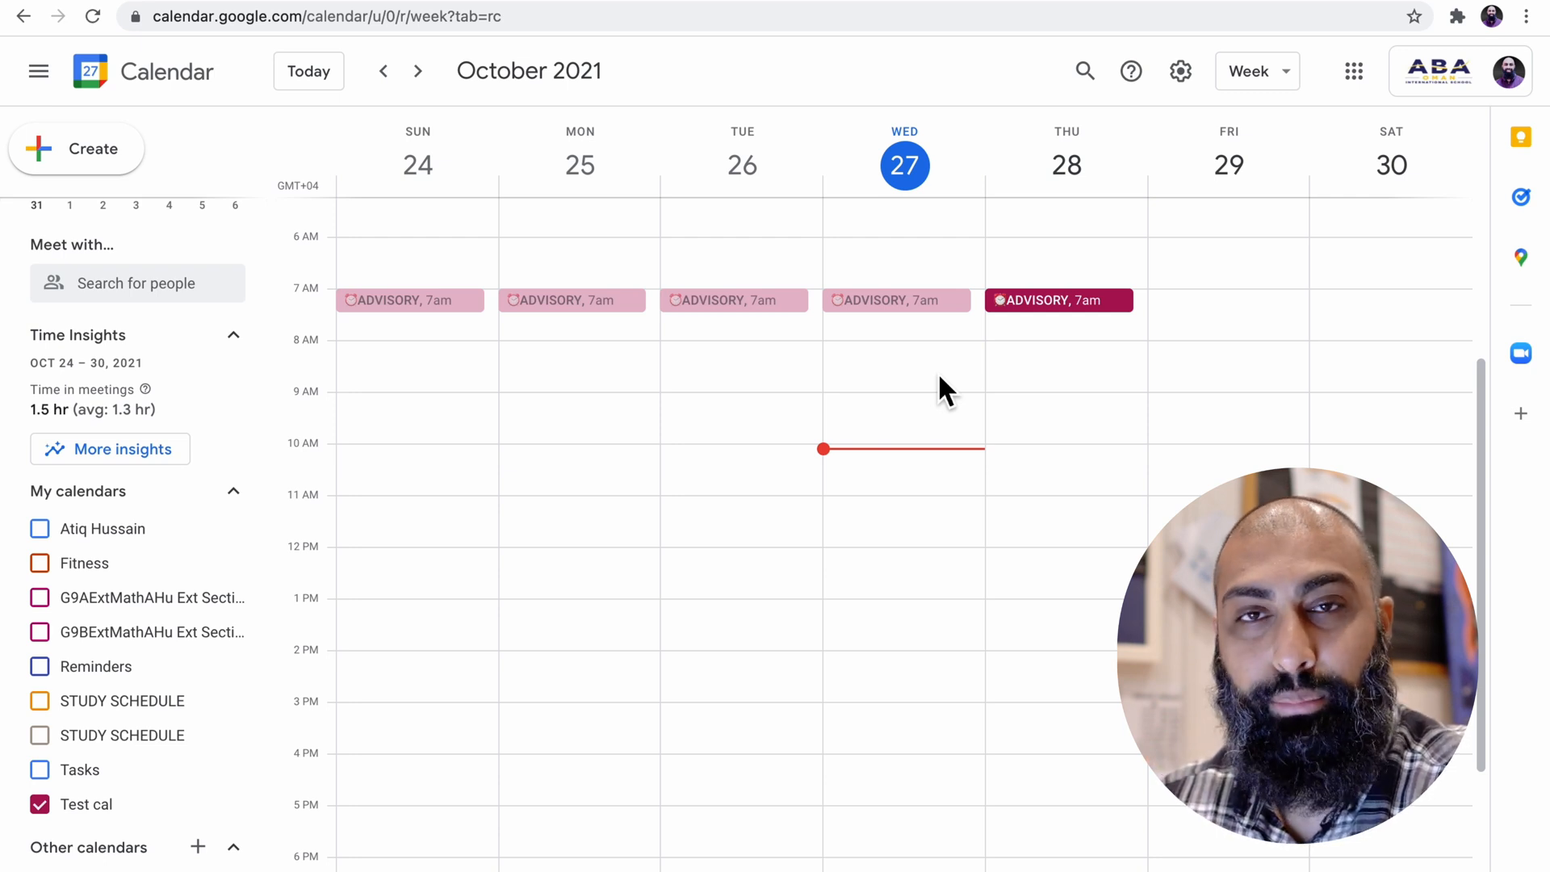
pyautogui.moveTo(504, 370)
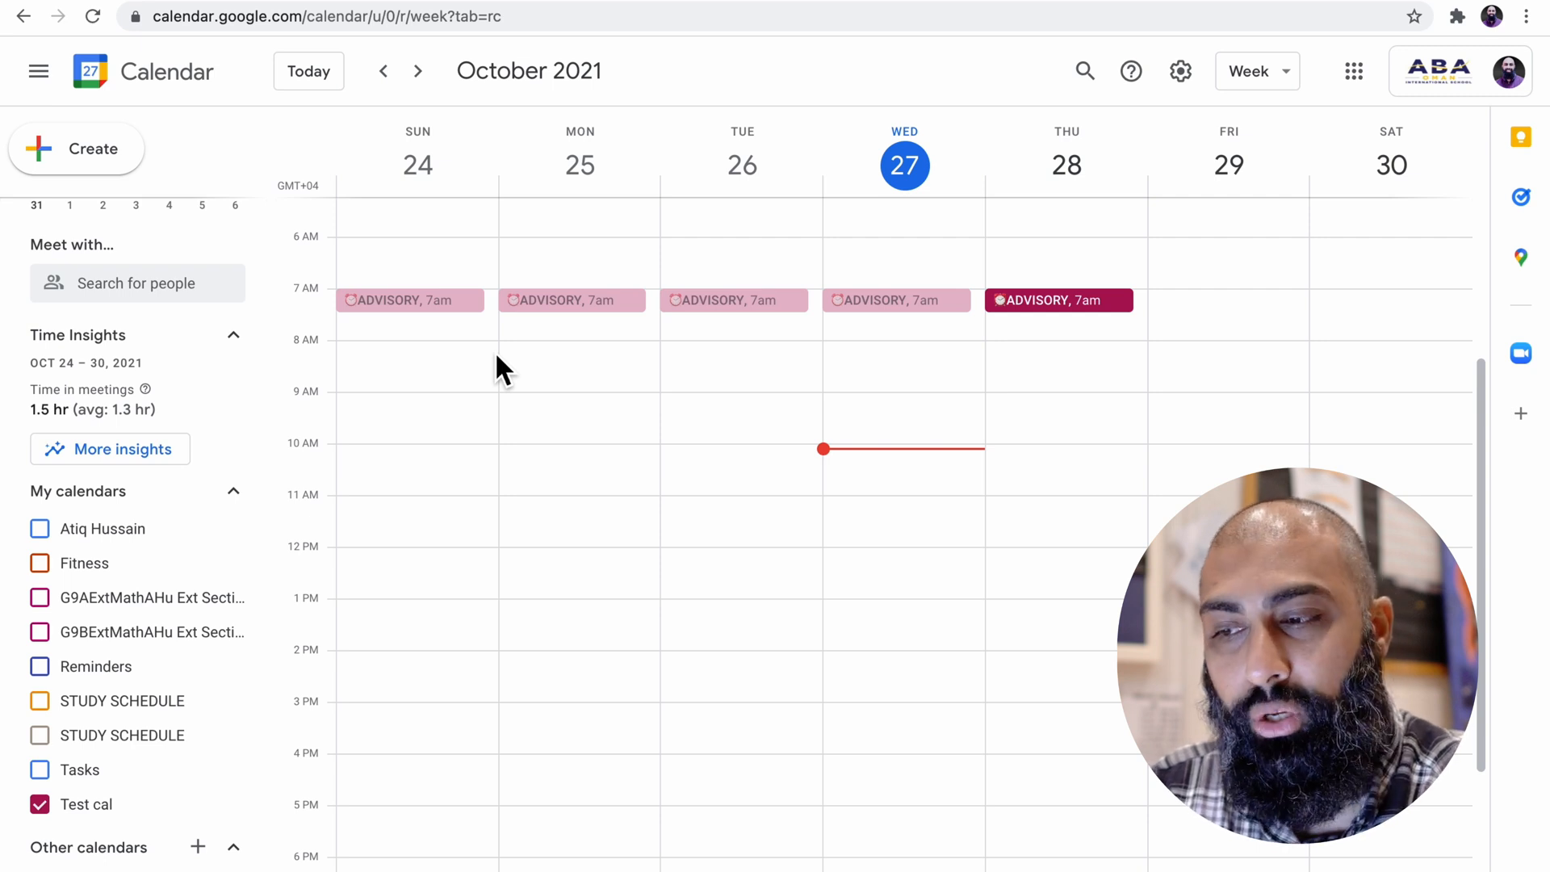
pyautogui.moveTo(425, 317)
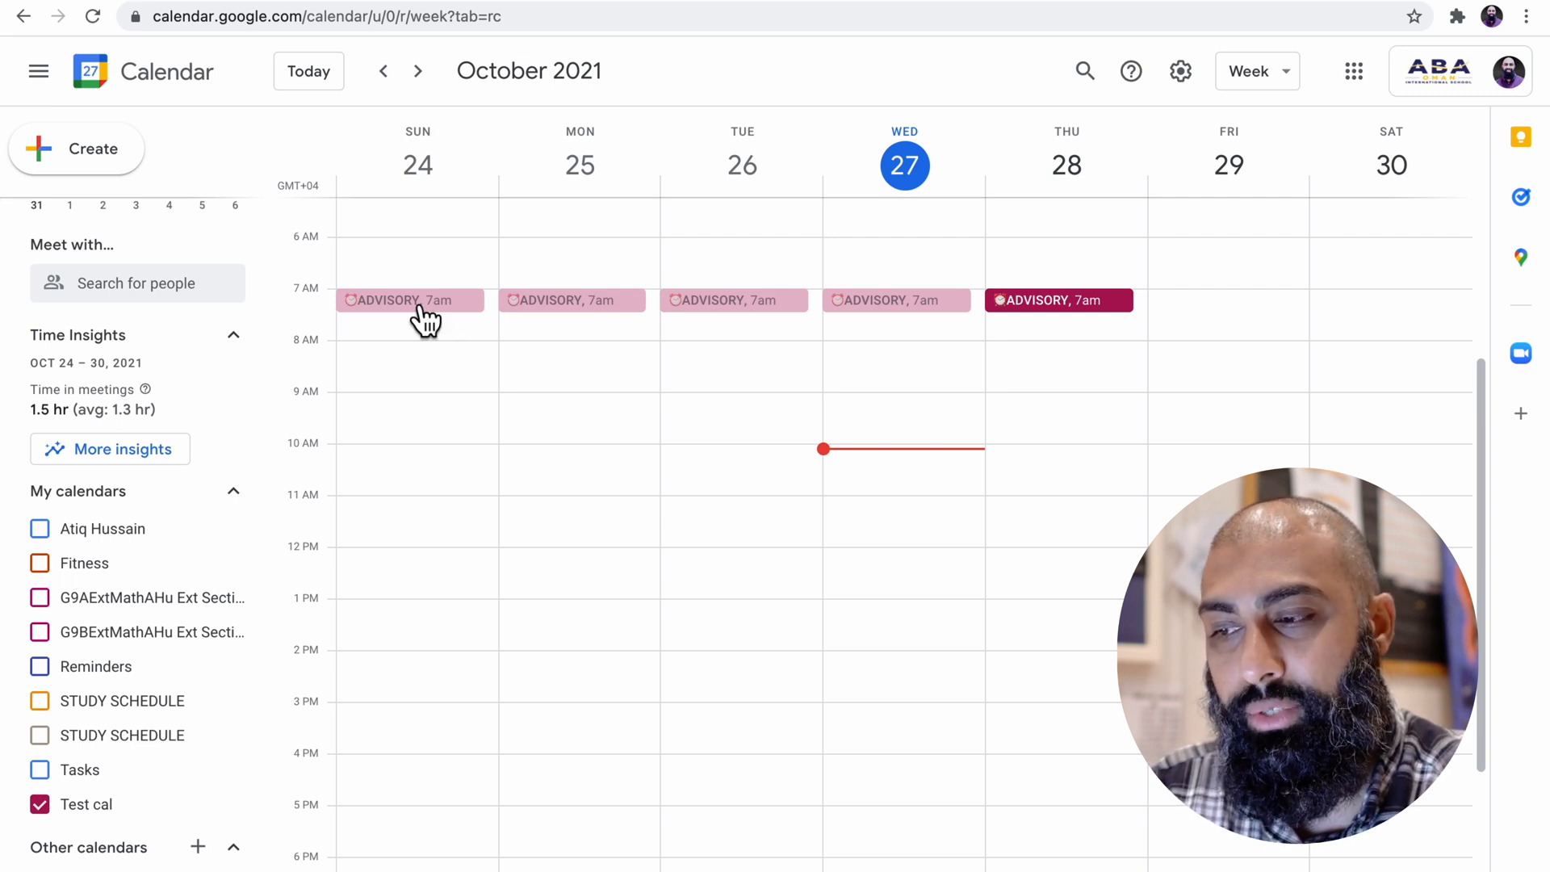
# Duplicate the Sunday ⏰ADVISORY event from its options menu
pyautogui.click(408, 300)
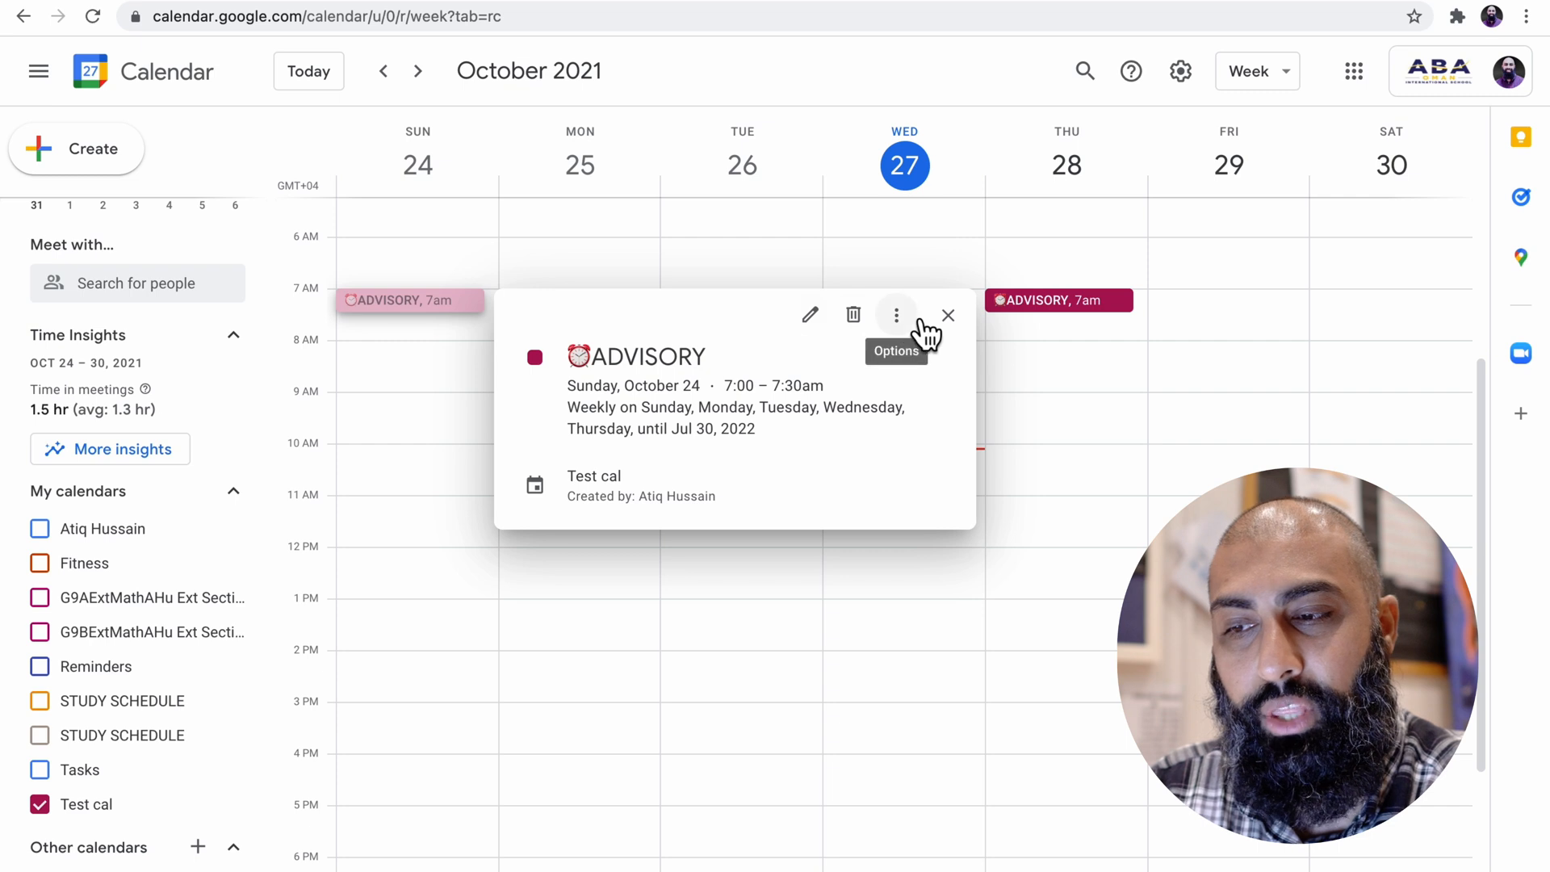
pyautogui.click(895, 314)
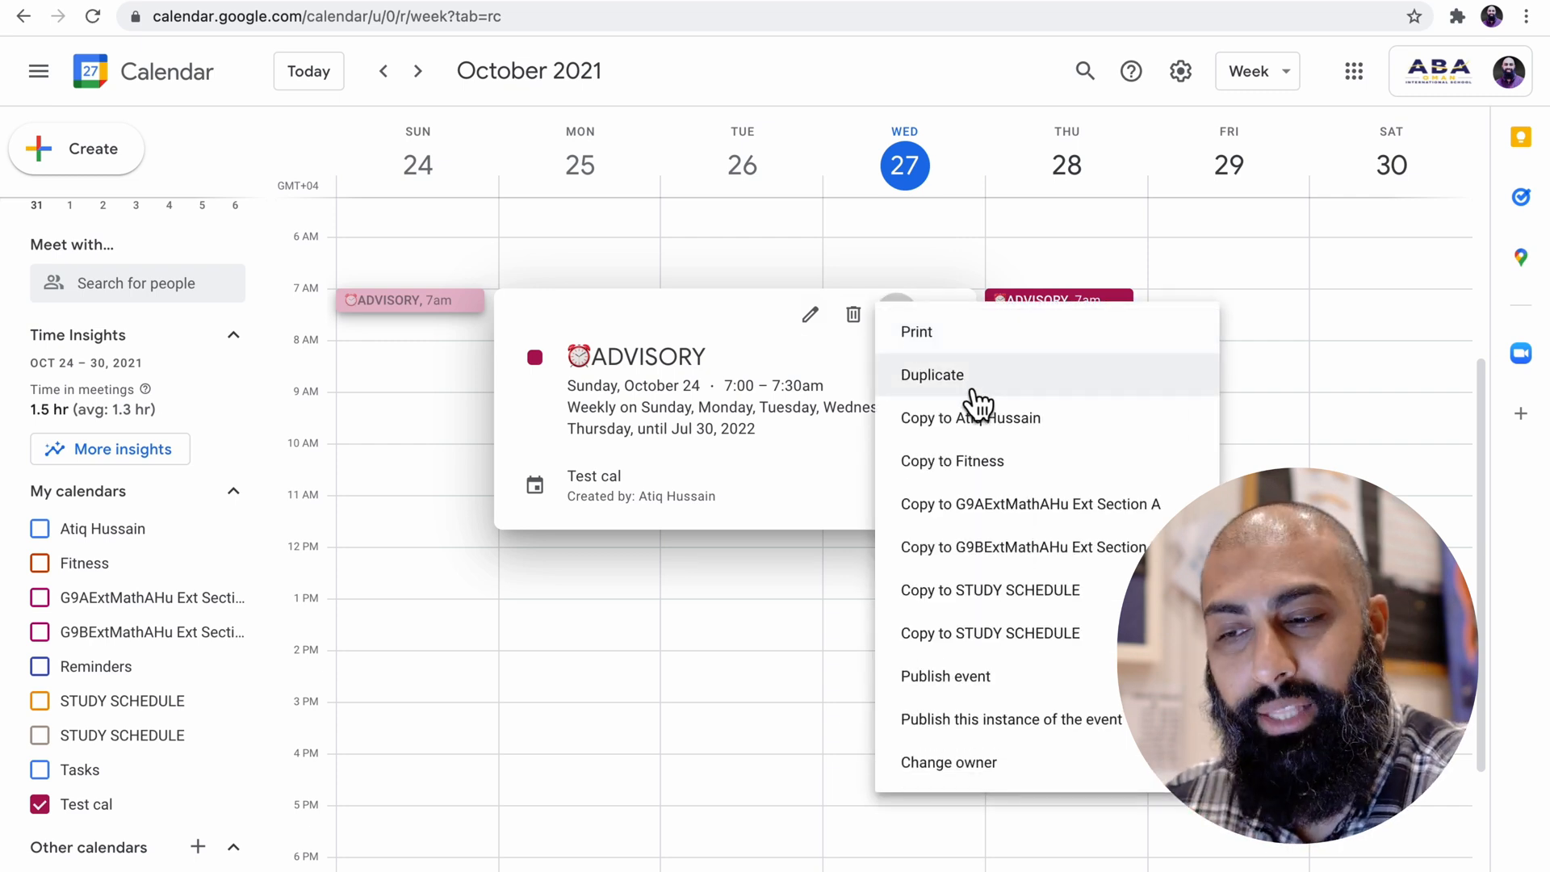
pyautogui.click(930, 374)
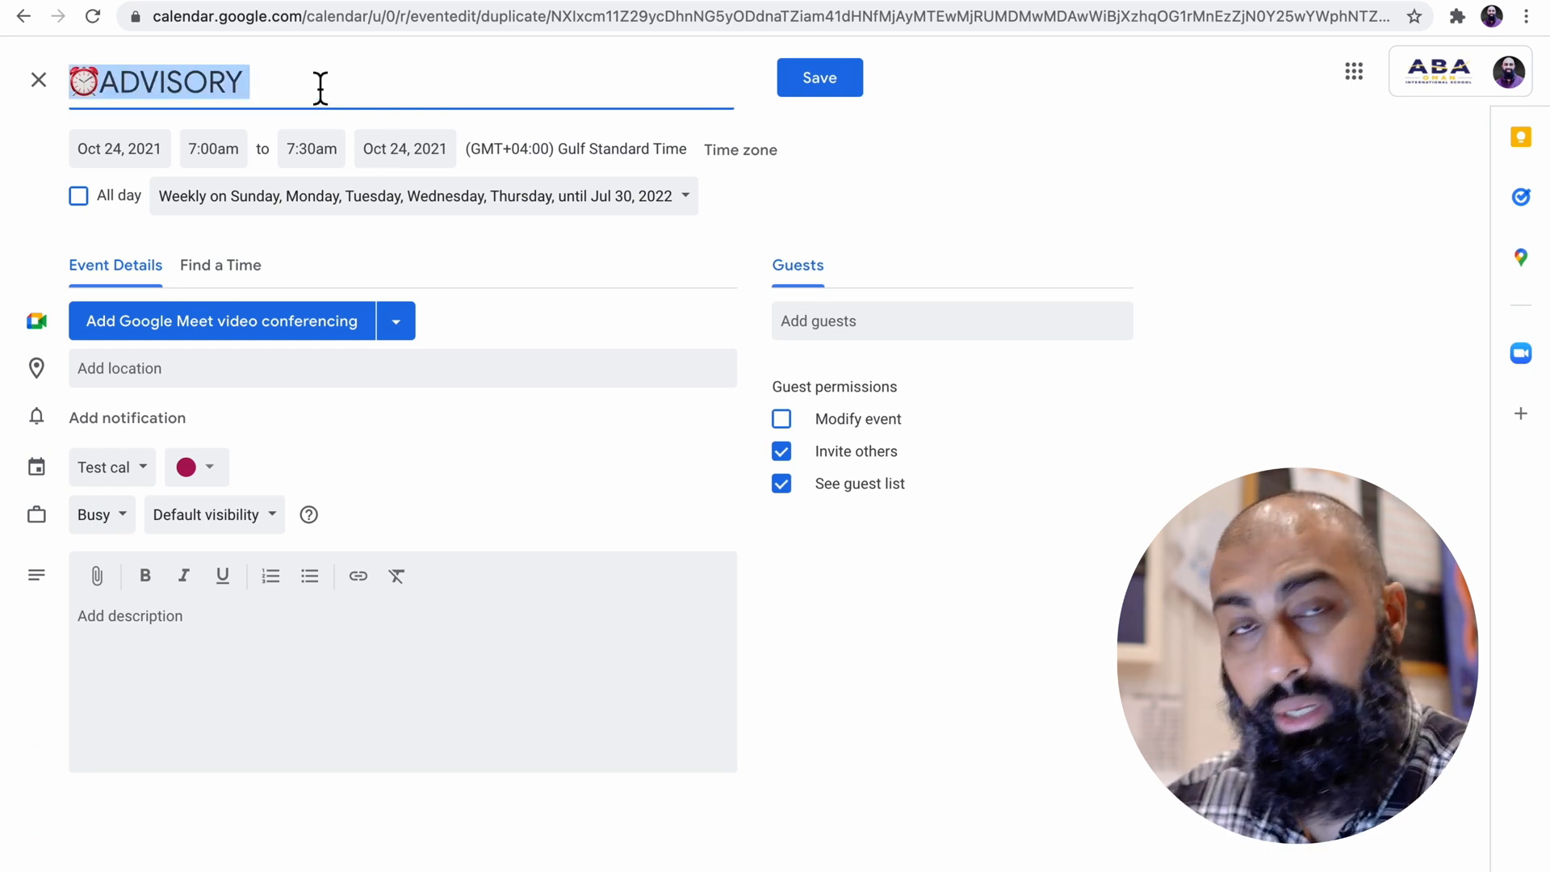
# Retitle the copy 🍔LUNCH and set it to start at 12:00pm
pyautogui.write('BREAK')
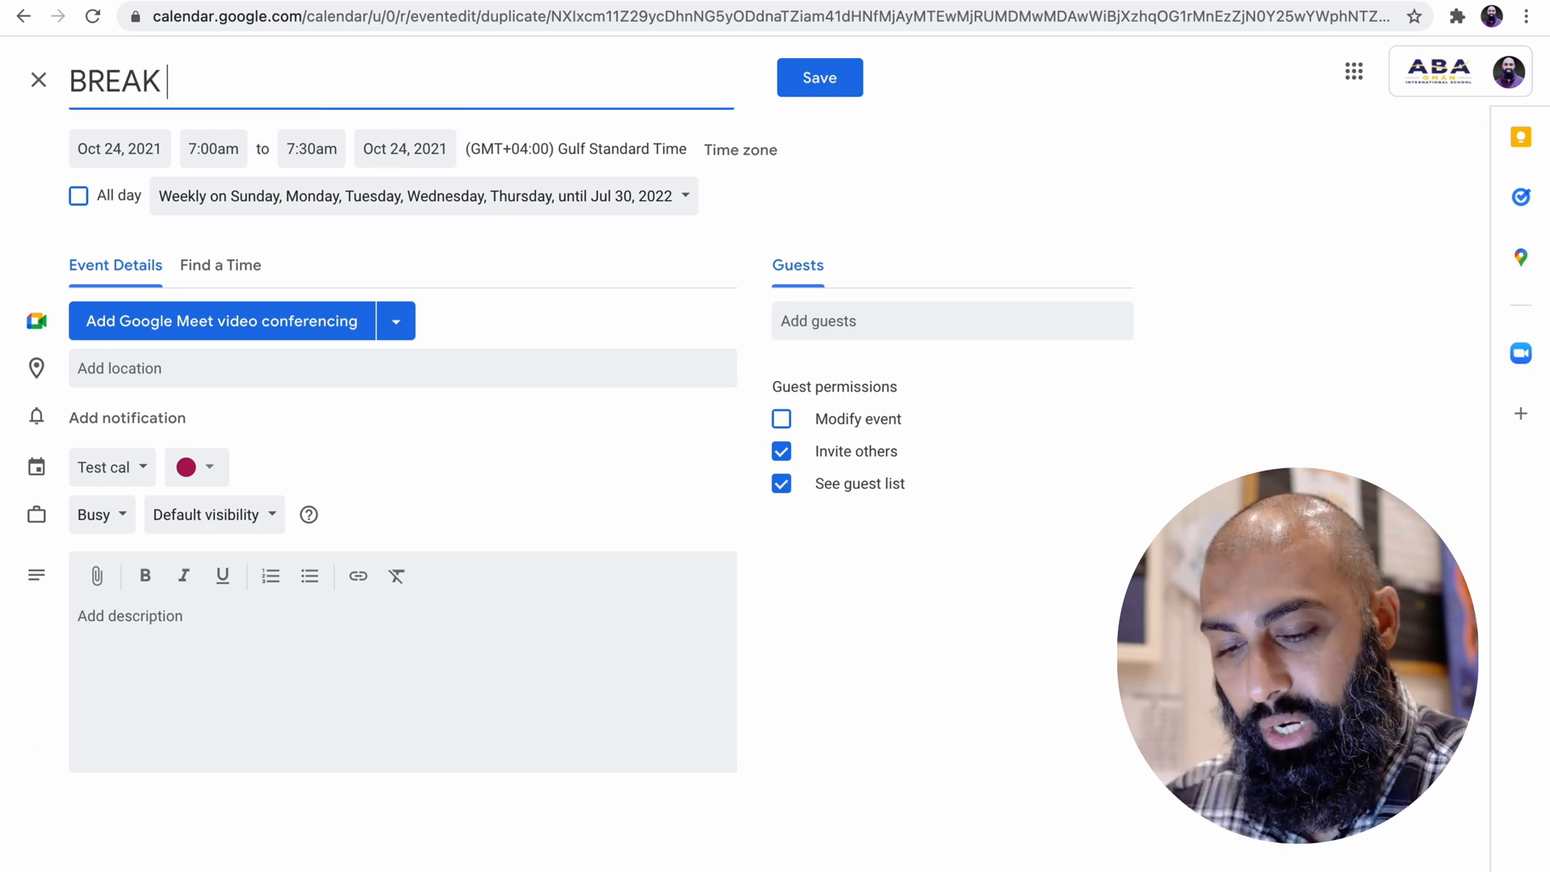
pyautogui.write('LUNCH')
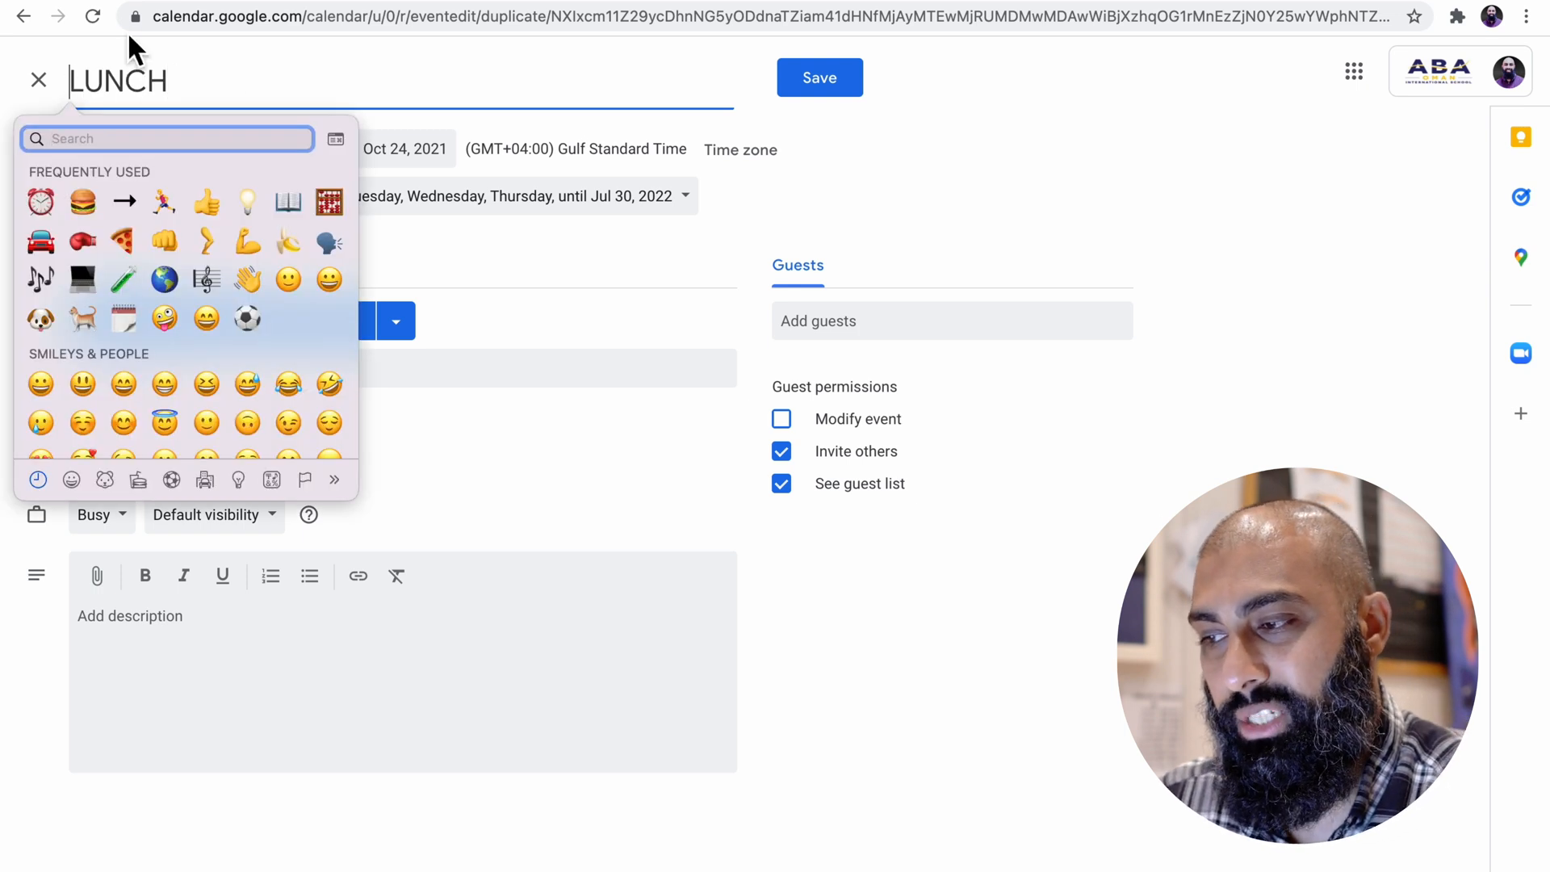
pyautogui.click(83, 202)
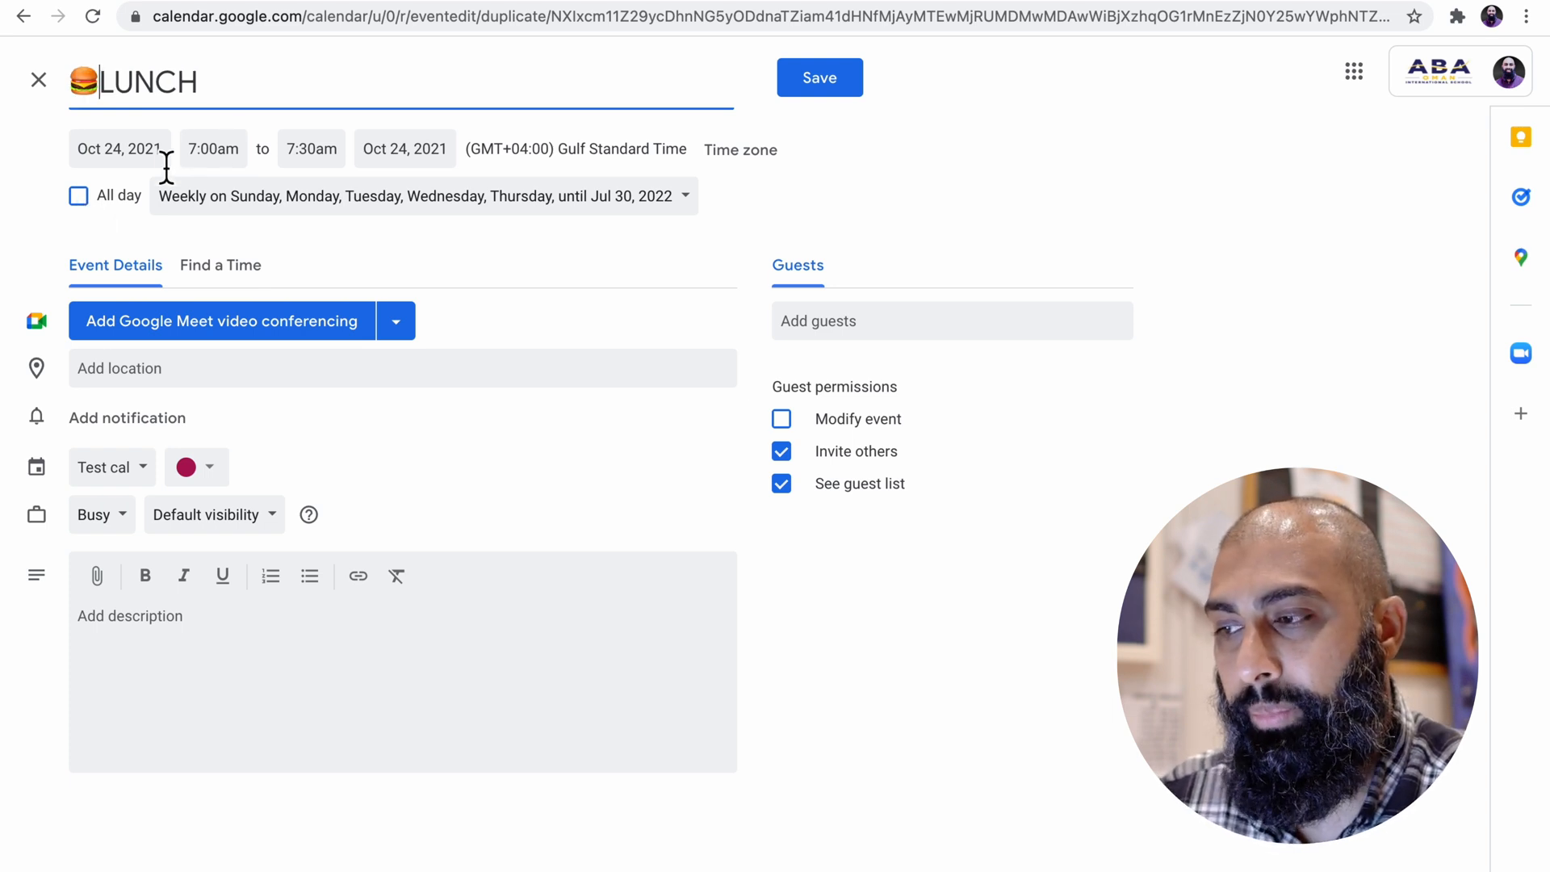
pyautogui.write('12')
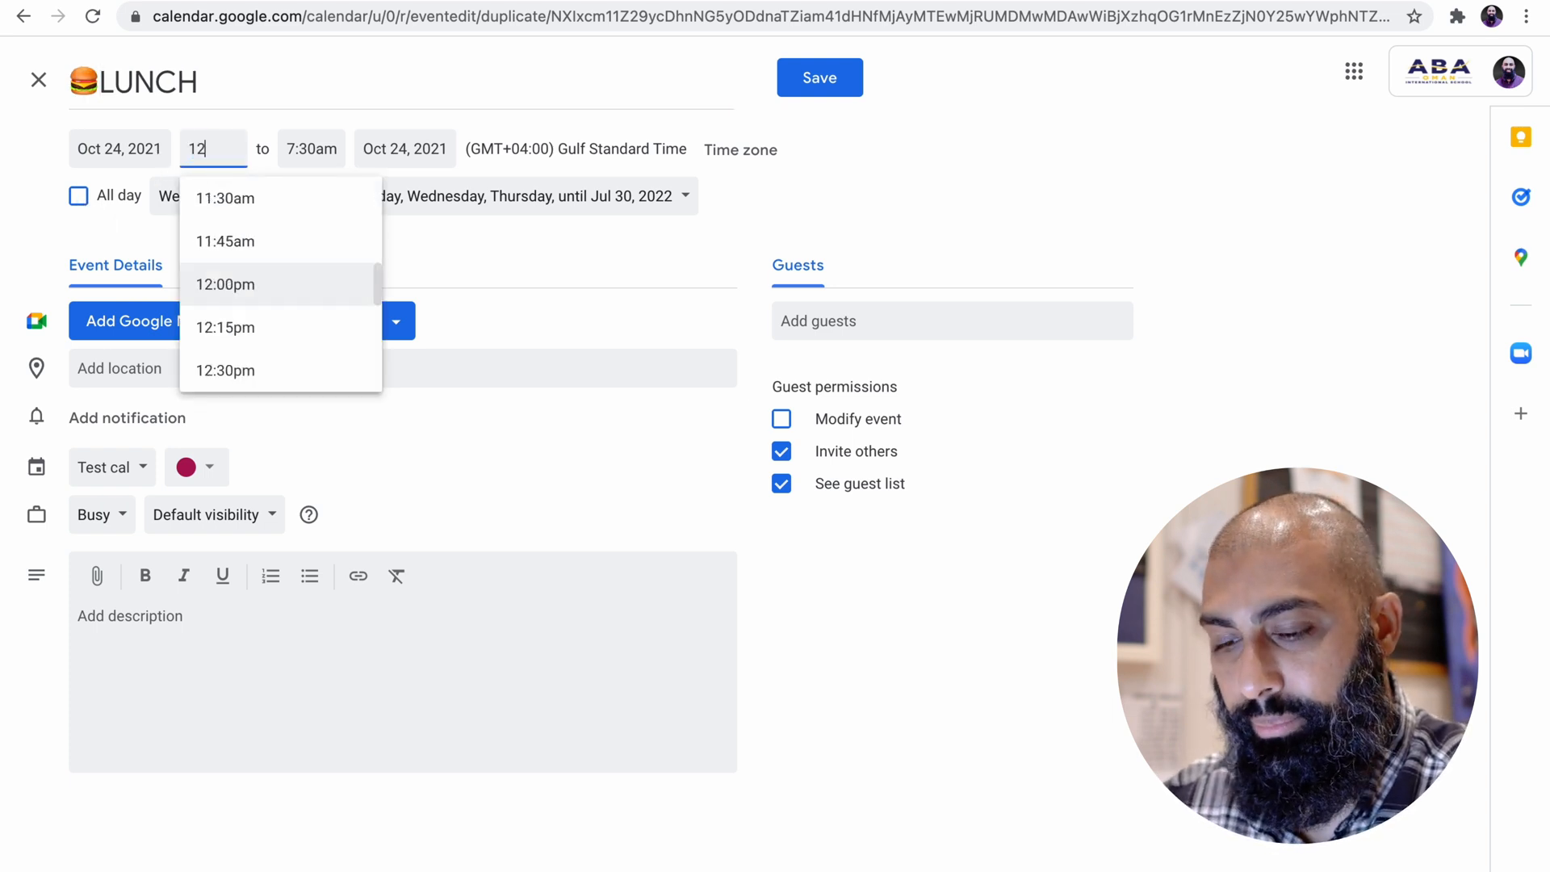
pyautogui.click(225, 284)
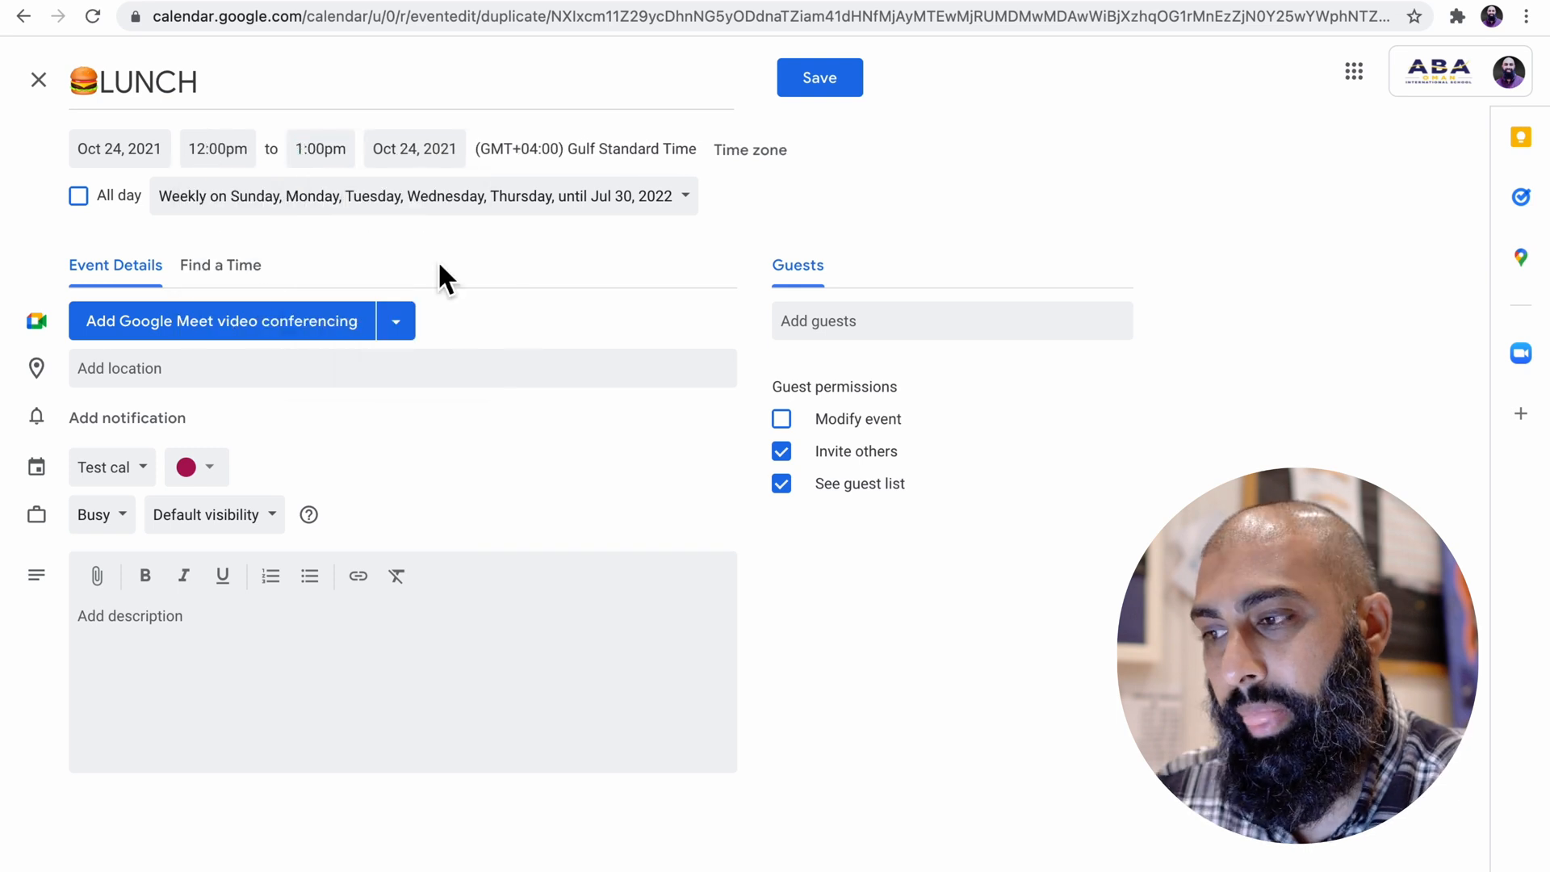
pyautogui.moveTo(410, 247)
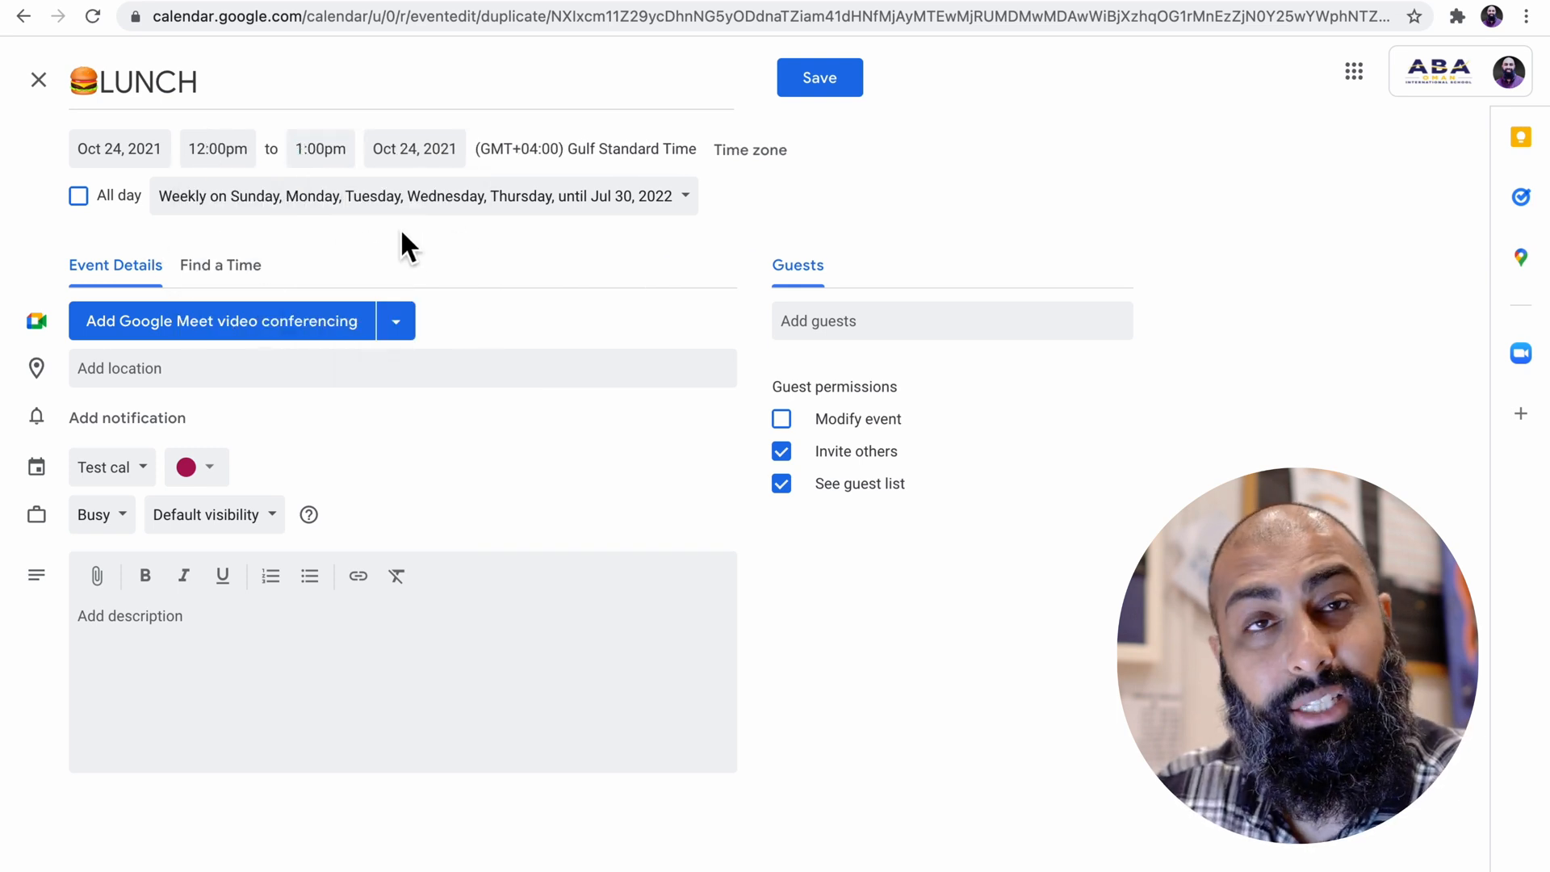
pyautogui.moveTo(460, 243)
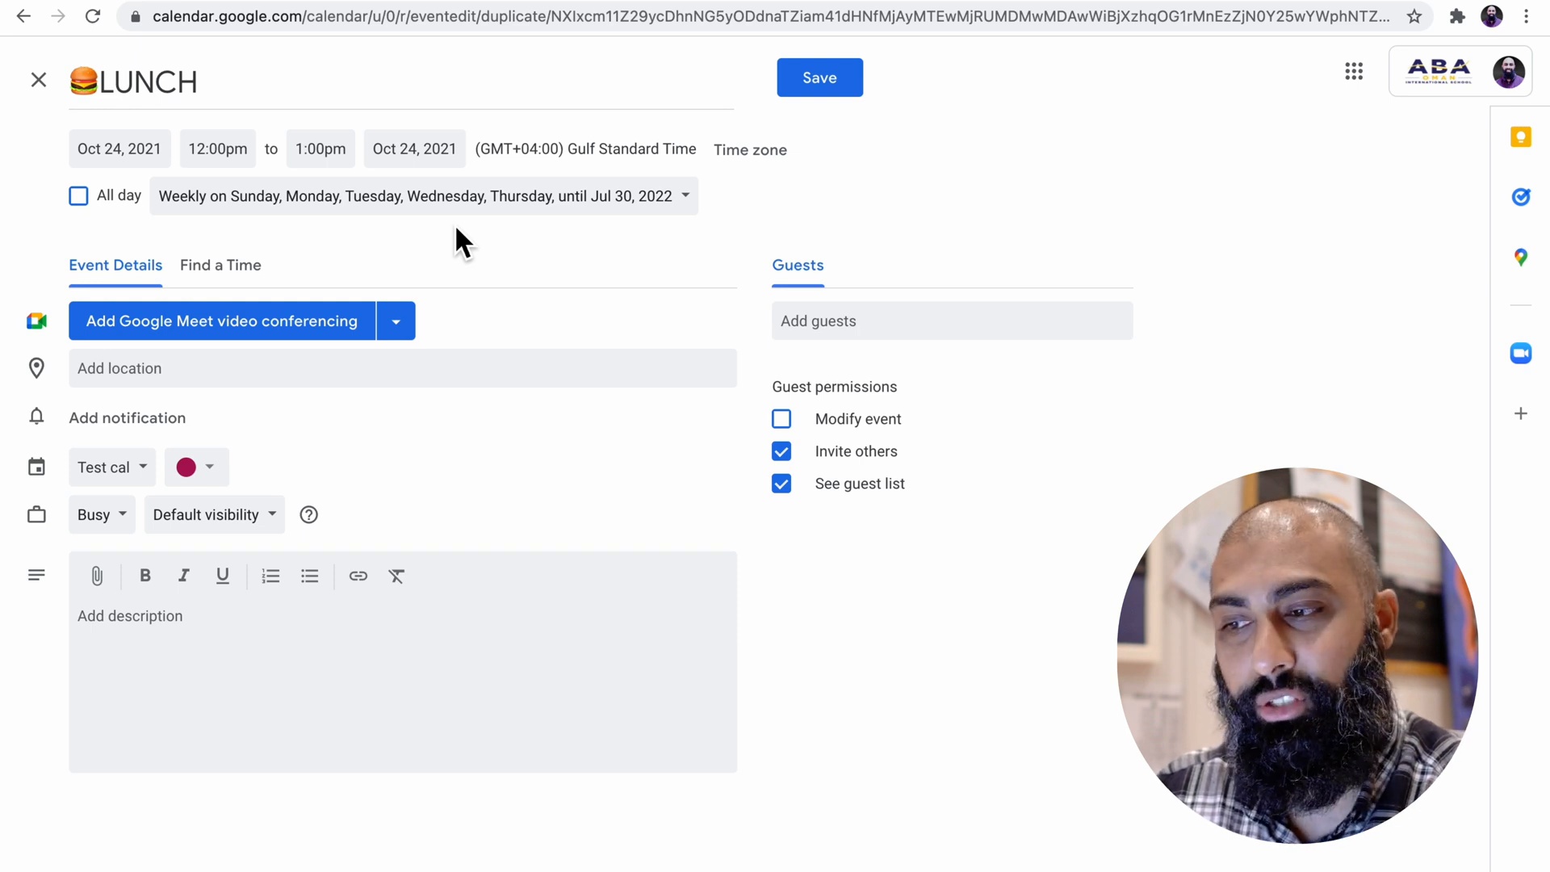
pyautogui.moveTo(242, 484)
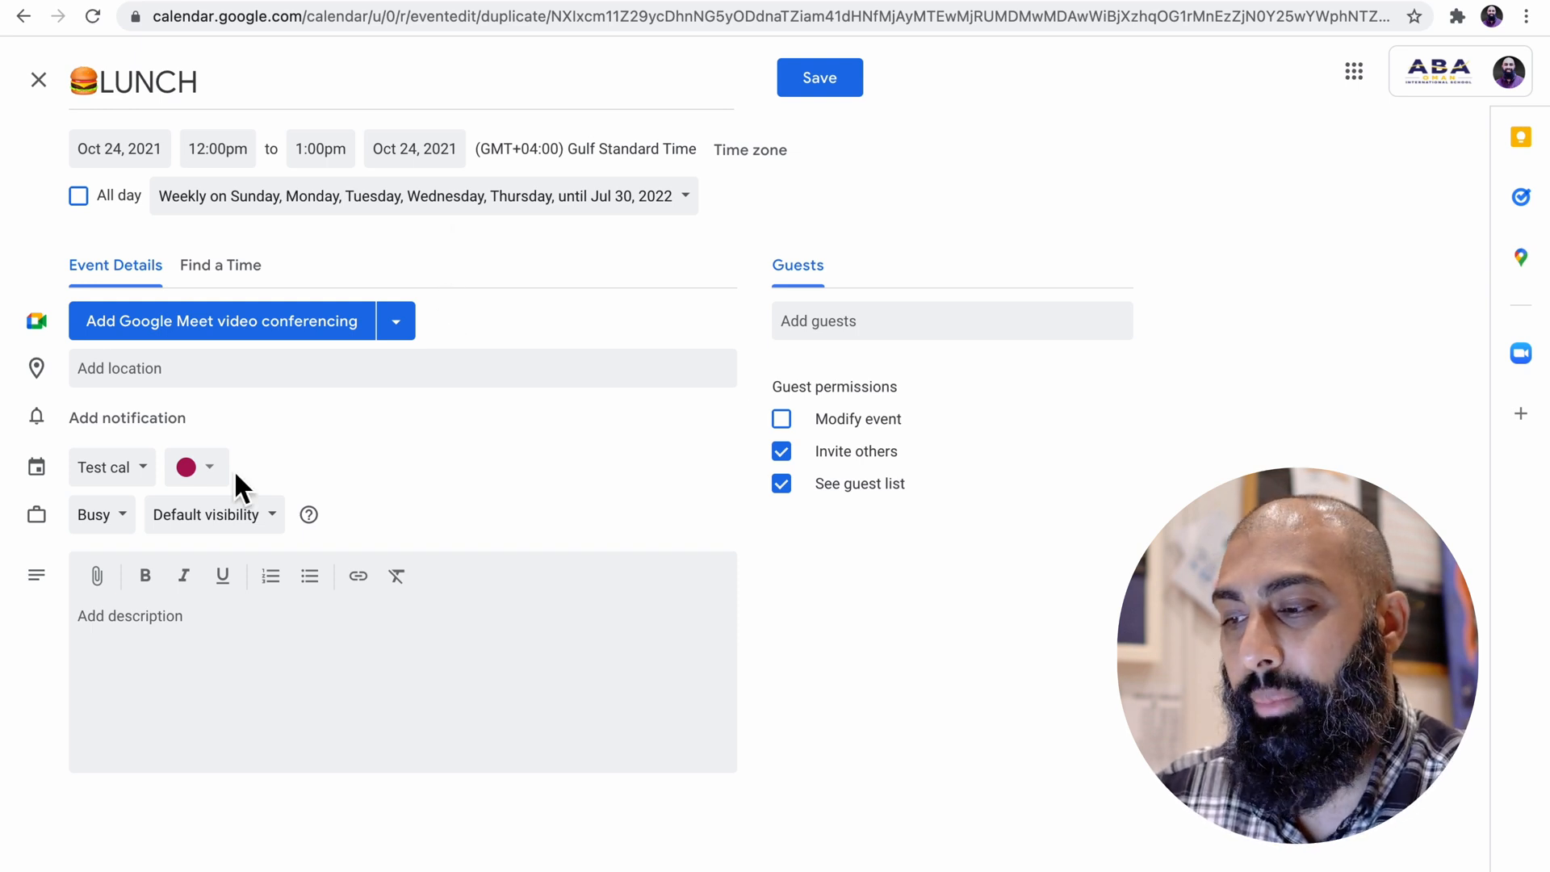
# Colour LUNCH Banana yellow, add a notification, and save it
pyautogui.click(195, 466)
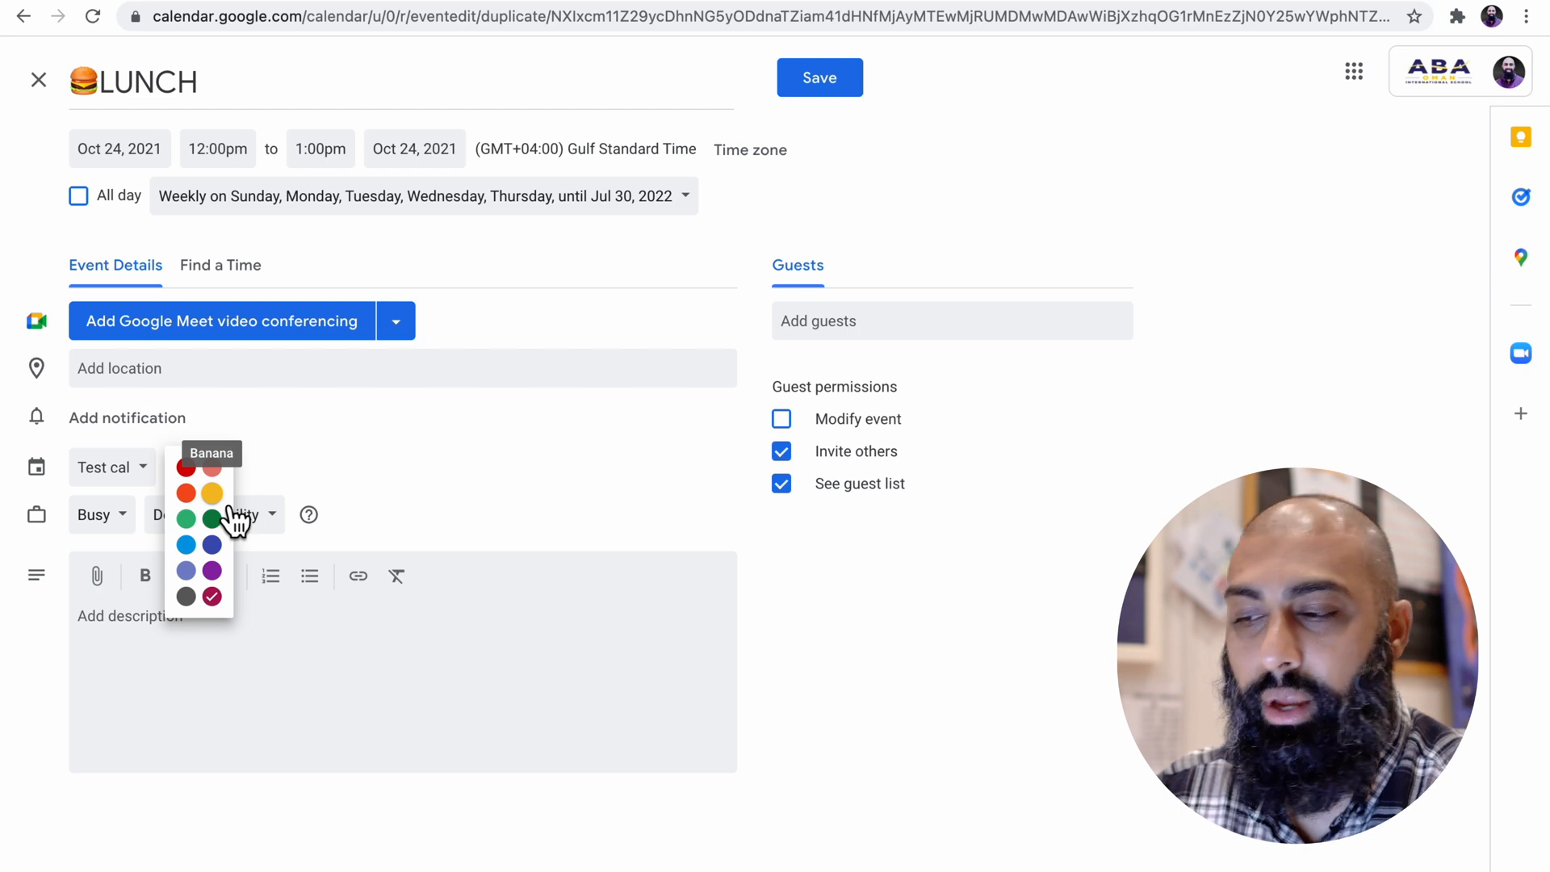
pyautogui.click(211, 493)
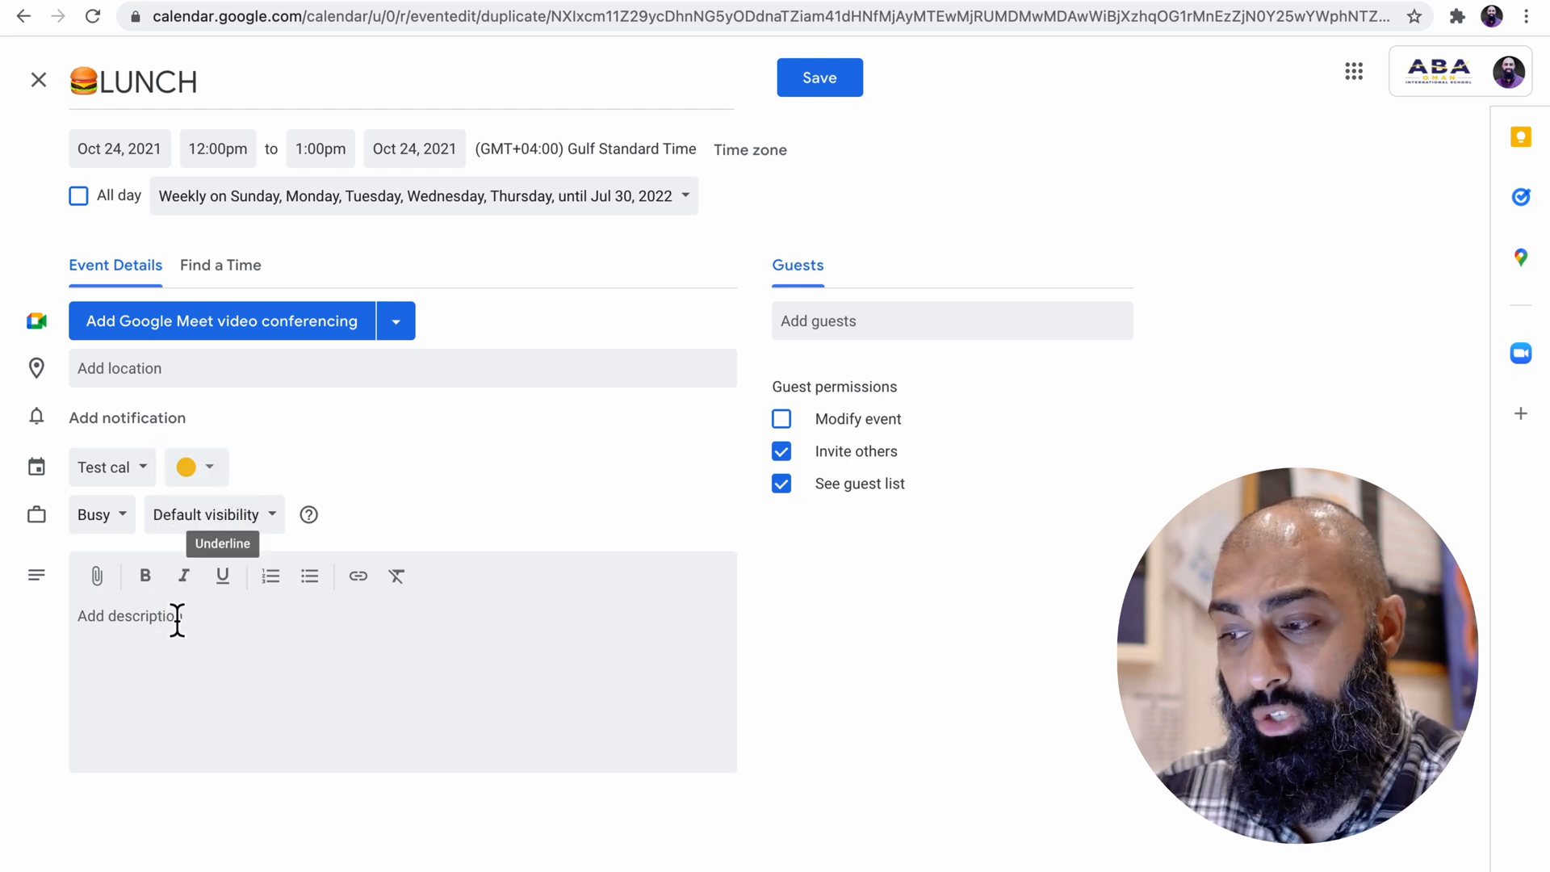
pyautogui.click(127, 418)
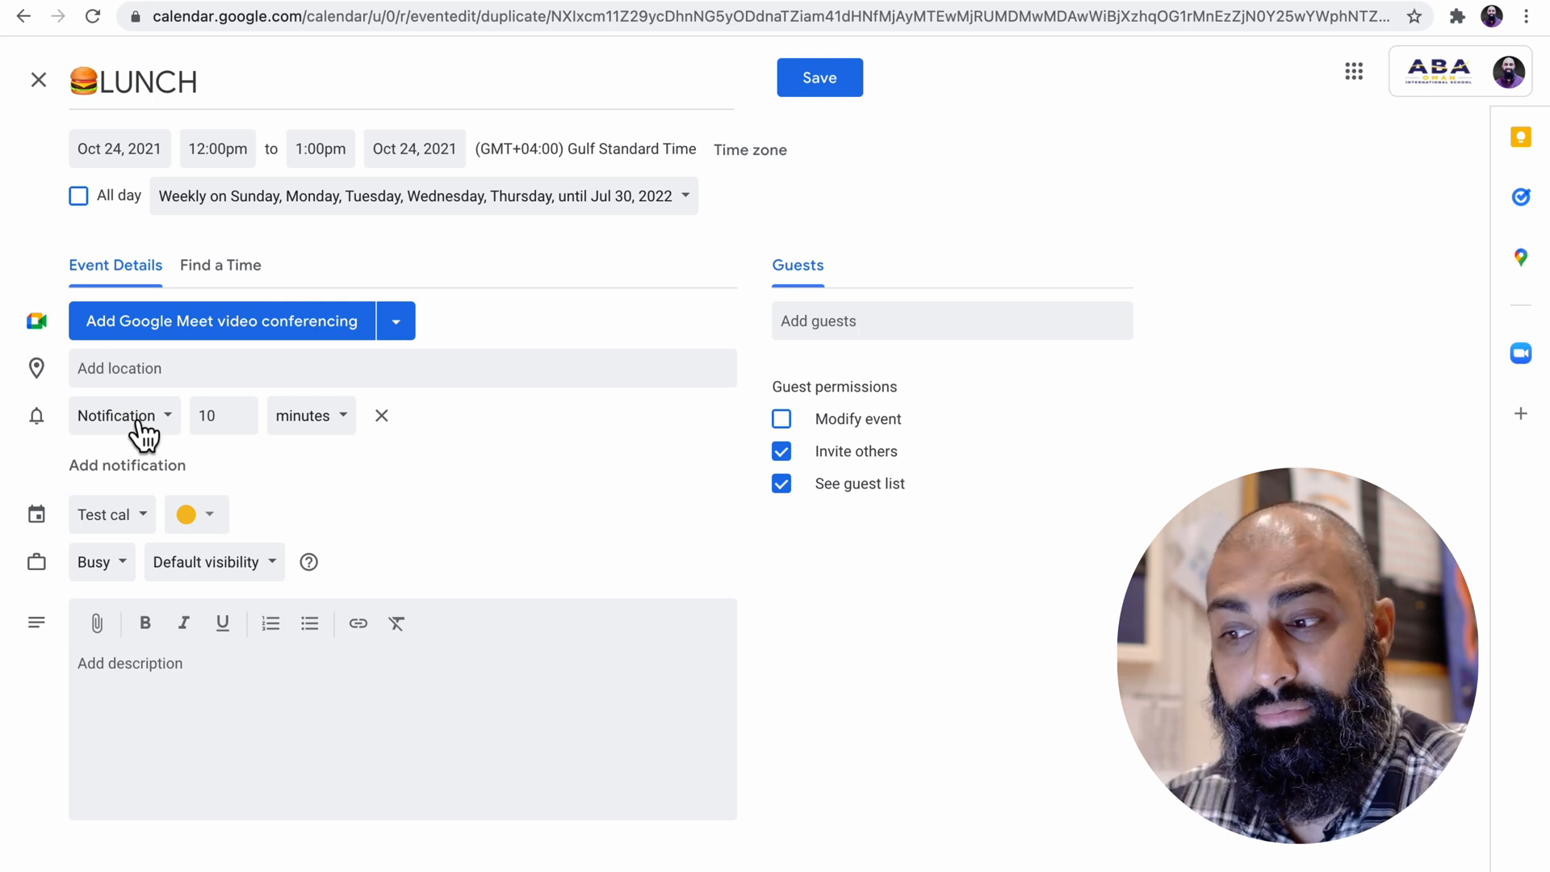
pyautogui.click(382, 415)
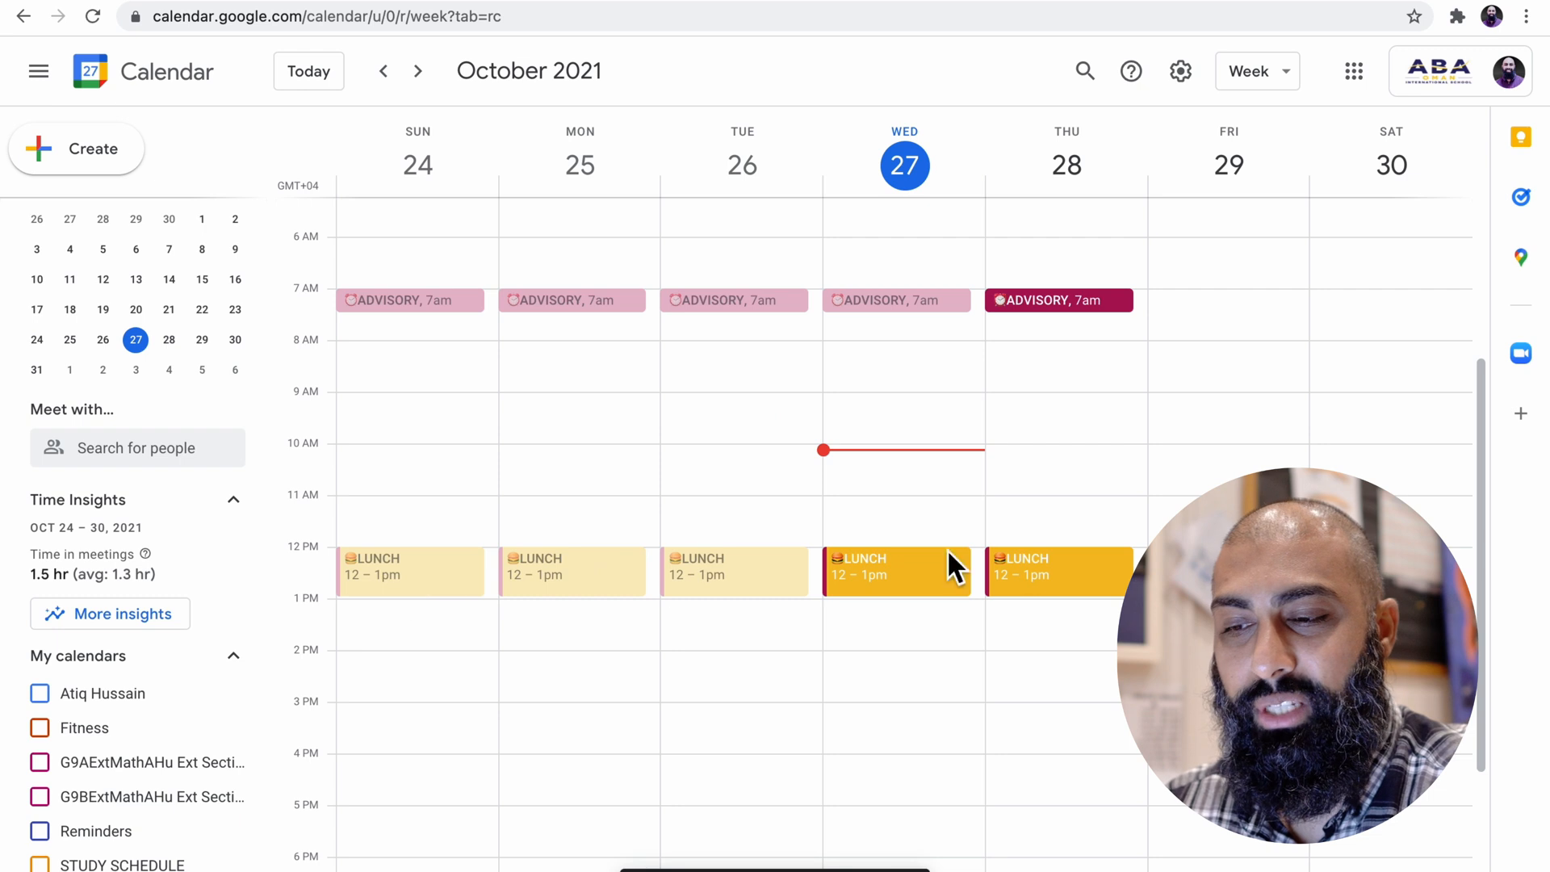
pyautogui.moveTo(910, 618)
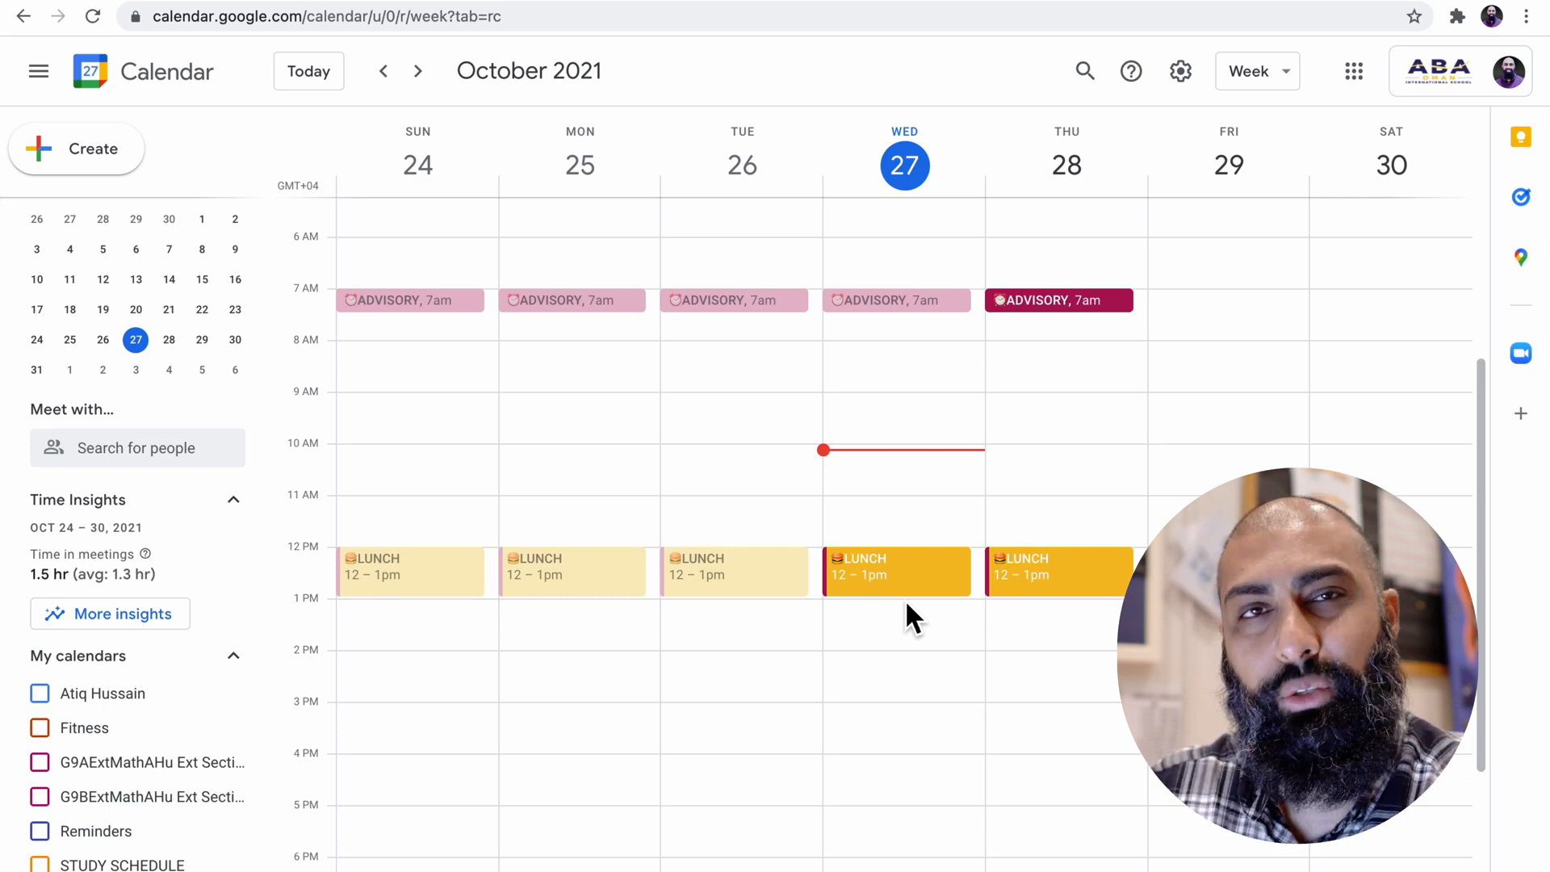
pyautogui.moveTo(622, 450)
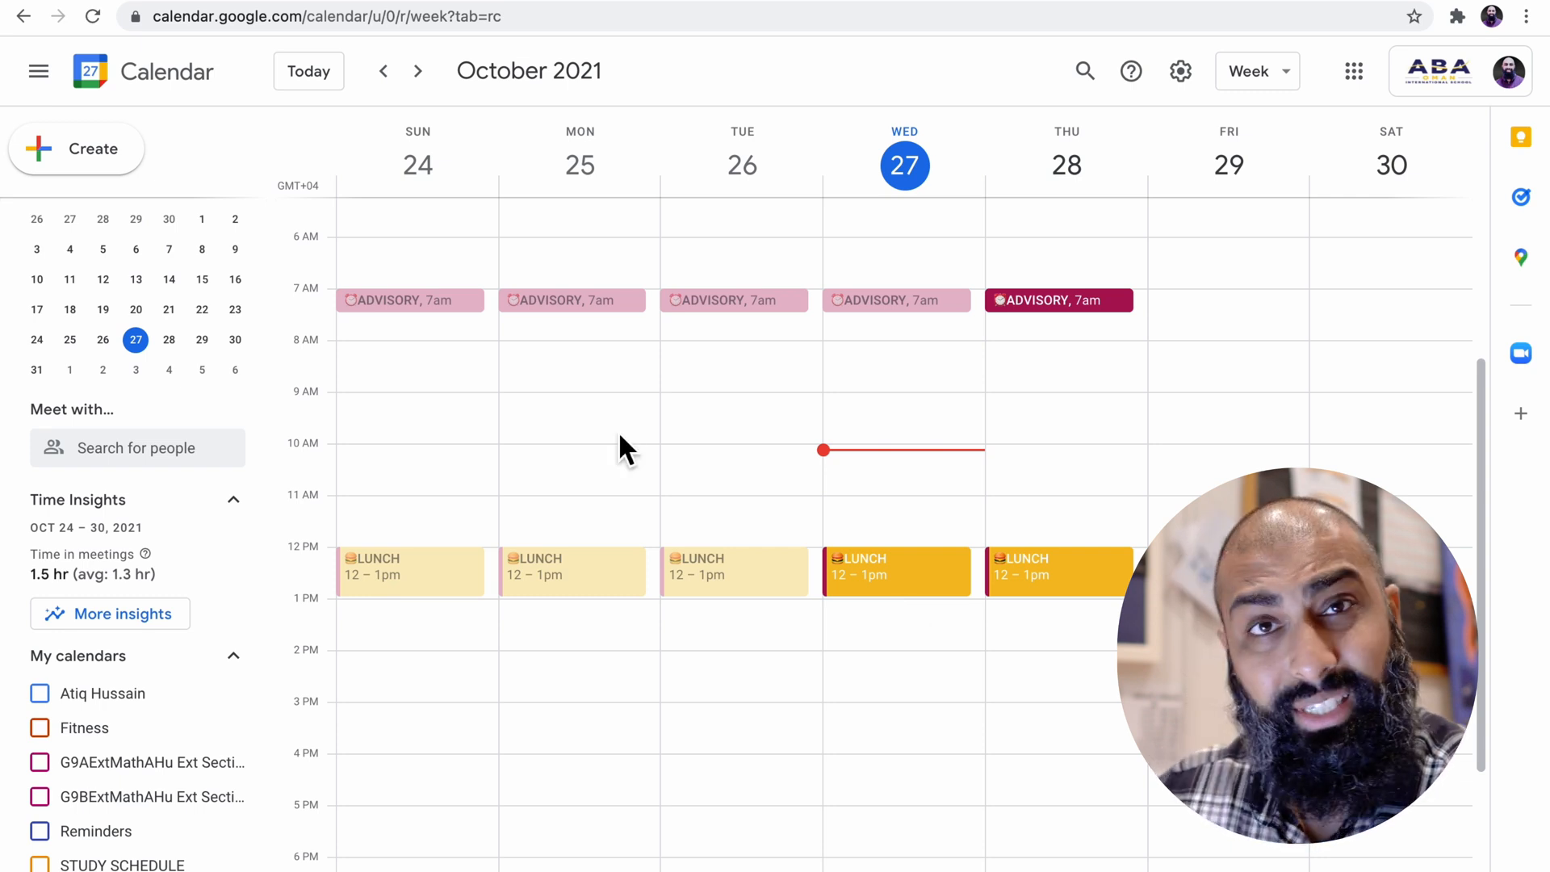
pyautogui.moveTo(430, 386)
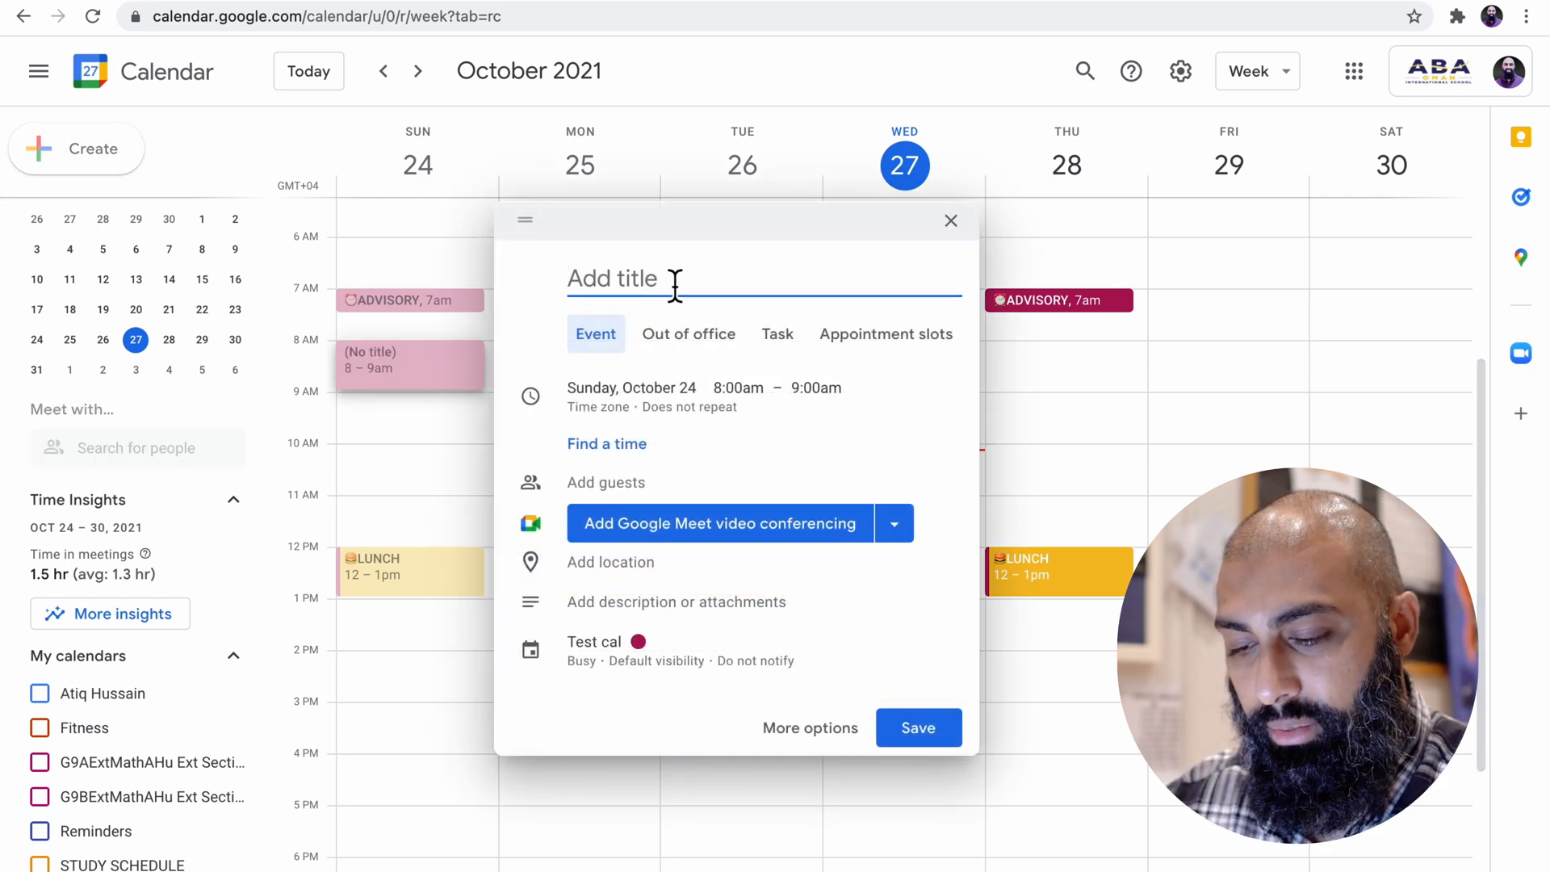
# Create a Sunday 8am BIOLOGY event repeating weekly on Sunday
pyautogui.write('BIOLOGY')
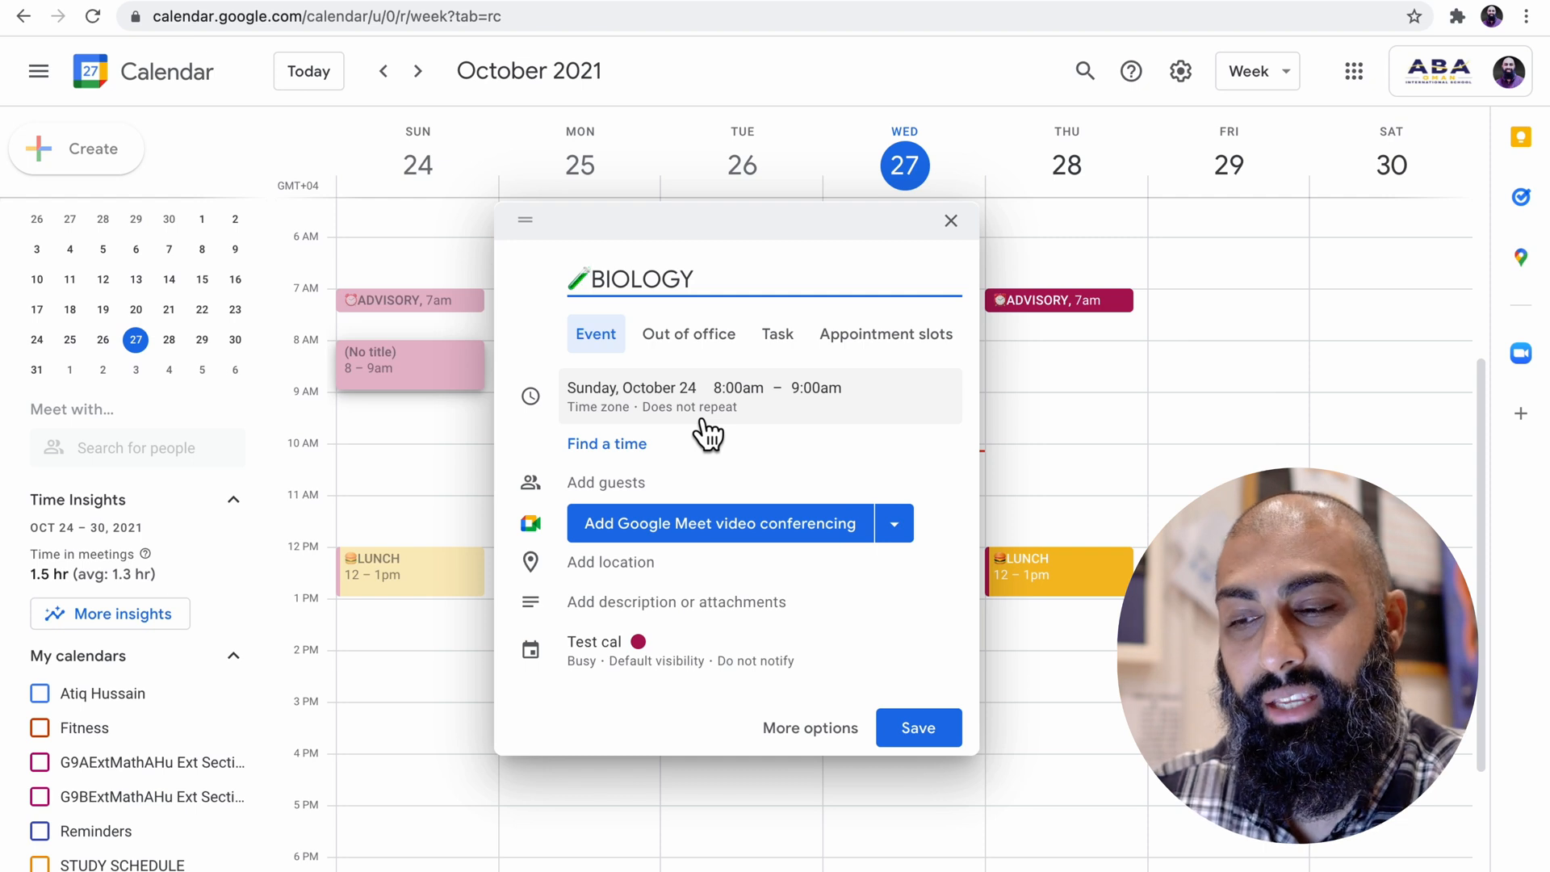
pyautogui.click(632, 387)
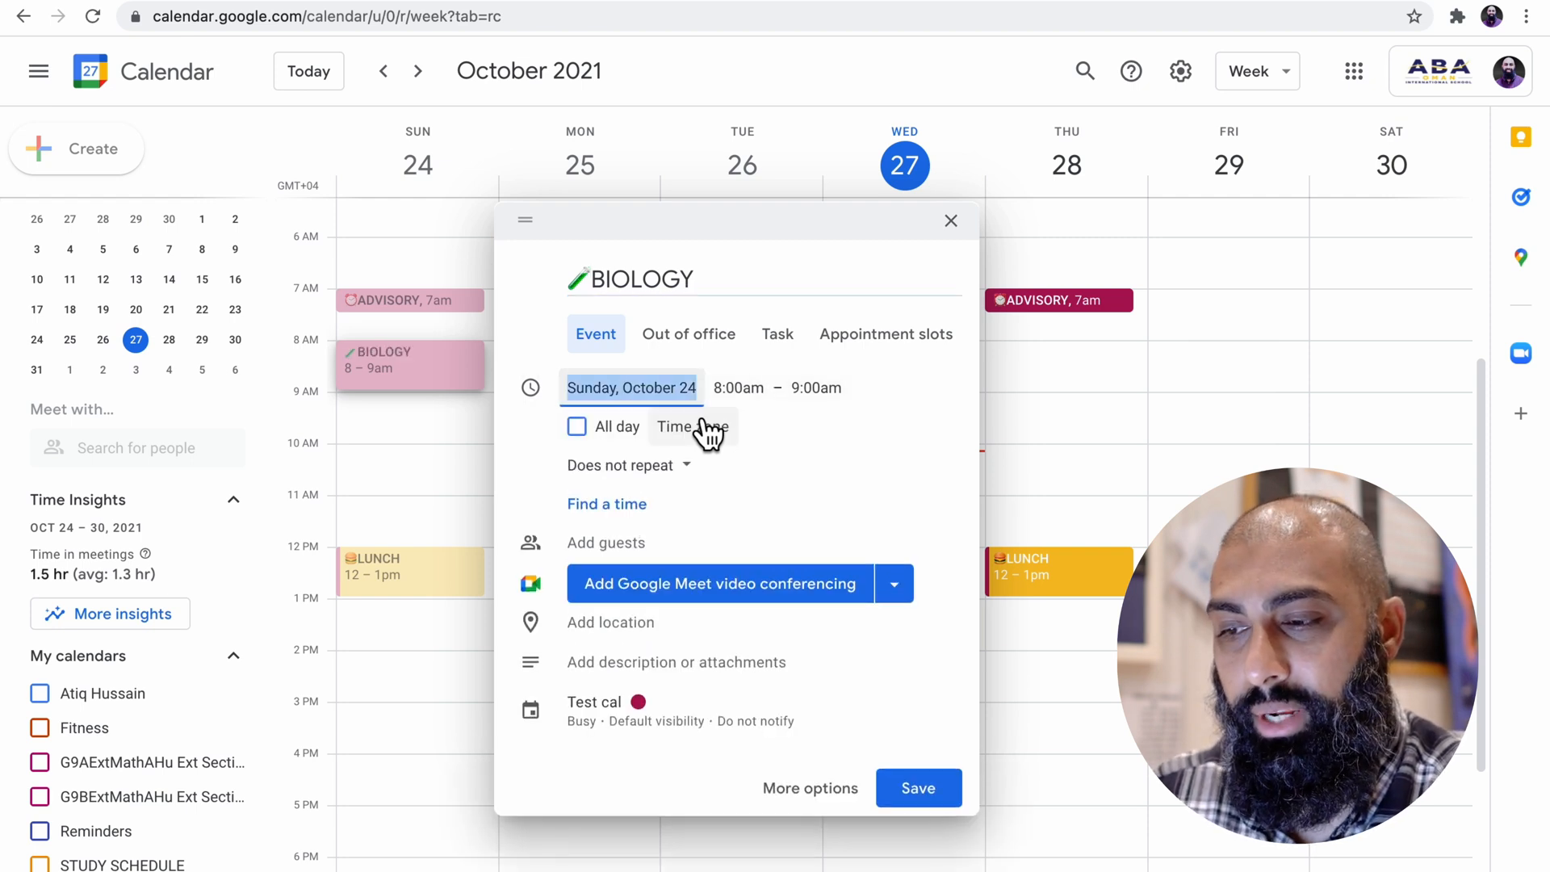
pyautogui.click(629, 465)
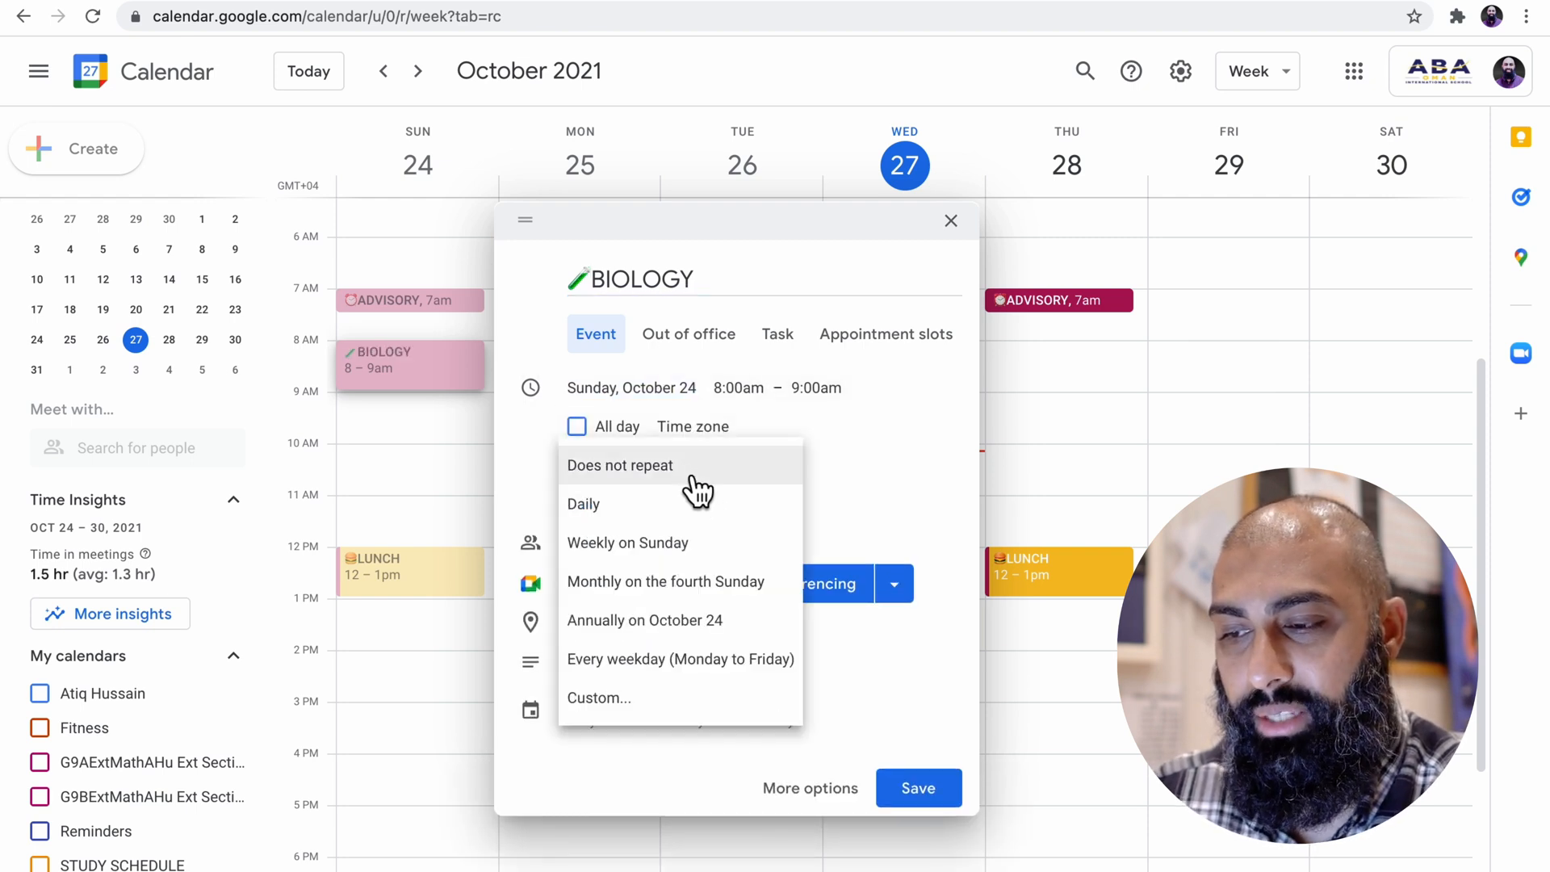
pyautogui.click(627, 542)
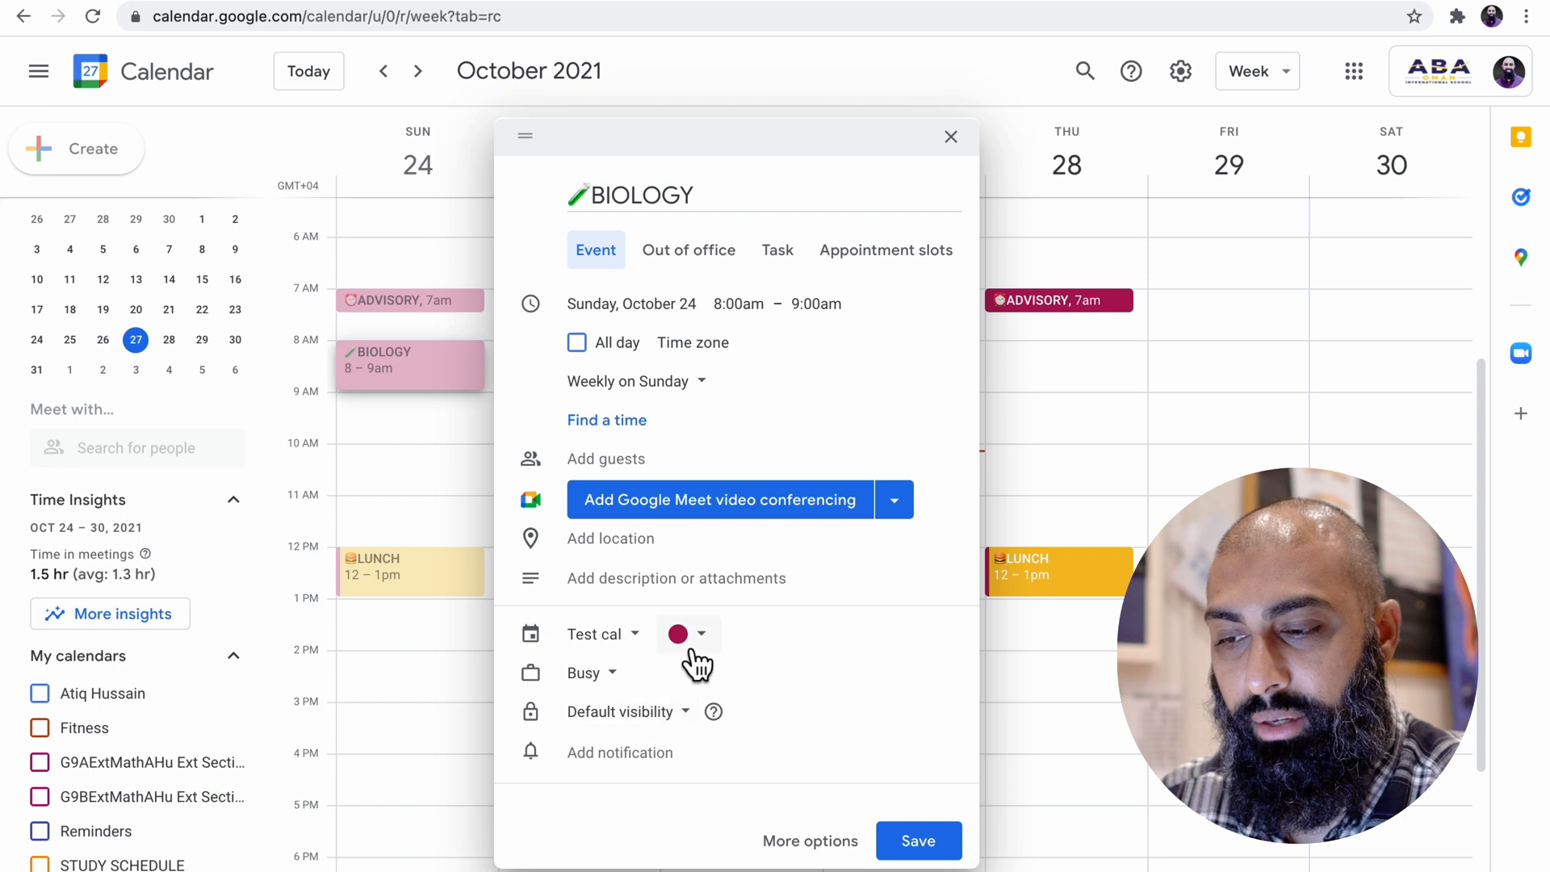
# Colour BIOLOGY green, add a 3-minute reminder, and save it
pyautogui.click(677, 634)
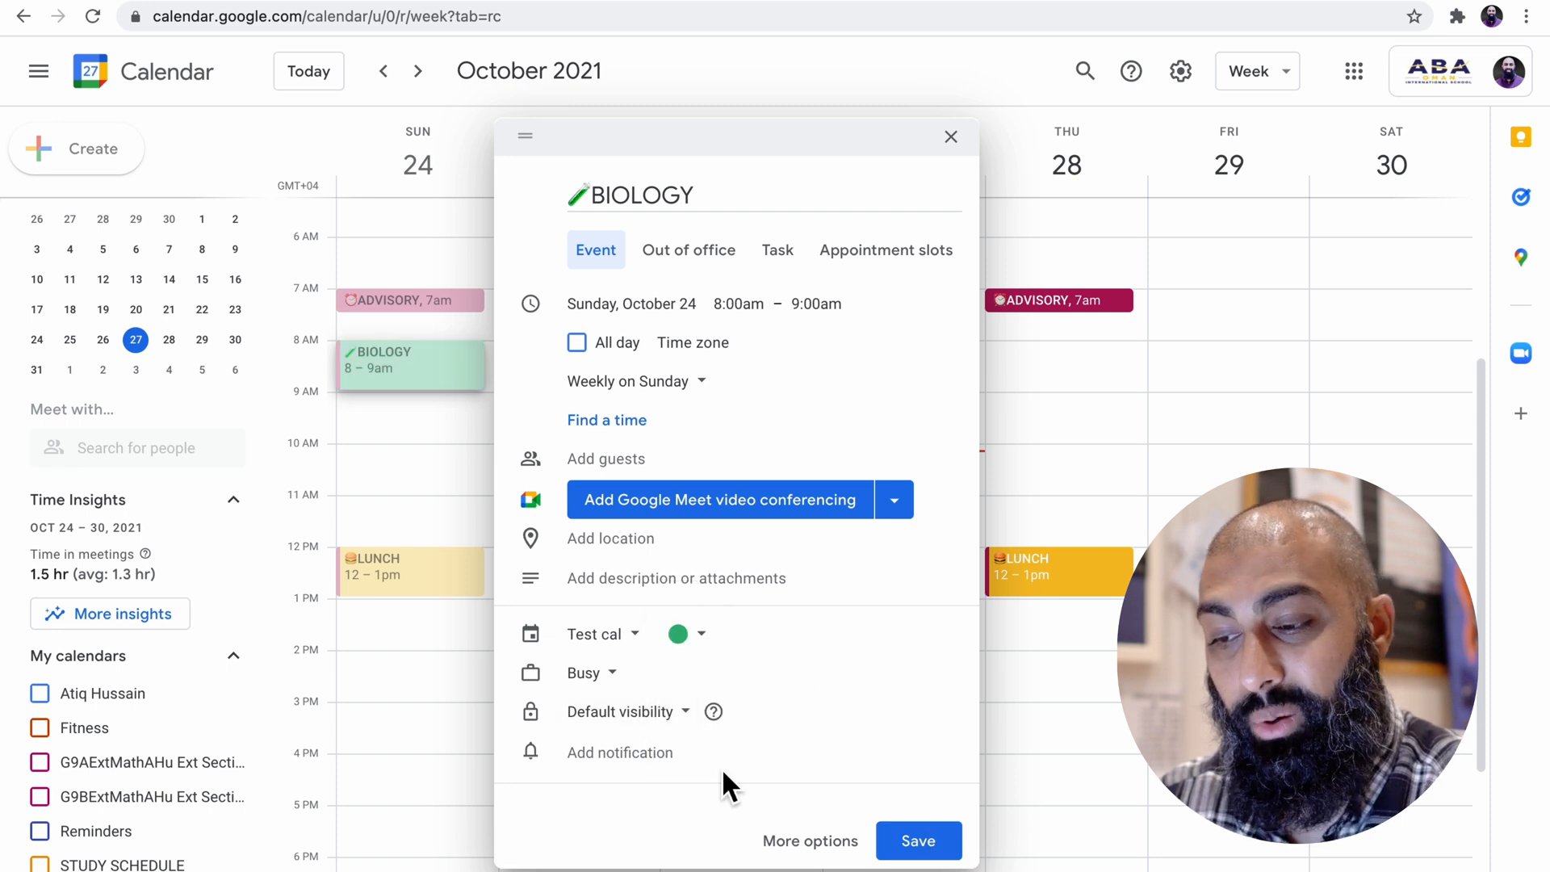
pyautogui.click(620, 753)
pyautogui.write('3')
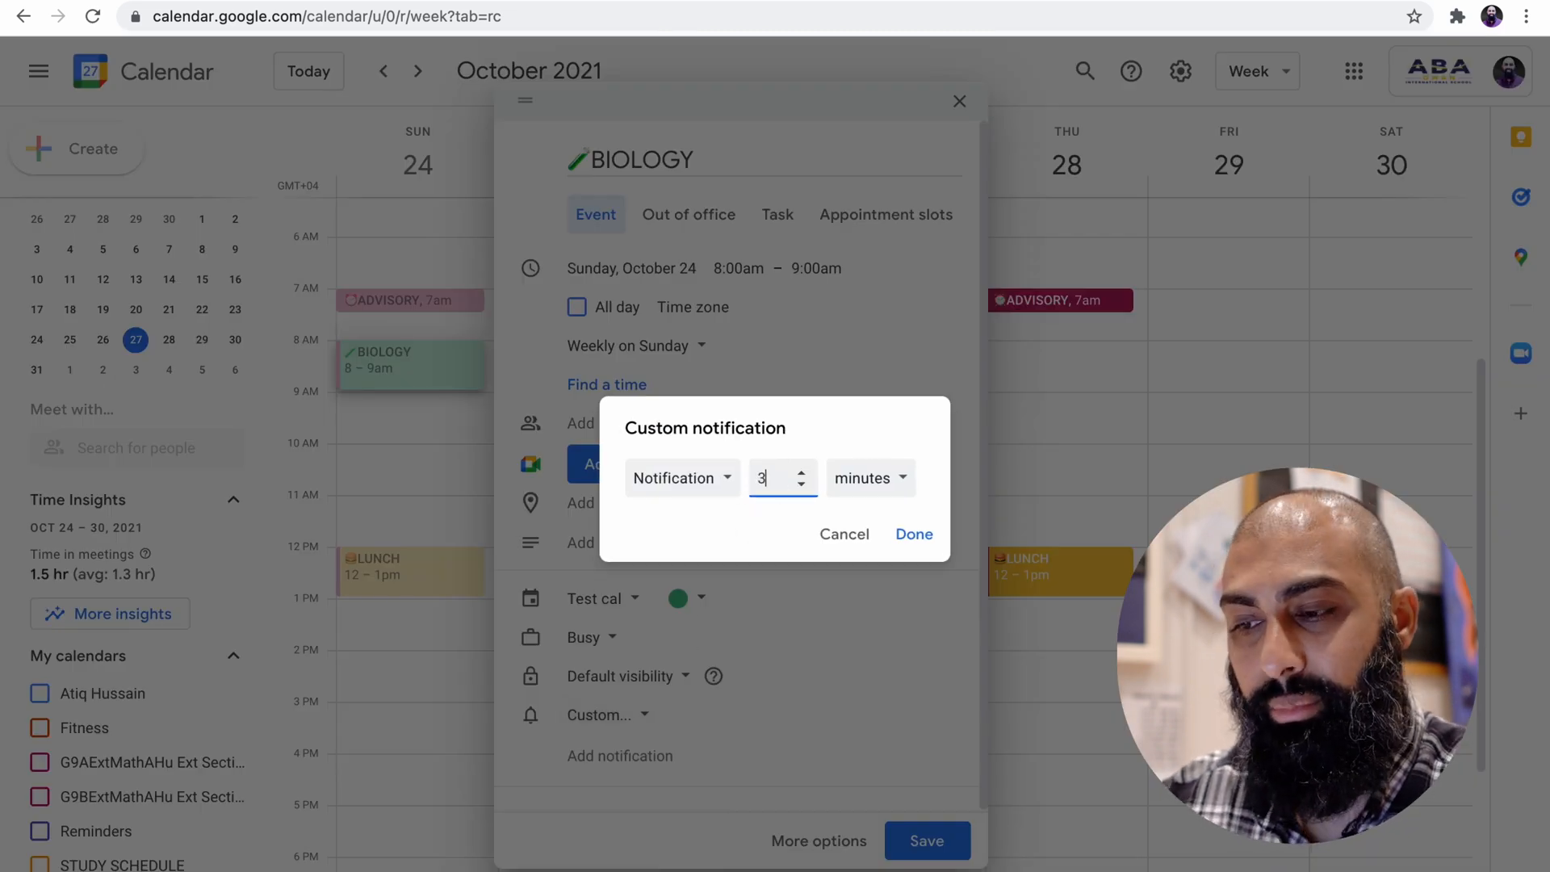
pyautogui.click(913, 534)
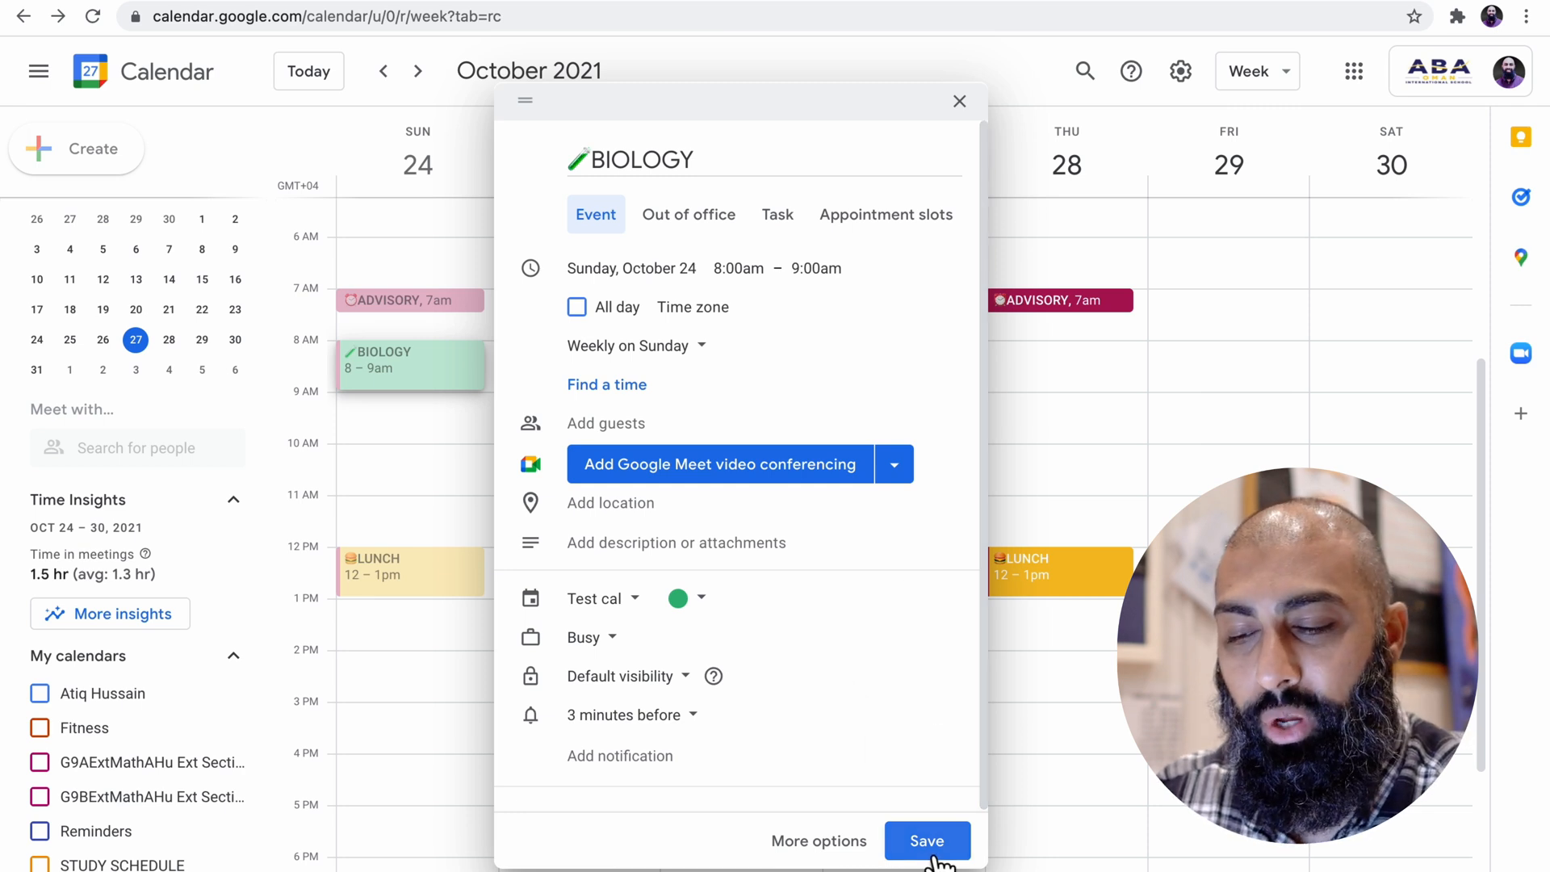
pyautogui.click(926, 840)
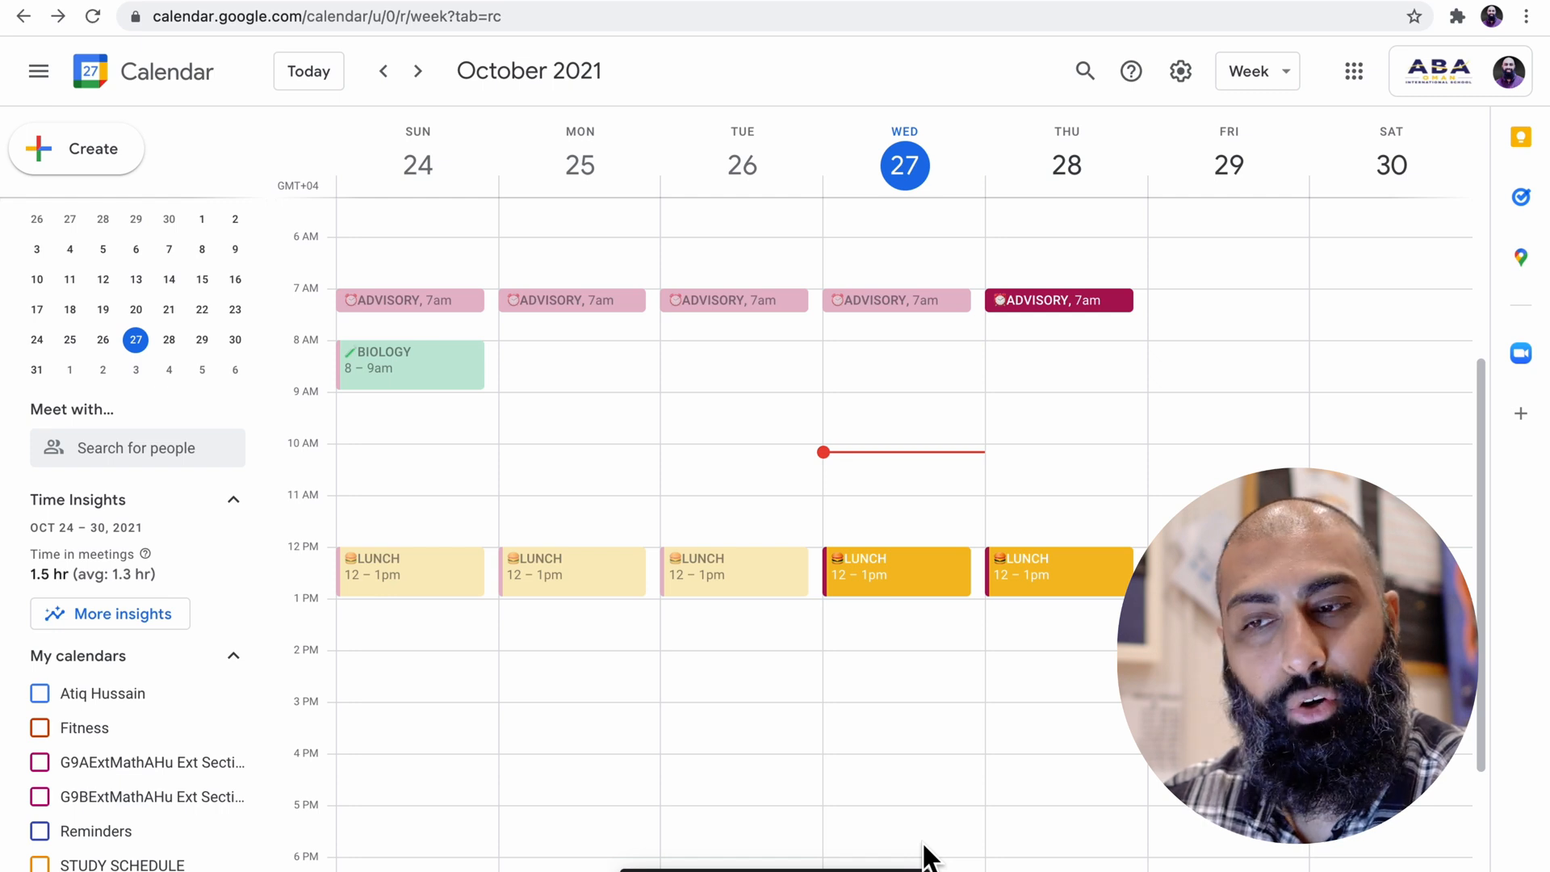
# Advance to December 2021 and open the week starting November 28
pyautogui.click(1256, 71)
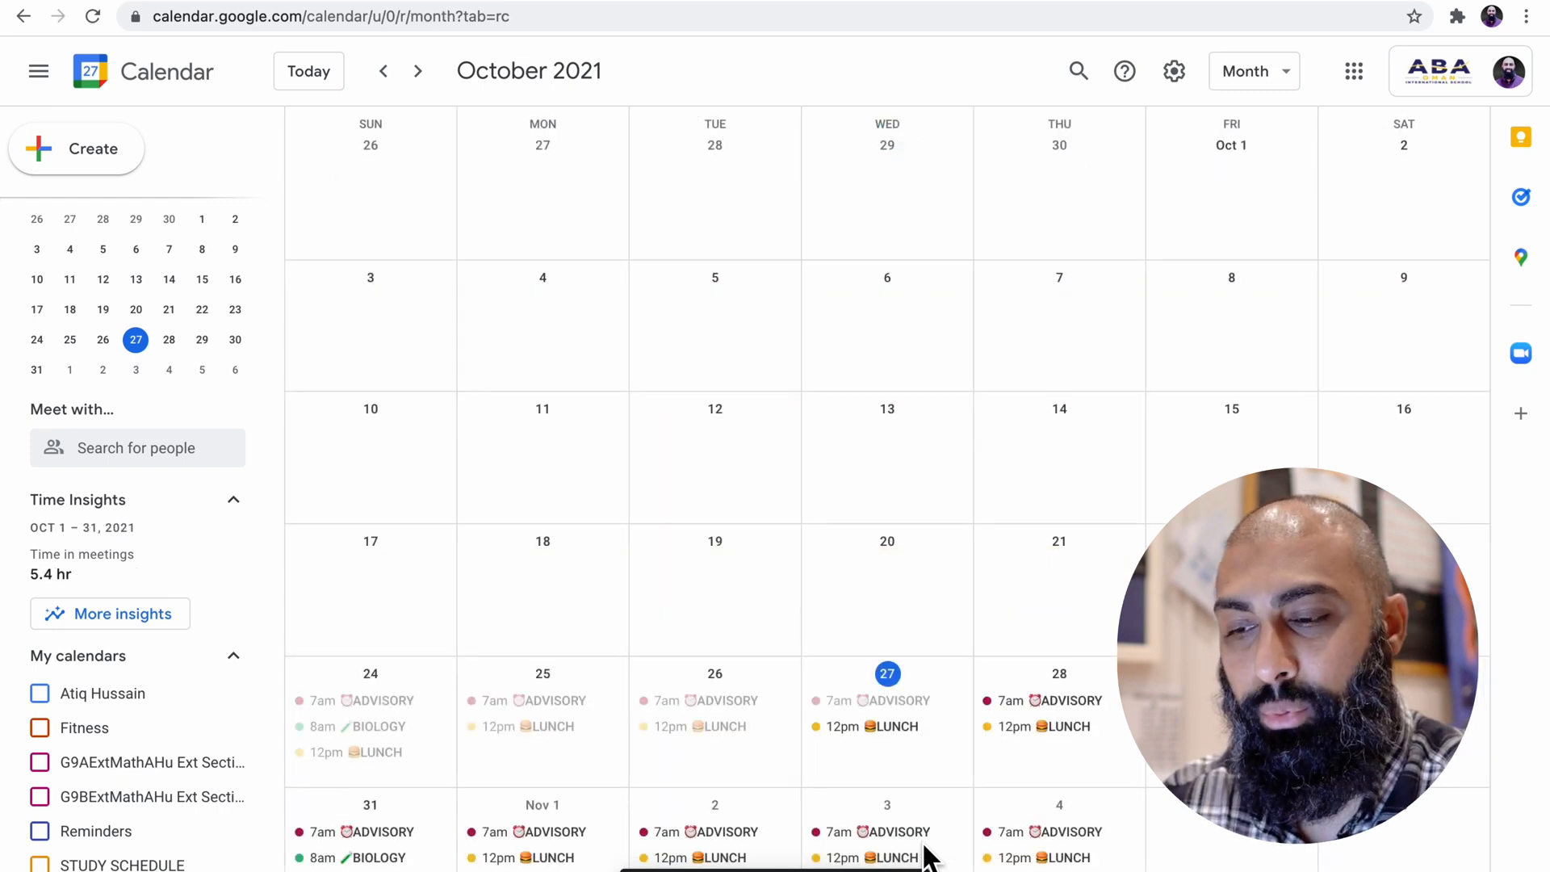
pyautogui.click(418, 71)
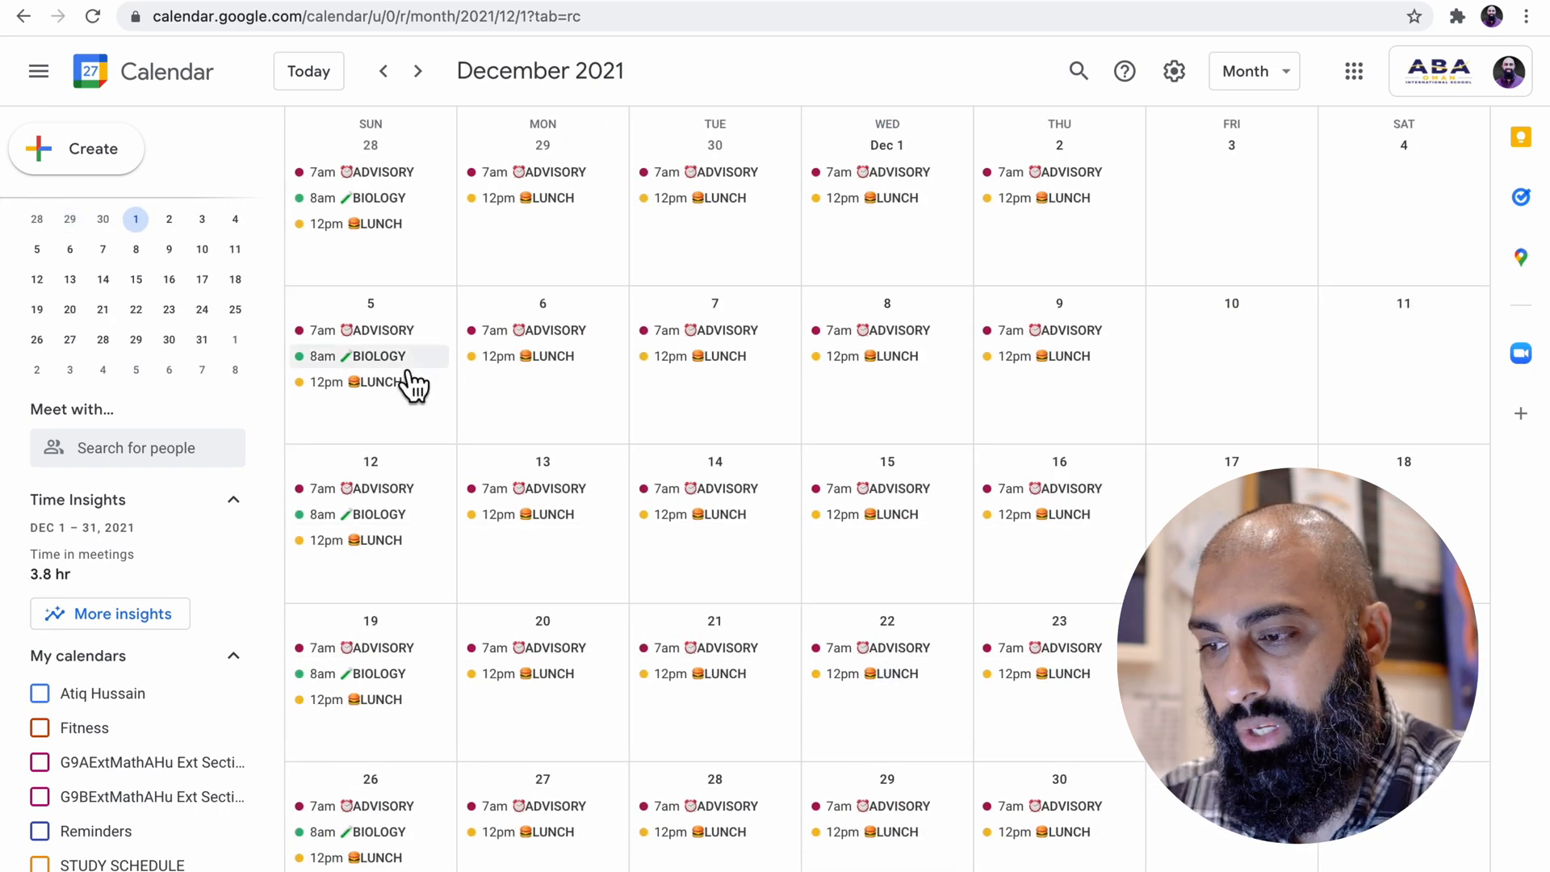
pyautogui.moveTo(395, 393)
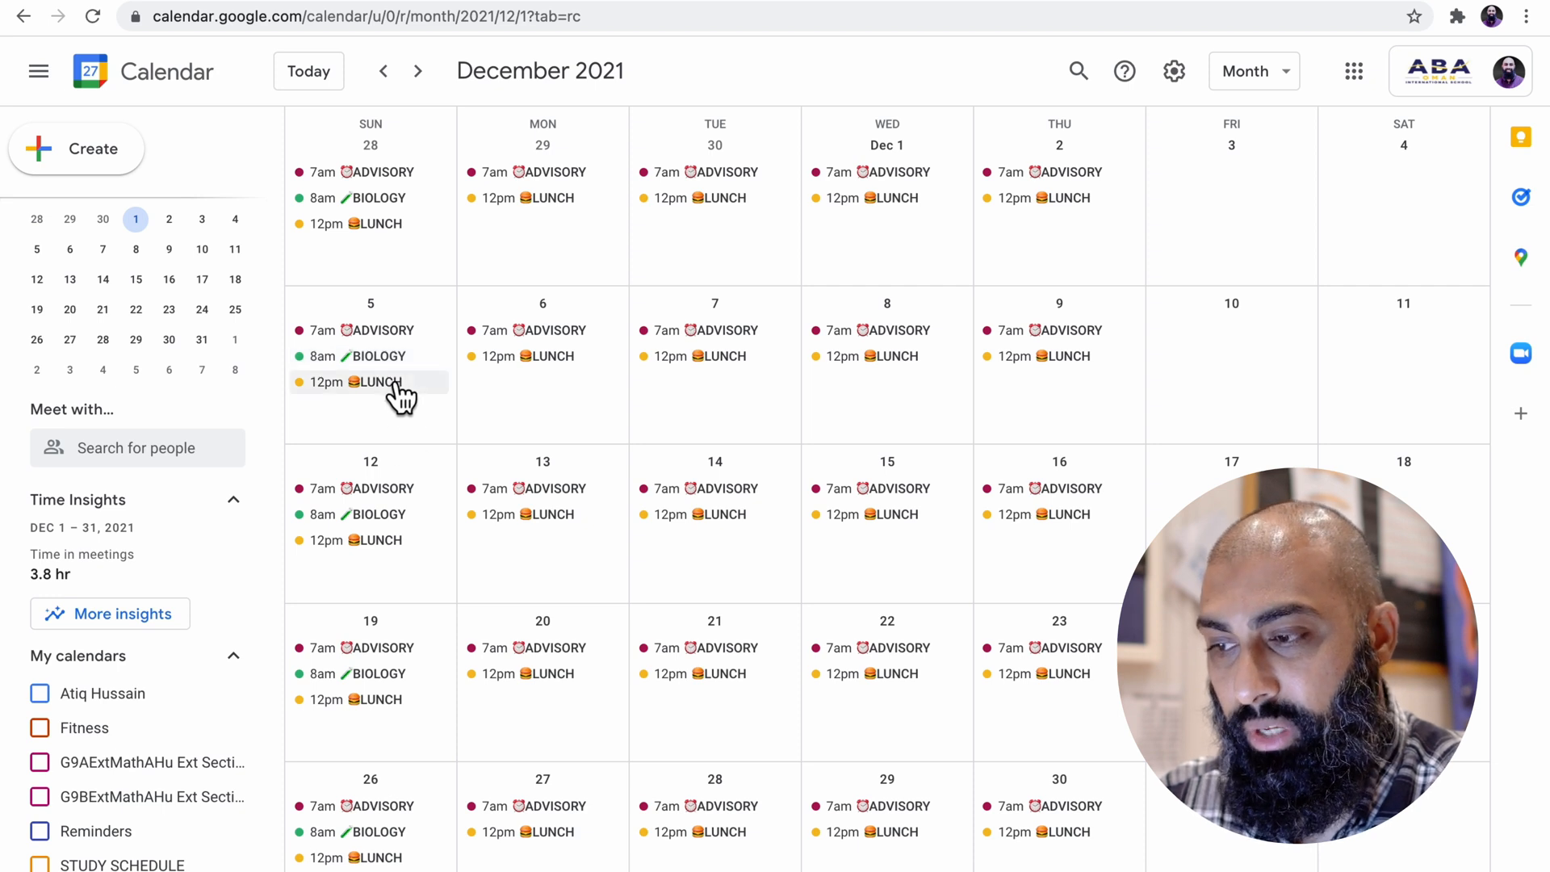
pyautogui.moveTo(390, 658)
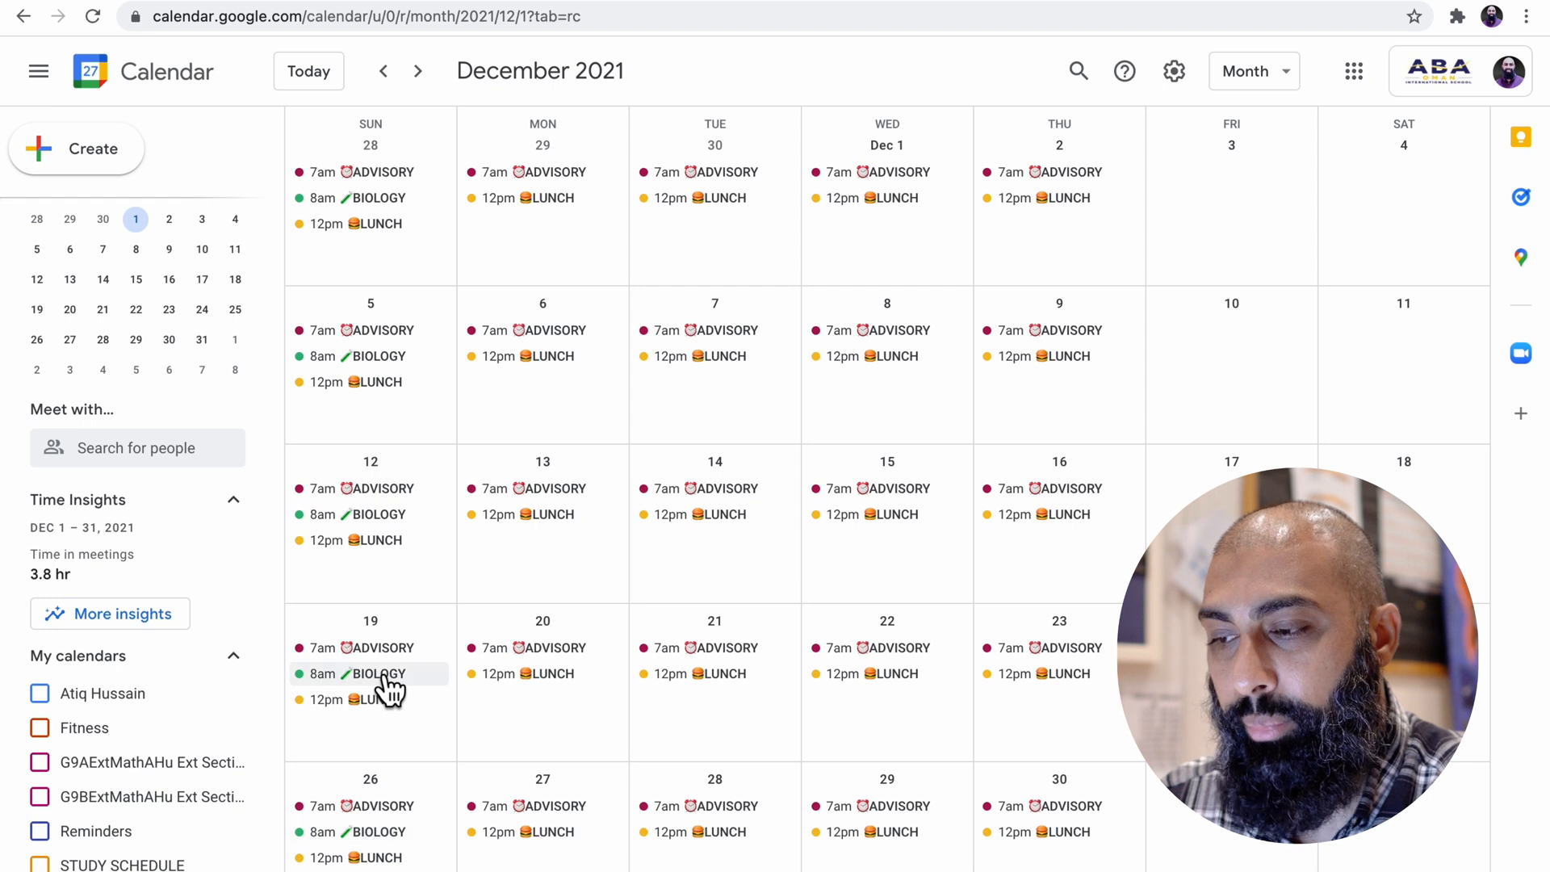
pyautogui.moveTo(603, 426)
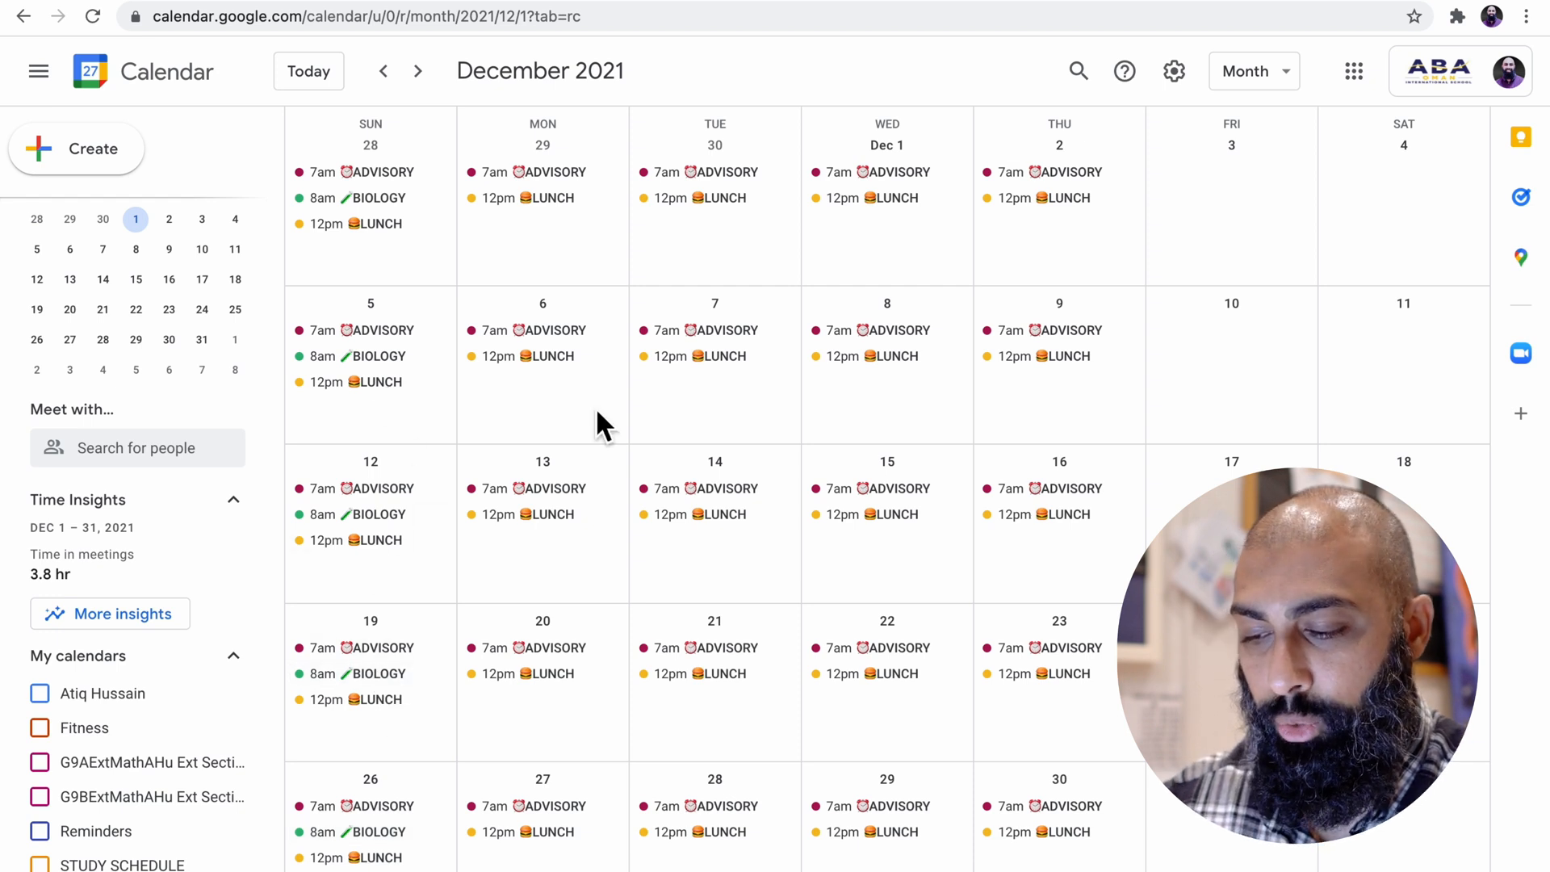
pyautogui.click(1252, 70)
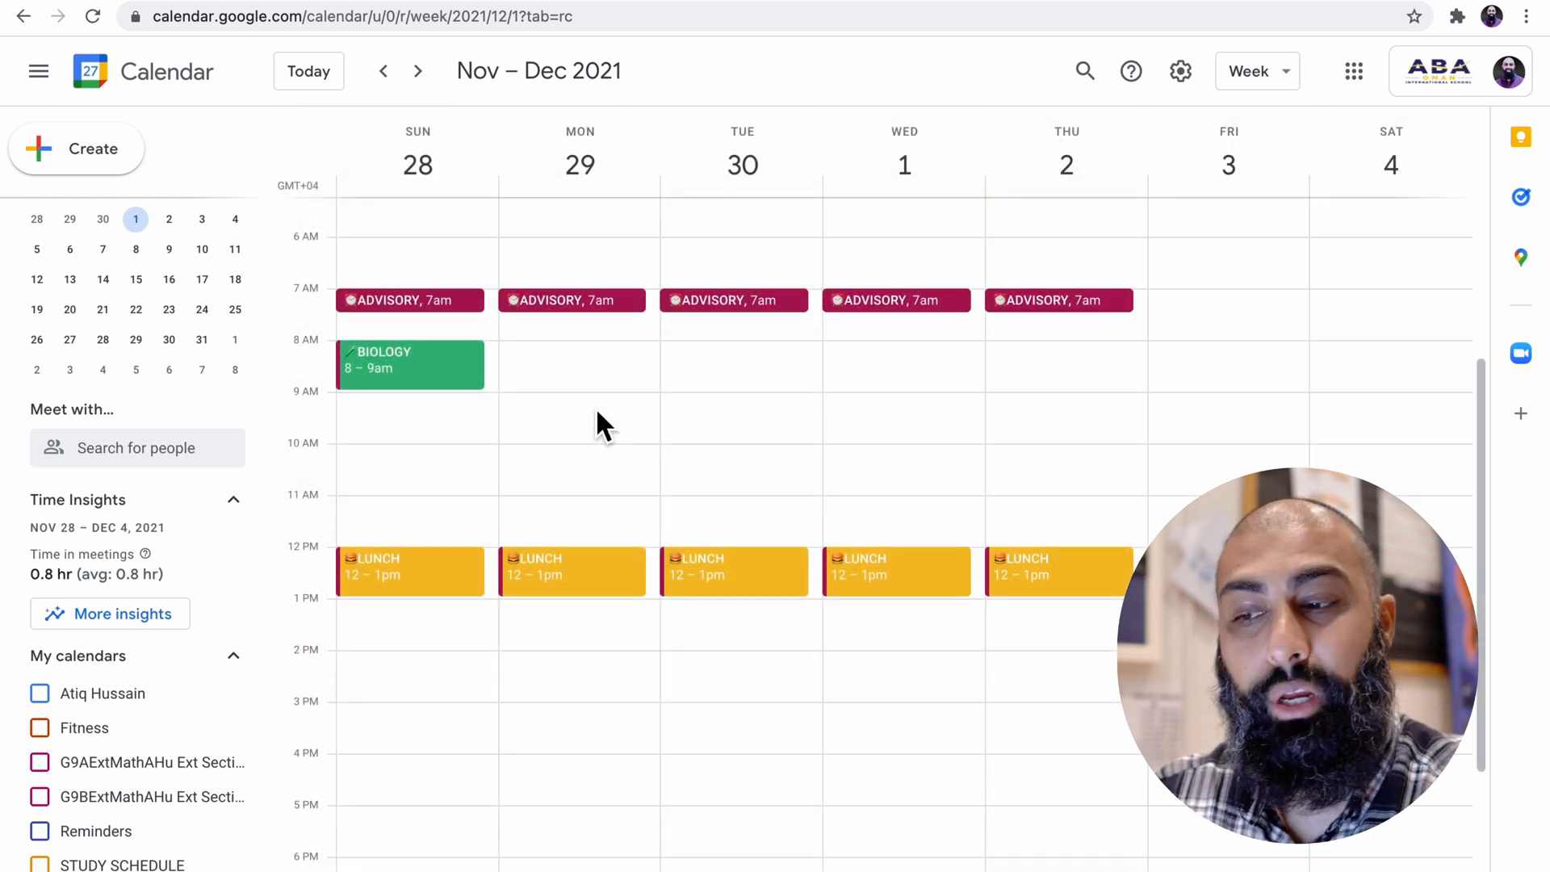
pyautogui.moveTo(426, 378)
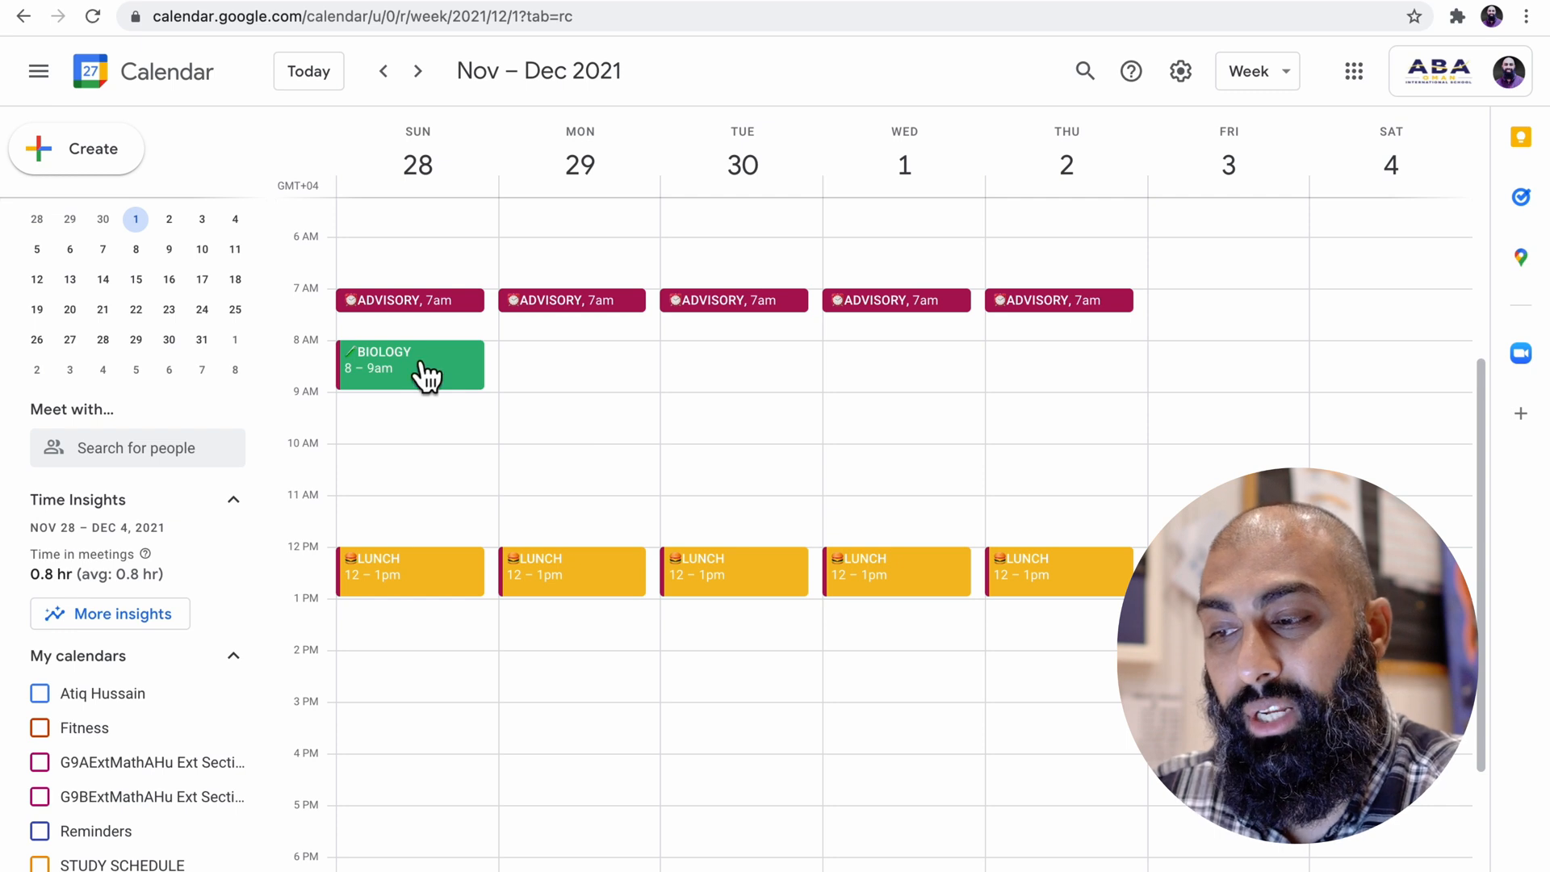
# Duplicate BIOLOGY onto Wednesday, October 27 at 1:05pm and save it
pyautogui.click(410, 364)
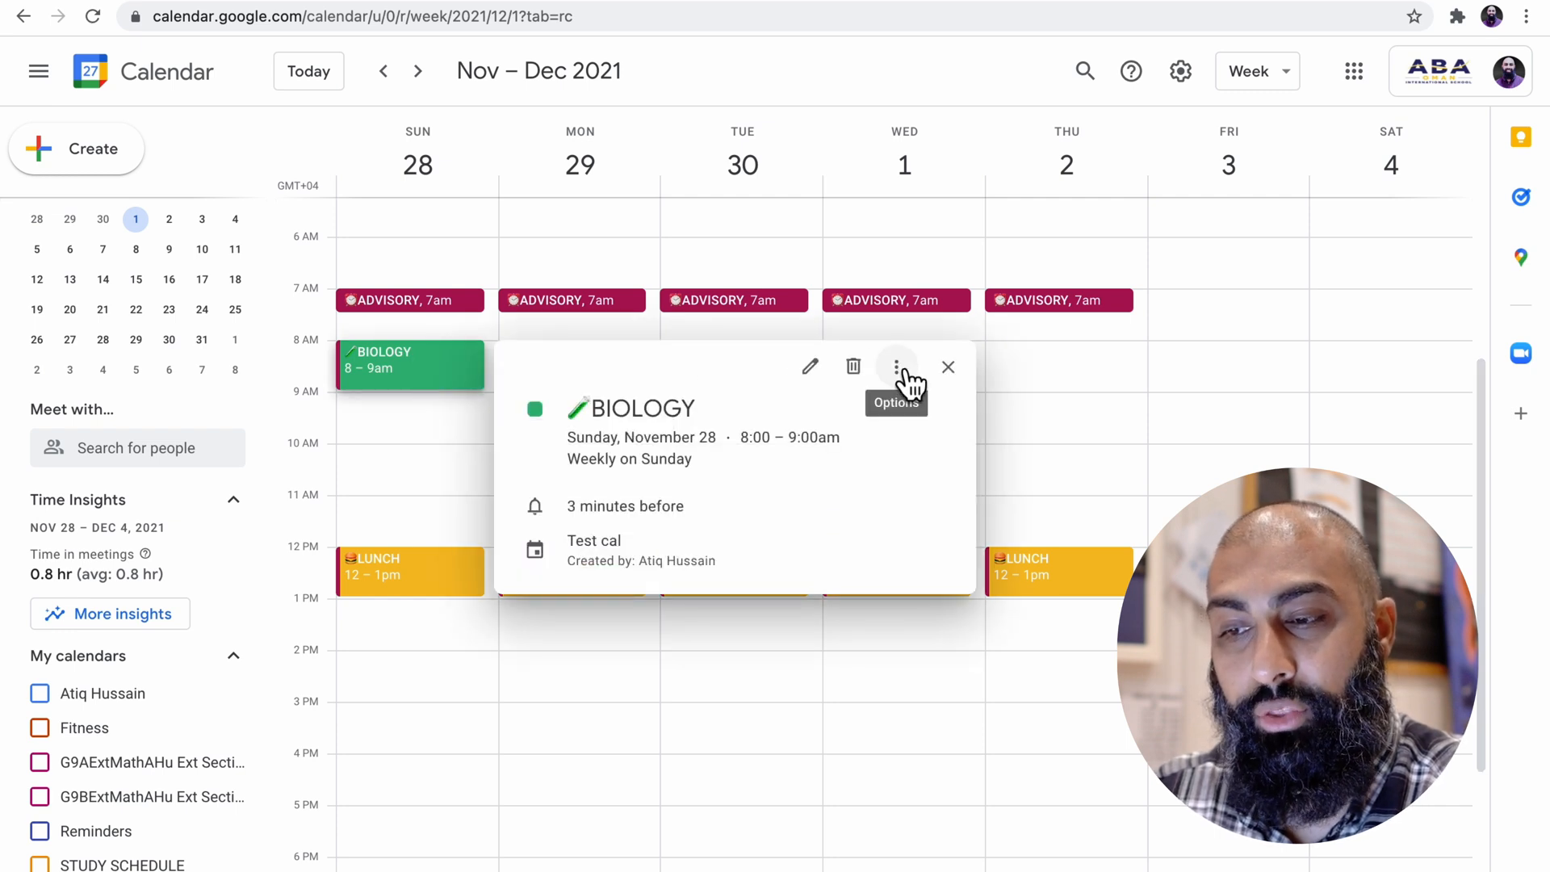
pyautogui.click(897, 366)
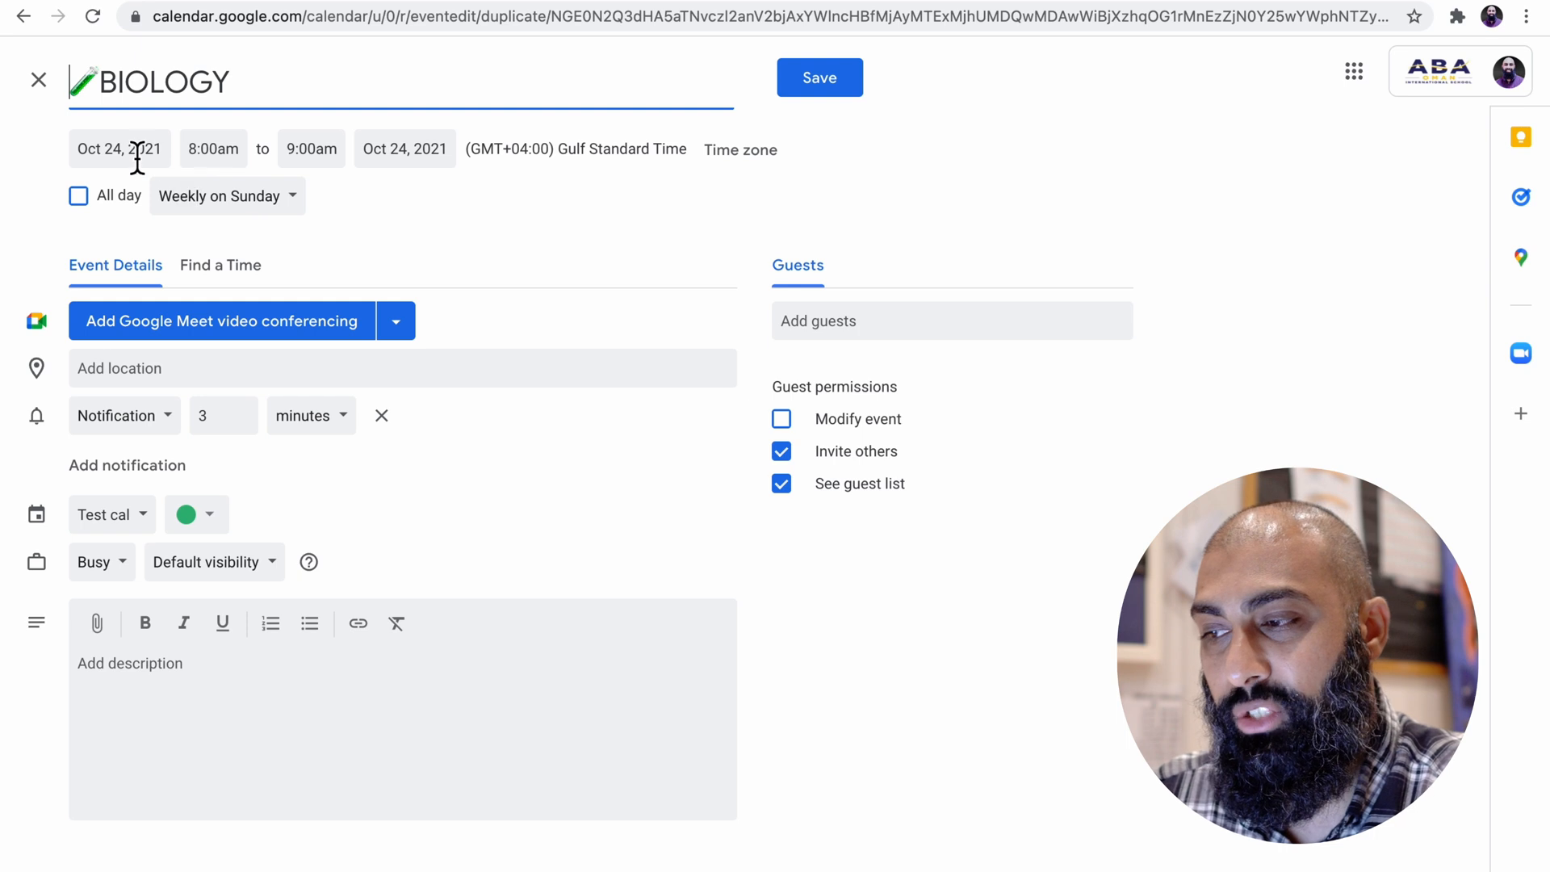
pyautogui.click(119, 148)
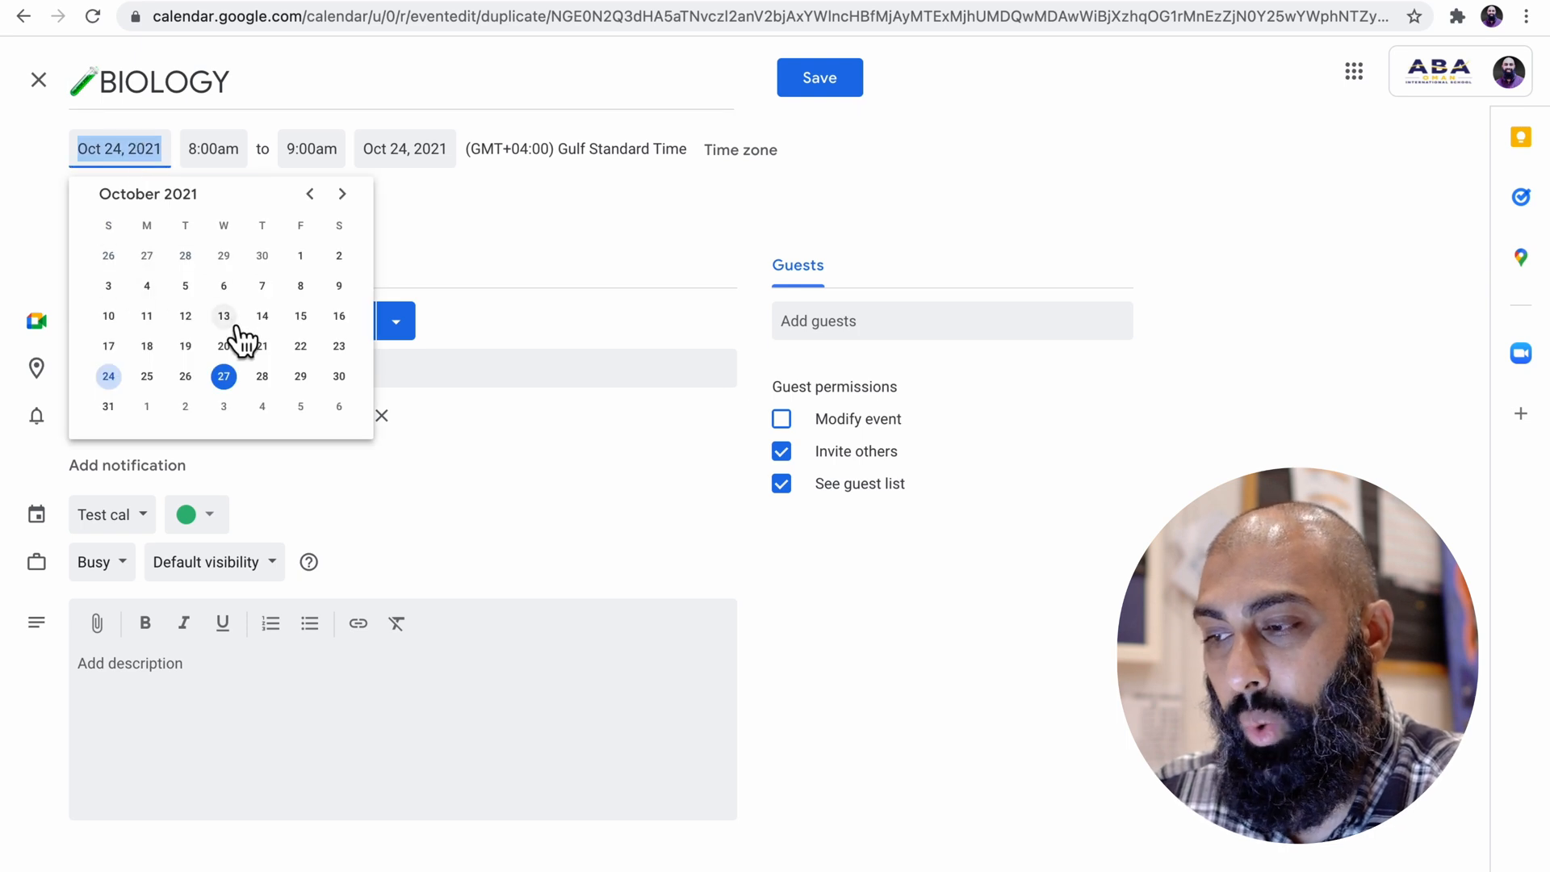
pyautogui.click(224, 376)
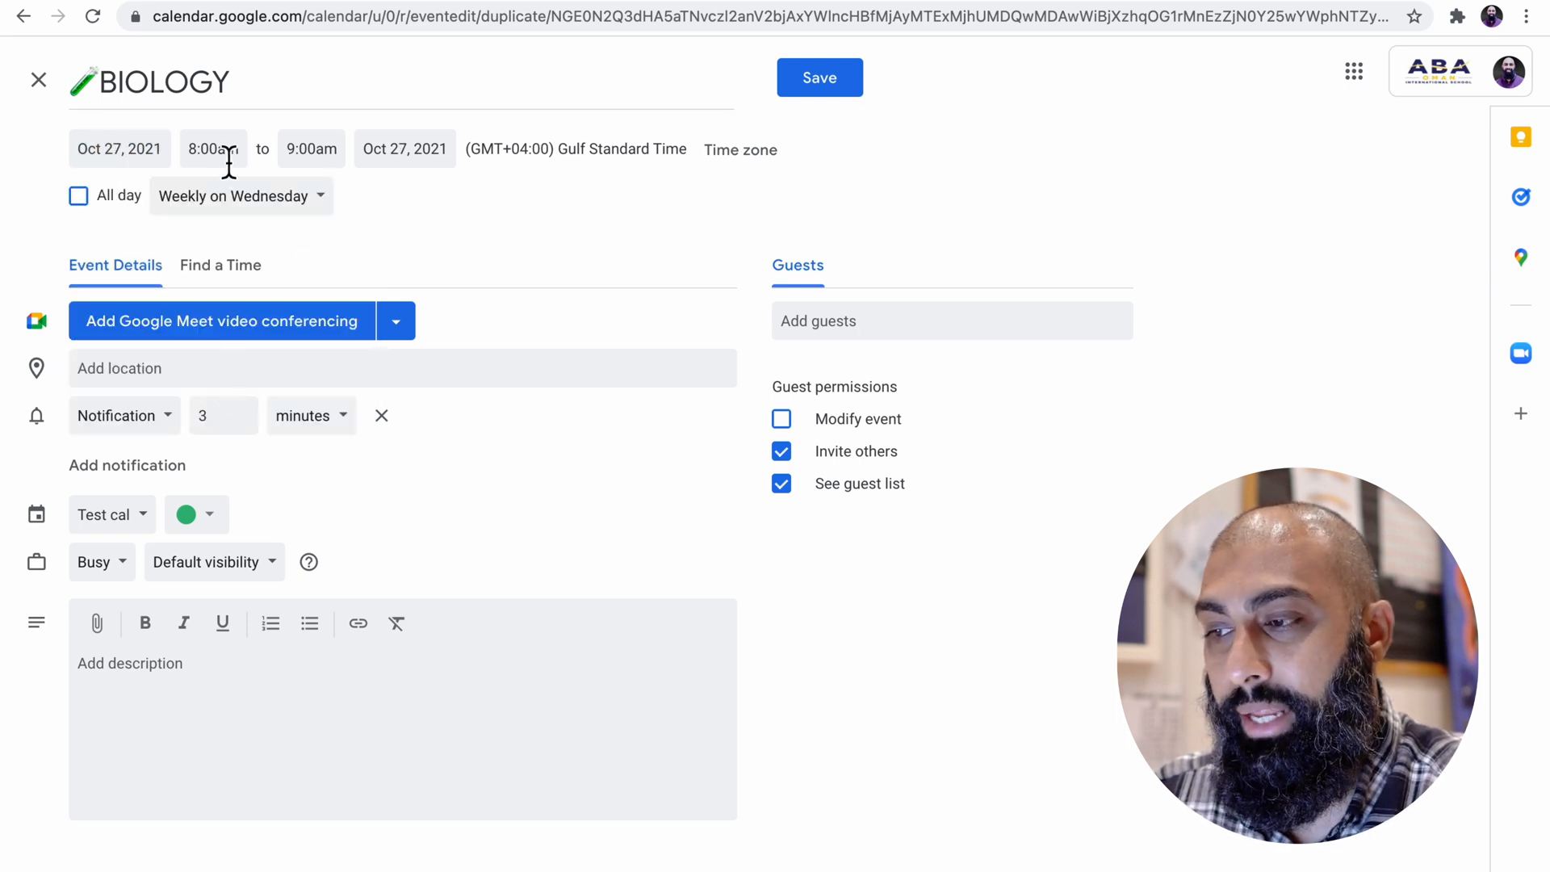
pyautogui.click(212, 148)
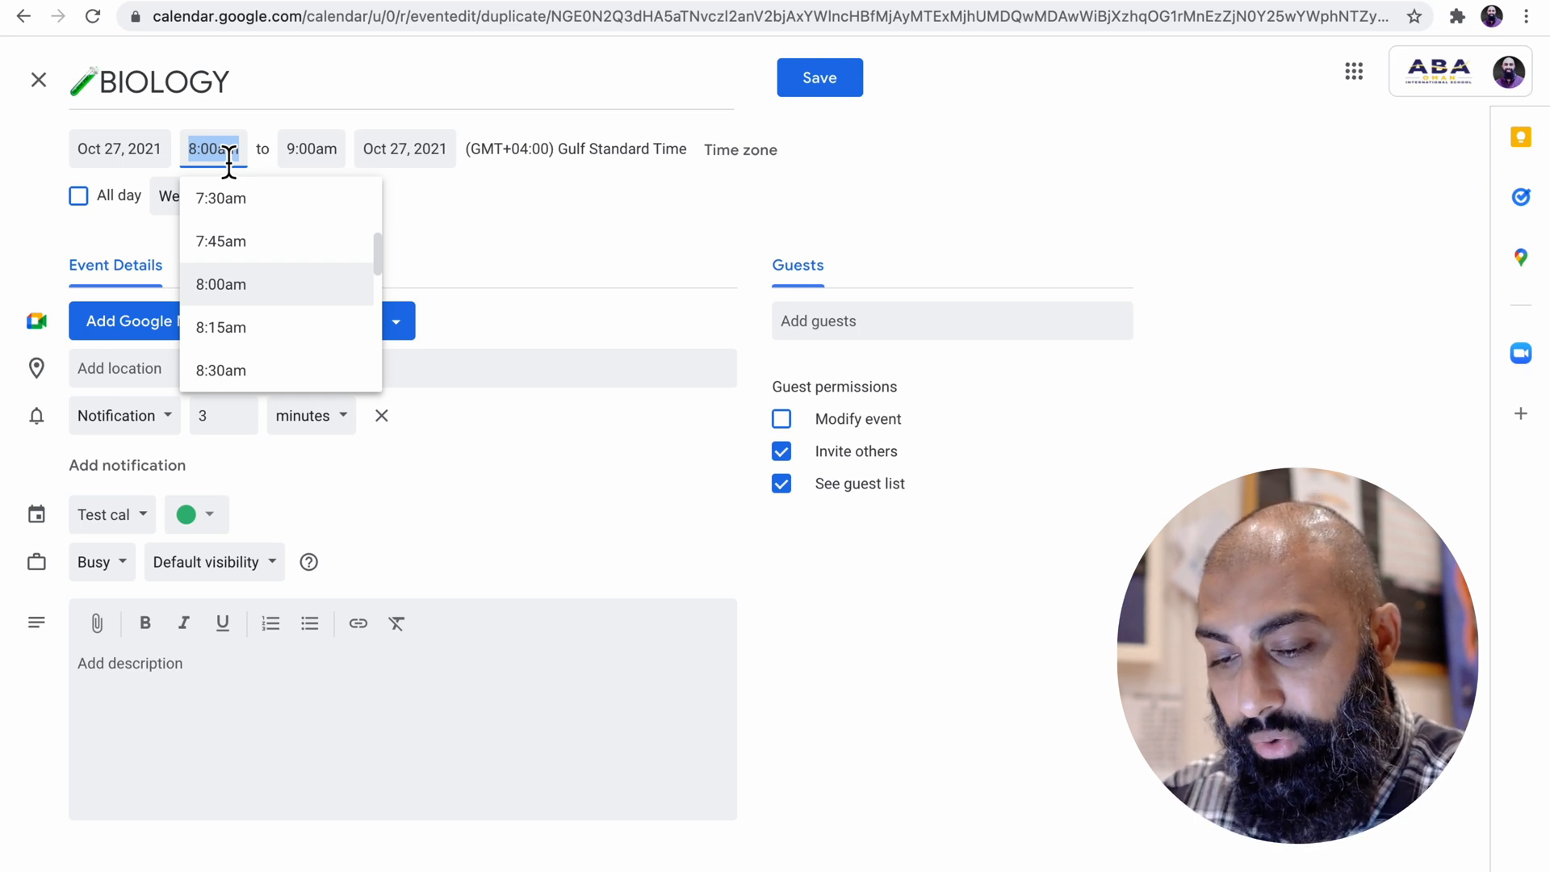
pyautogui.write('105PM')
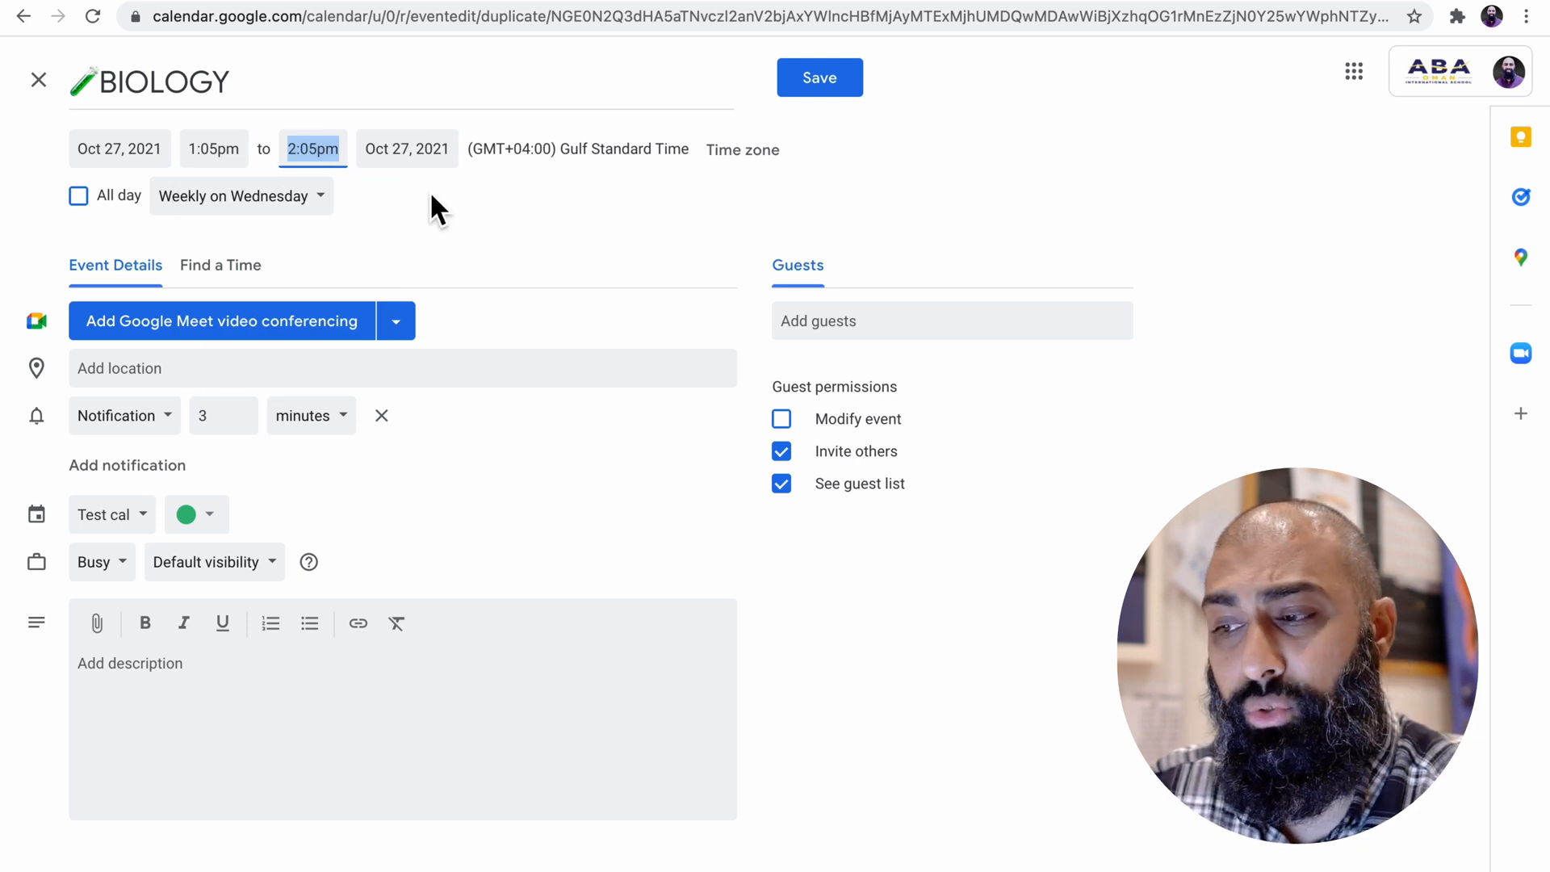
pyautogui.moveTo(339, 232)
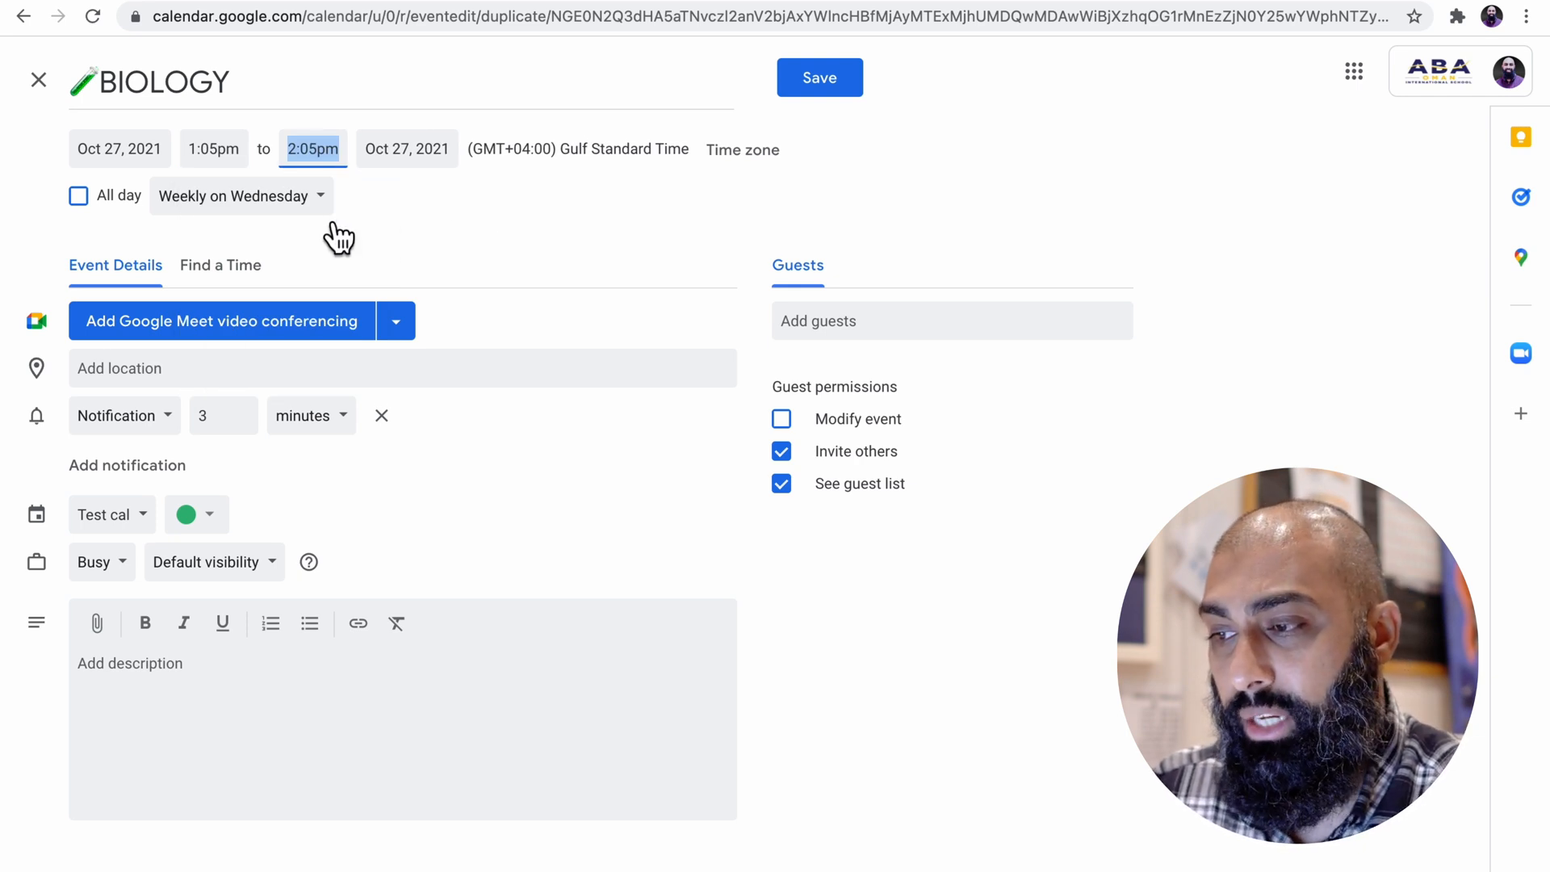
pyautogui.moveTo(414, 246)
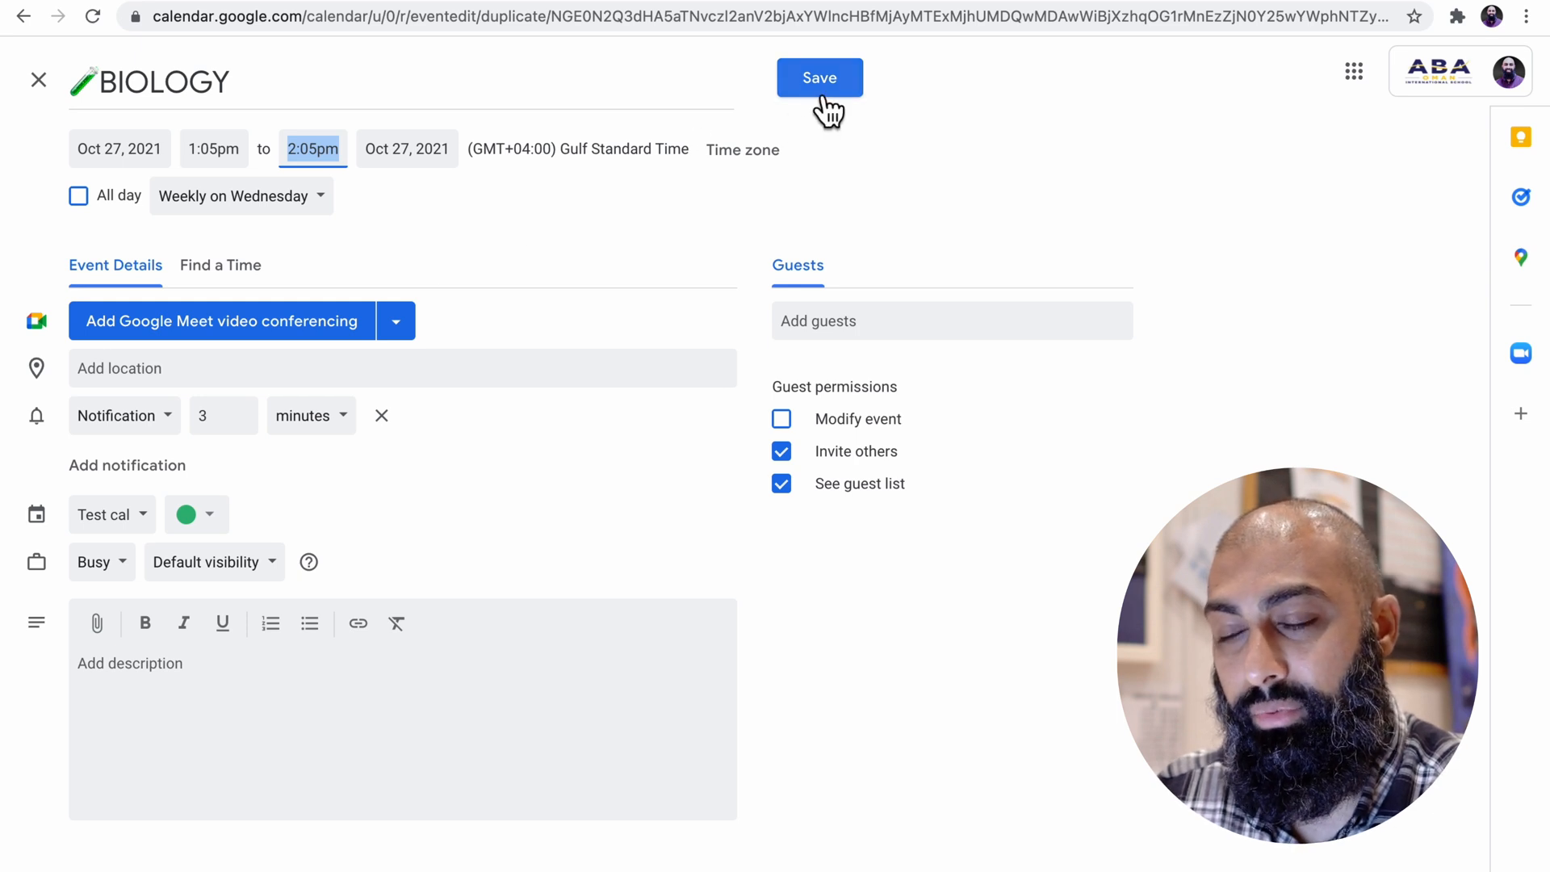
pyautogui.click(819, 77)
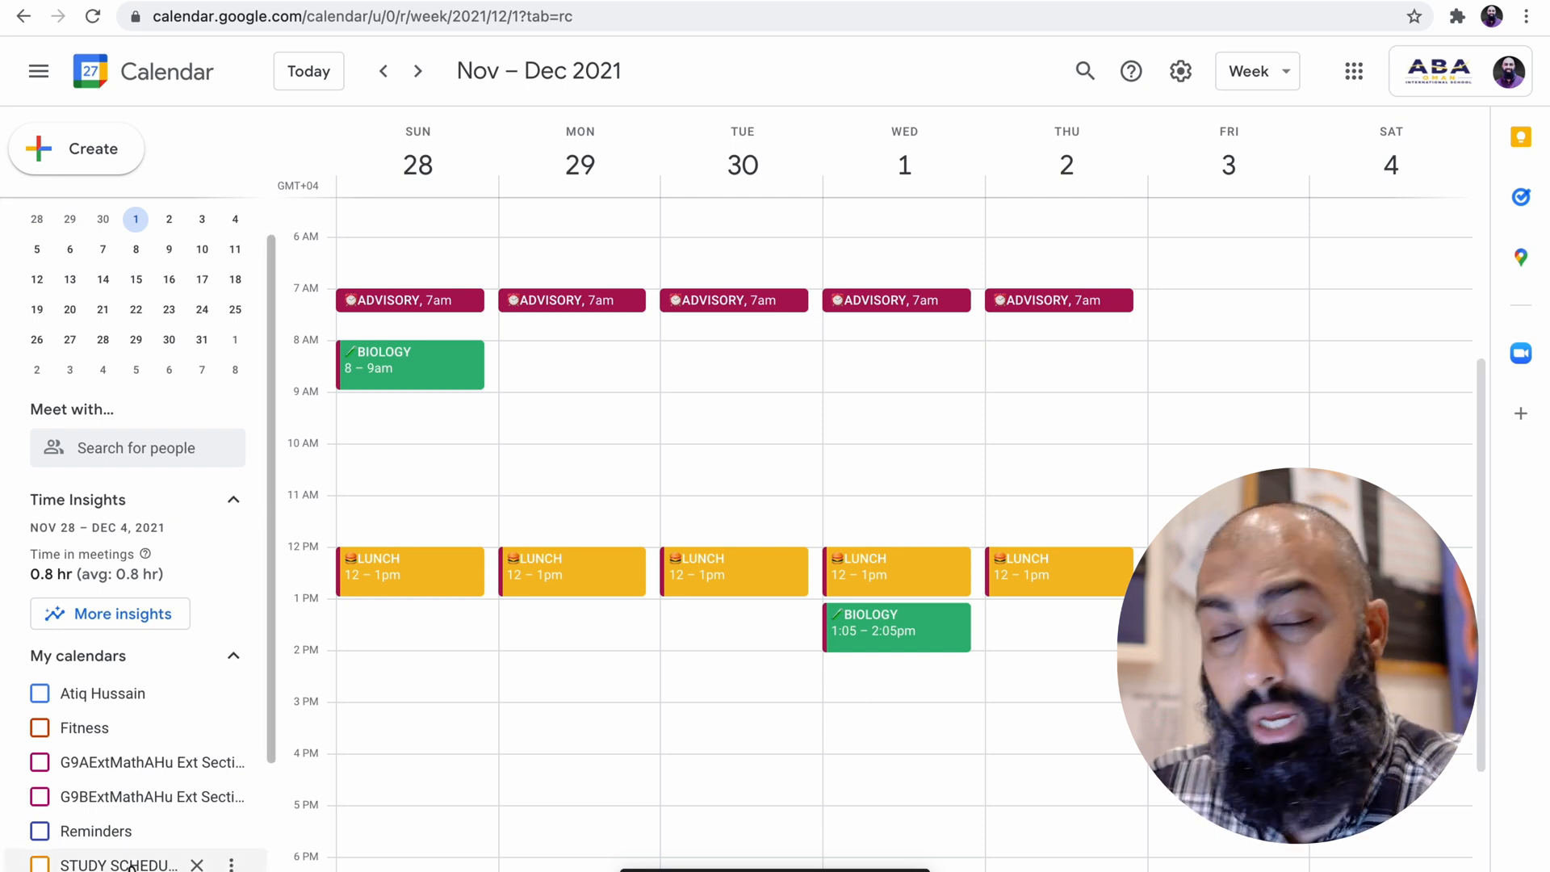
# Show the personal timetable calendar under My calendars
pyautogui.scroll(-3)
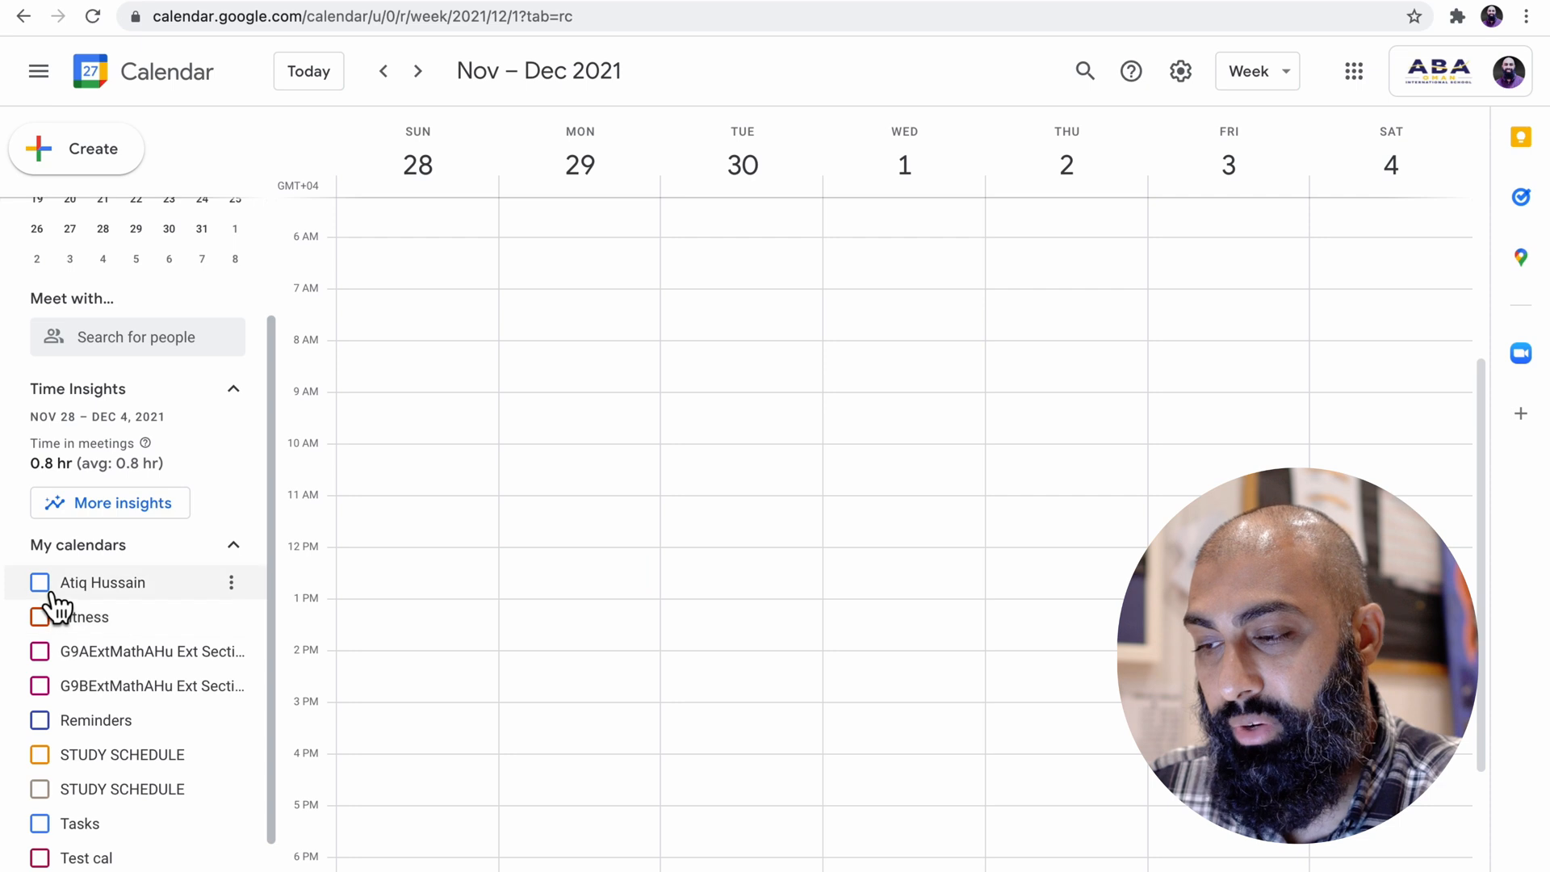
pyautogui.click(39, 583)
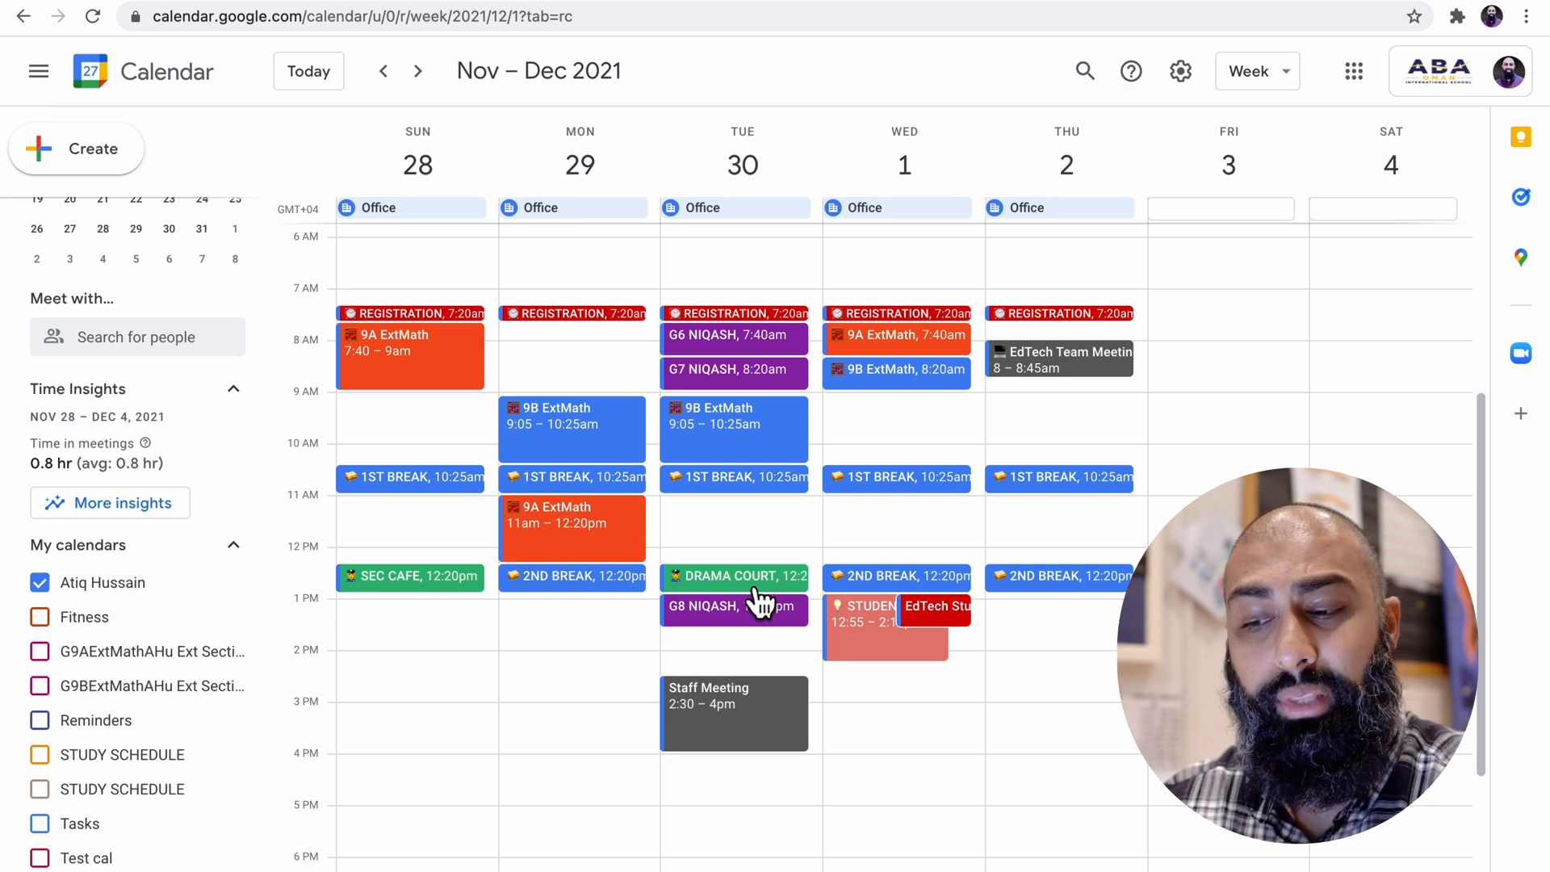
pyautogui.moveTo(811, 757)
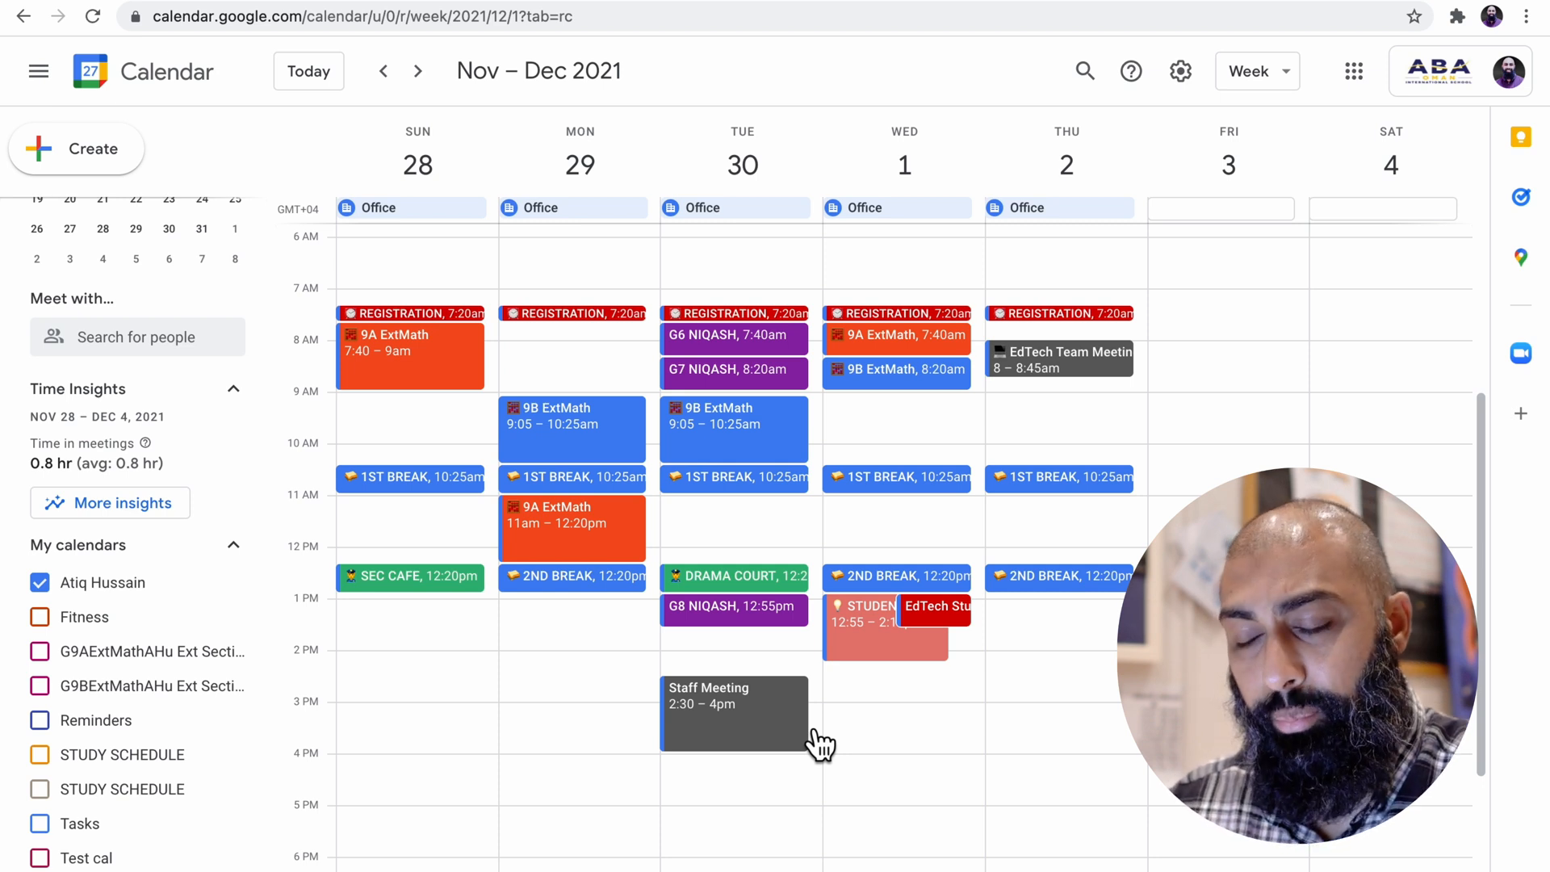
pyautogui.moveTo(1315, 89)
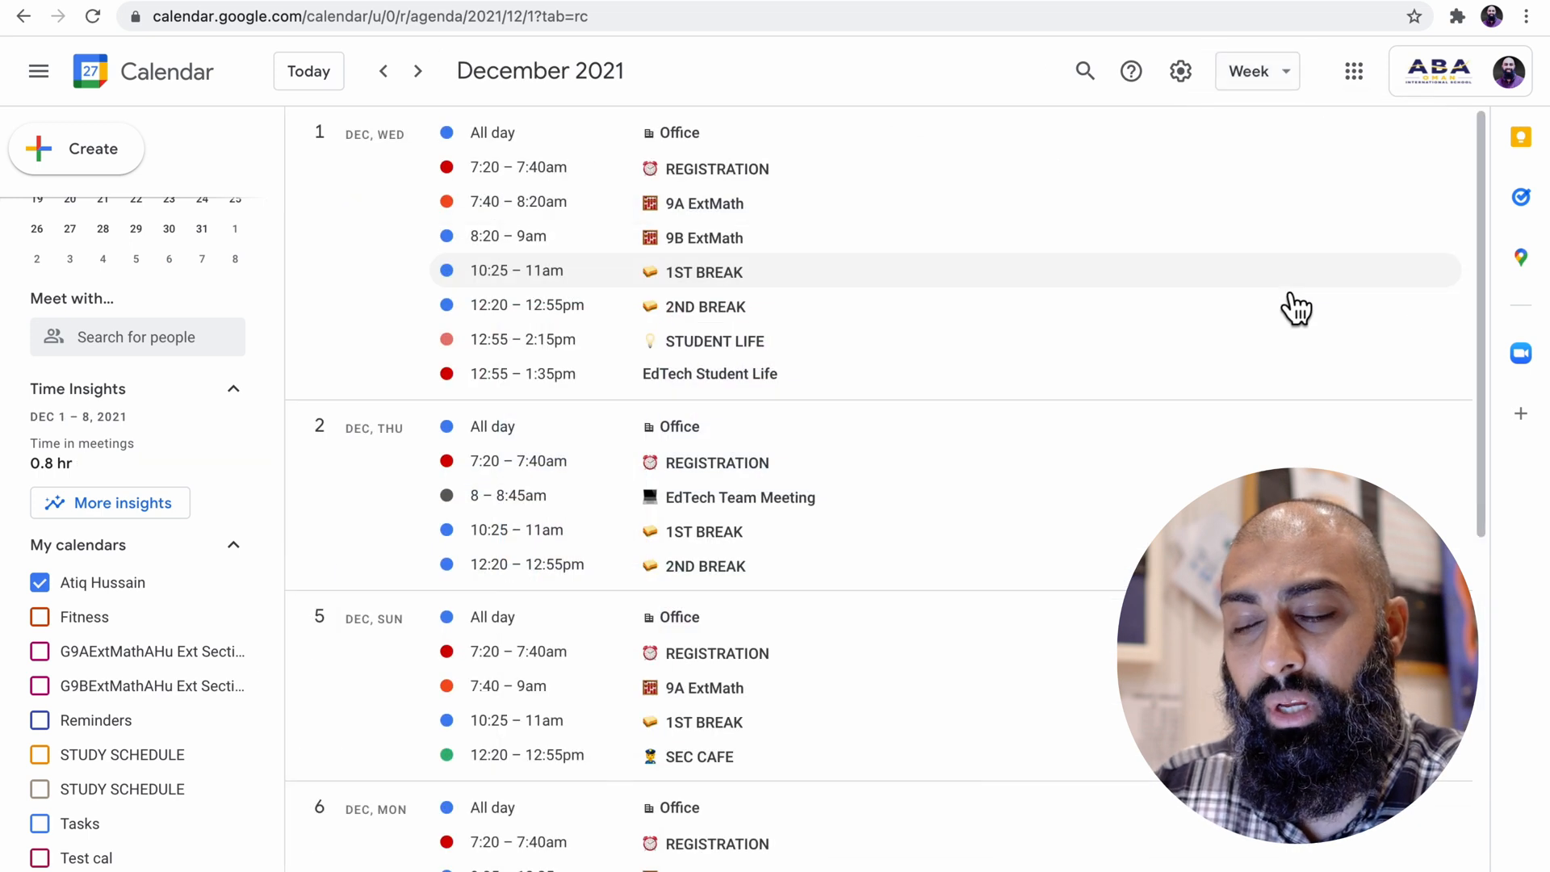
# Change the view from Schedule back to Week for November 28 – December 4
pyautogui.click(1257, 71)
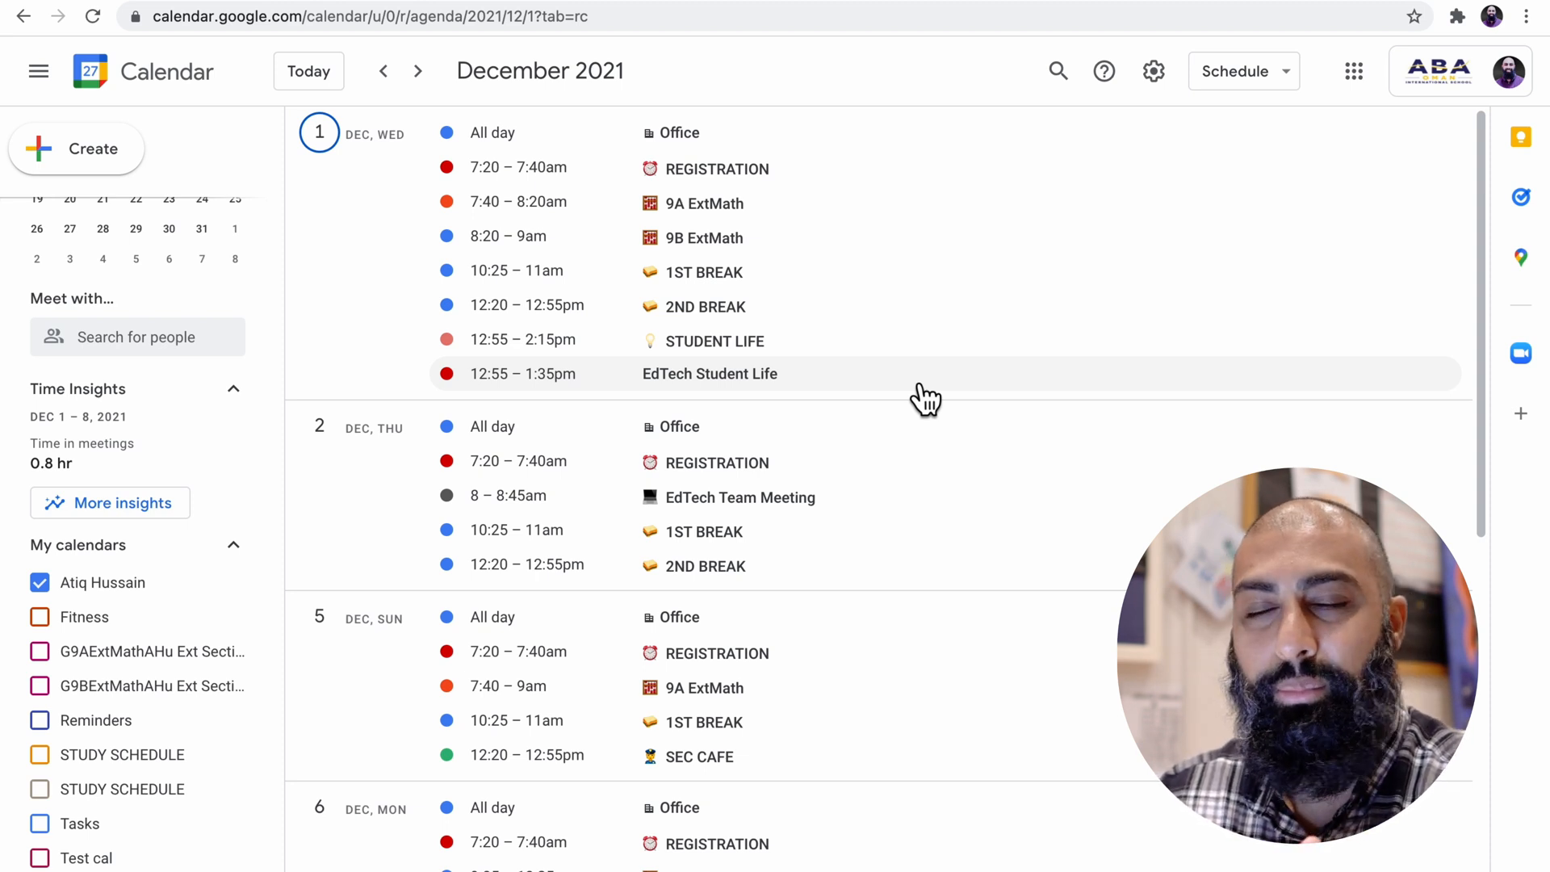
pyautogui.moveTo(986, 289)
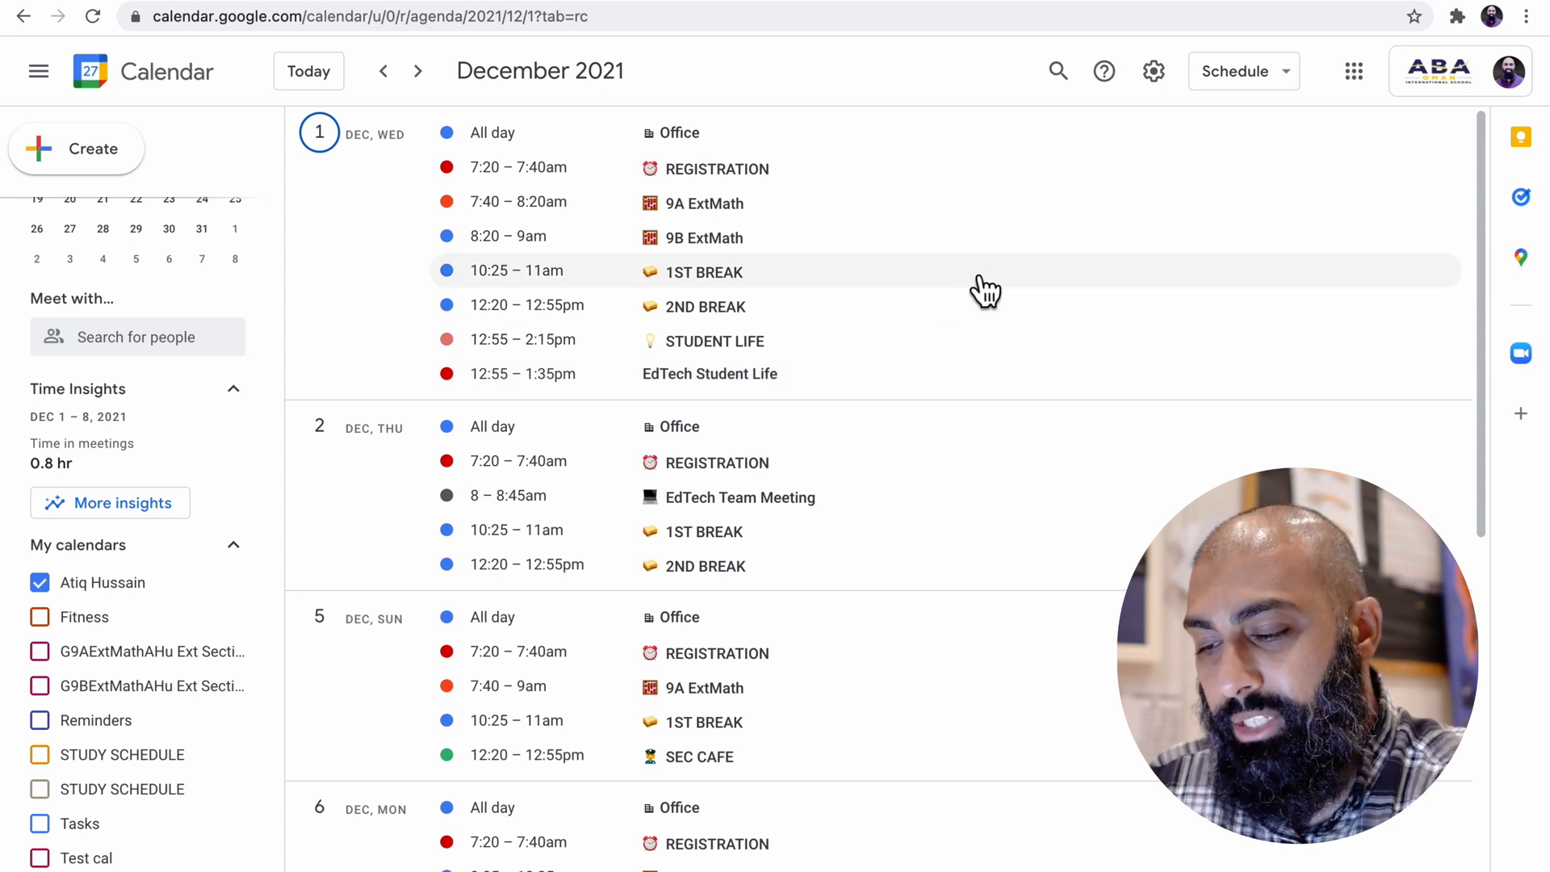
pyautogui.click(1243, 70)
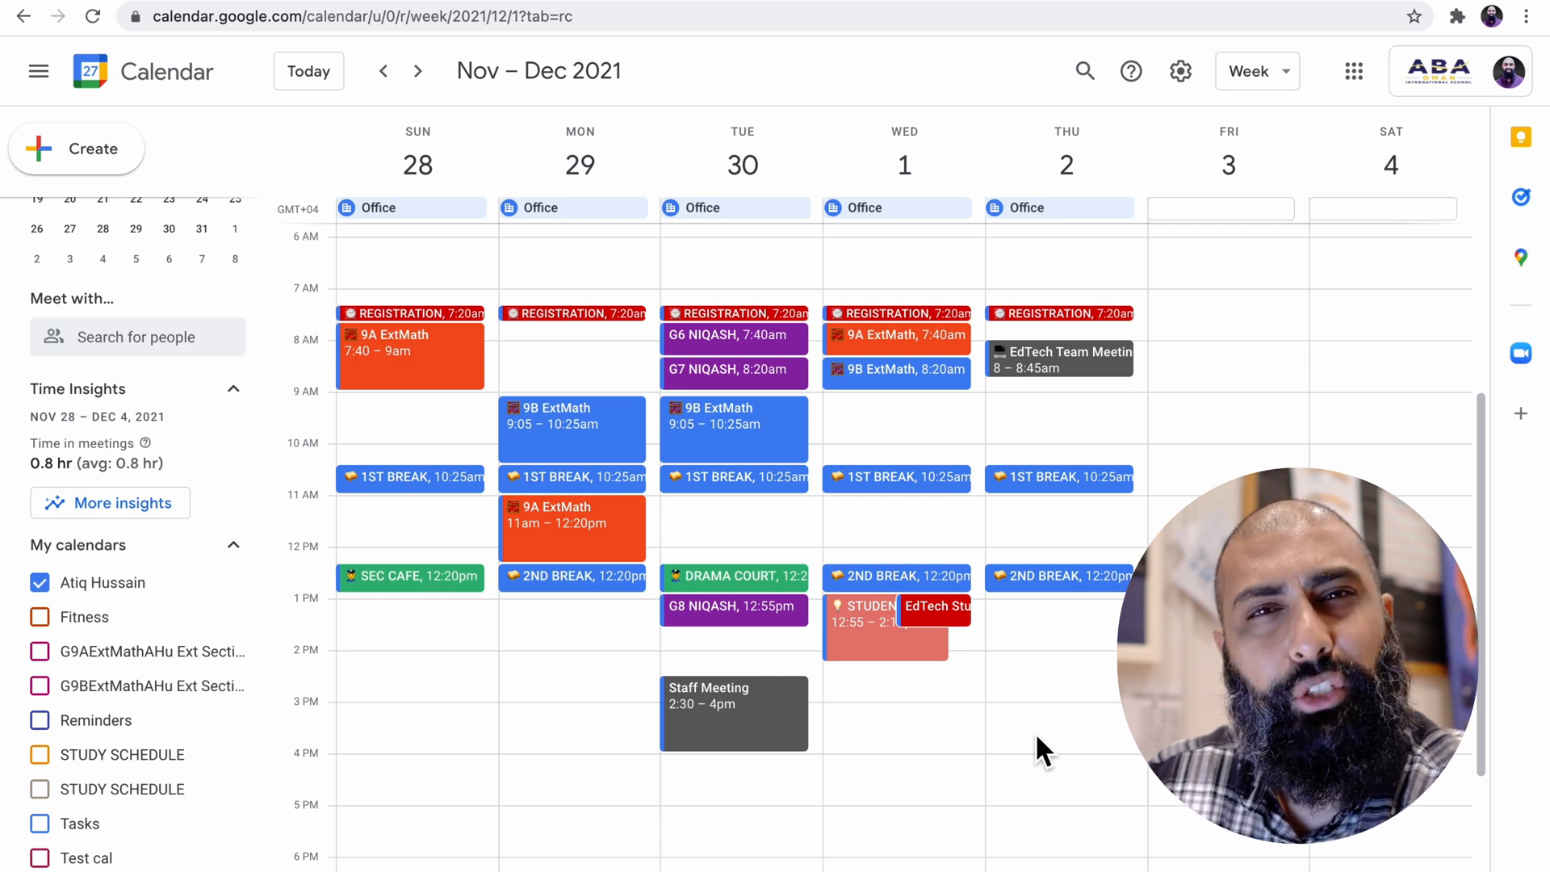
pyautogui.moveTo(1028, 759)
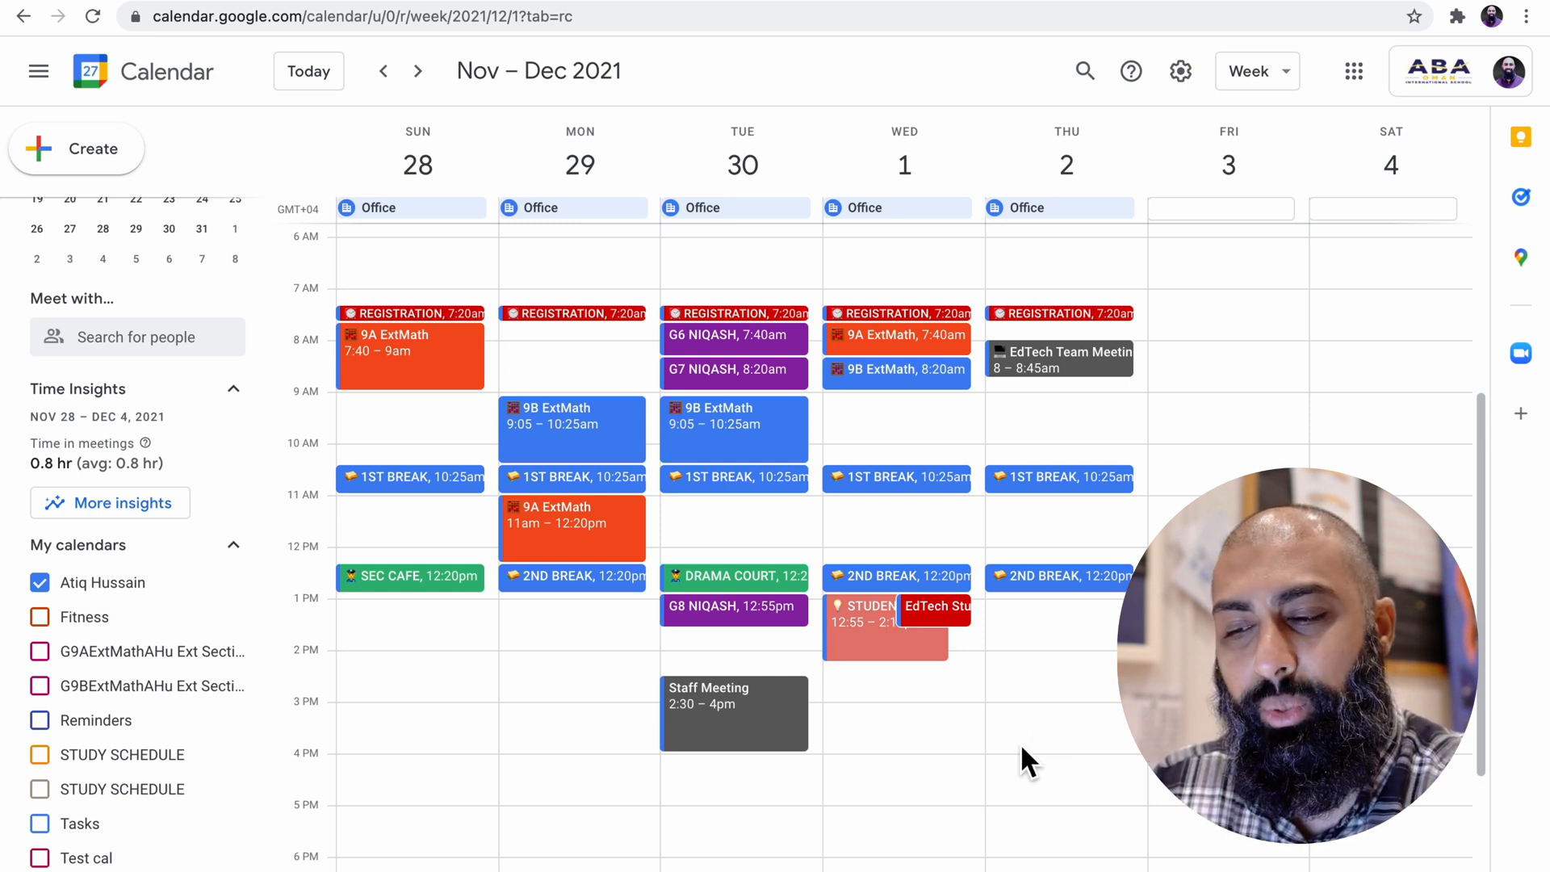
pyautogui.moveTo(766, 741)
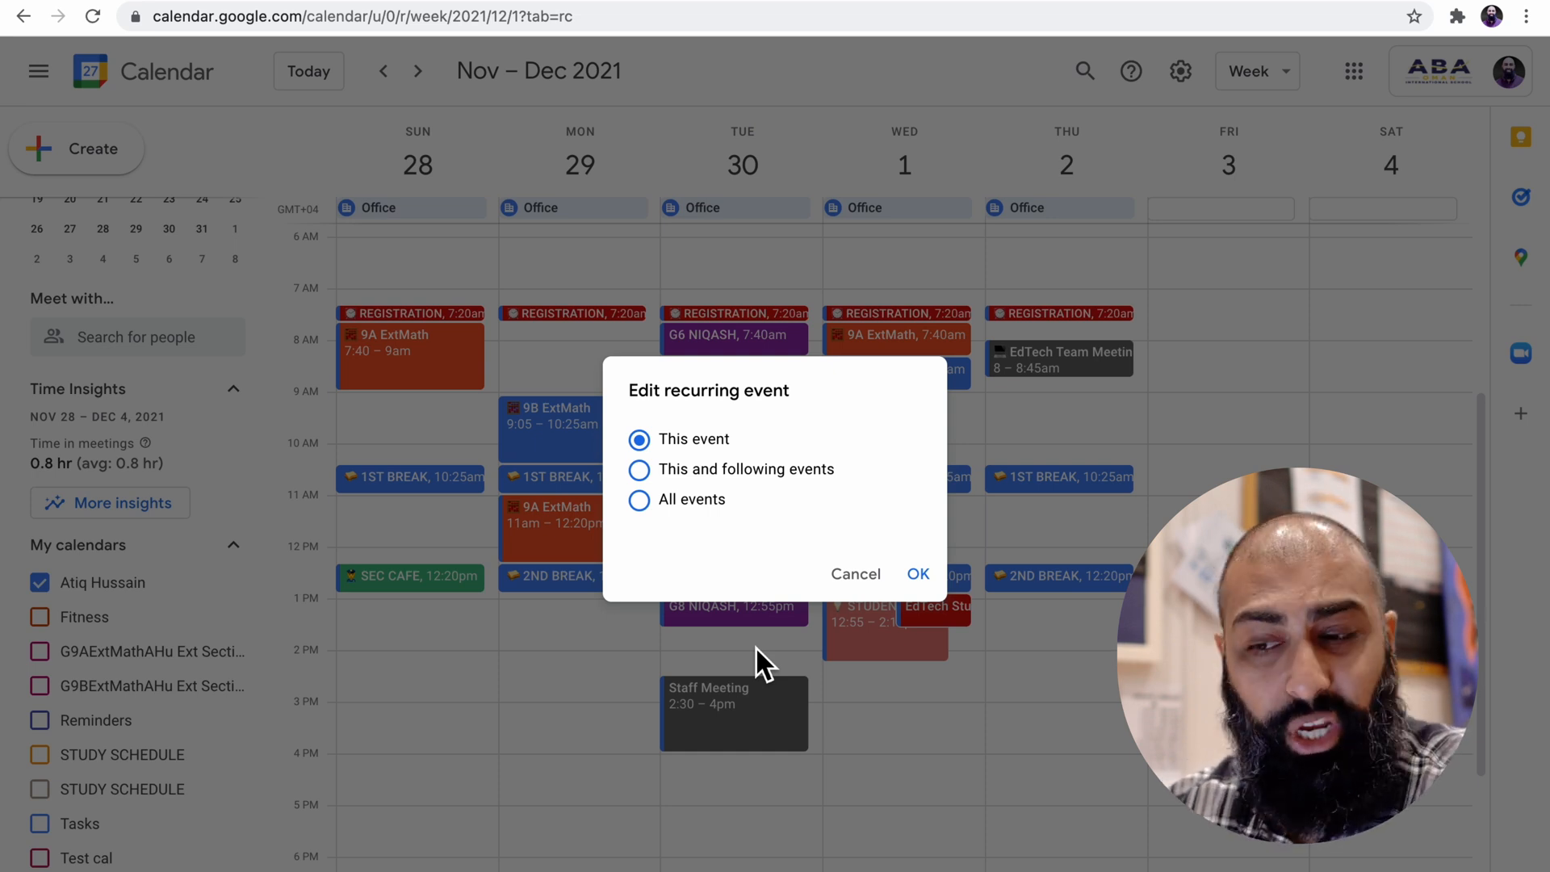
pyautogui.moveTo(910, 583)
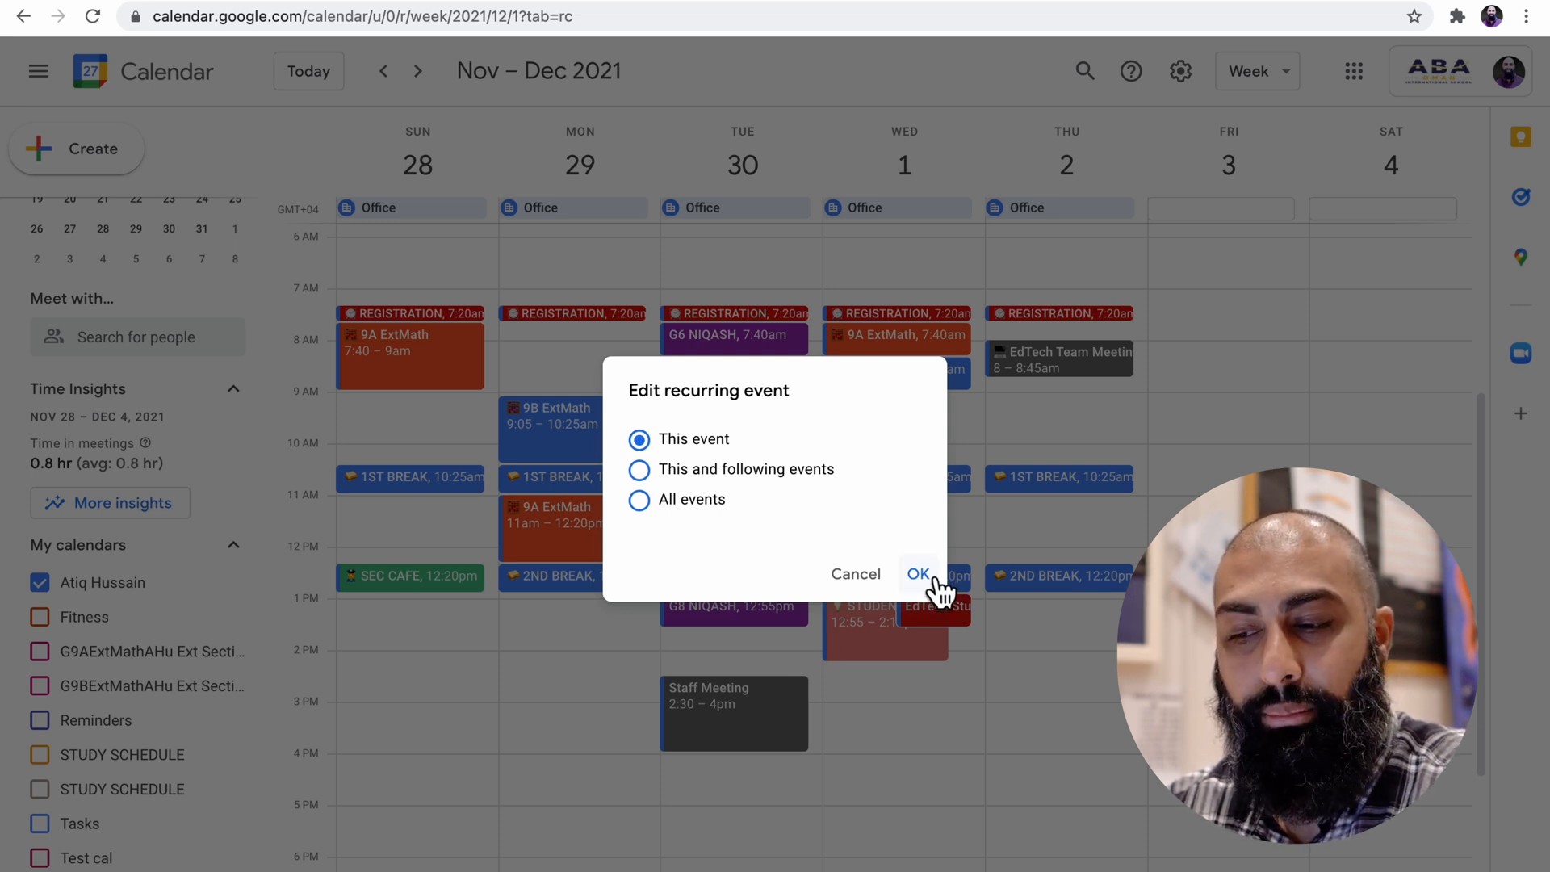
# Confirm moving Tuesday's Staff Meeting to 4–5:30pm for this occurrence only
pyautogui.click(918, 574)
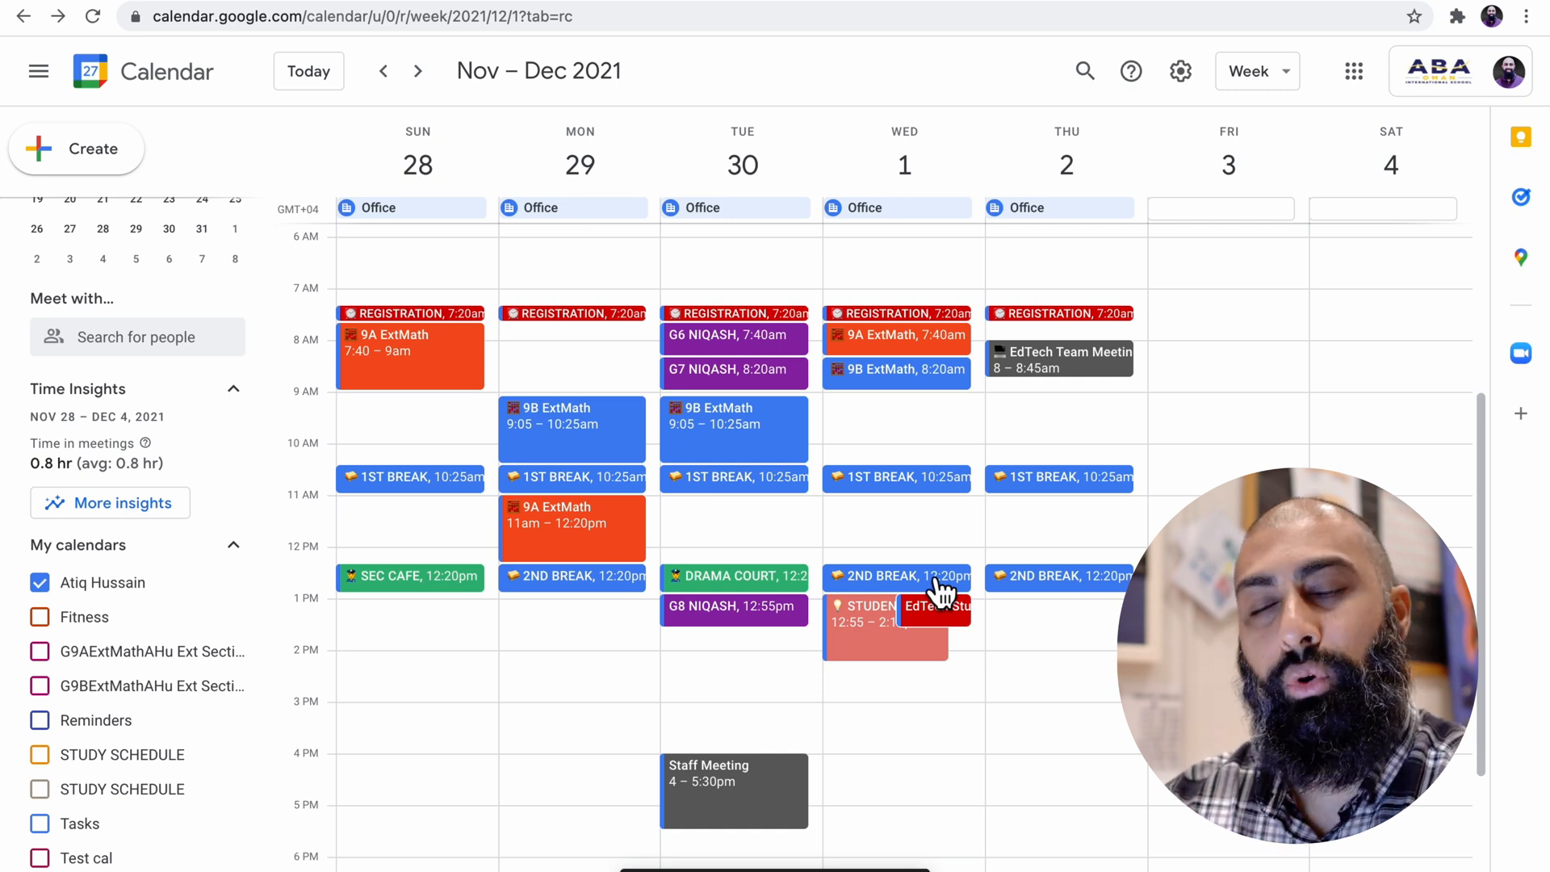
pyautogui.moveTo(752, 816)
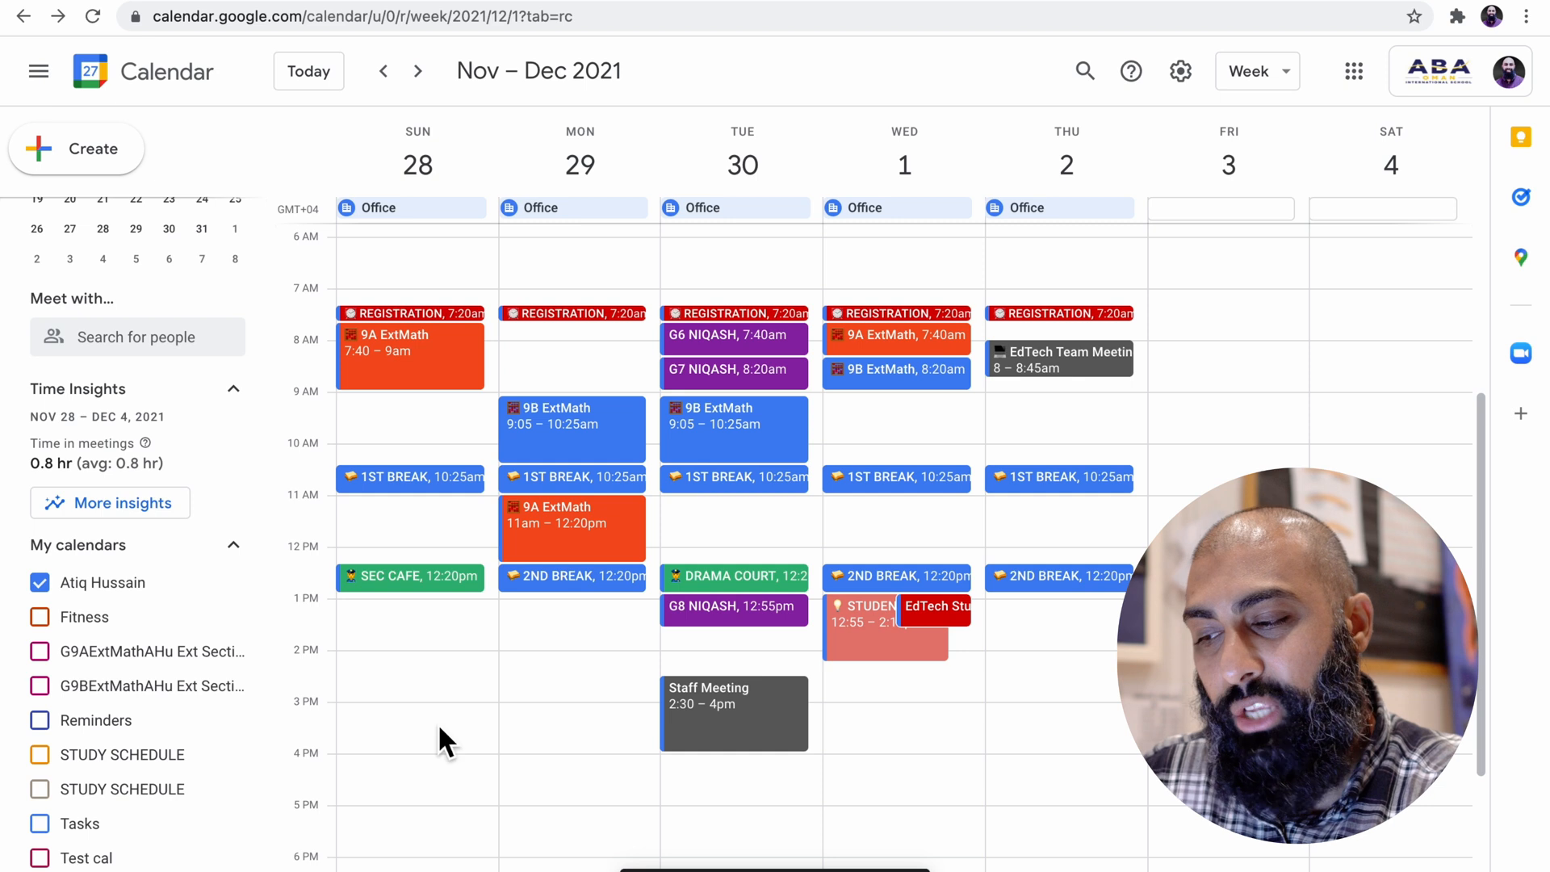
pyautogui.moveTo(118, 686)
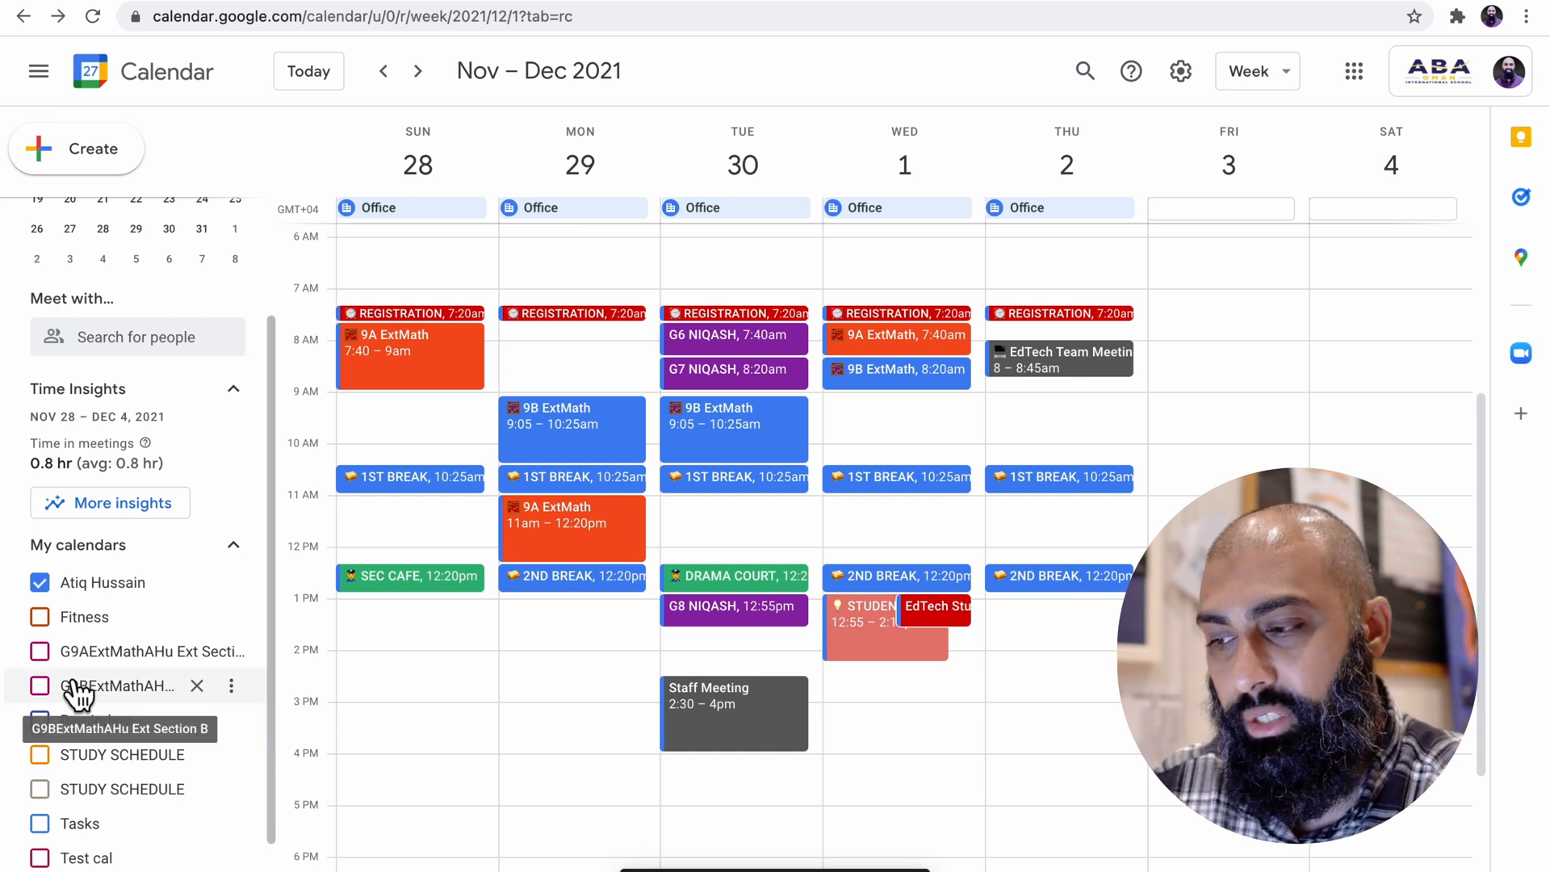
# Show the Fitness calendar and jump to today's week of October 24–30
pyautogui.click(39, 617)
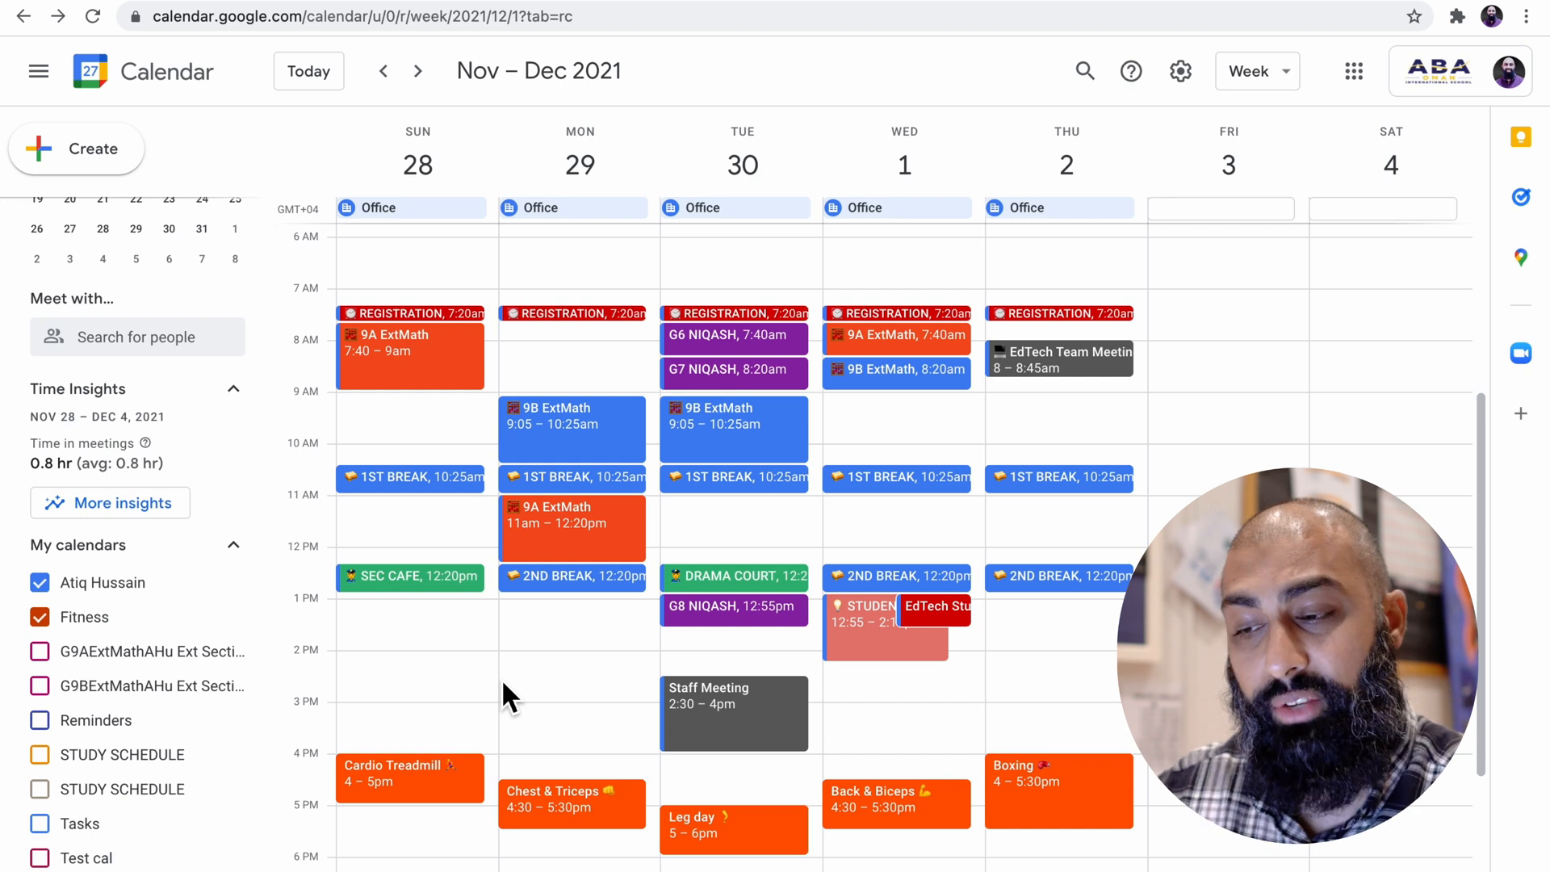
pyautogui.moveTo(454, 678)
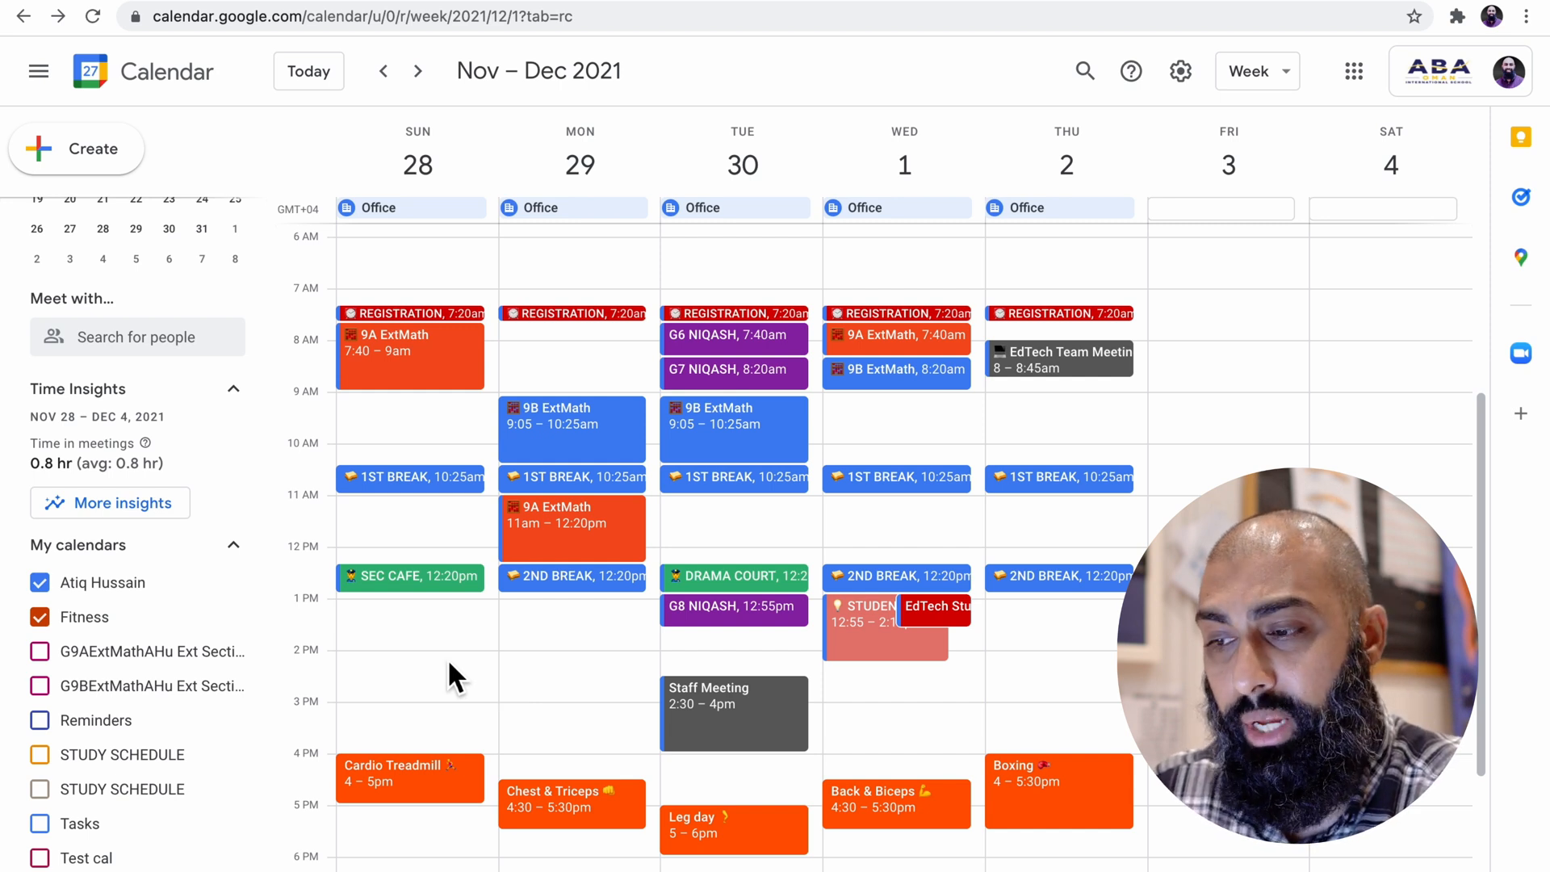
pyautogui.scroll(-3)
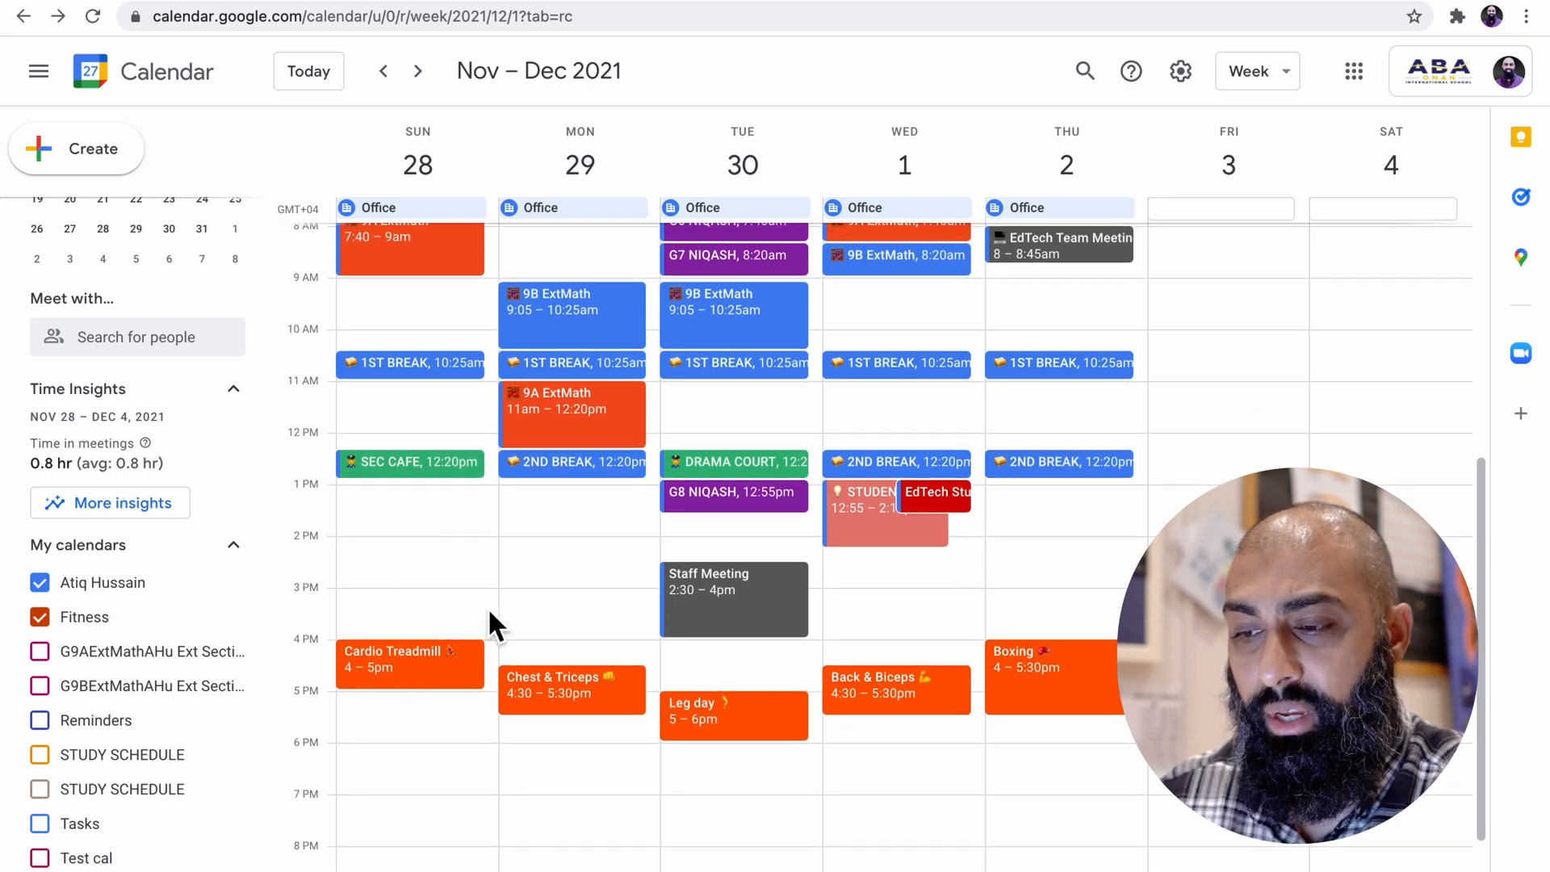
pyautogui.moveTo(866, 229)
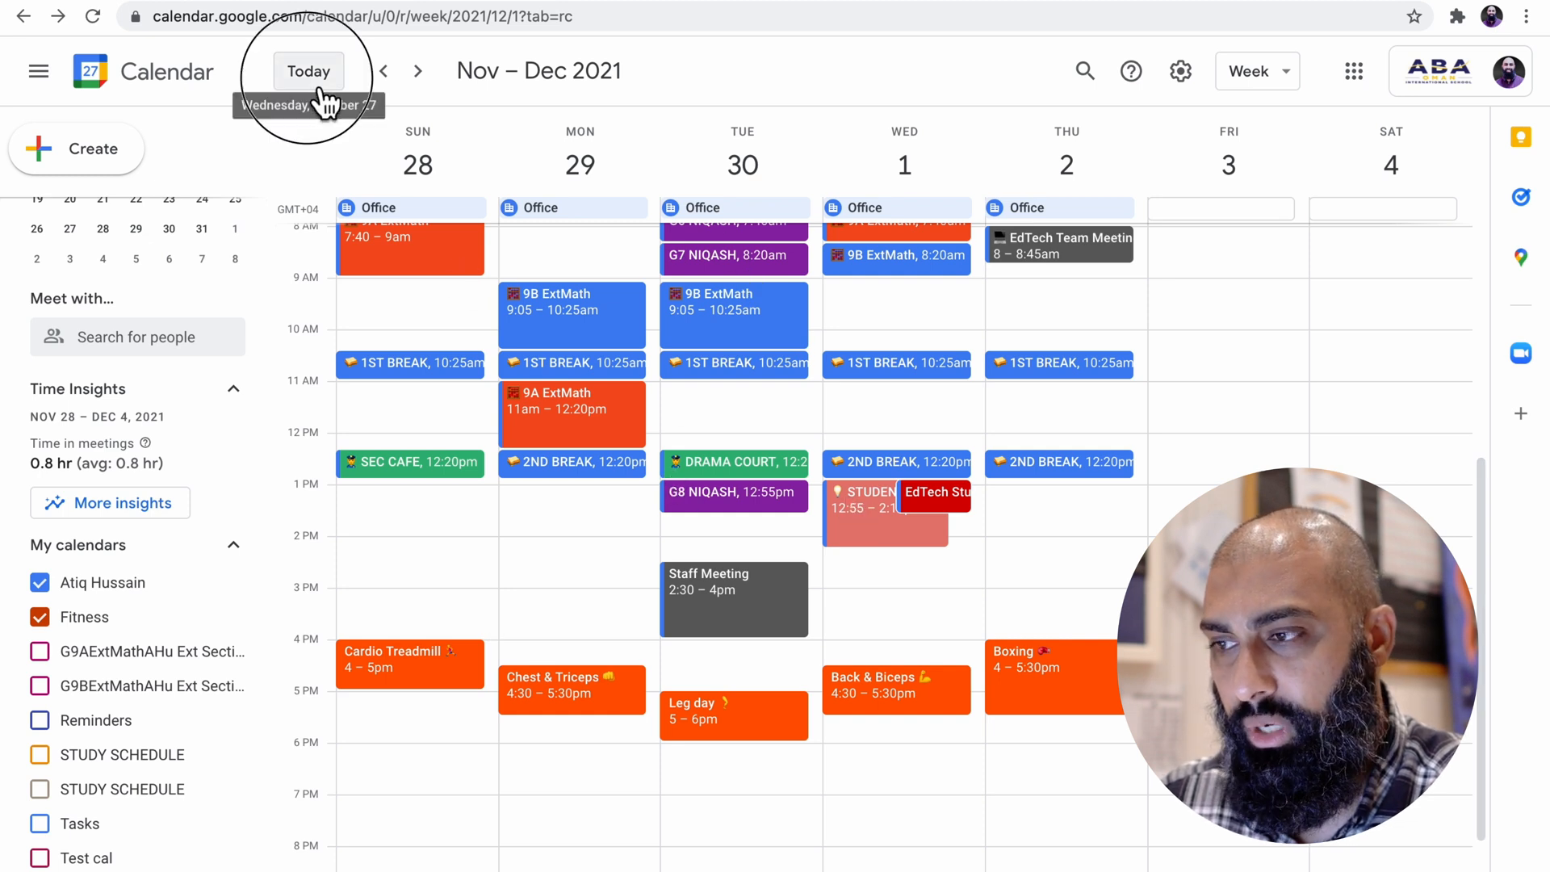
pyautogui.click(308, 70)
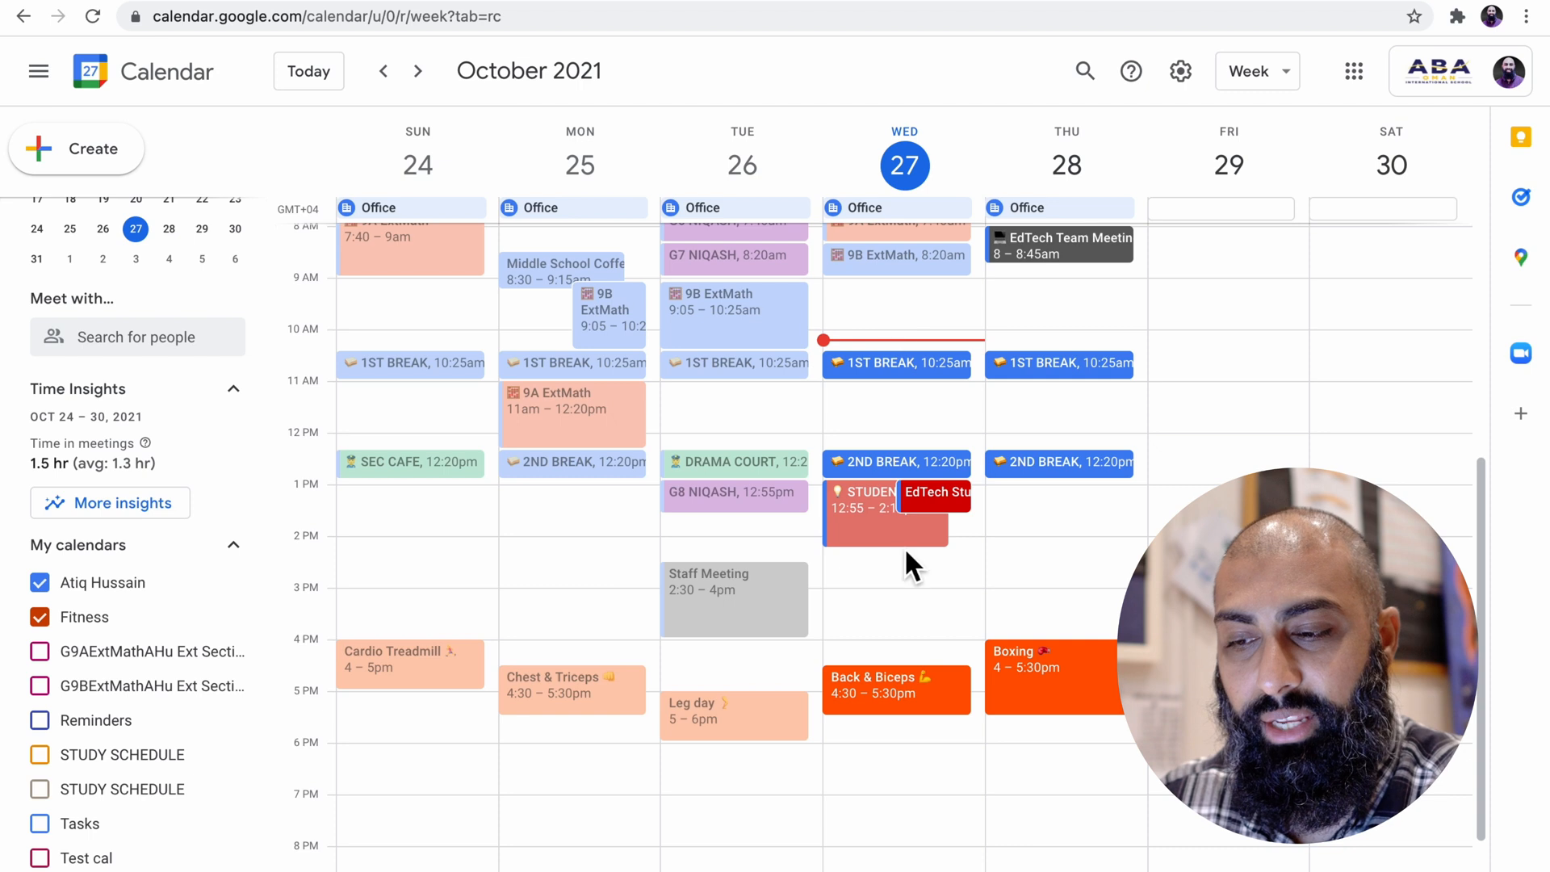
pyautogui.moveTo(915, 725)
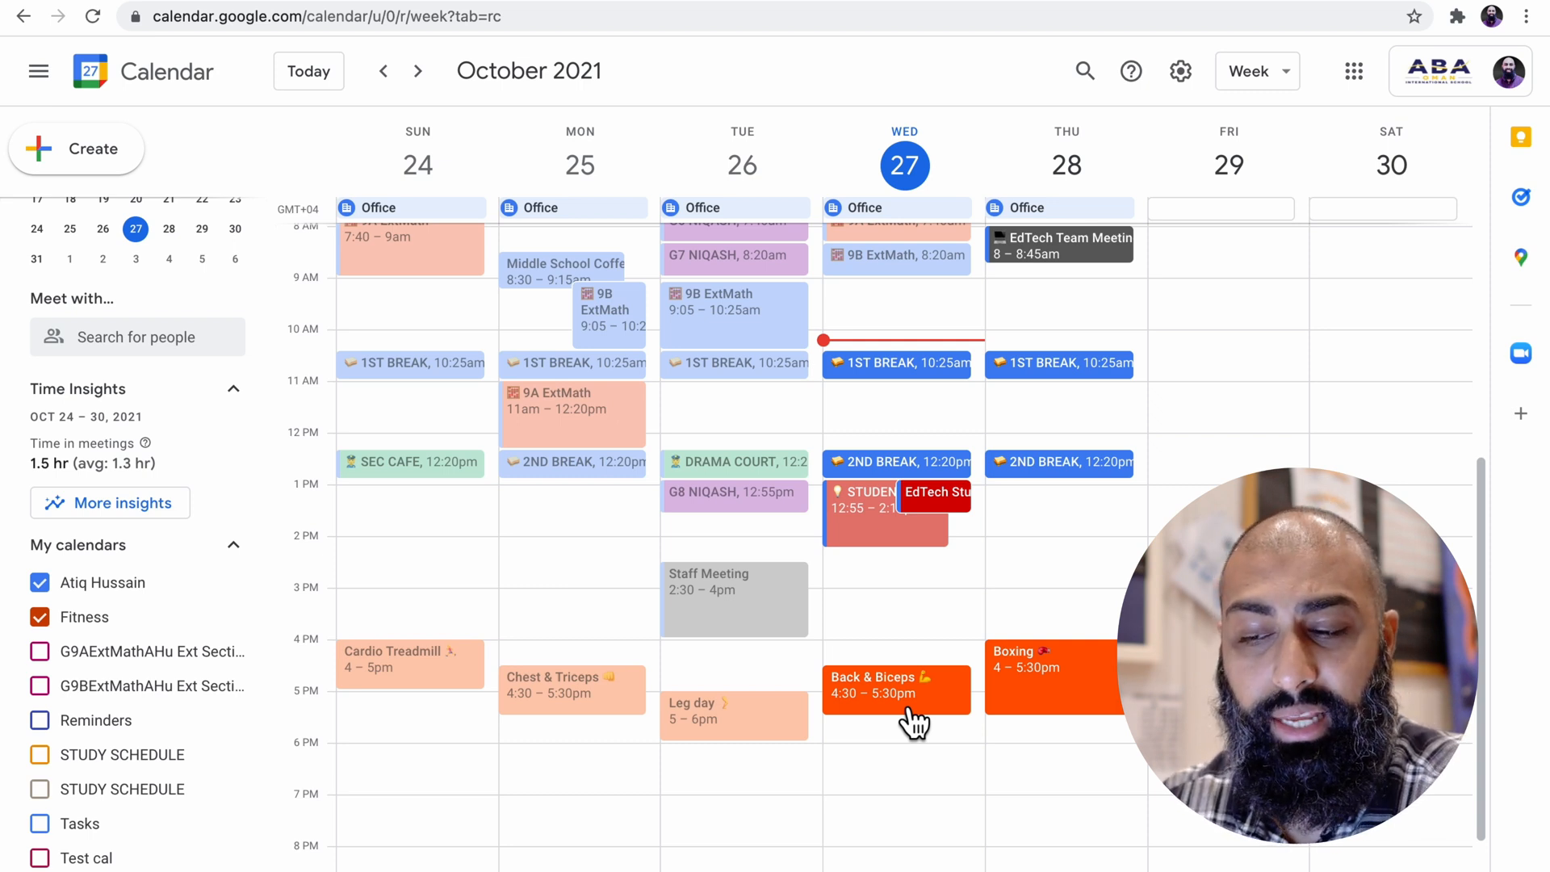
pyautogui.moveTo(898, 651)
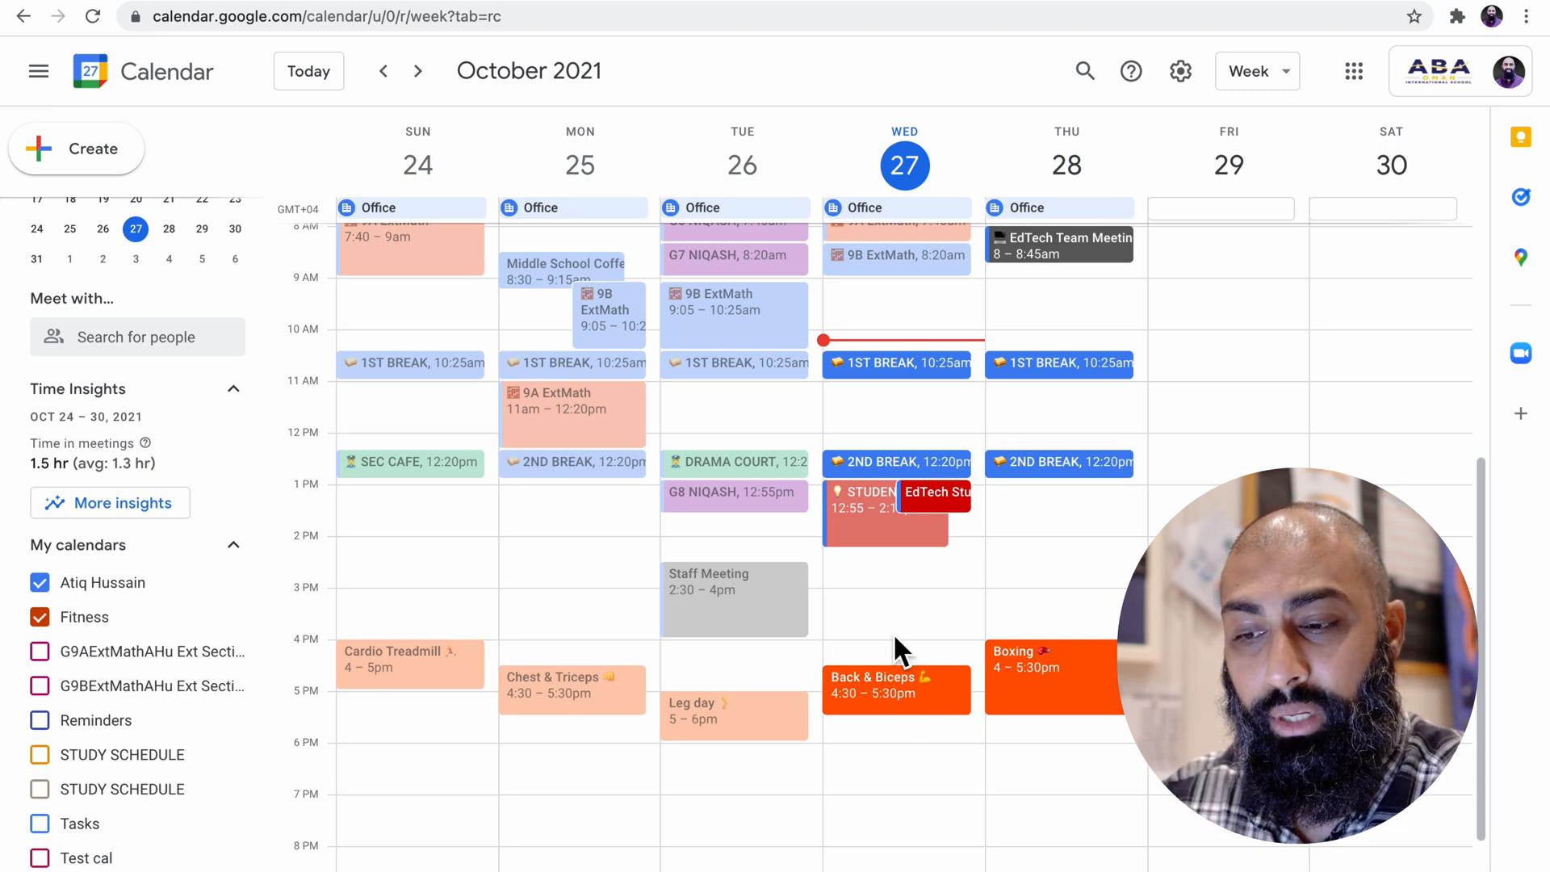
pyautogui.moveTo(894, 668)
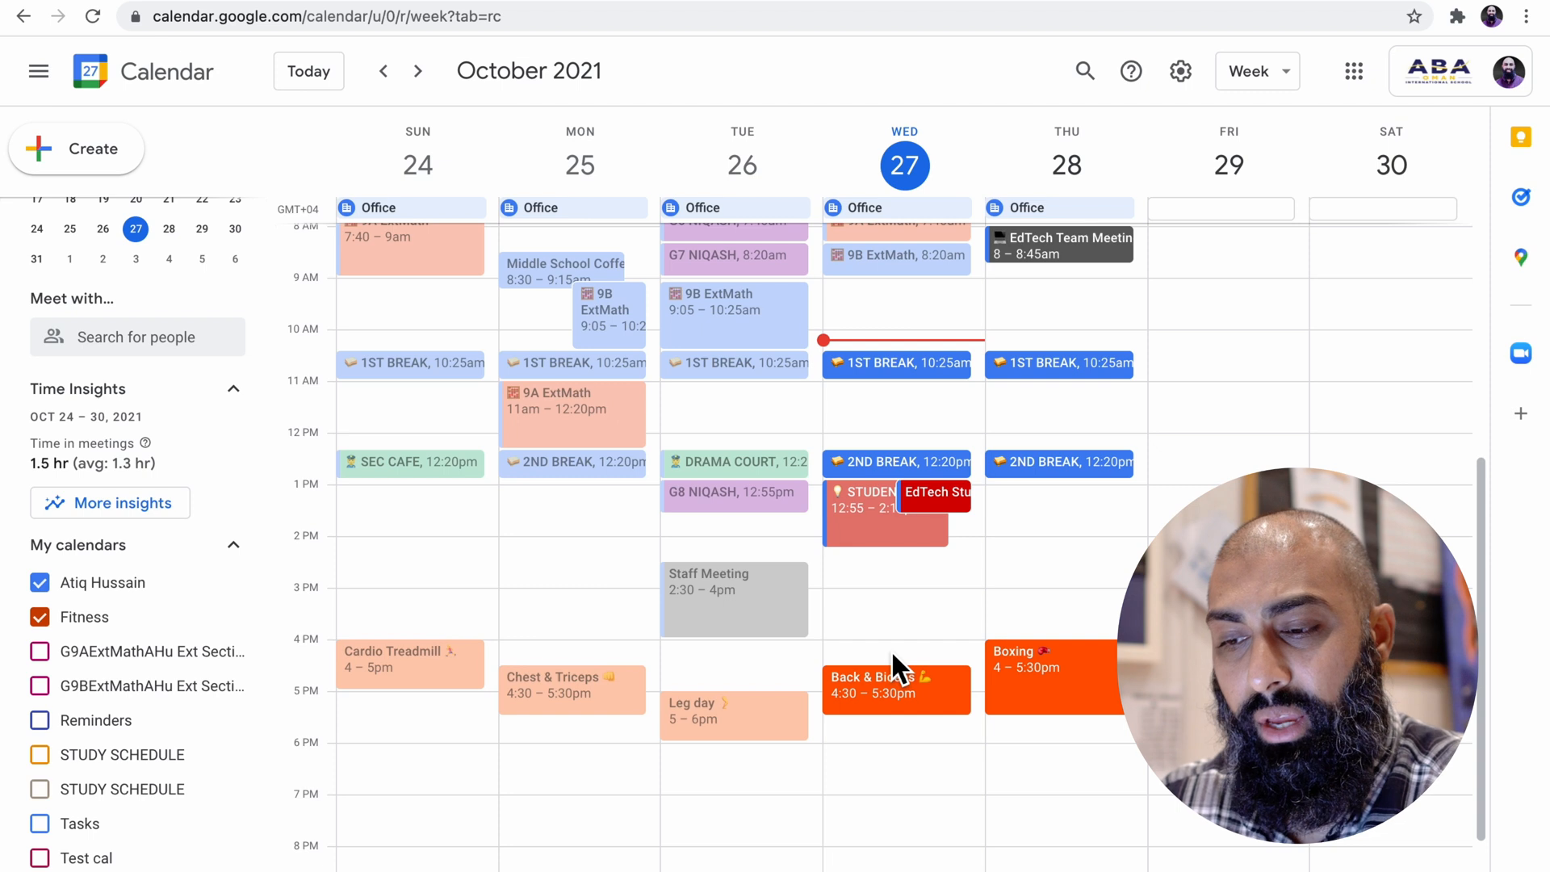
# Create 'MEET EJAZ AT THE BIKE STORE' on Wednesday 4pm and save it
pyautogui.click(897, 665)
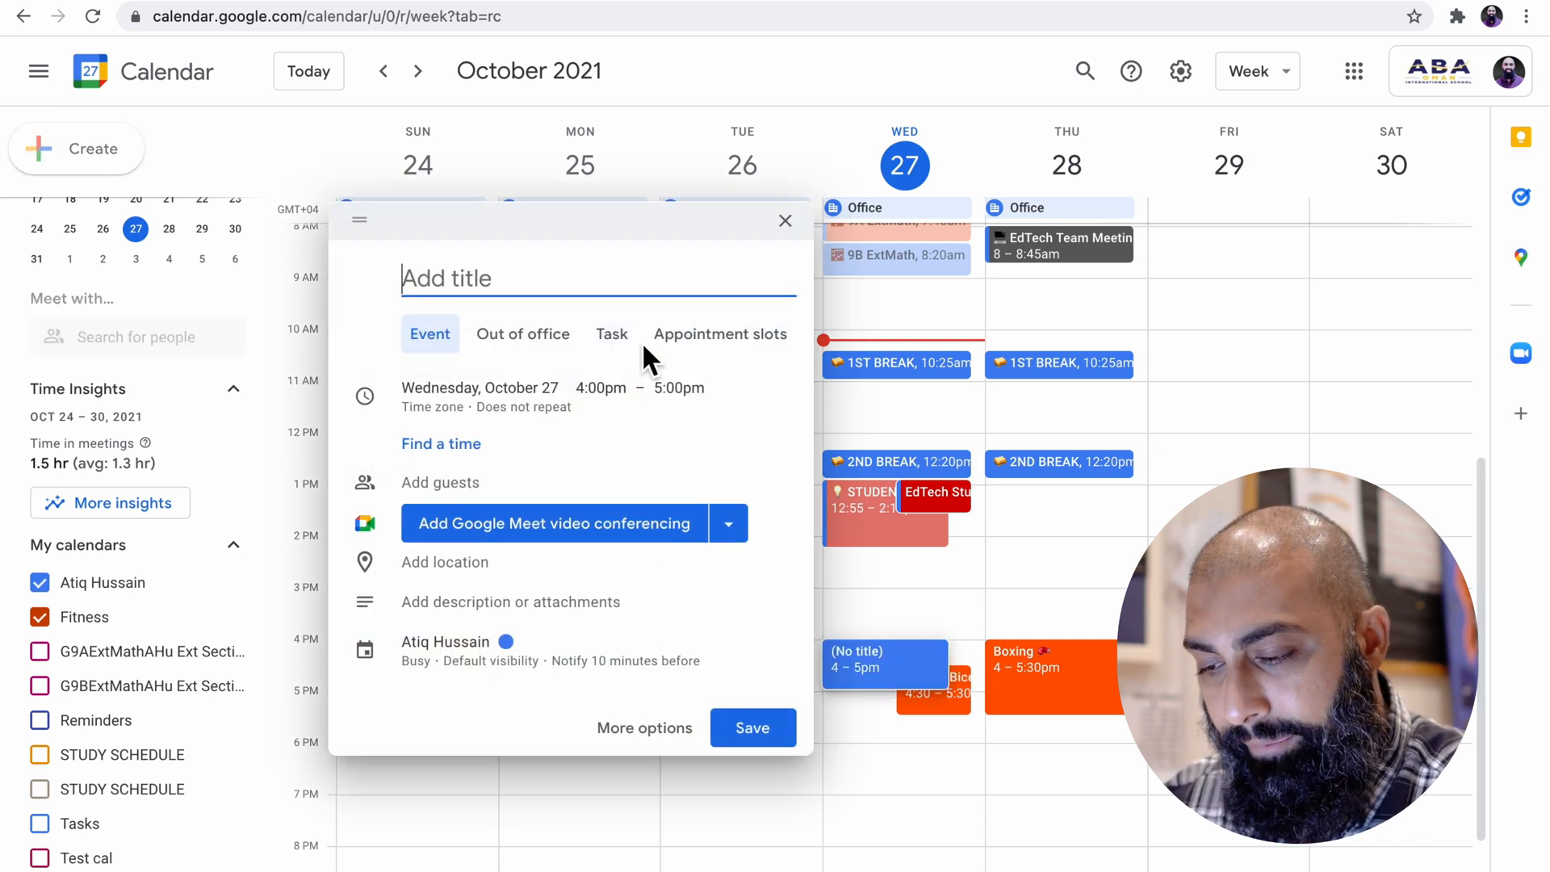
pyautogui.write('MEET EJAZ AT')
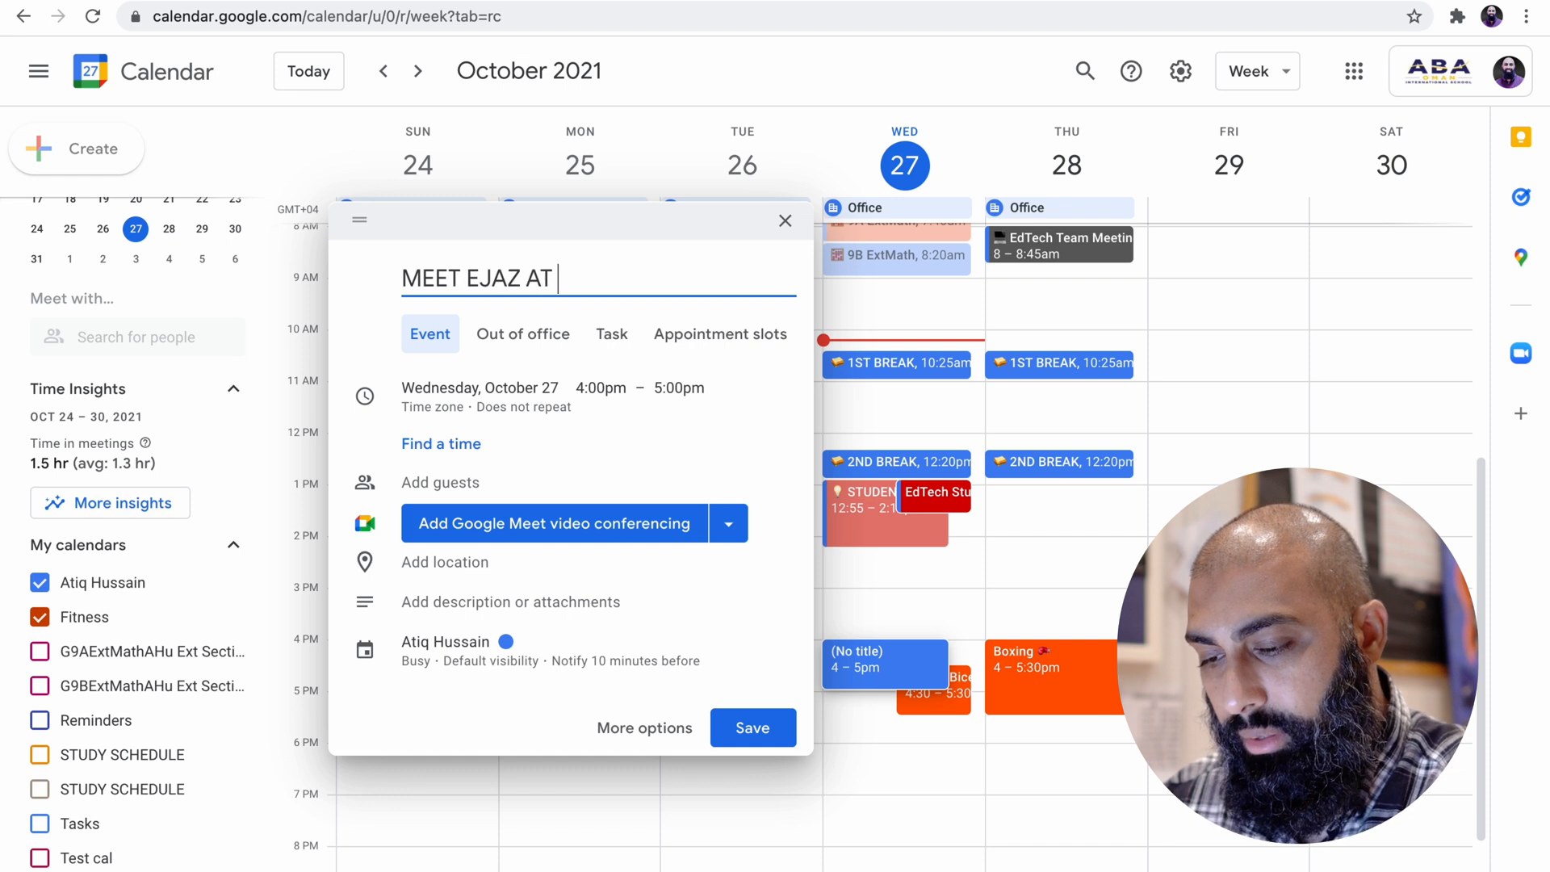
pyautogui.write('THE BIKE')
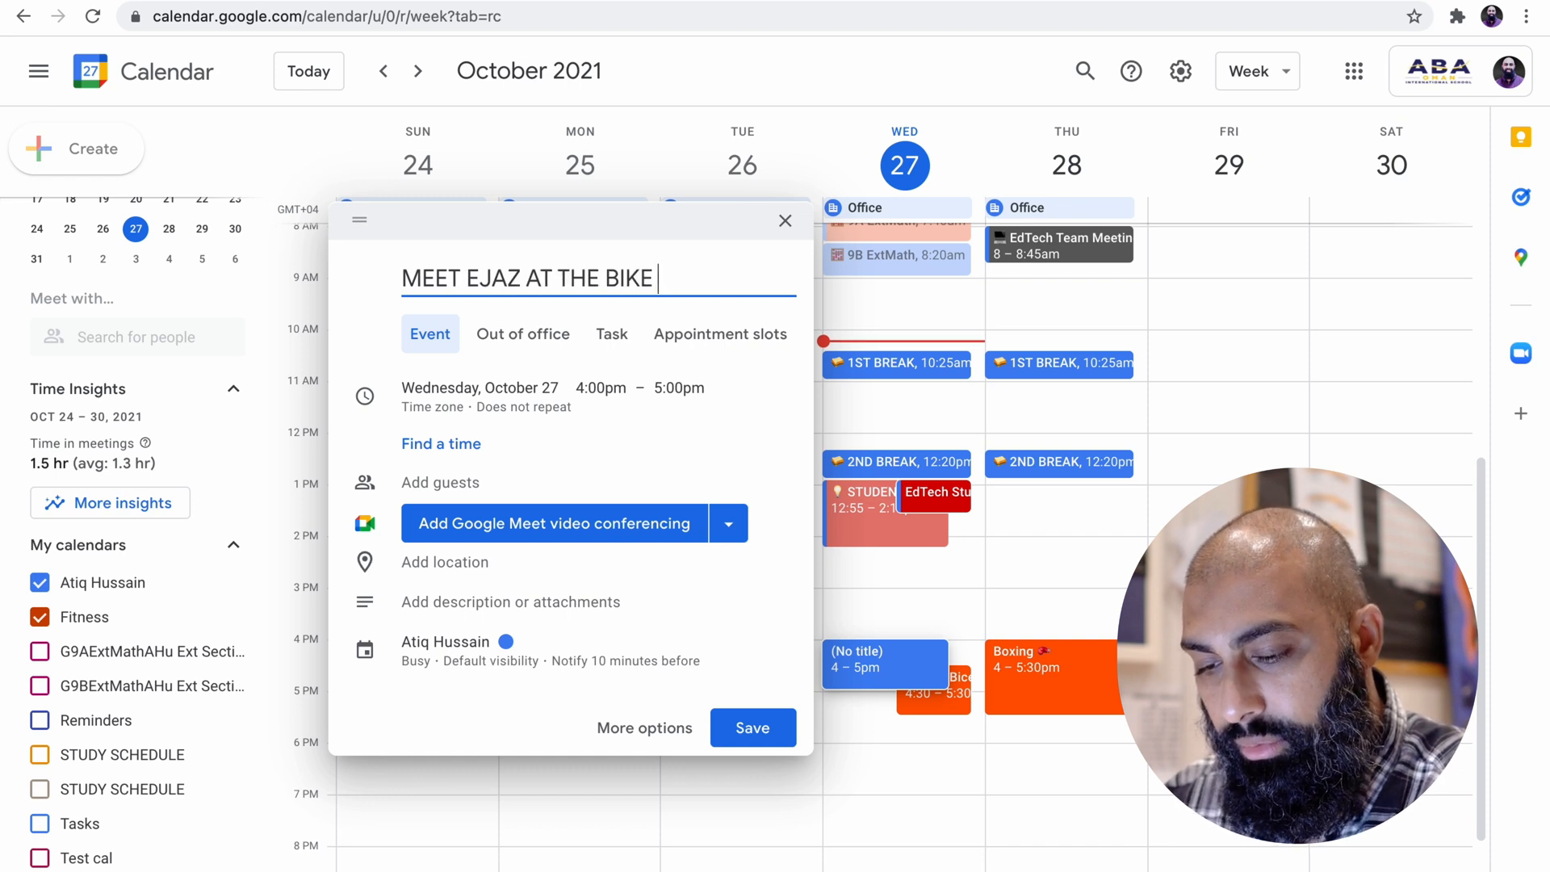
pyautogui.write('STORE')
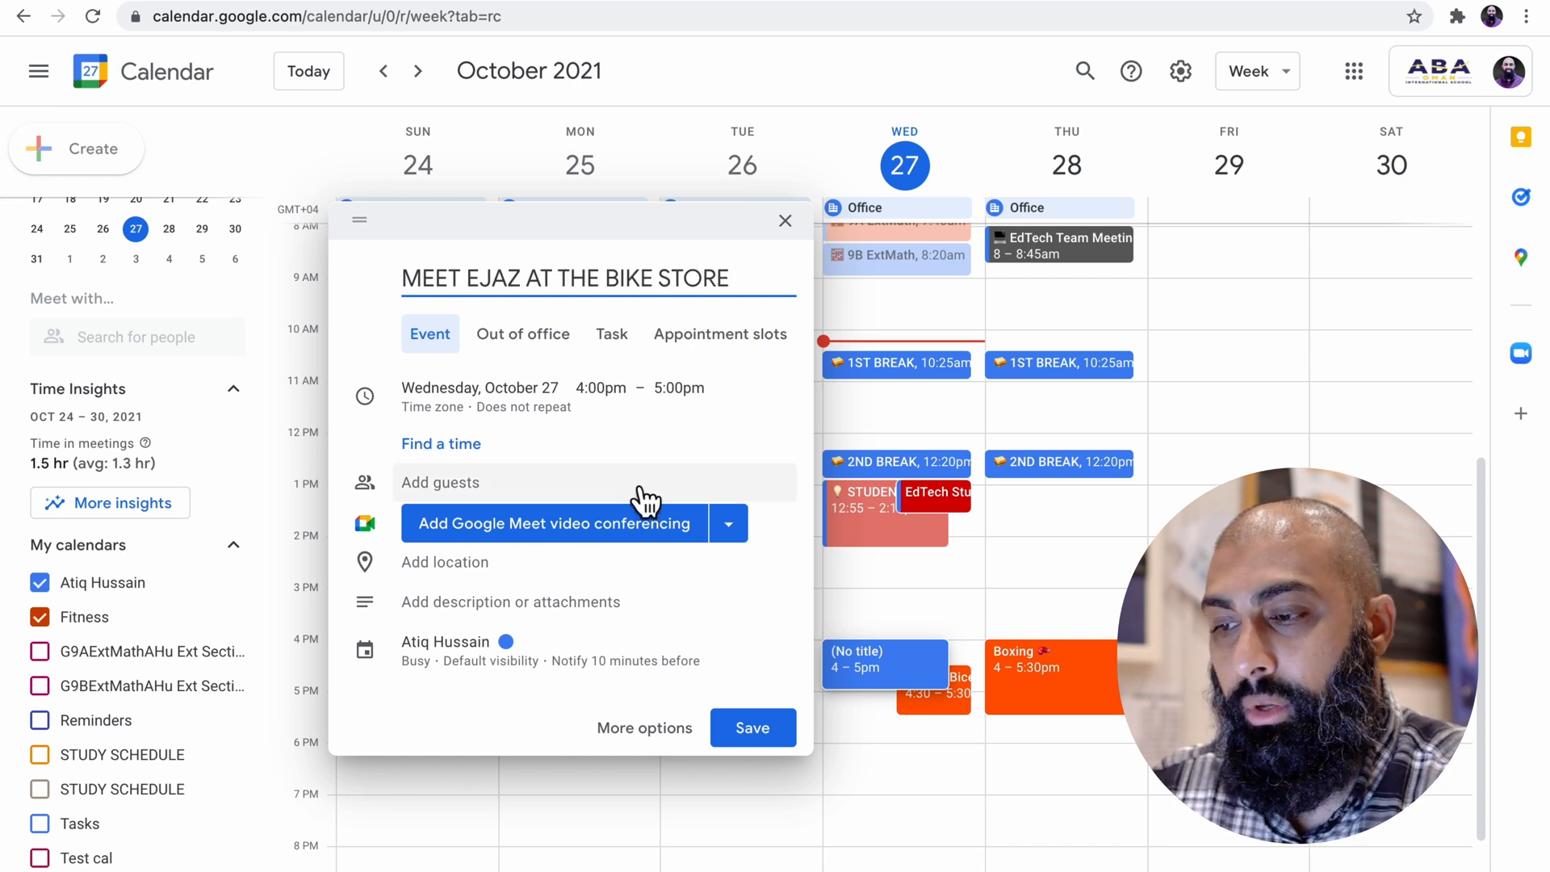
pyautogui.moveTo(582, 491)
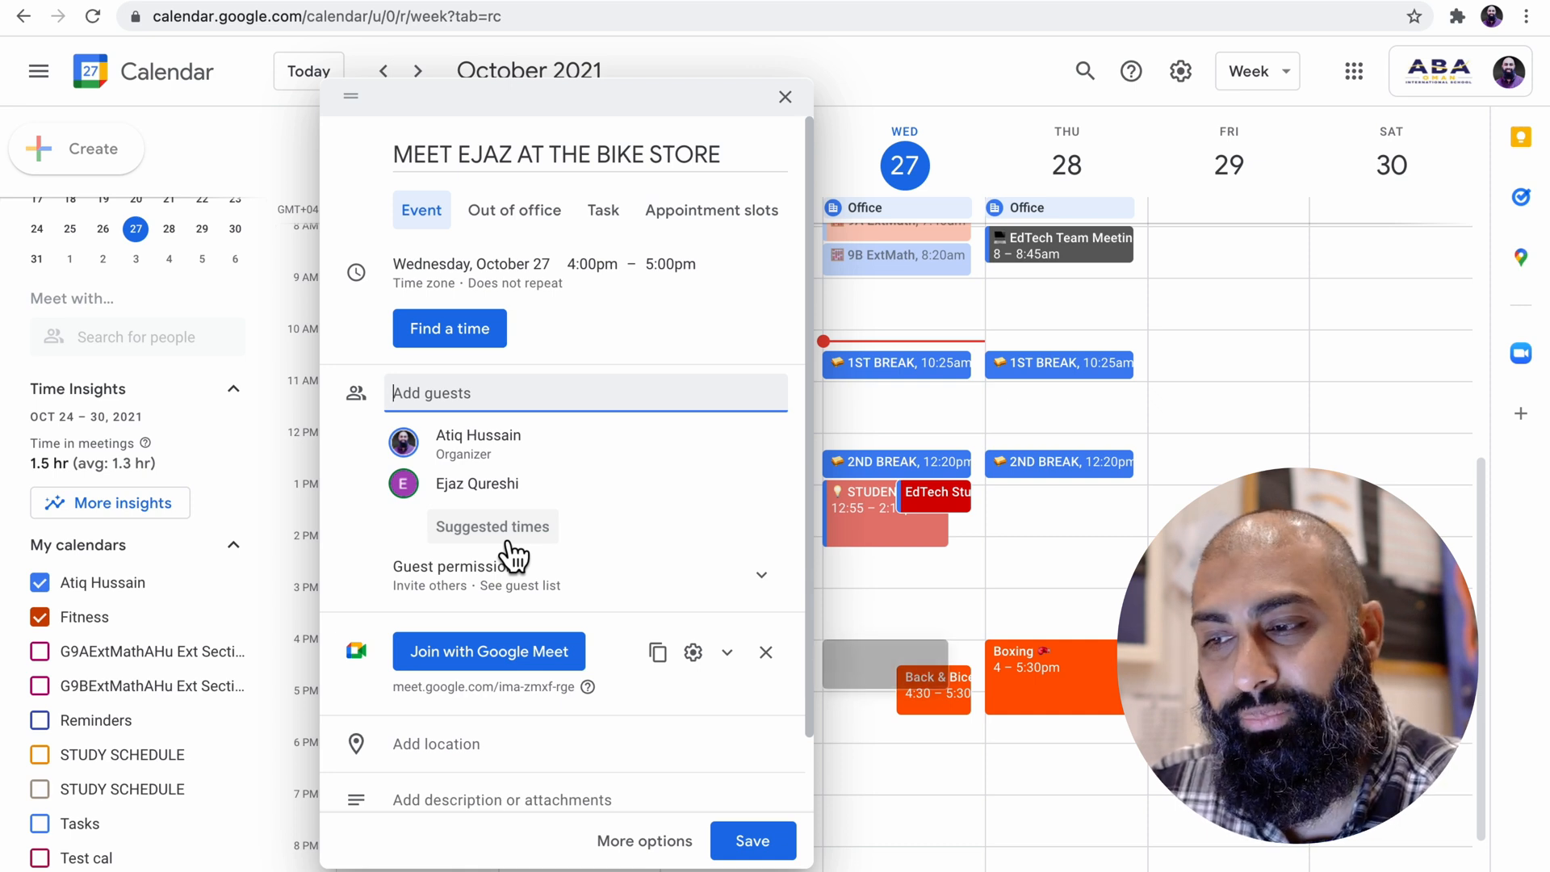
pyautogui.moveTo(564, 575)
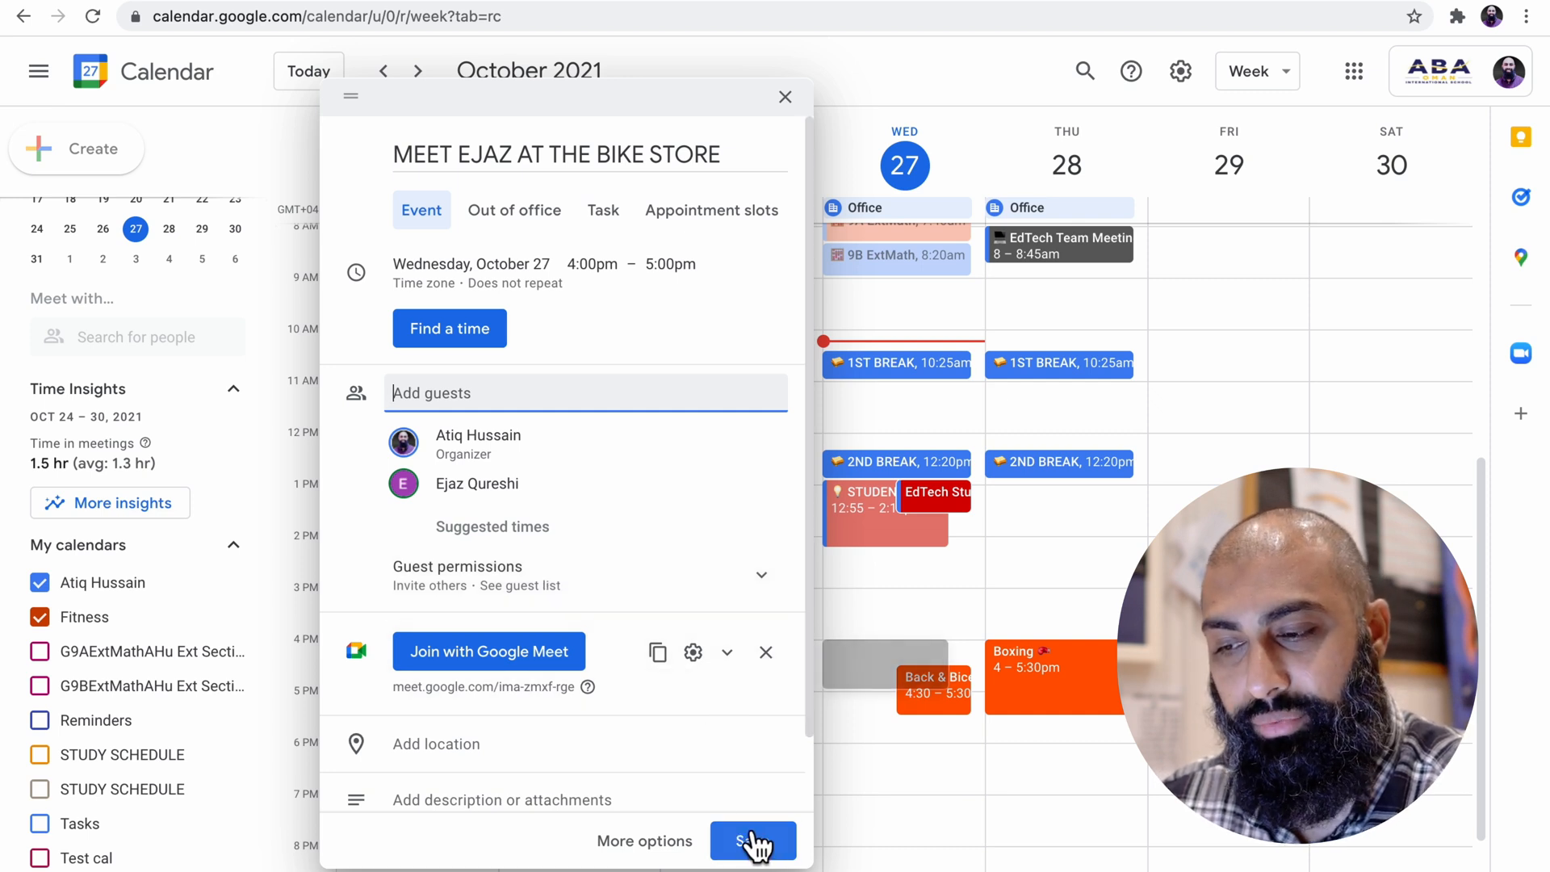
pyautogui.click(753, 841)
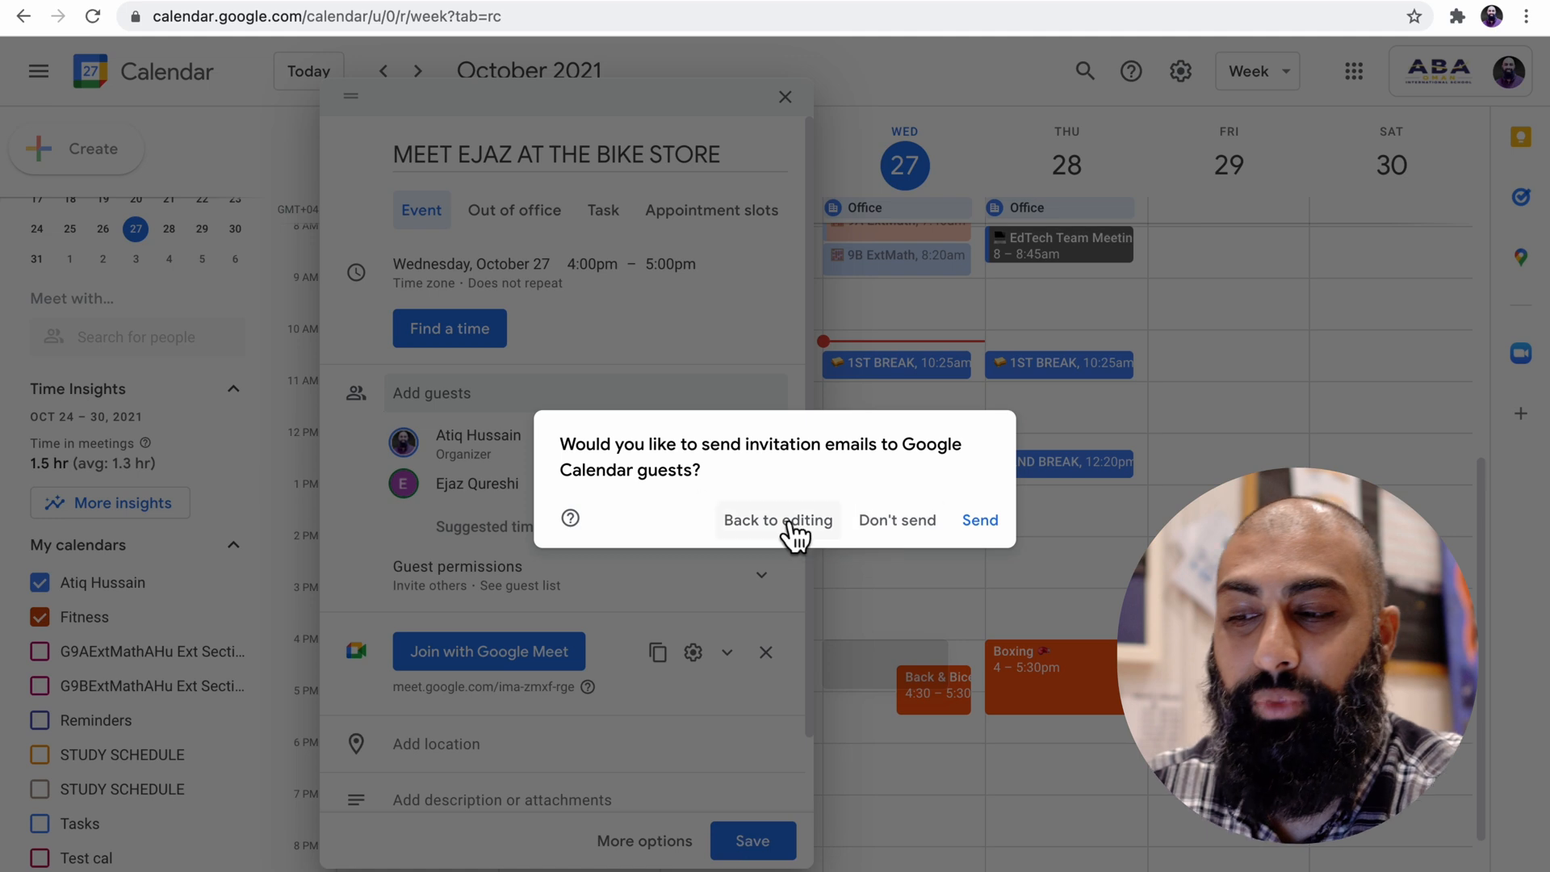
pyautogui.moveTo(877, 480)
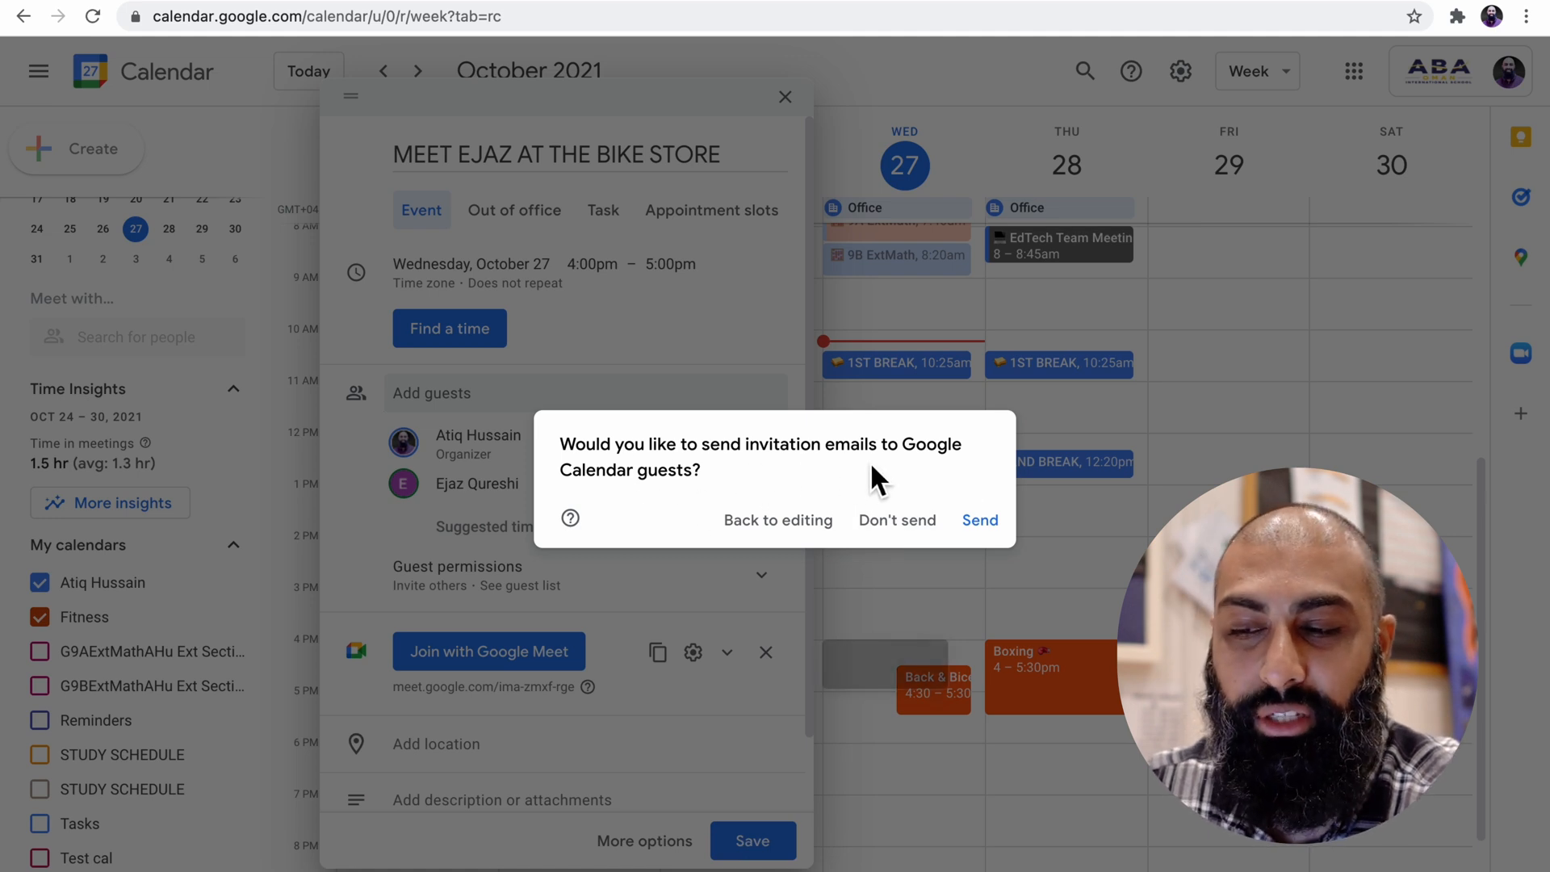
pyautogui.moveTo(629, 491)
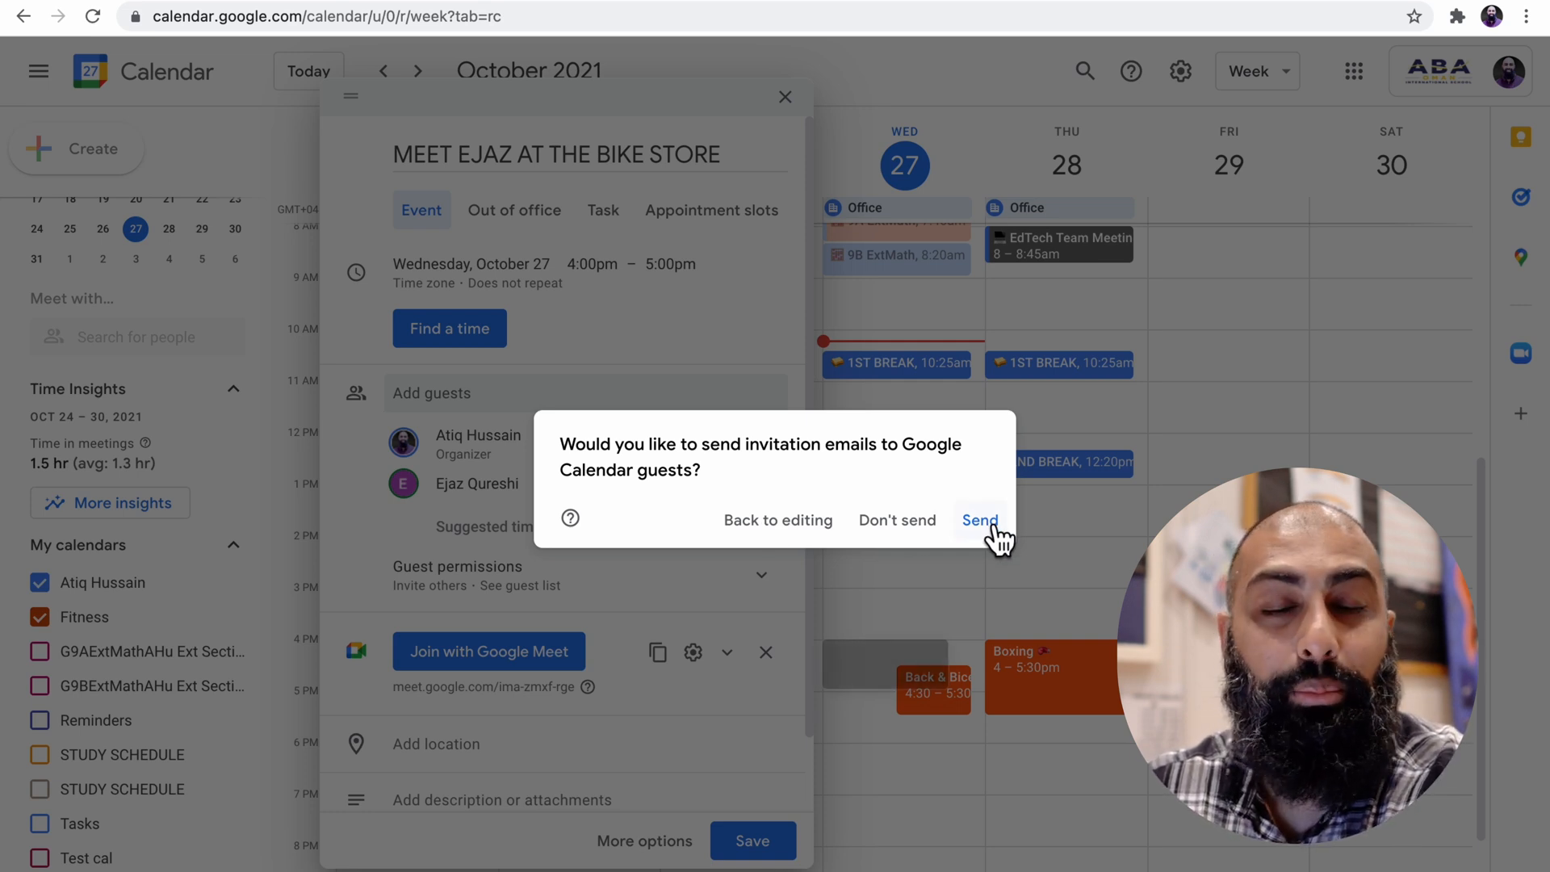
pyautogui.moveTo(657, 613)
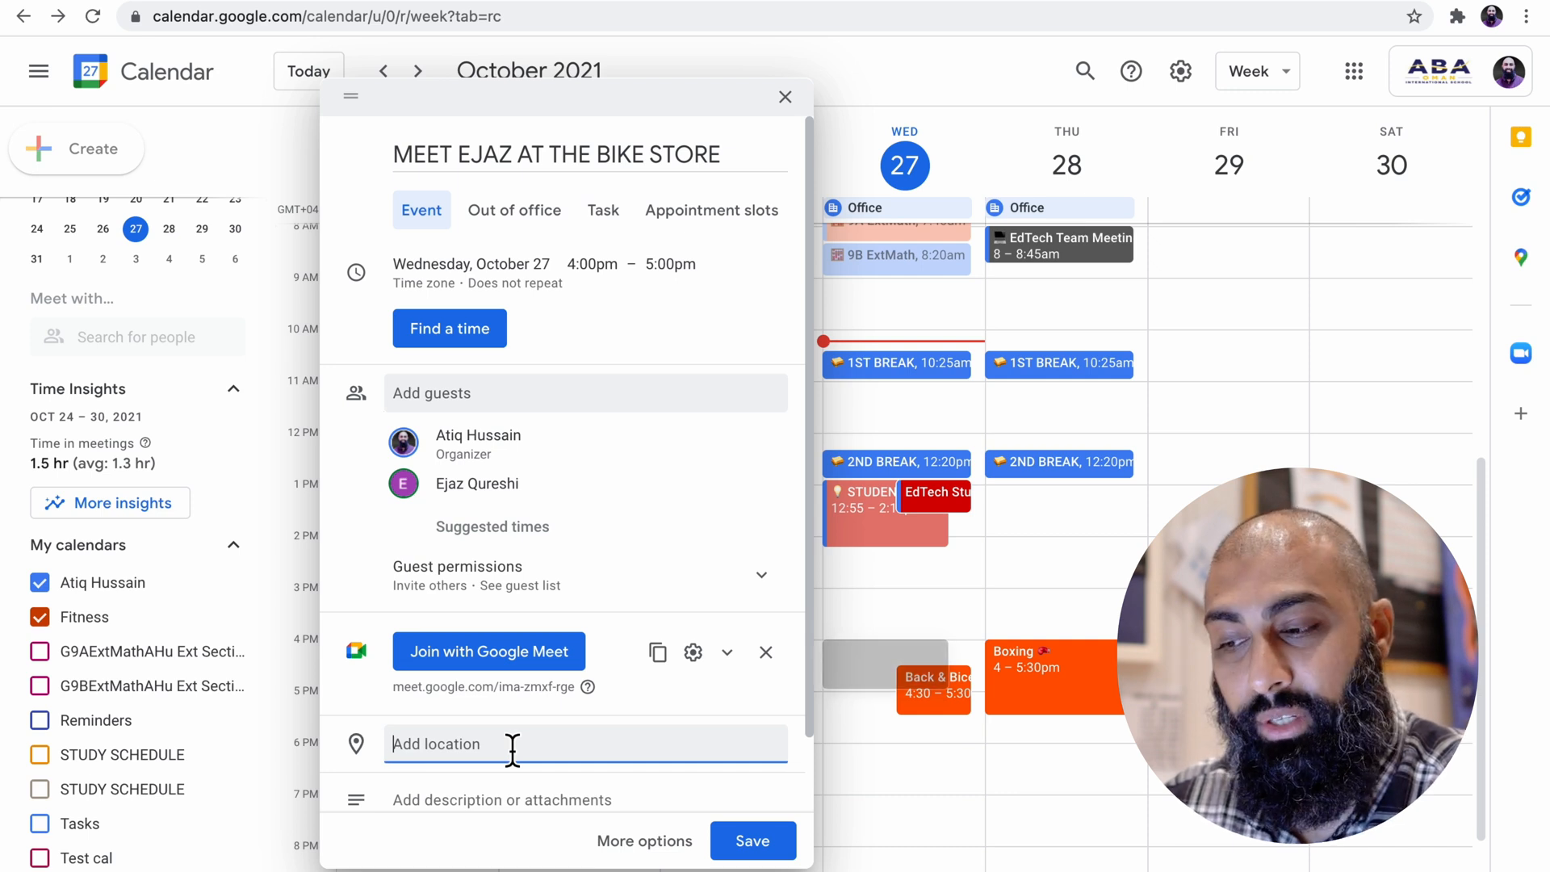
# Set the meeting's location to the suggested Bike Store place
pyautogui.write('BIKE STORE')
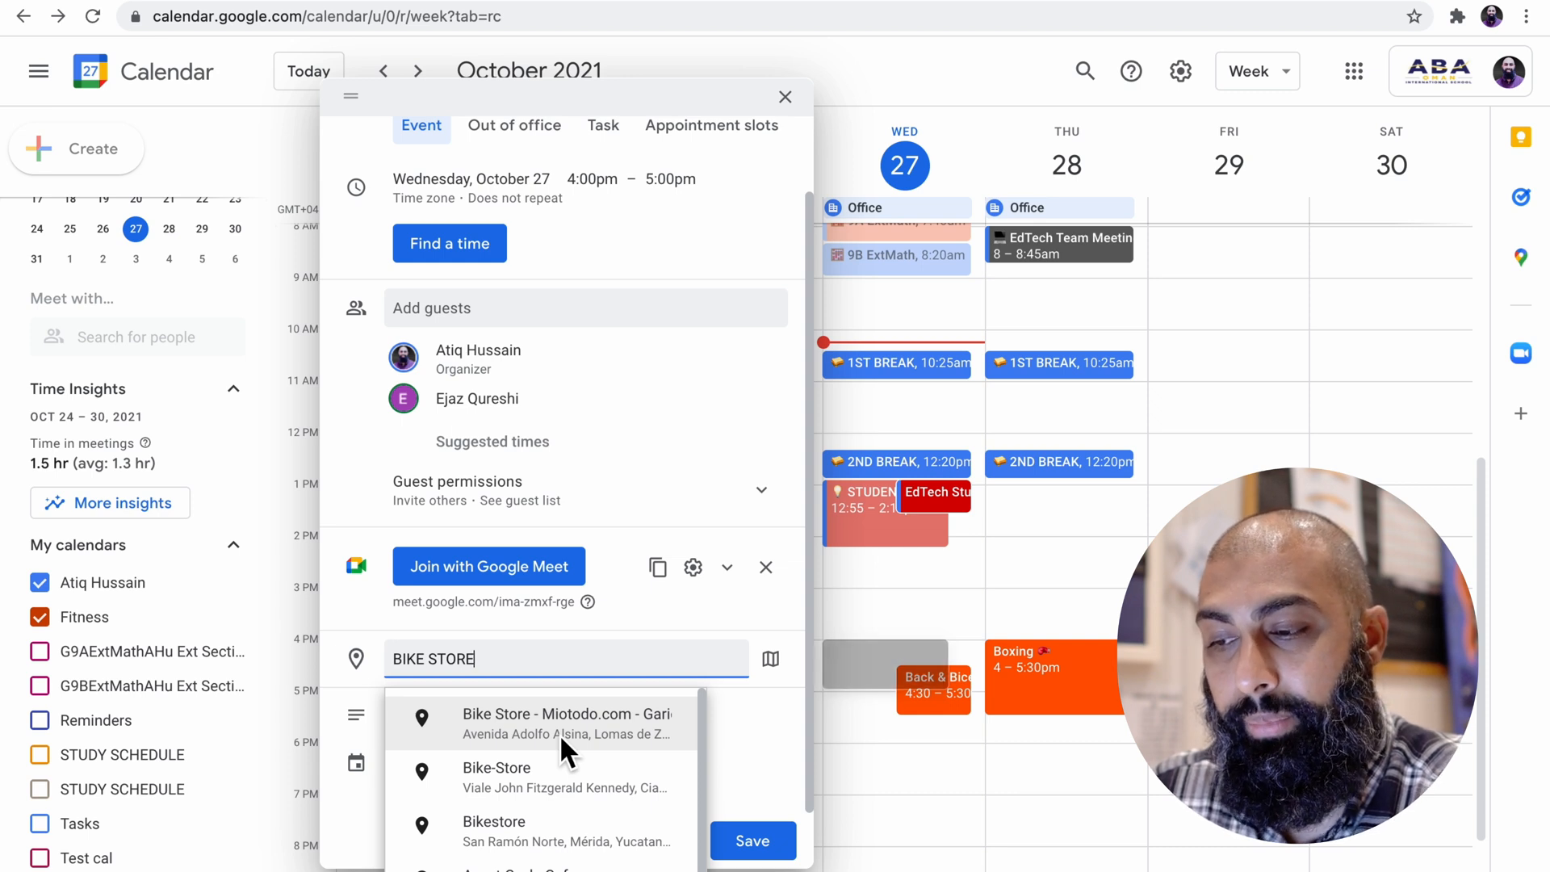
pyautogui.click(569, 723)
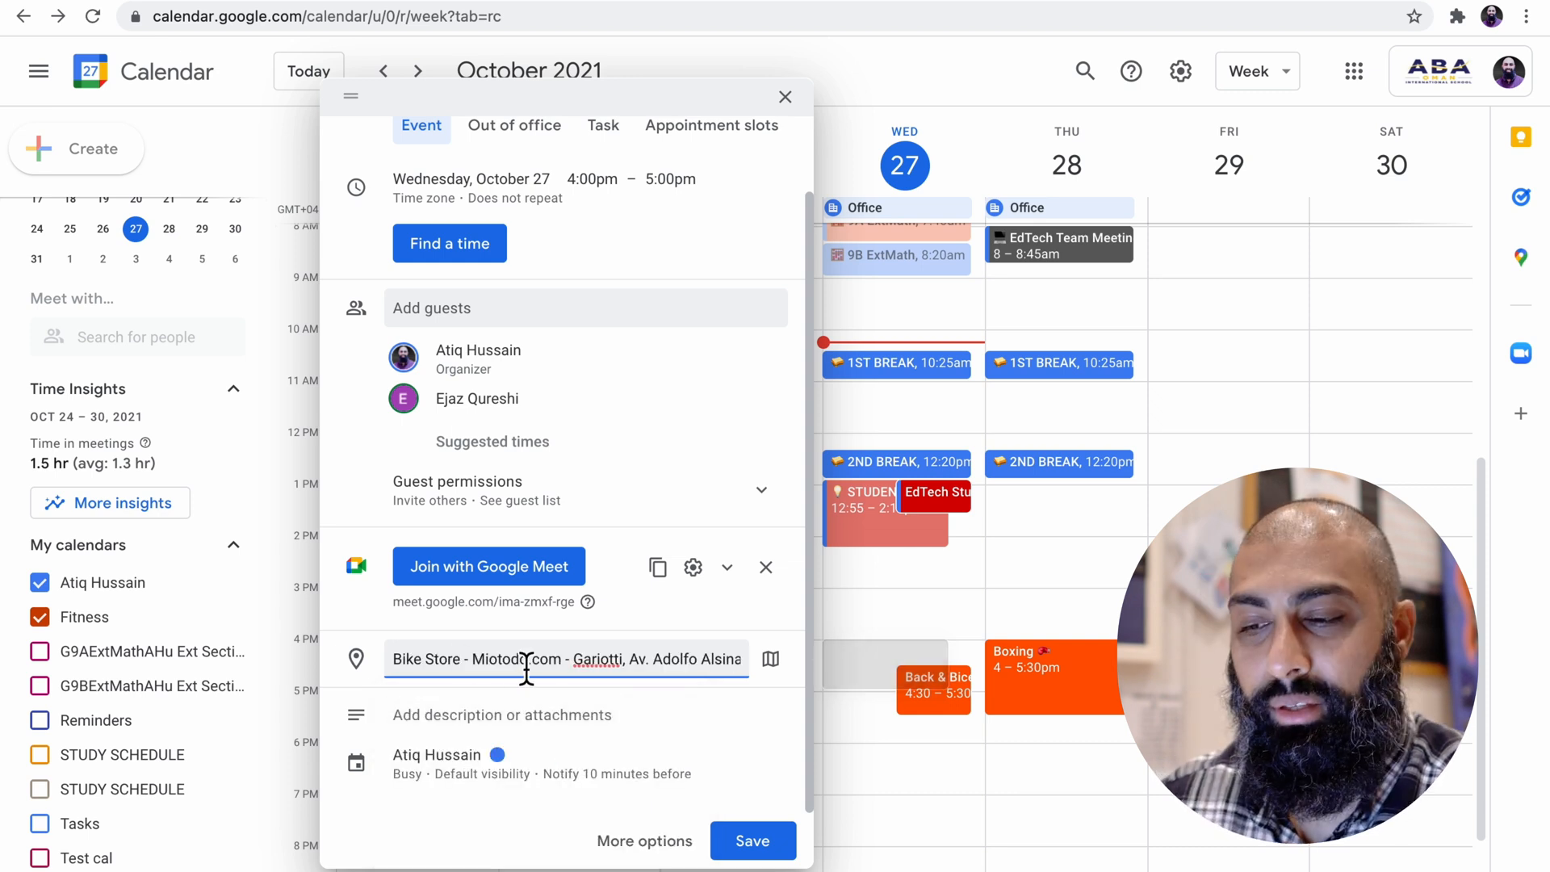
pyautogui.click(785, 96)
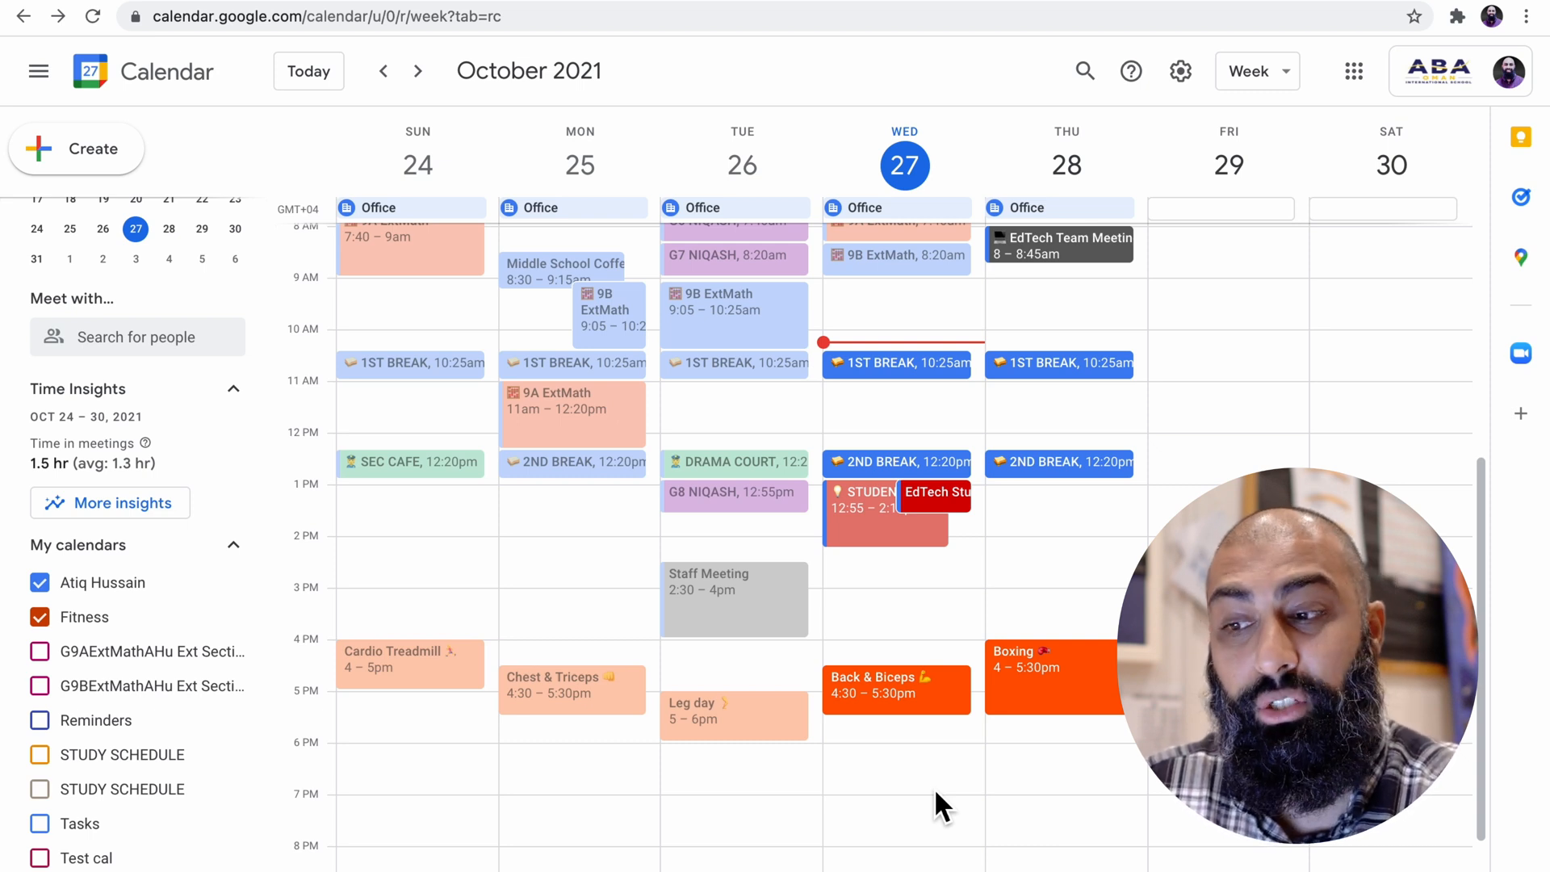
pyautogui.scroll(3)
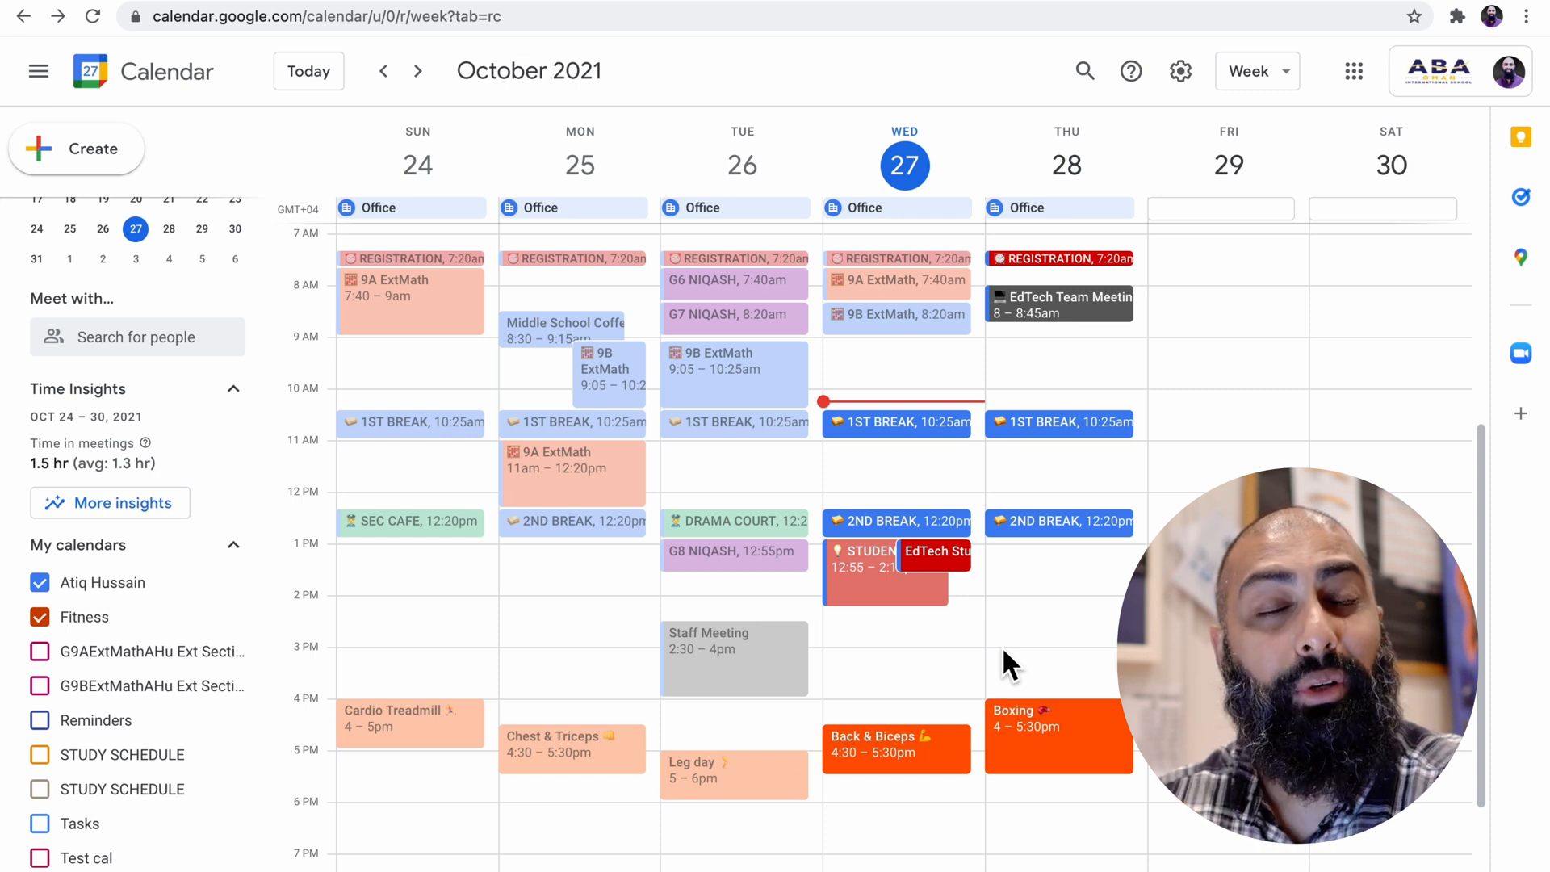